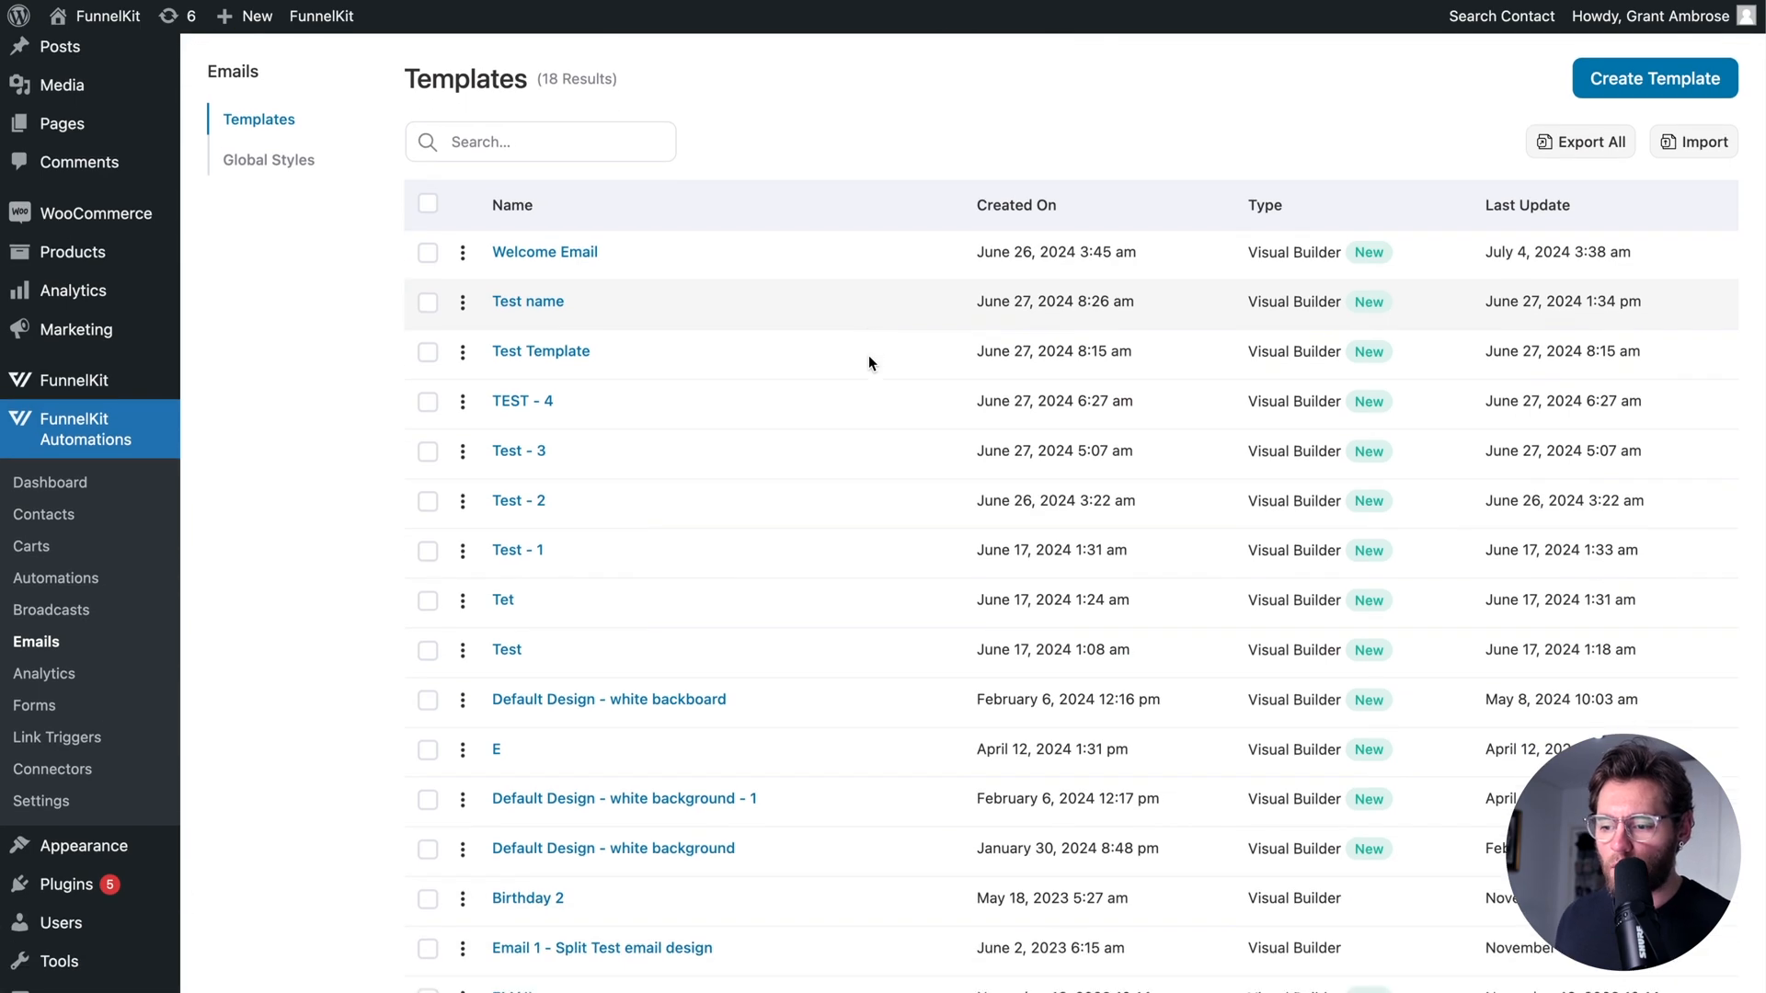
Inspect the Welcome Email template's design and heading, then return to the templates list.
scroll("down", 3)
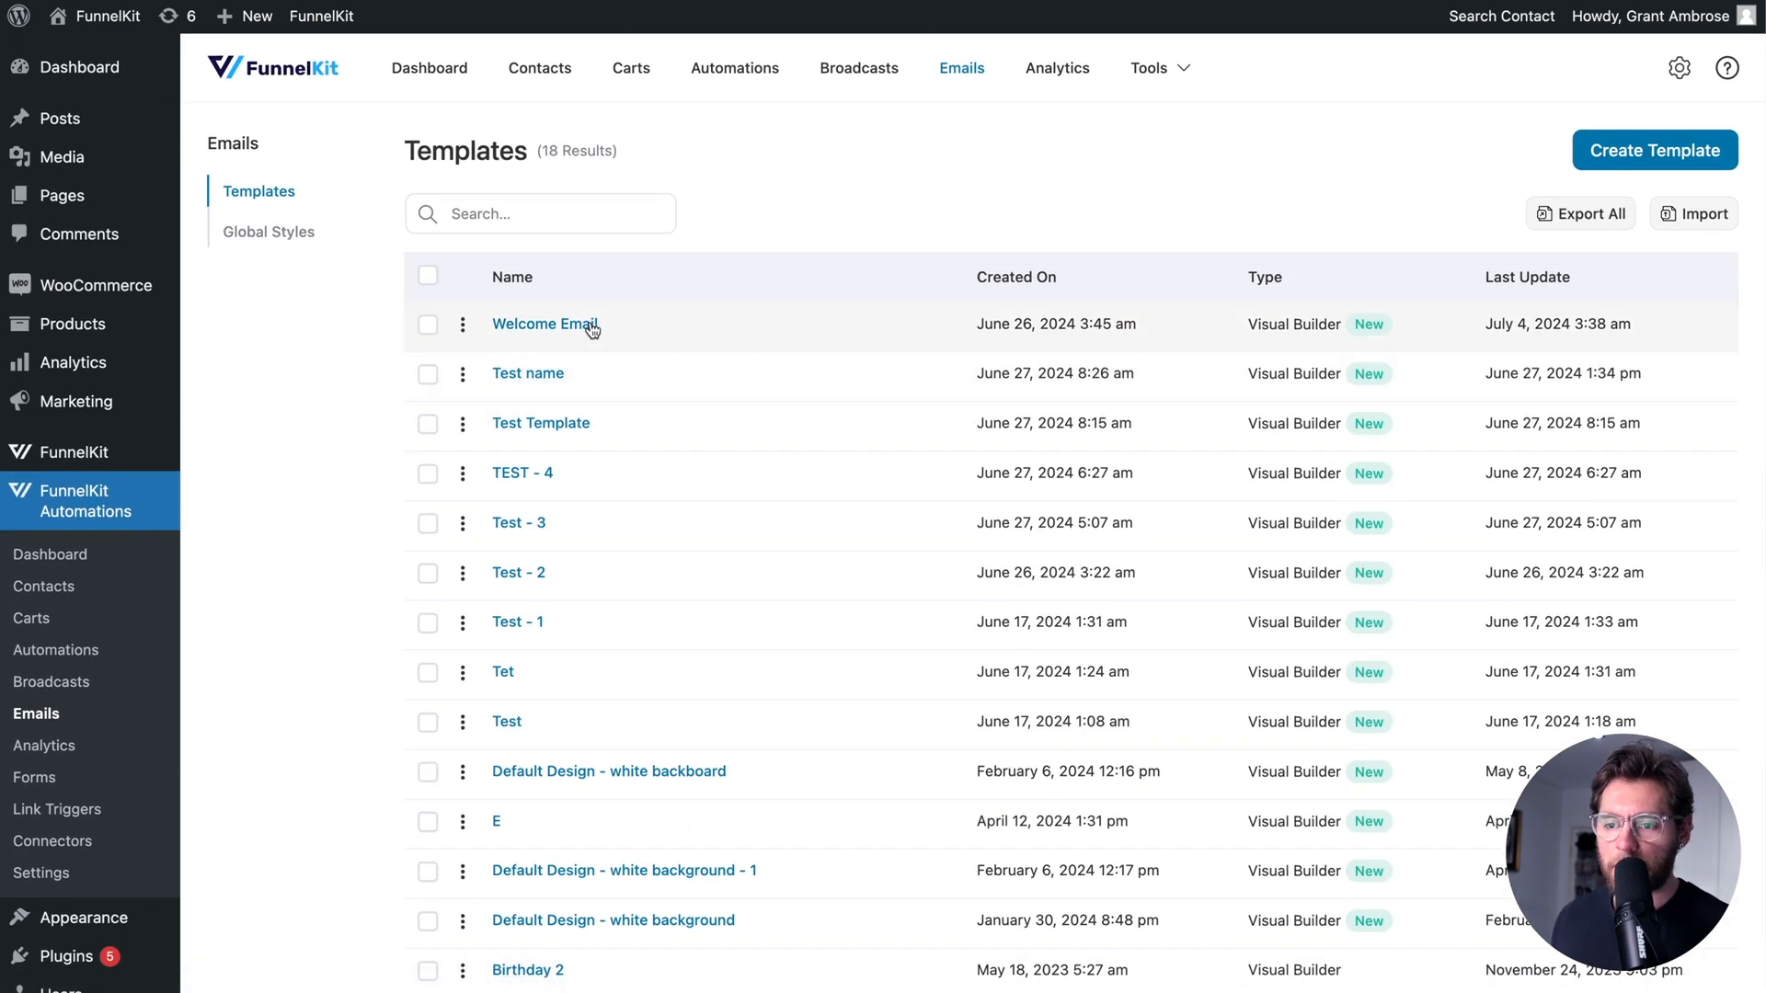
left_click(543, 325)
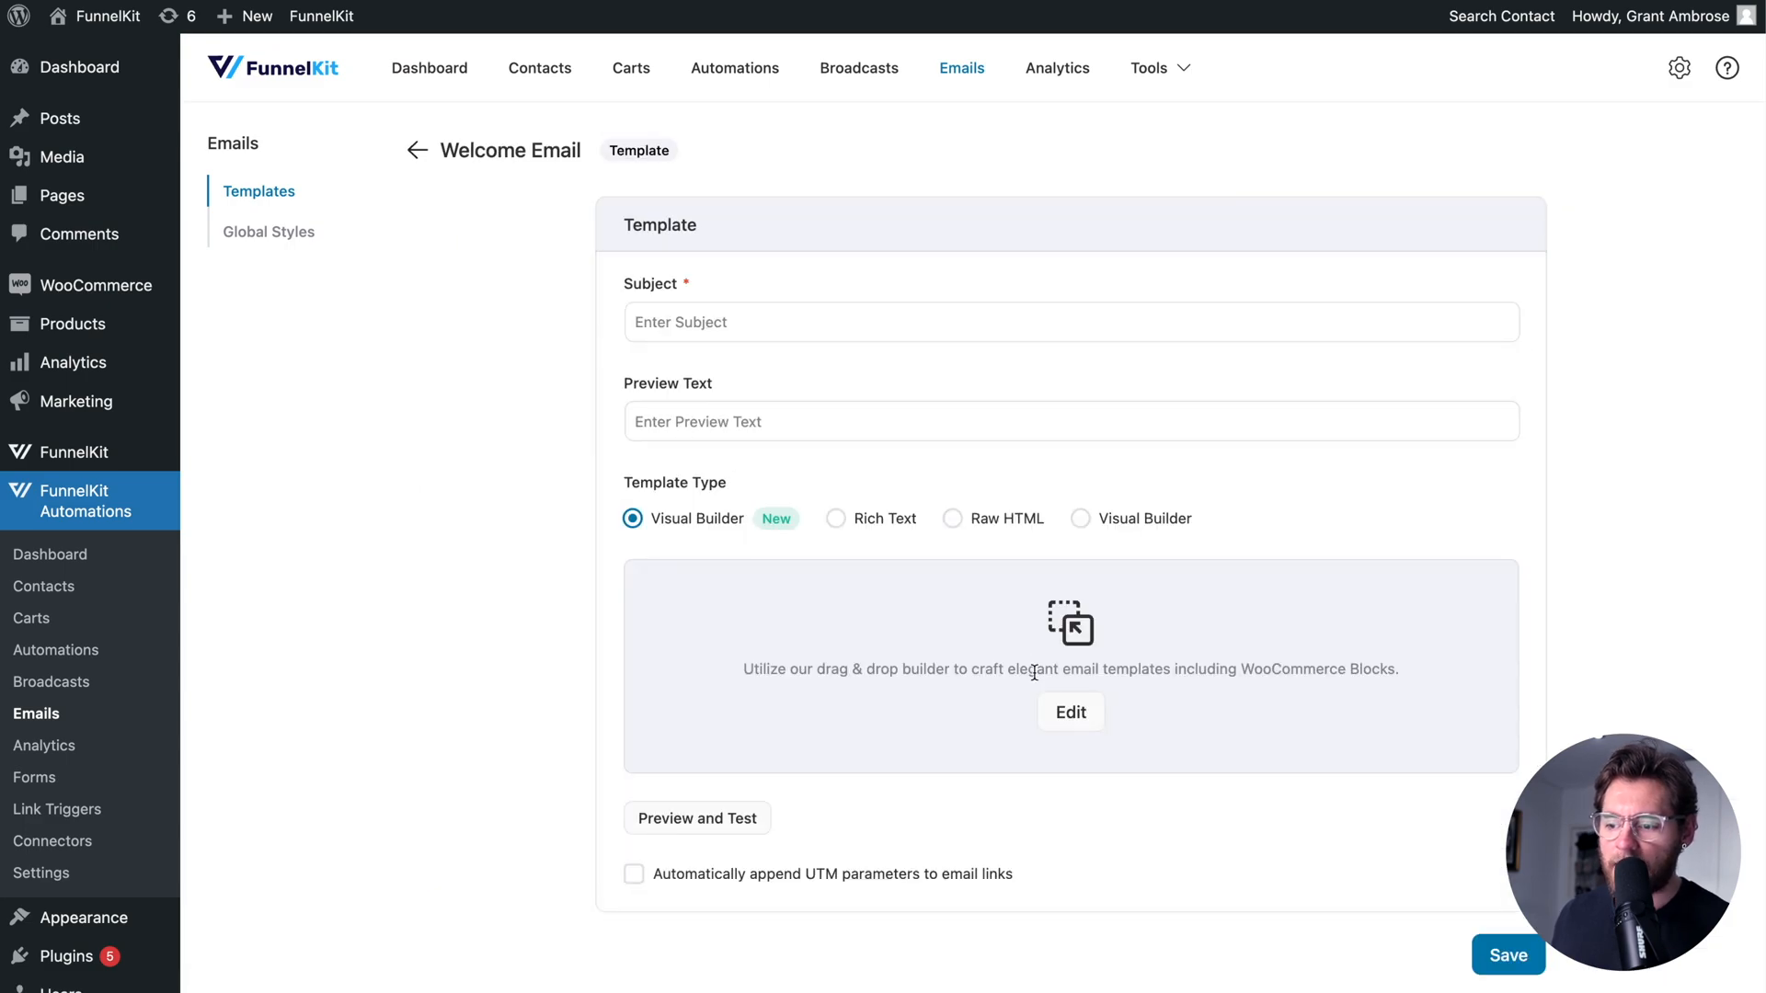
left_click(1069, 710)
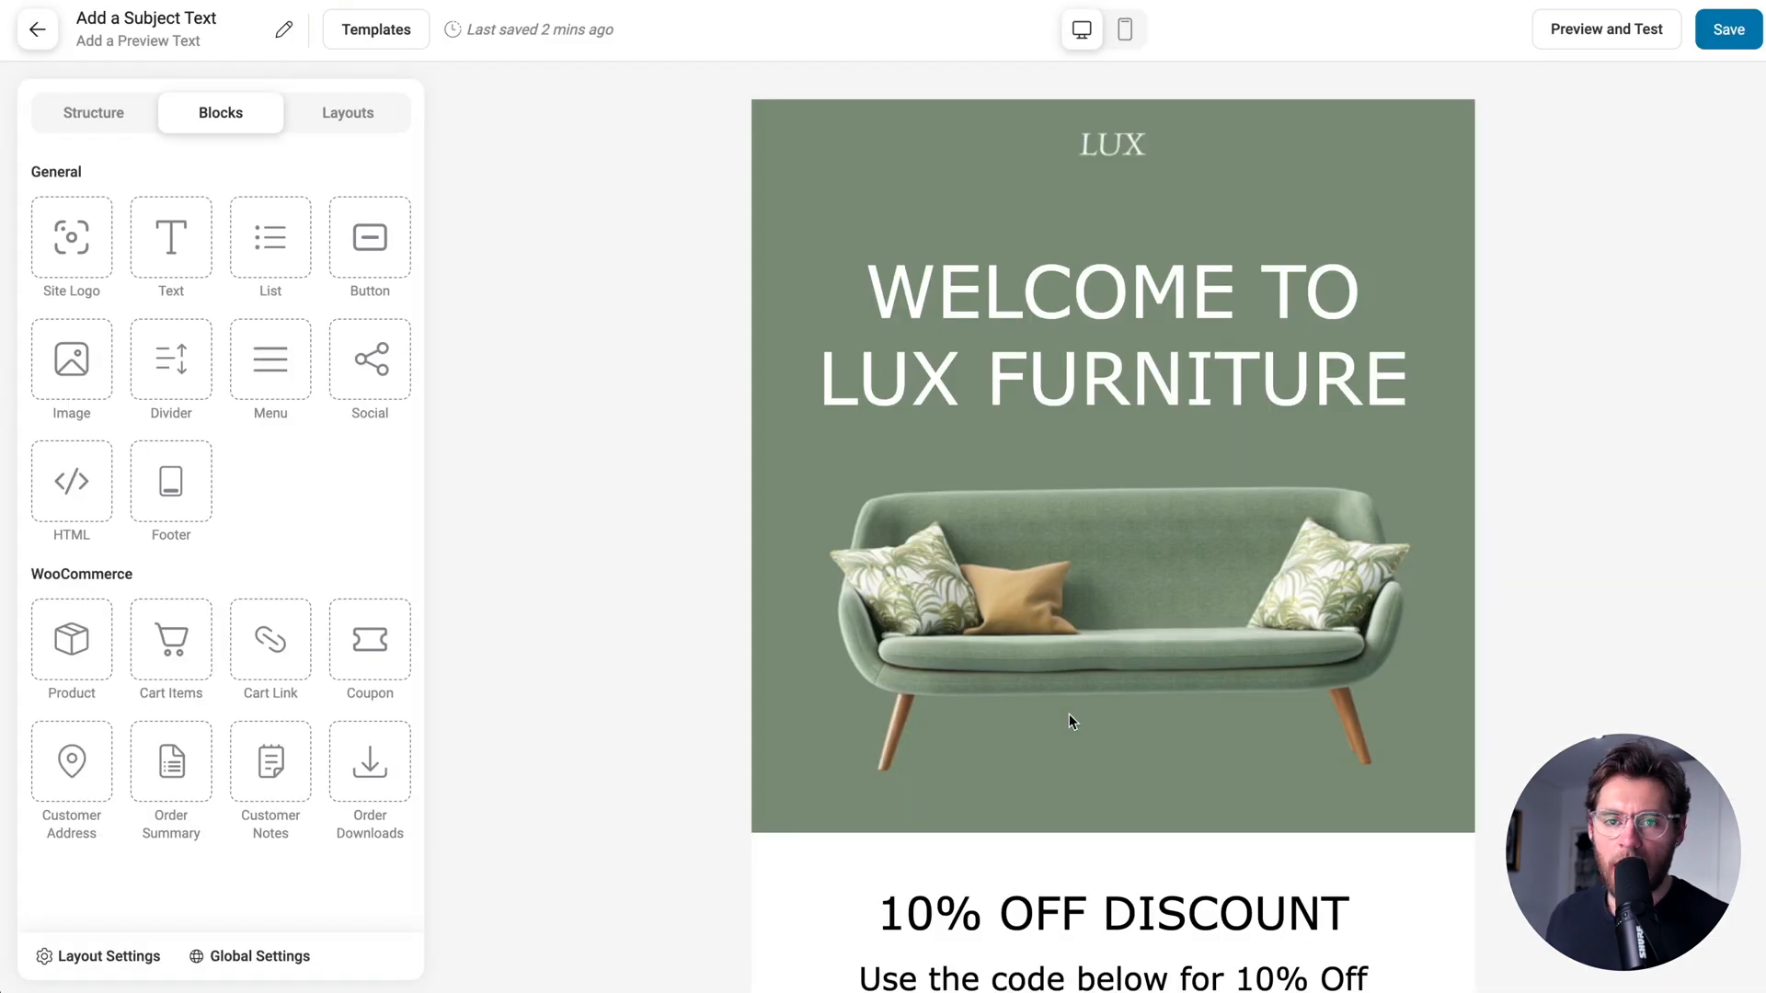
left_click(1109, 287)
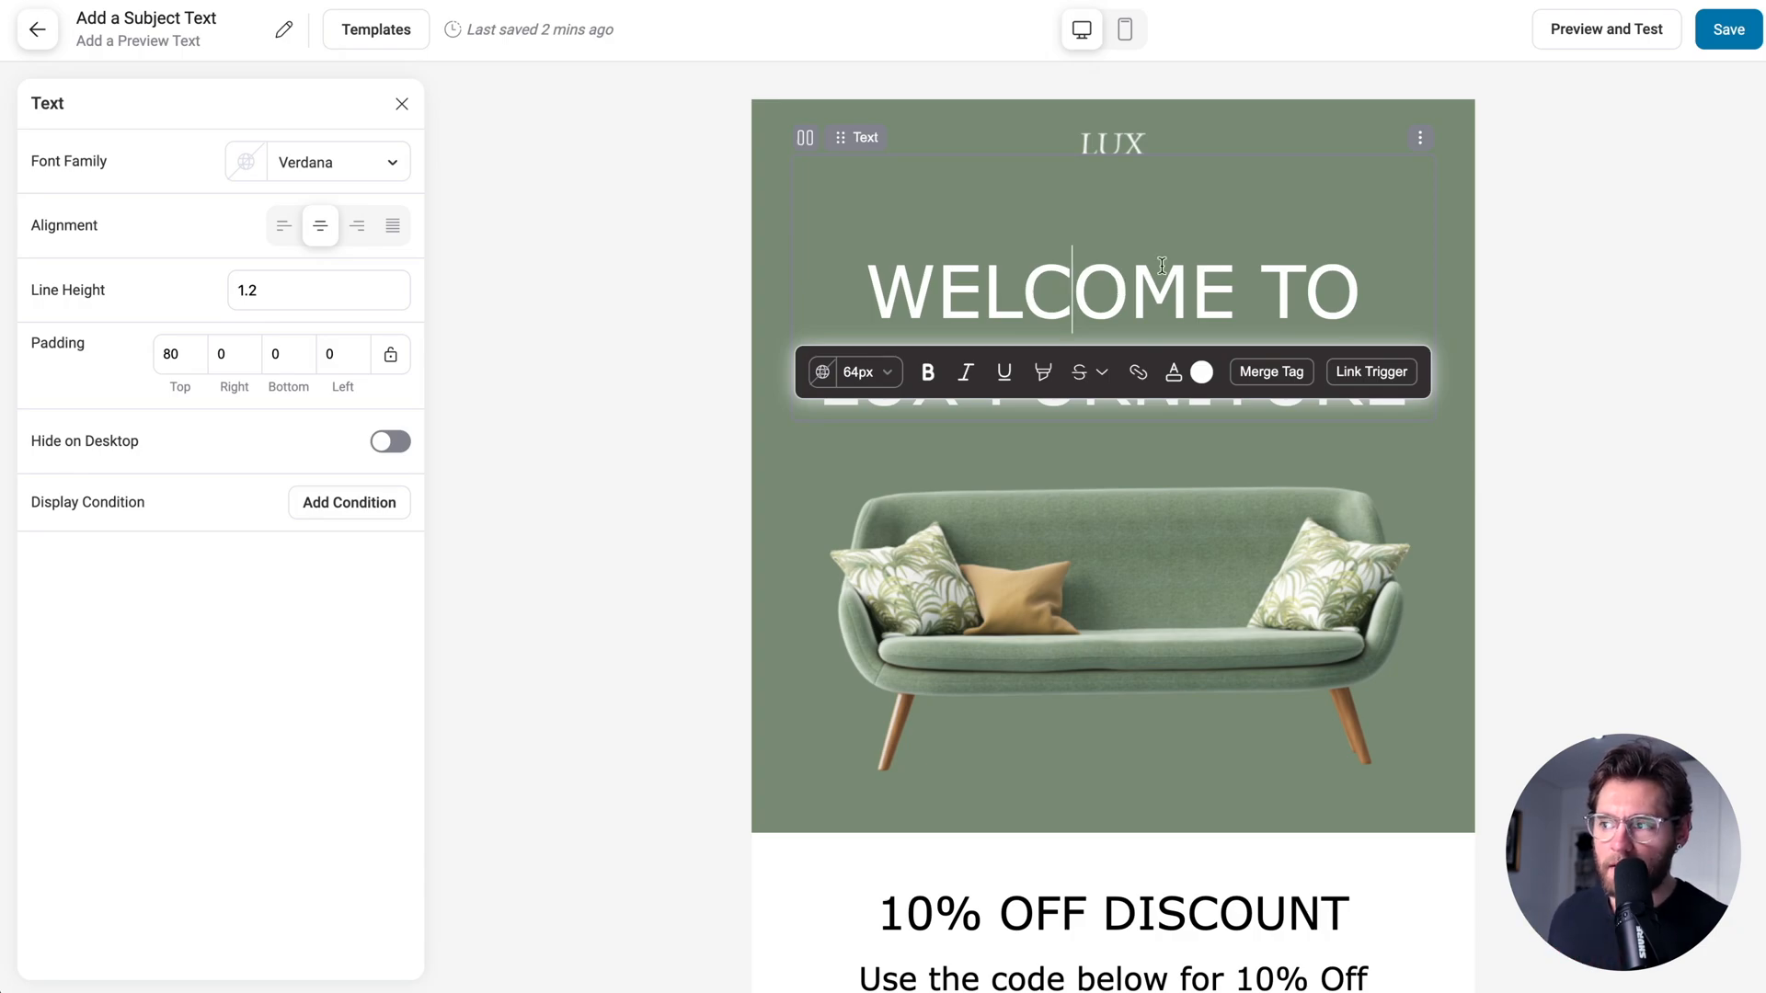
left_click(1727, 30)
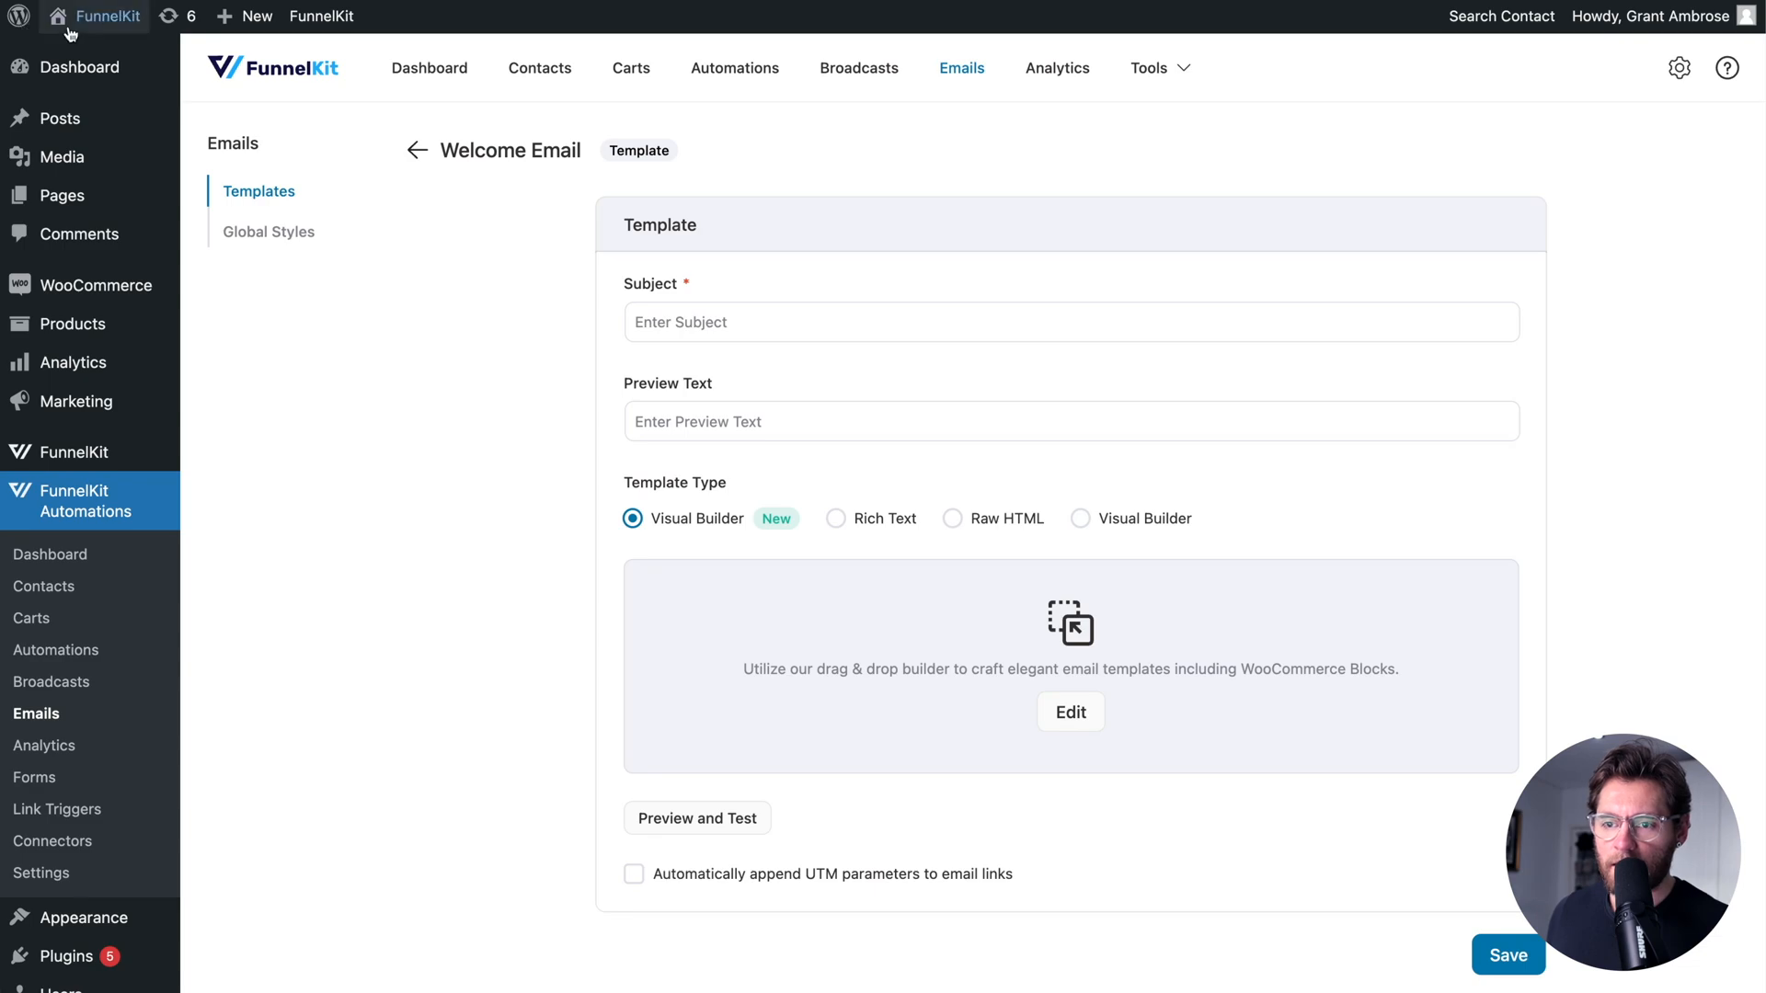
left_click(417, 150)
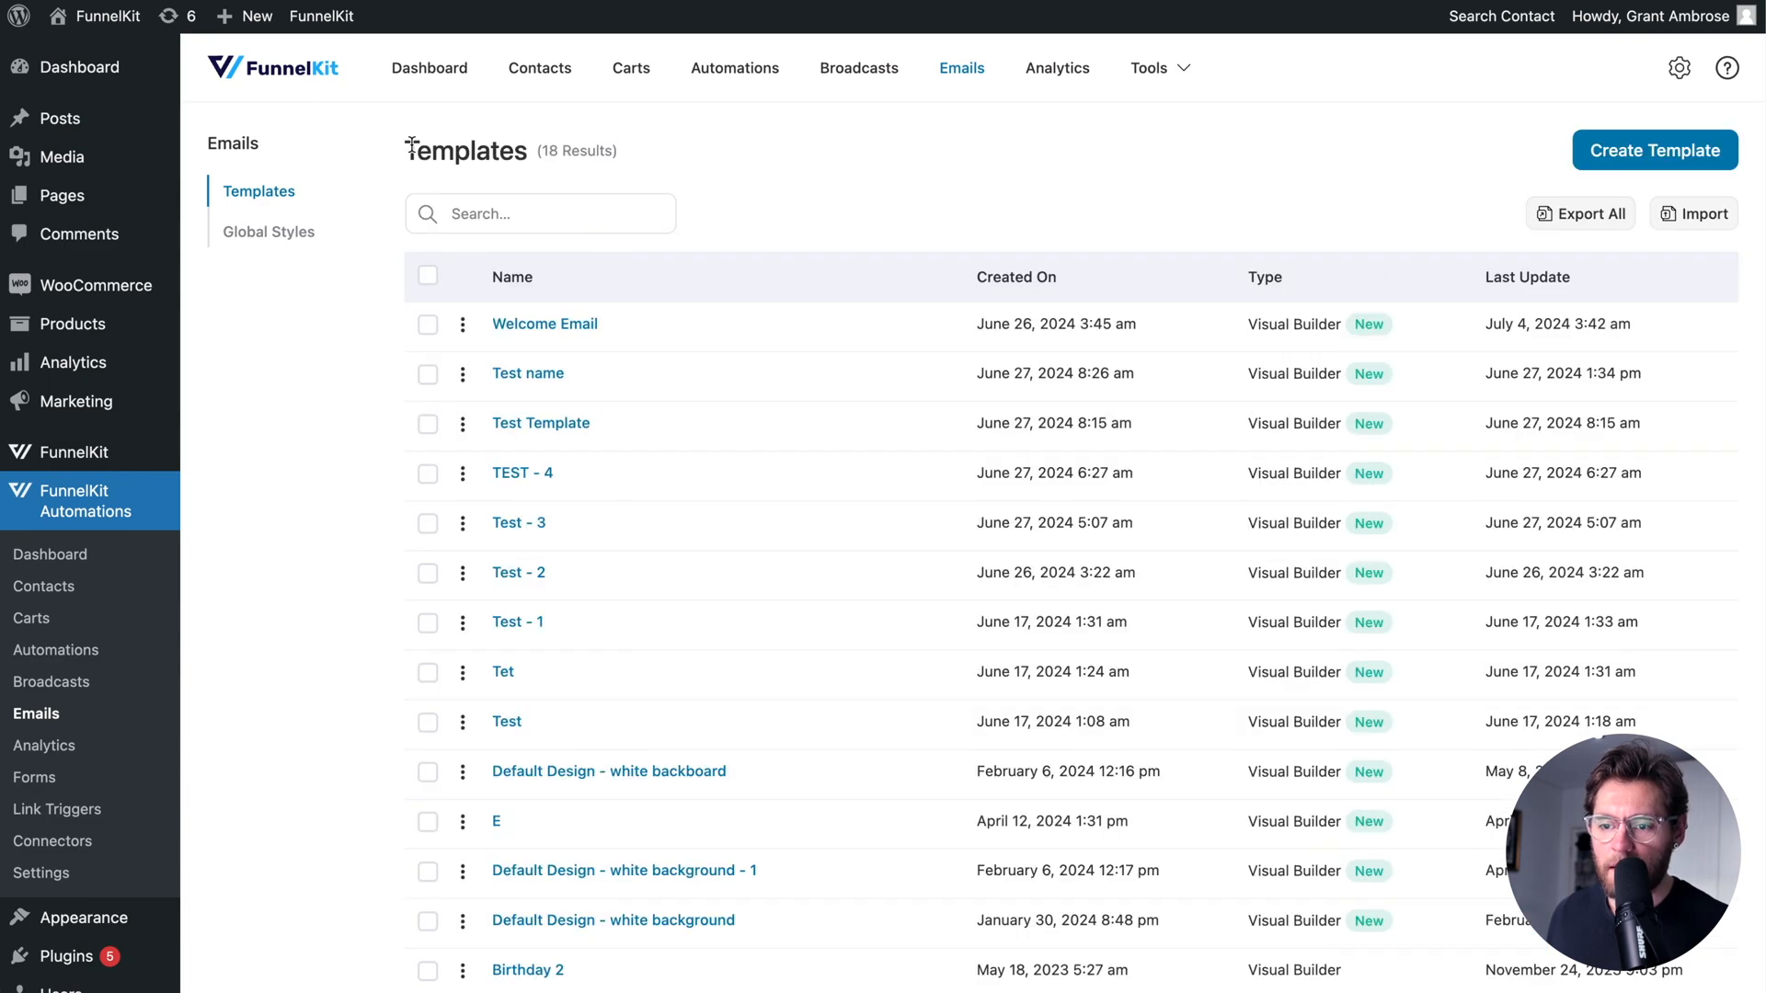
mouse_move(946, 174)
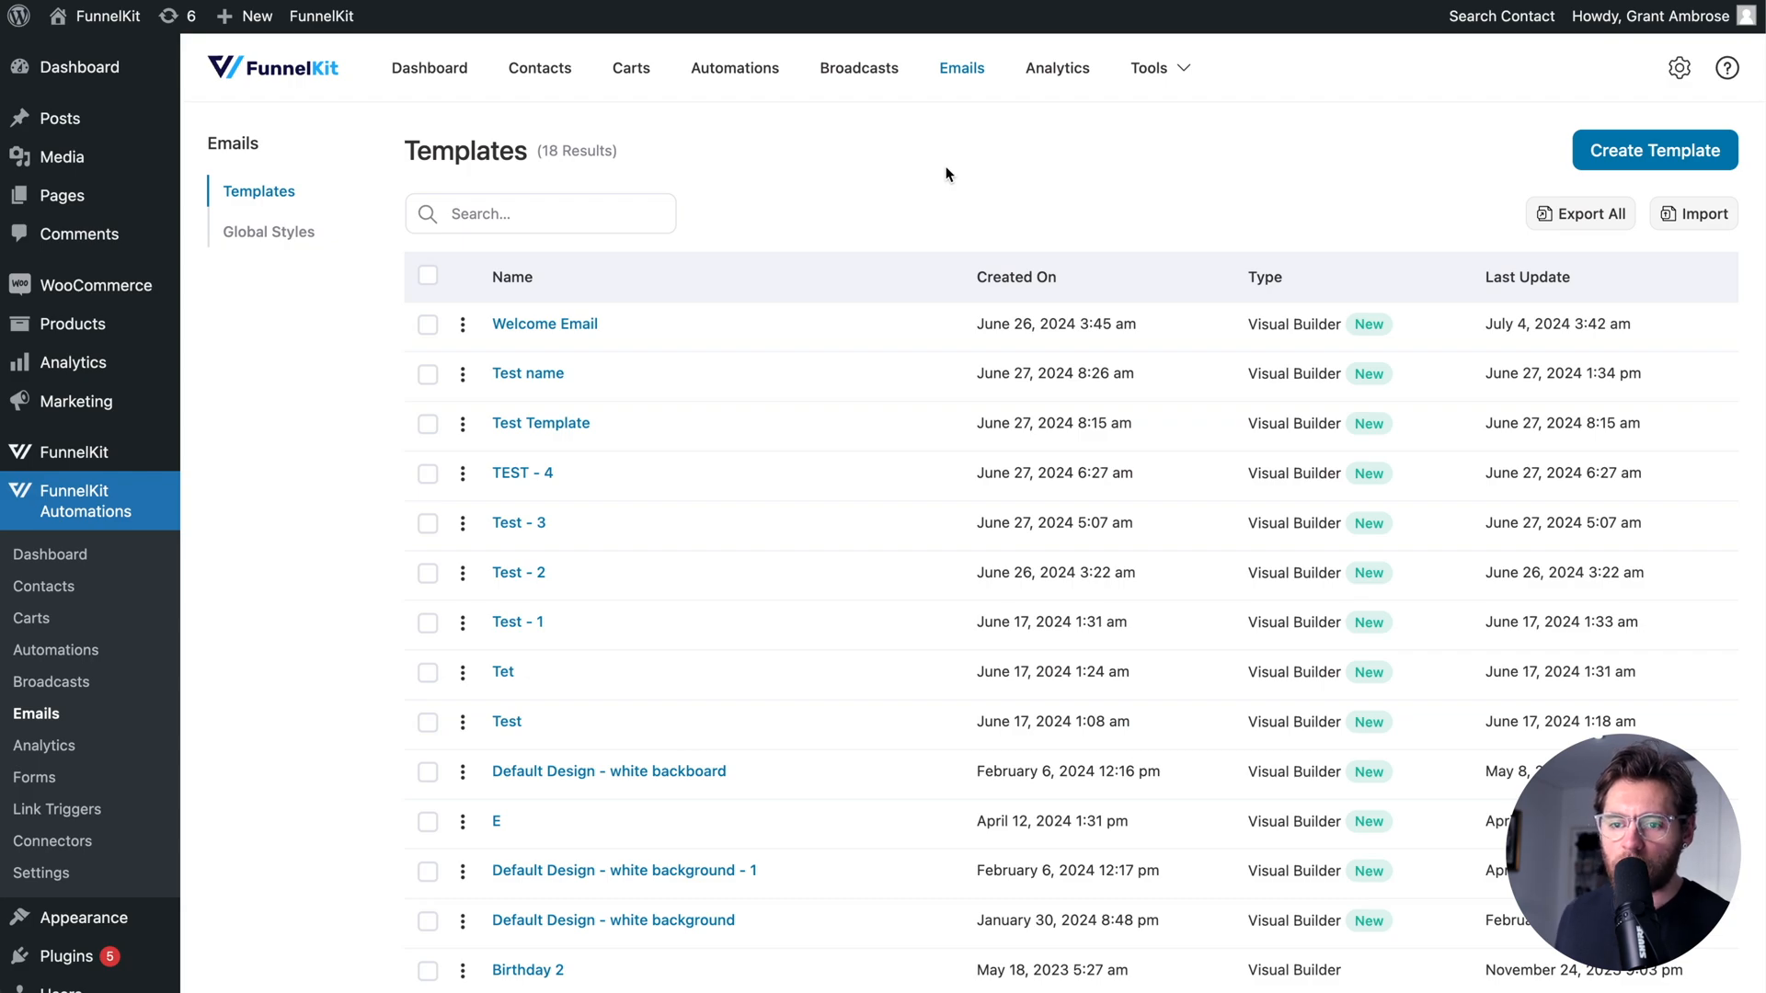
mouse_move(1219, 192)
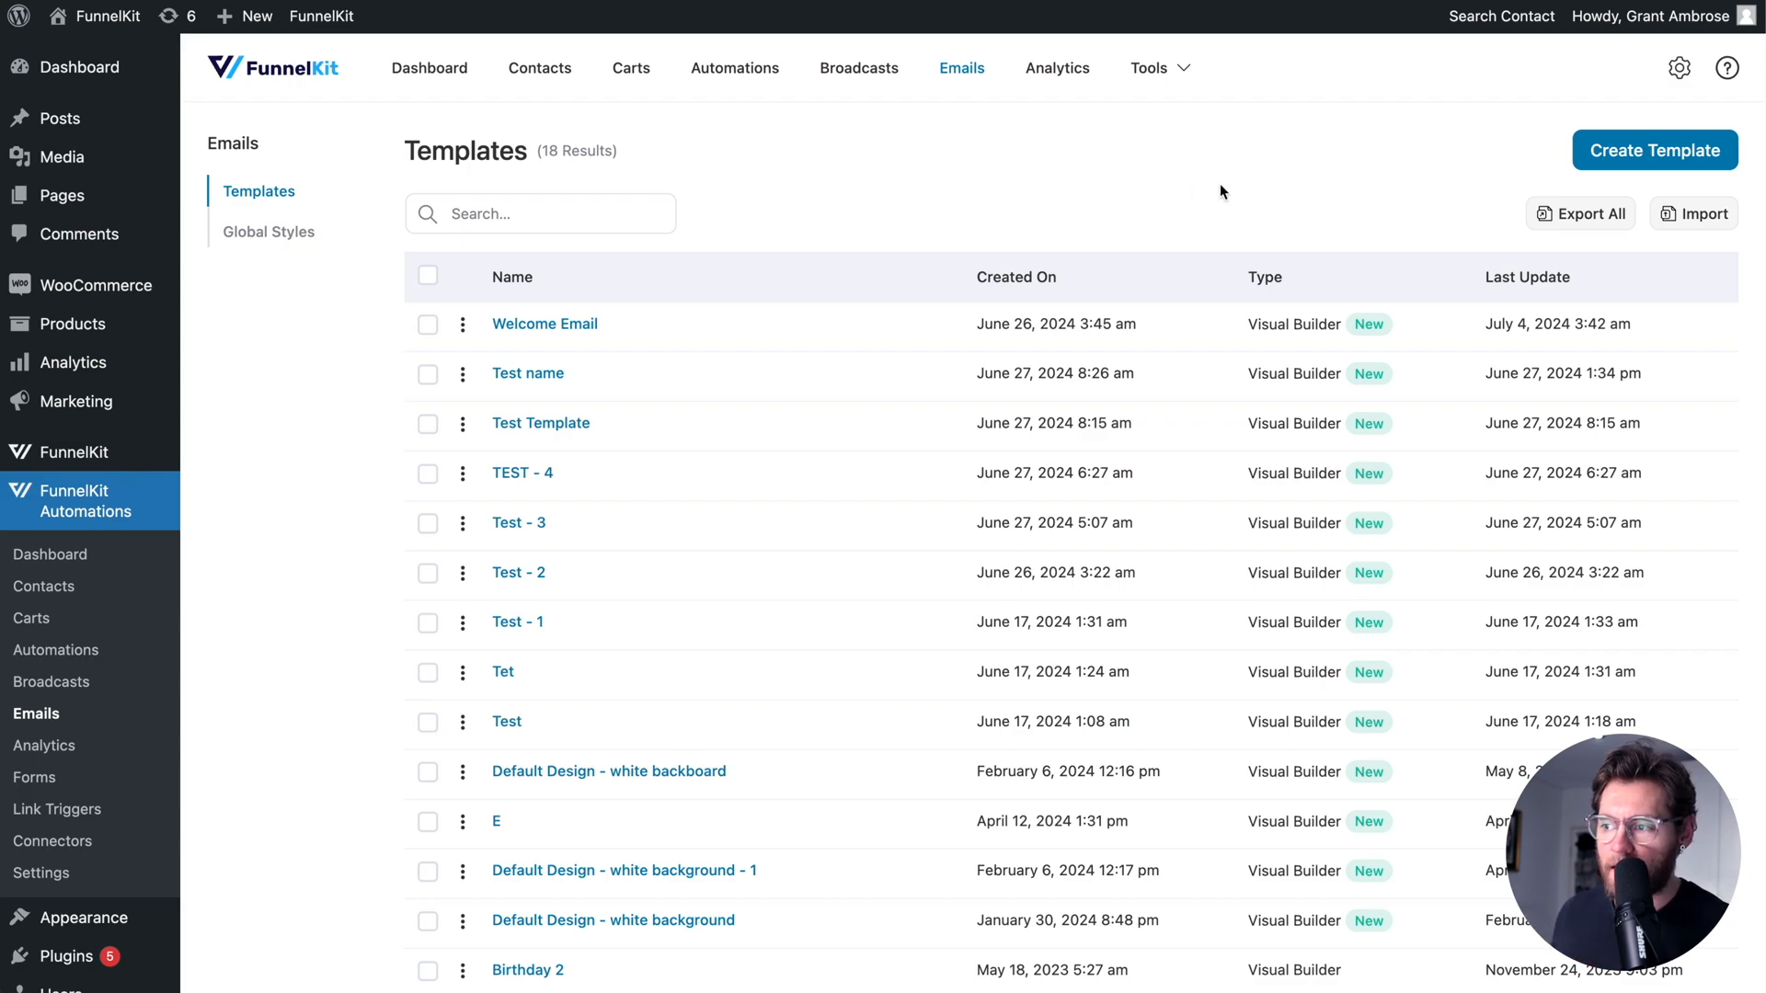
Create a new email template named 'Sales Announcement'.
left_click(1655, 150)
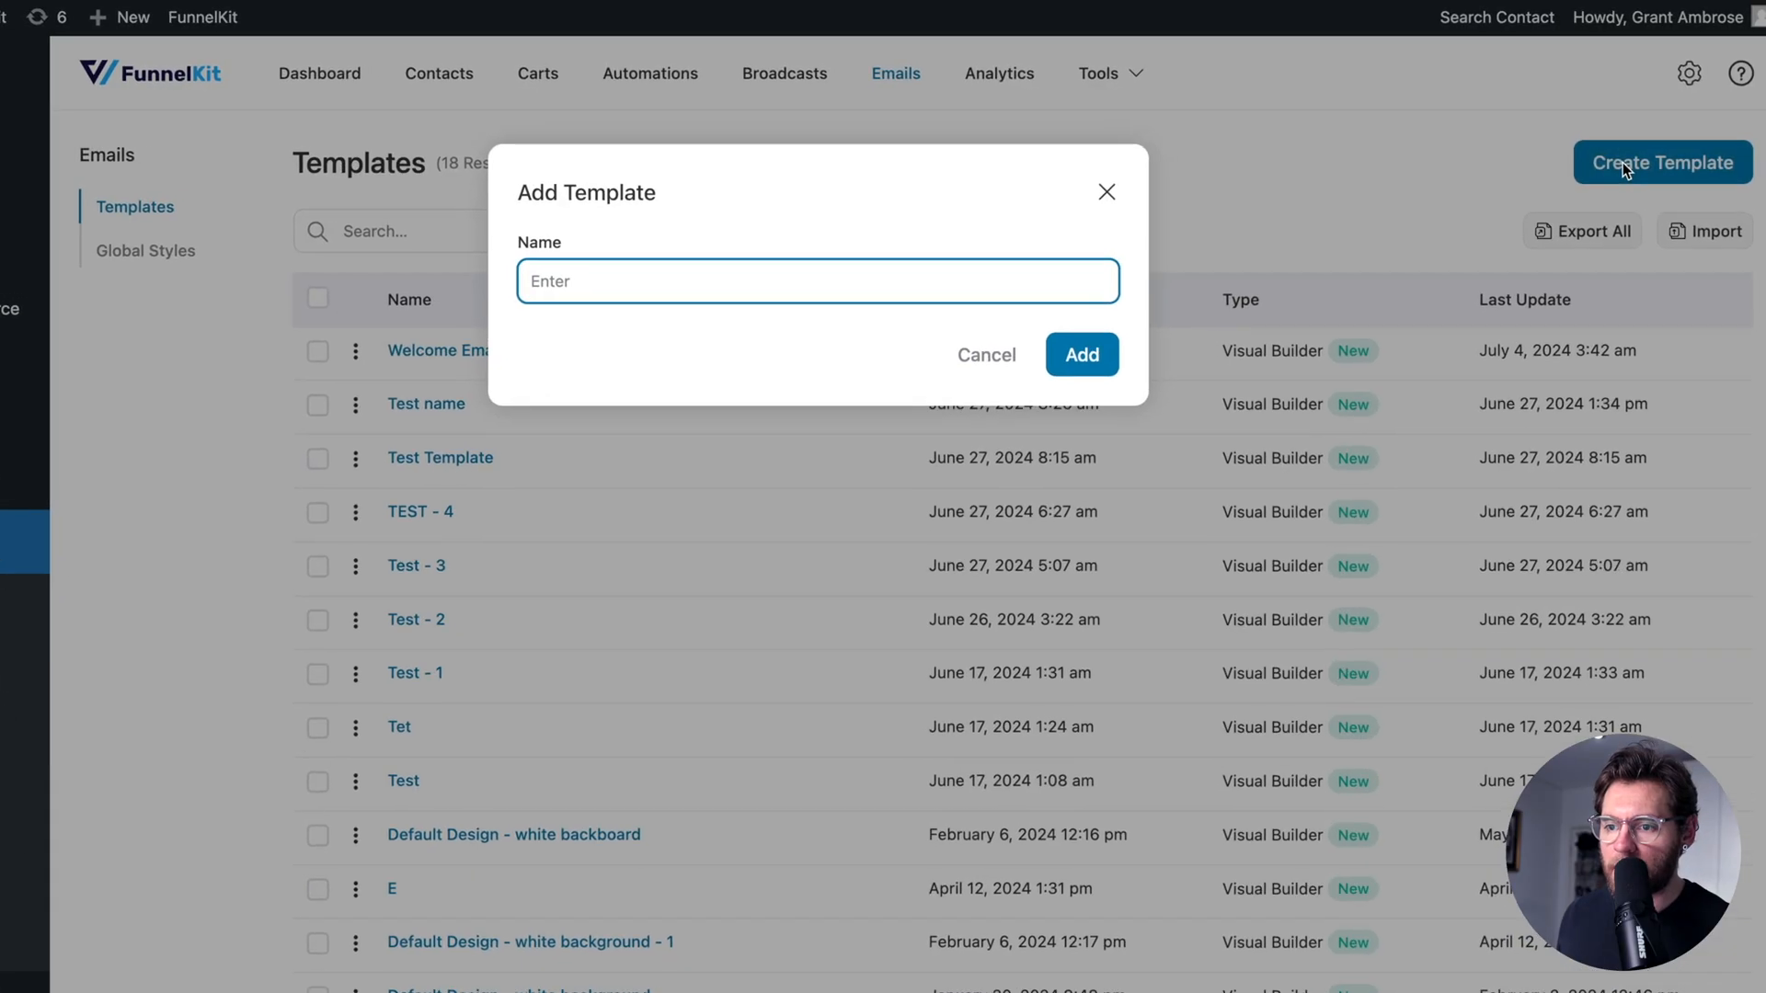
type("Sales Announcement")
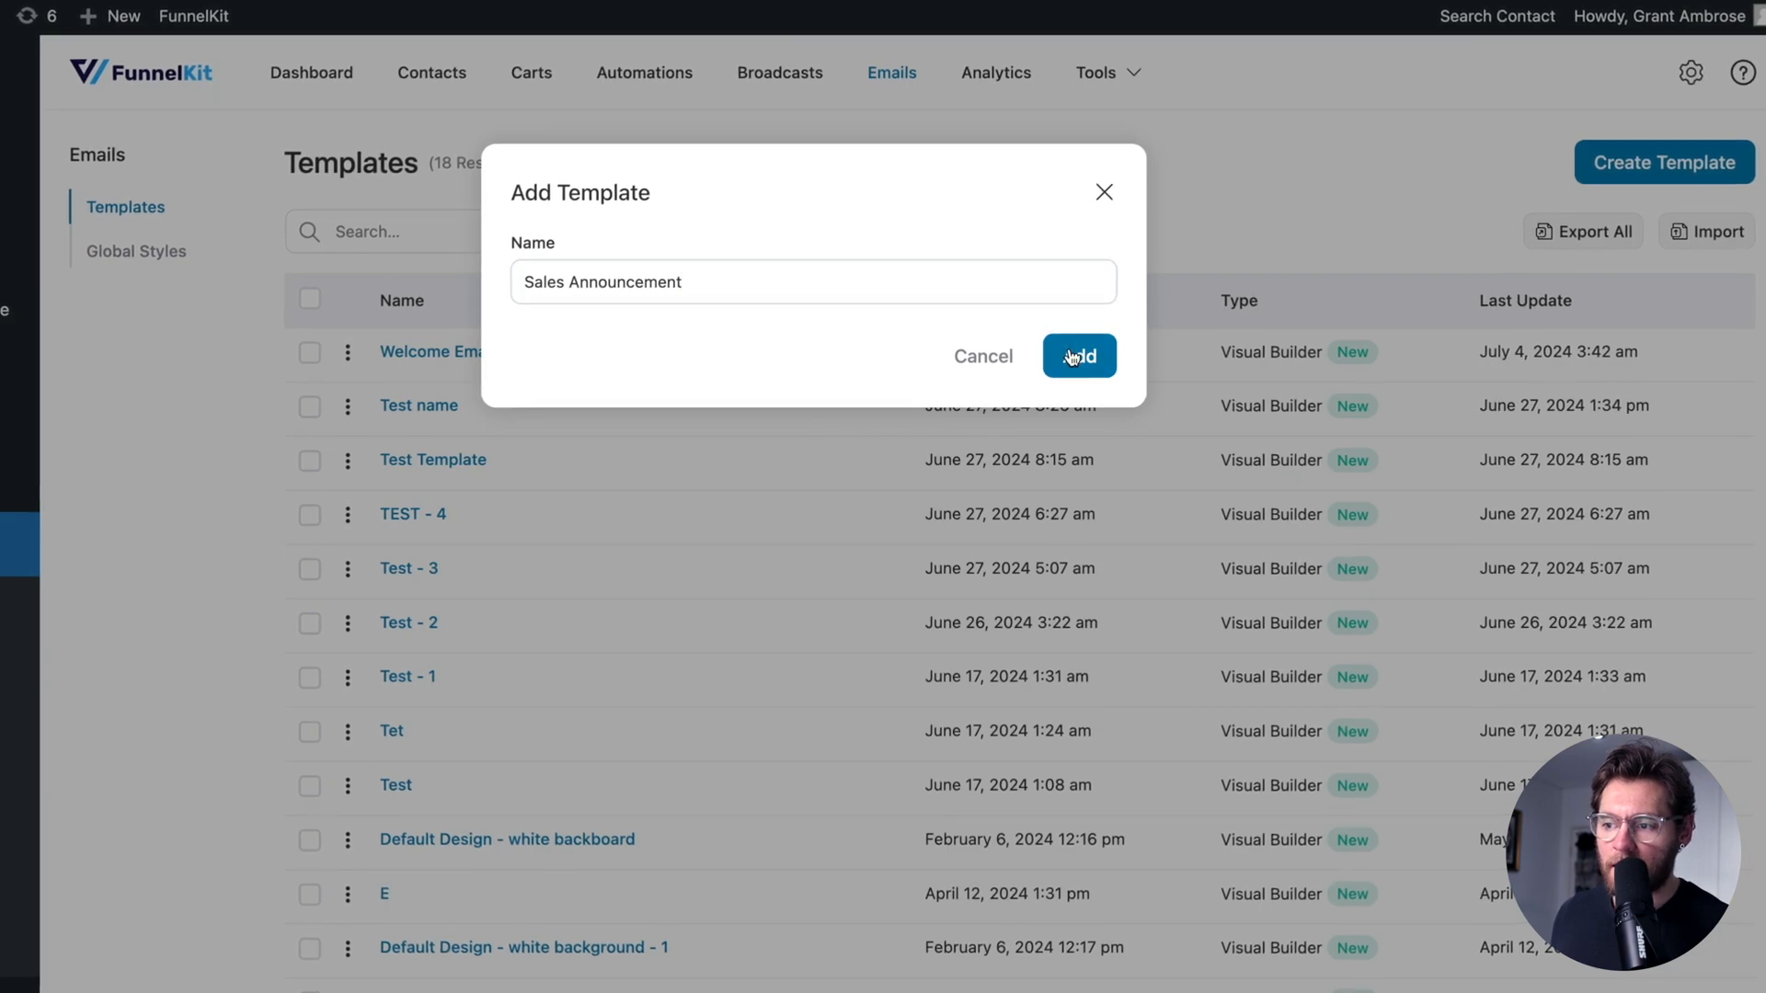
left_click(1077, 356)
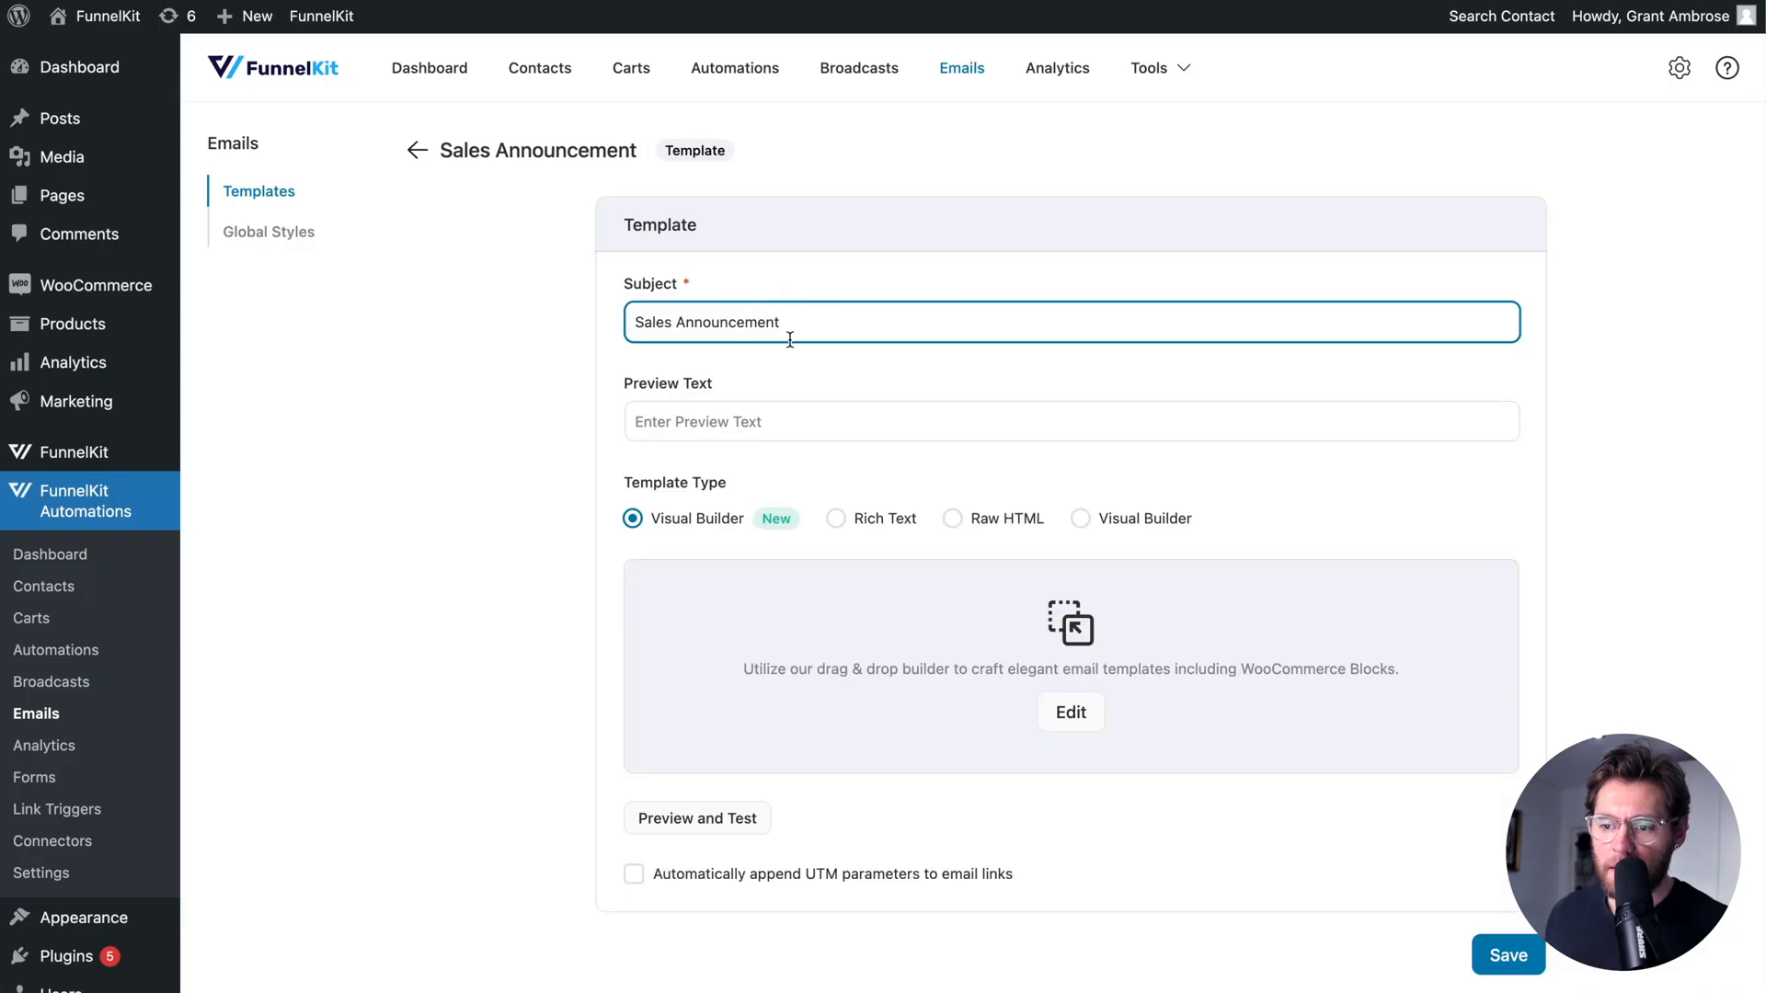
Replace its content with the Declaration of Sale pre-built design and save.
left_click(1068, 711)
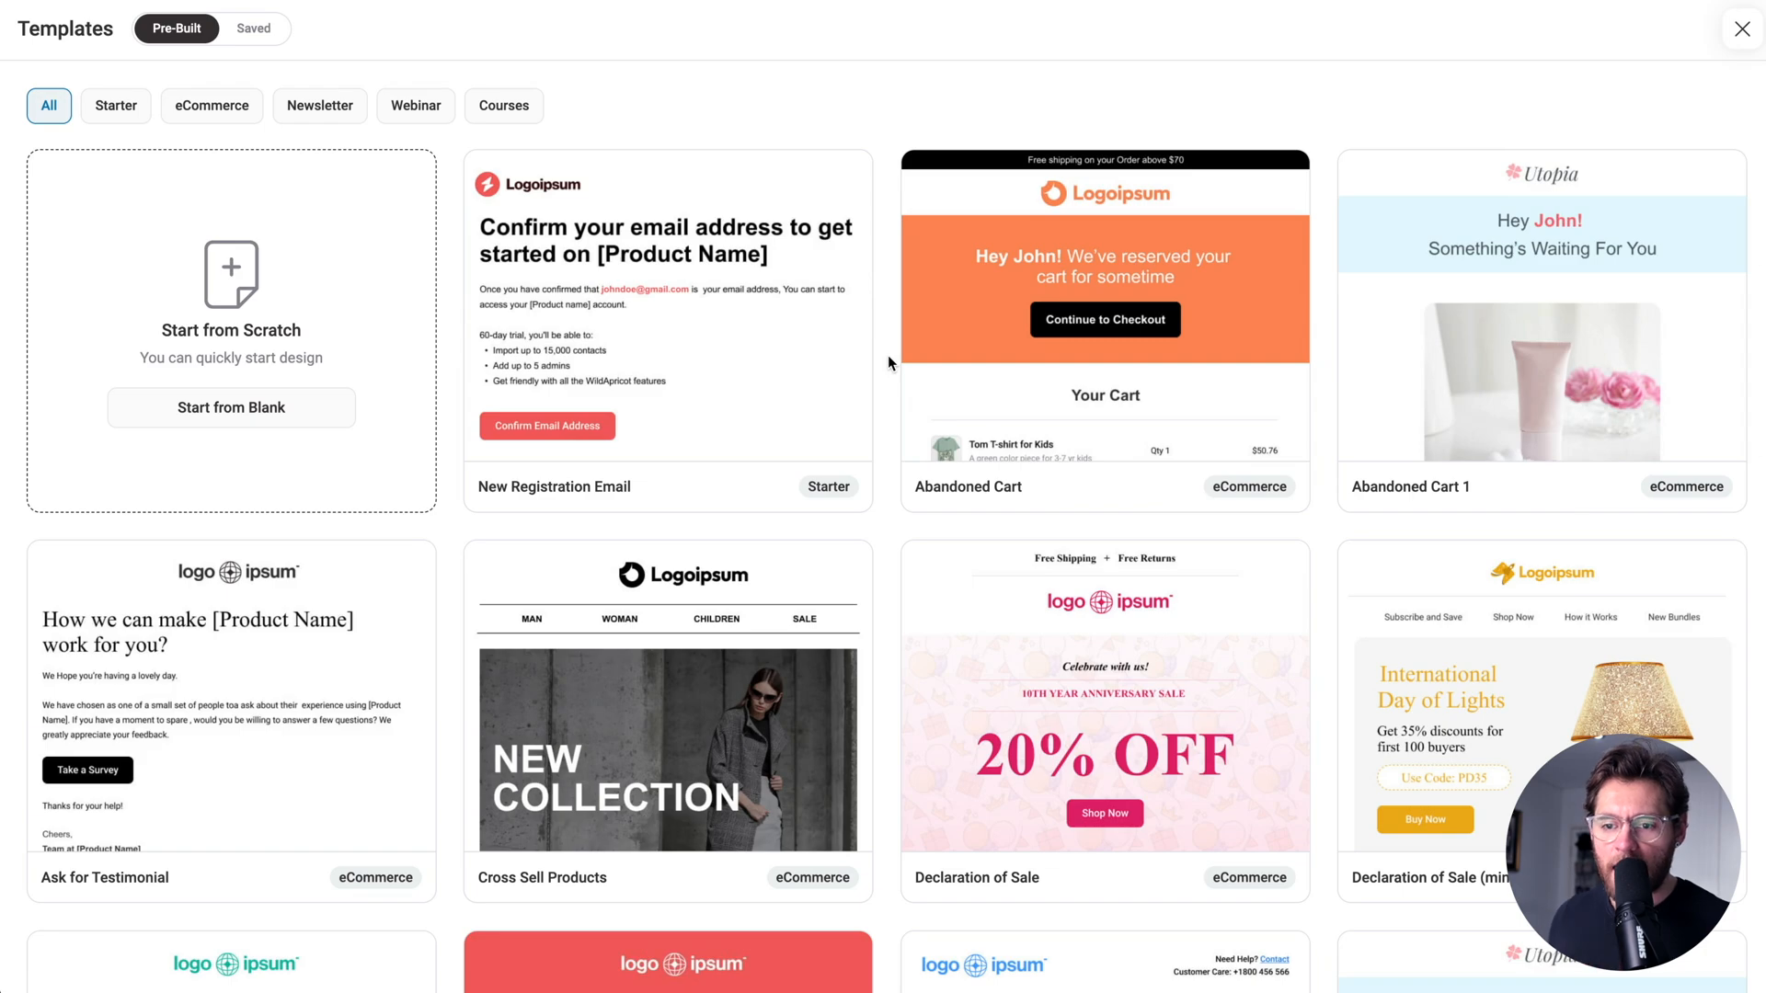
left_click(231, 408)
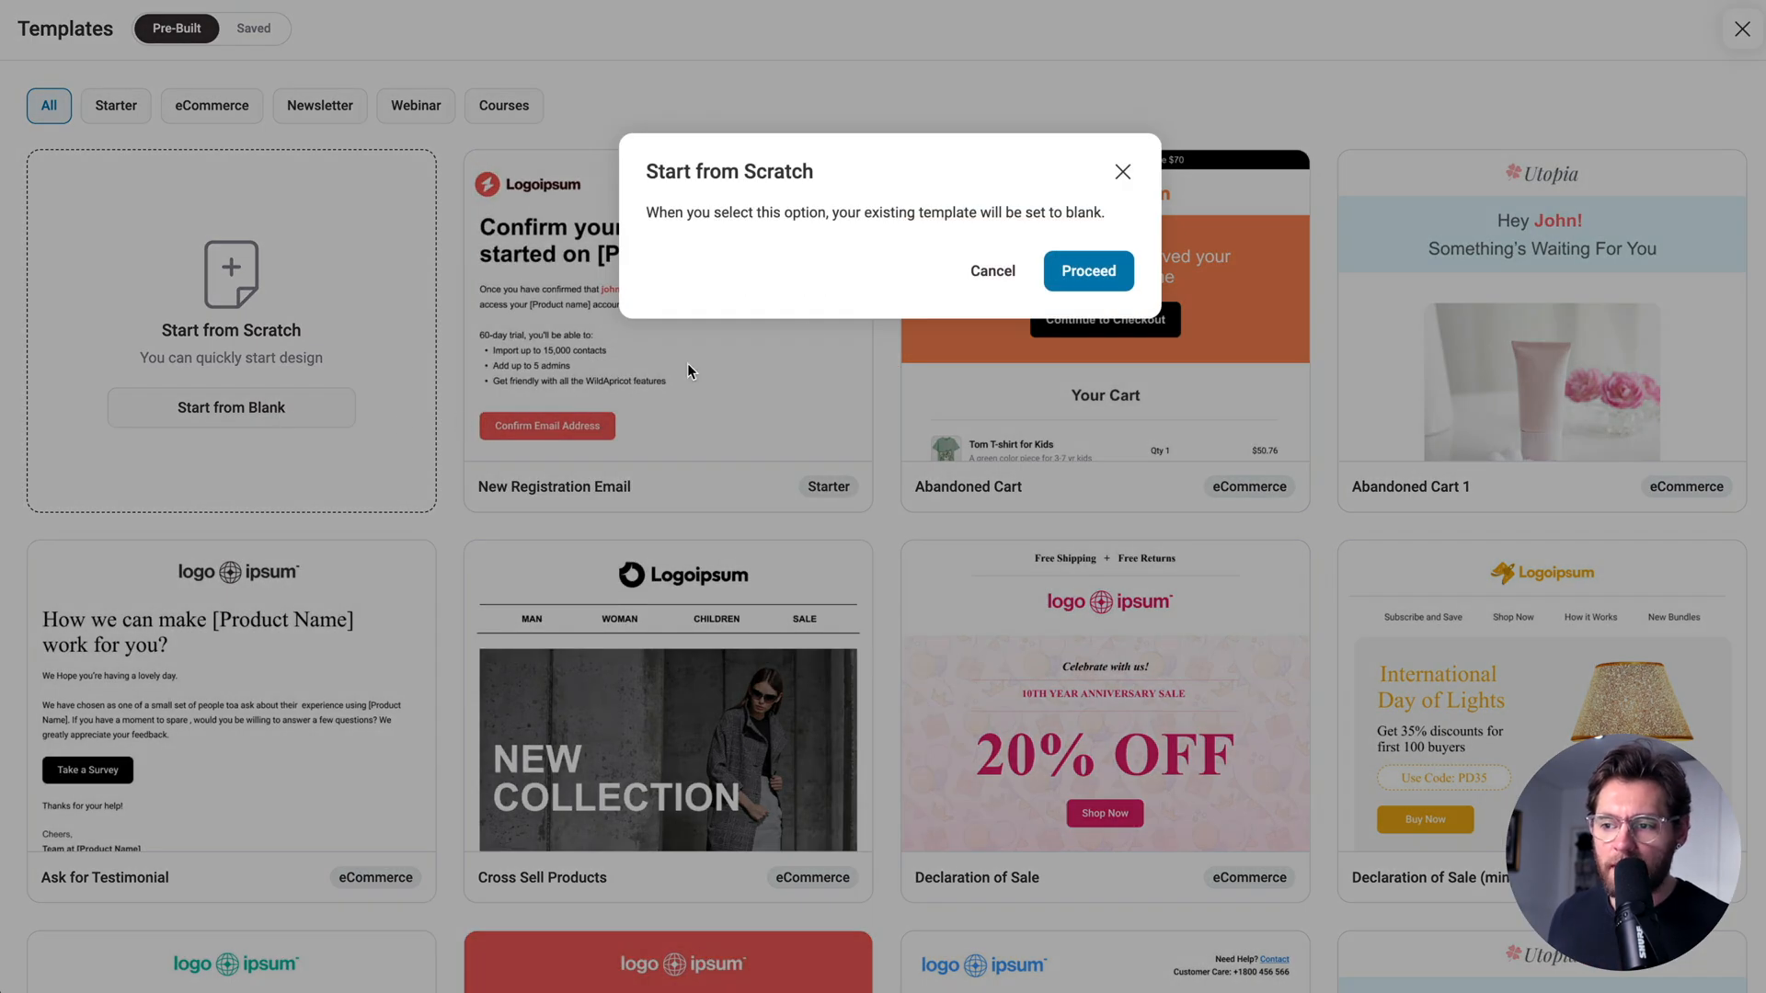
left_click(1085, 270)
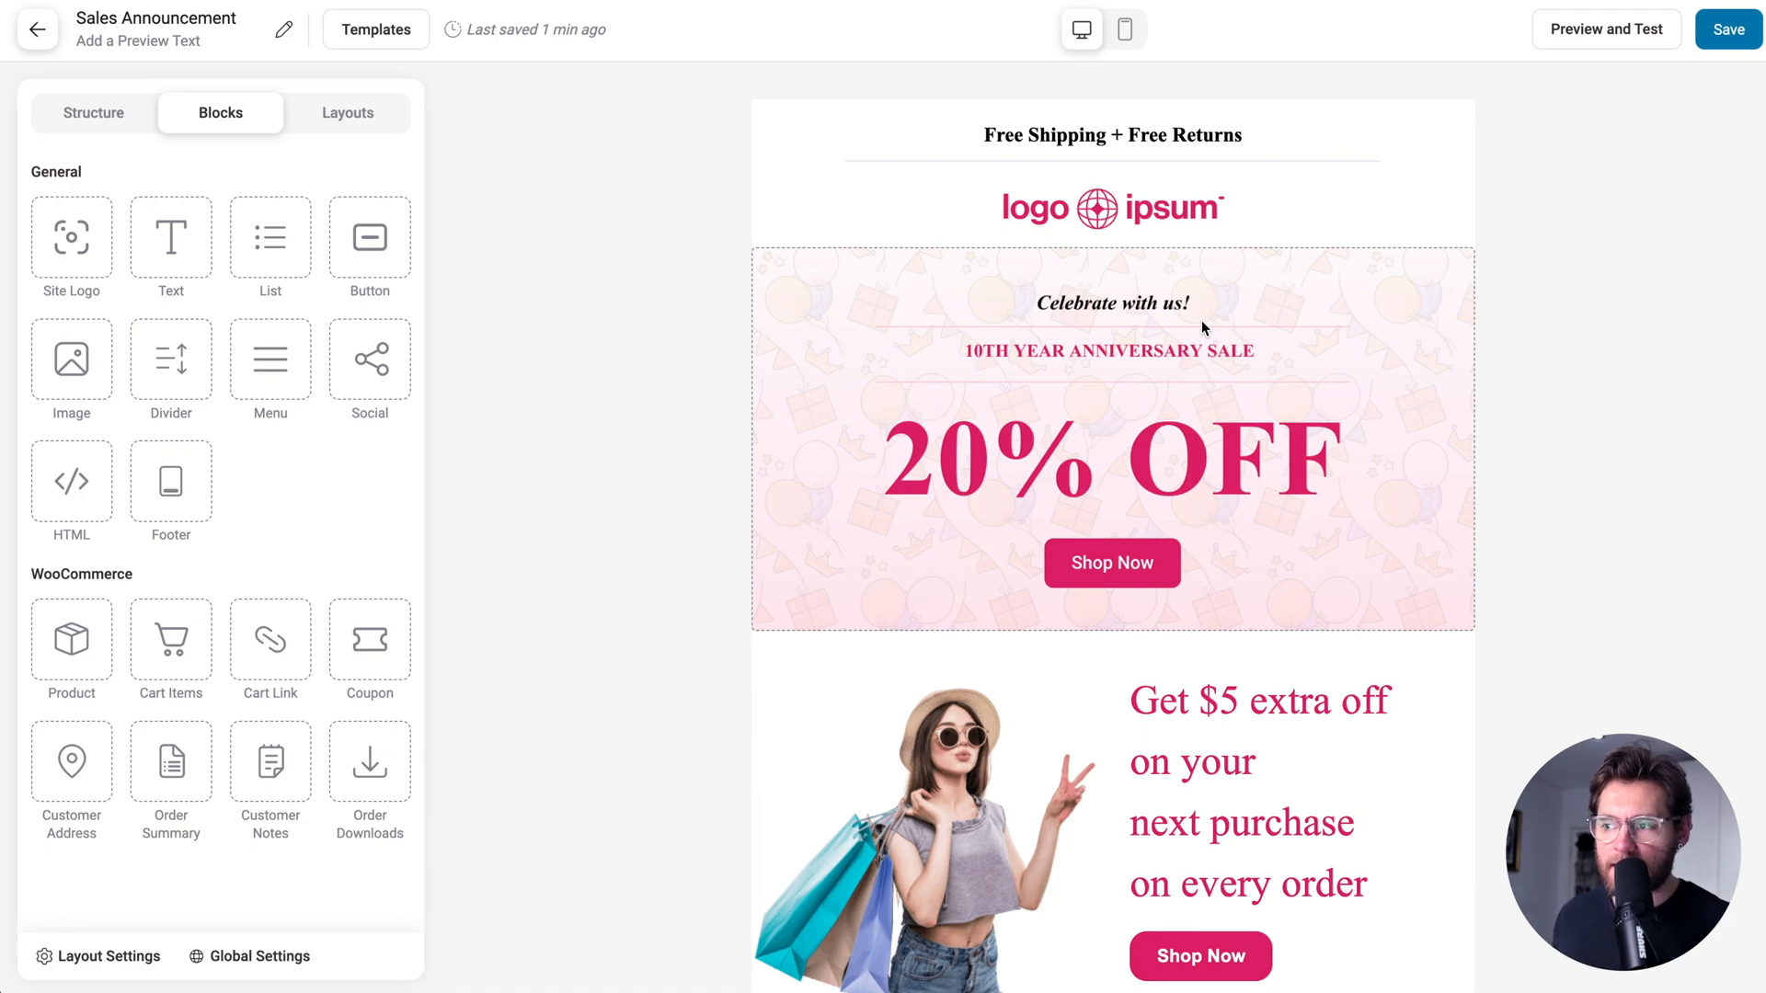
left_click(1727, 29)
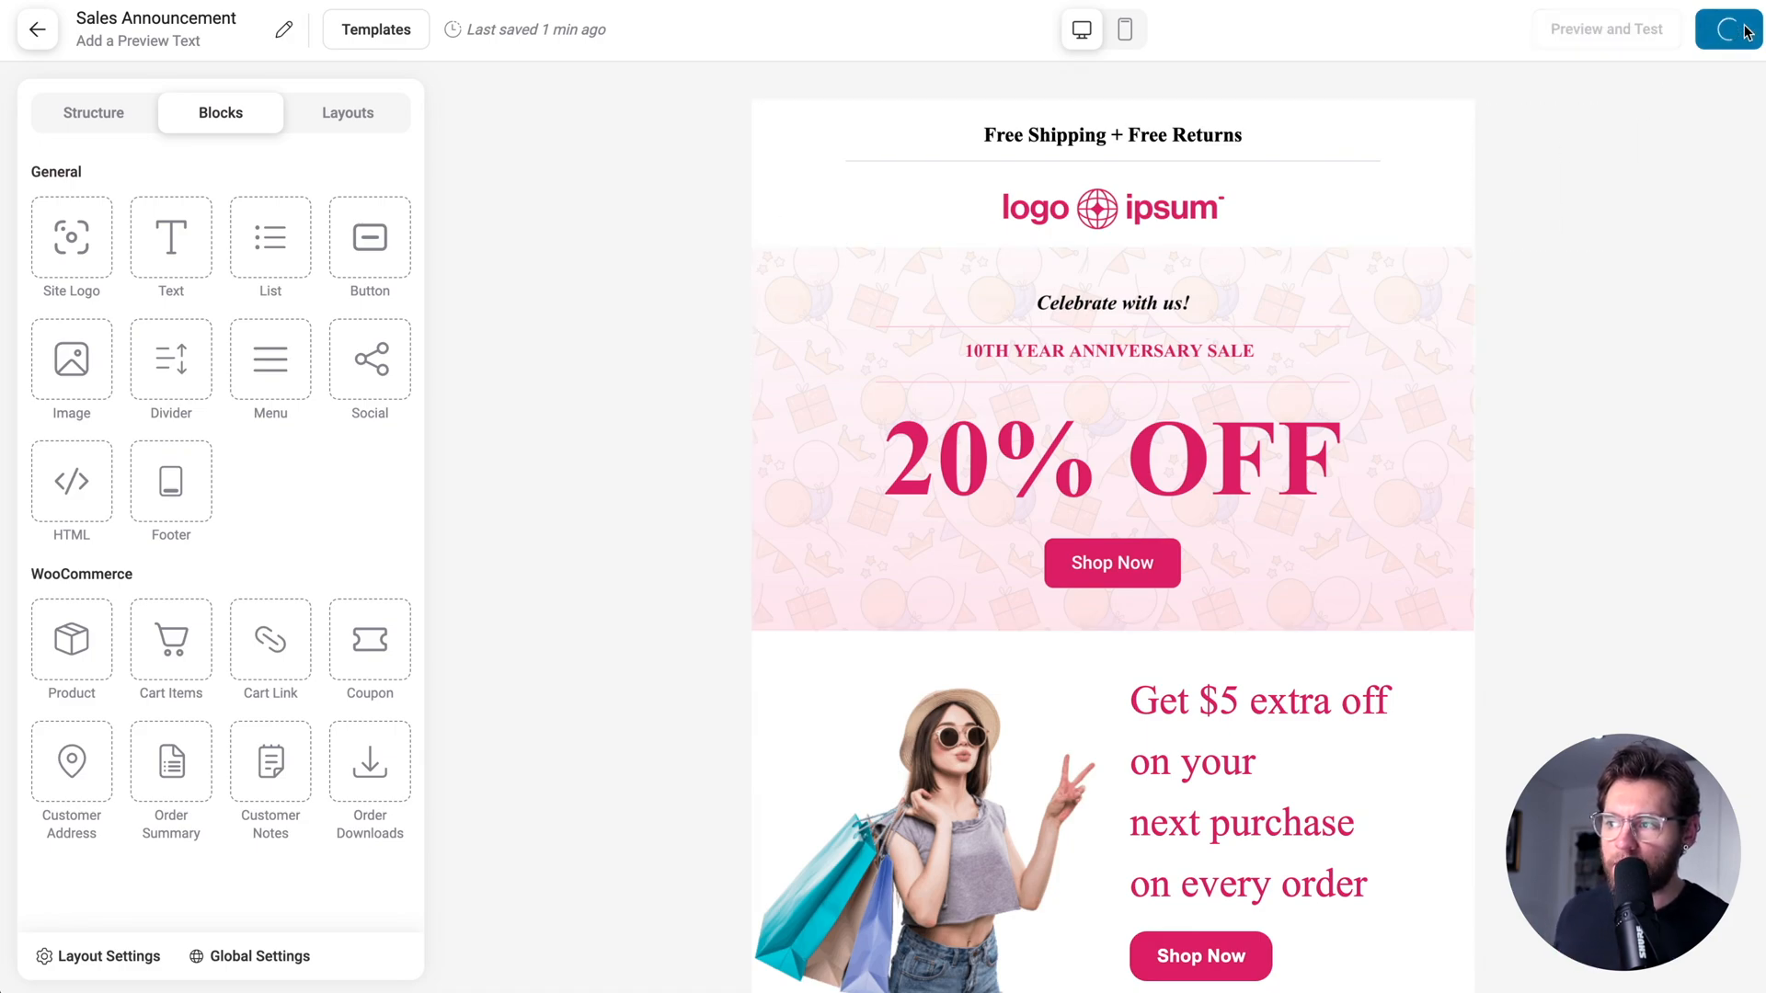
left_click(1731, 28)
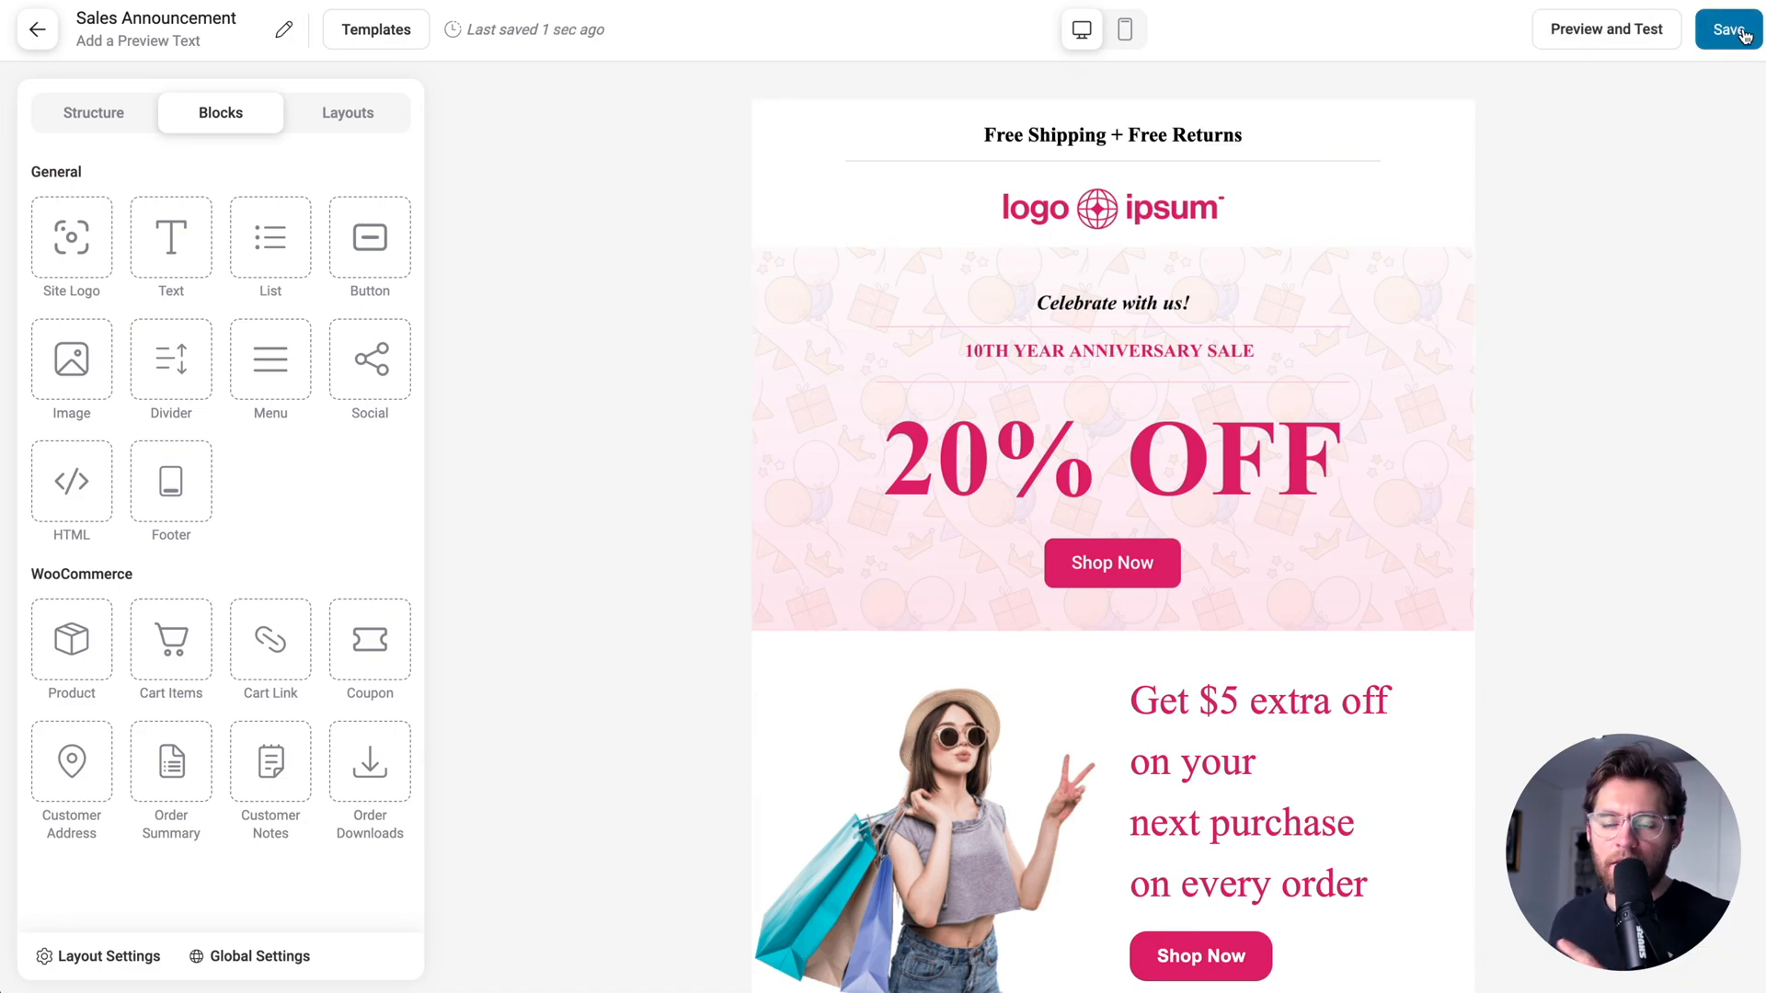
left_click(1730, 29)
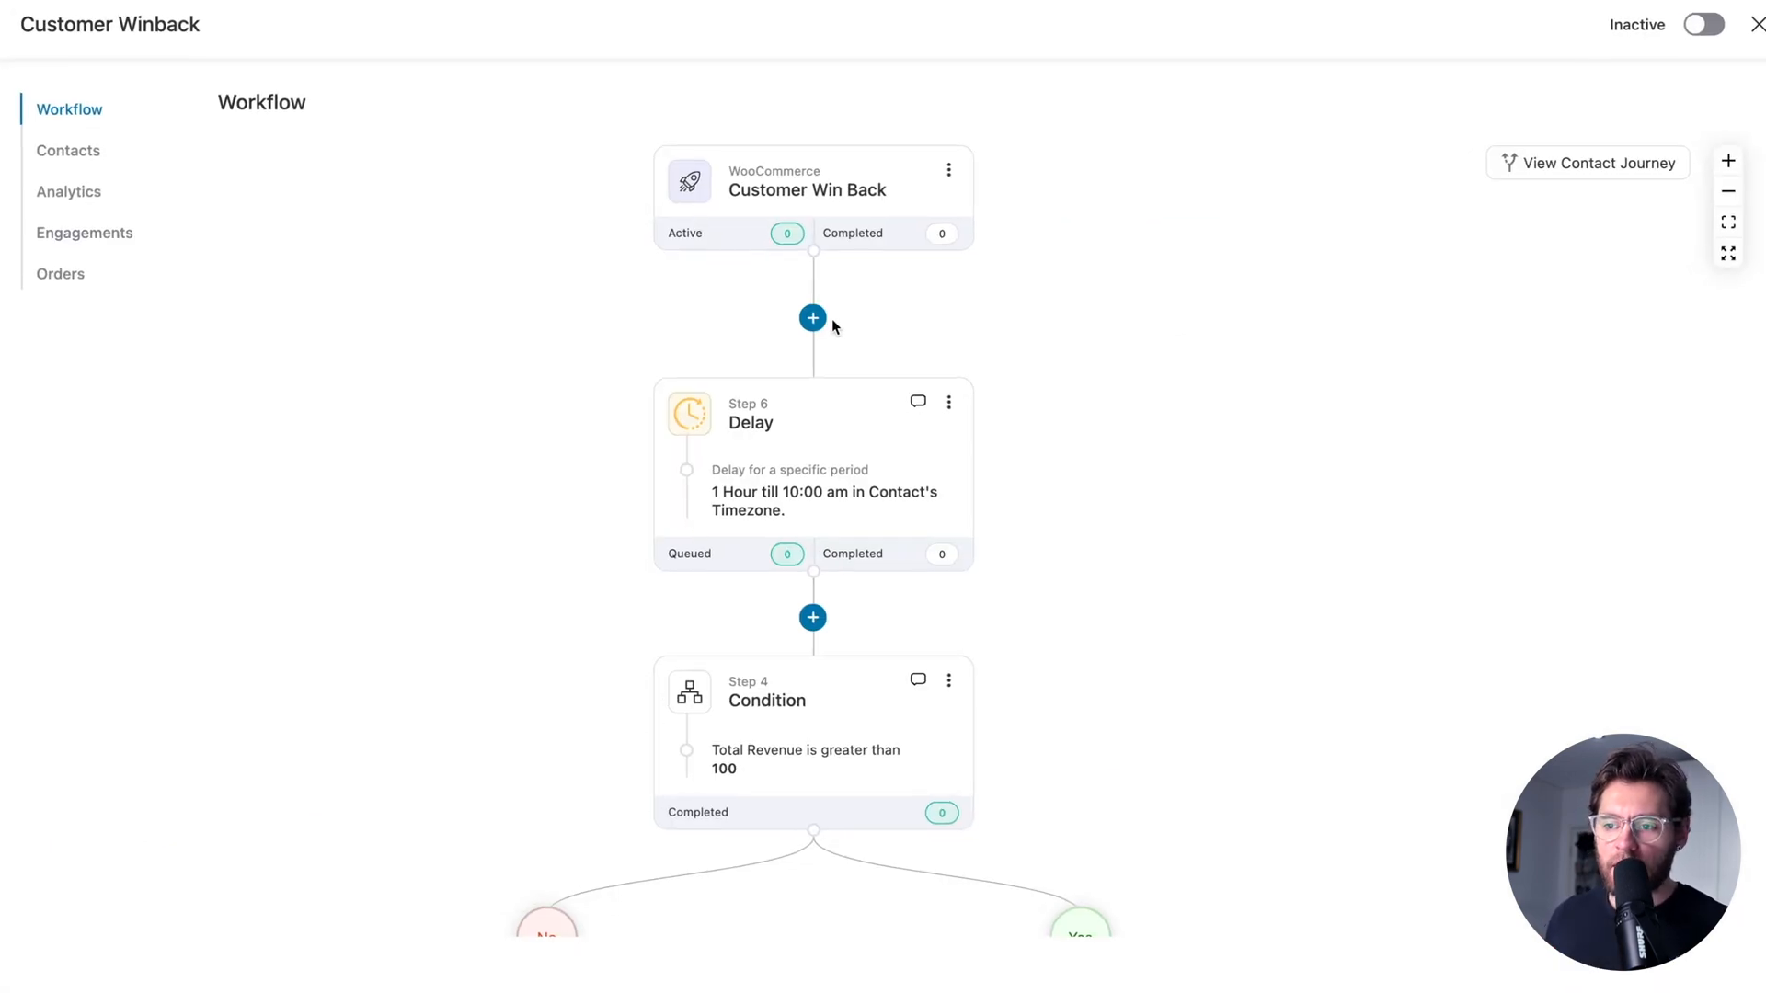
Add a Send Email step below the trigger, loaded with the Sales Announcement template.
left_click(812, 318)
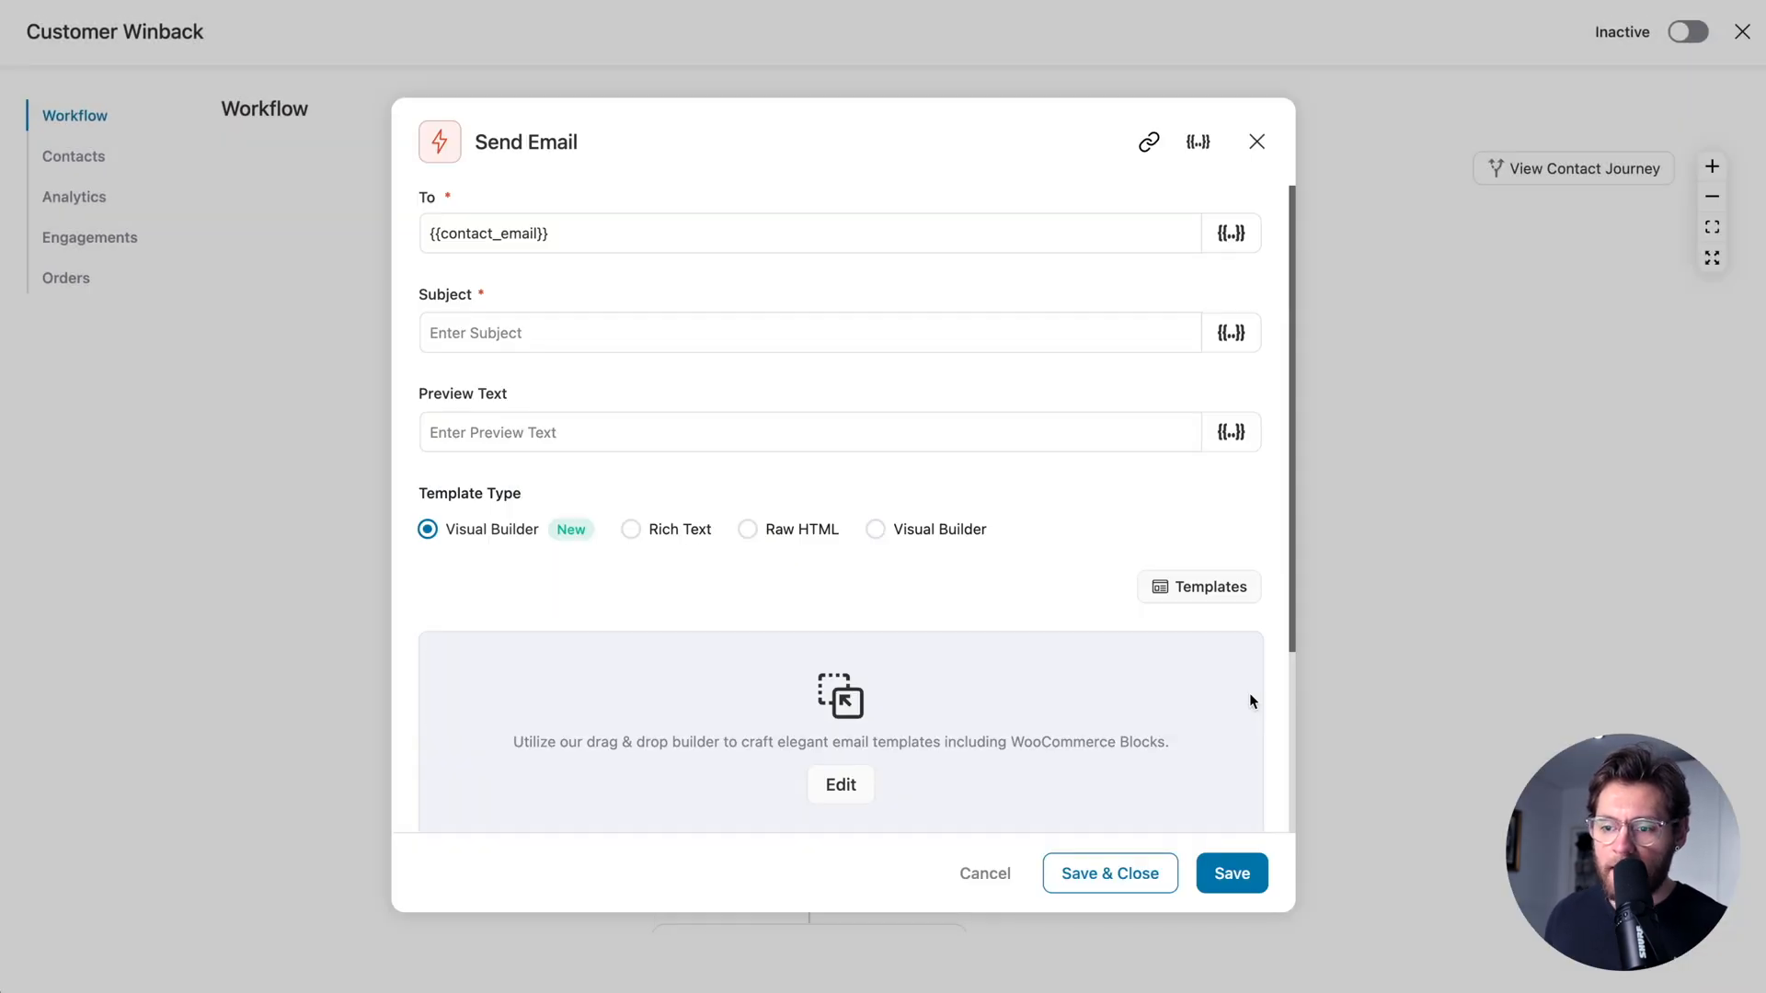
left_click(1197, 587)
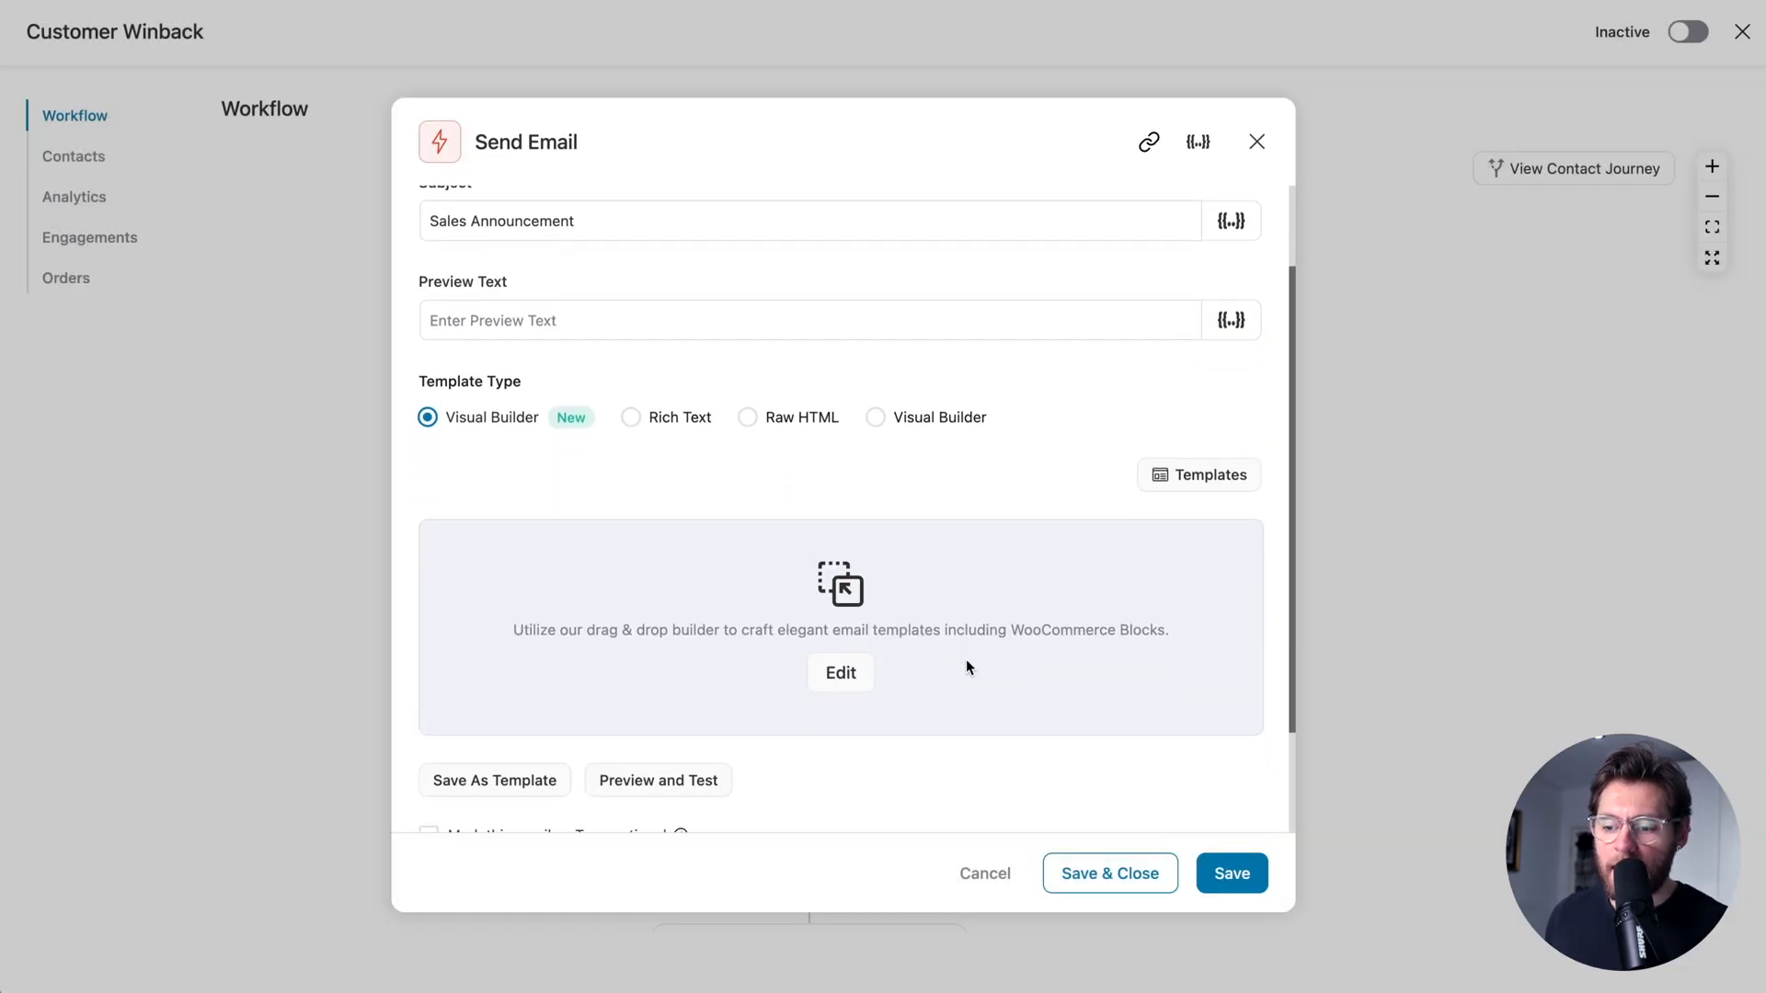
left_click(840, 672)
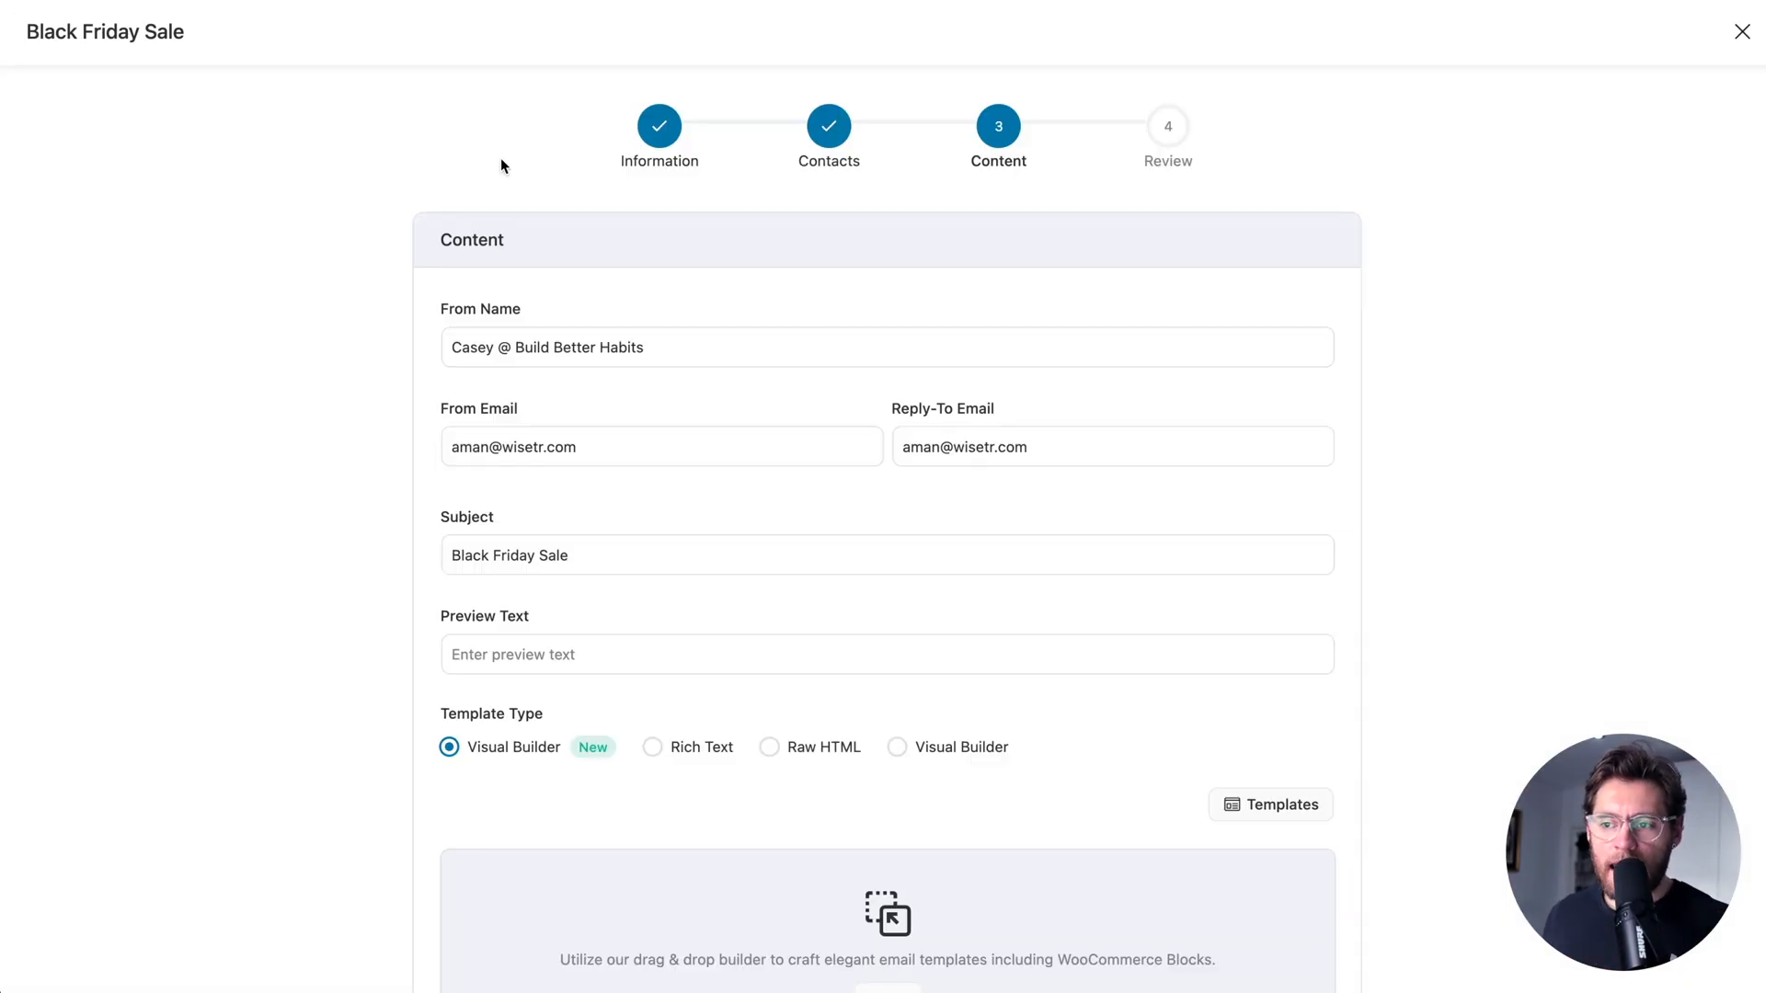
mouse_move(1027, 244)
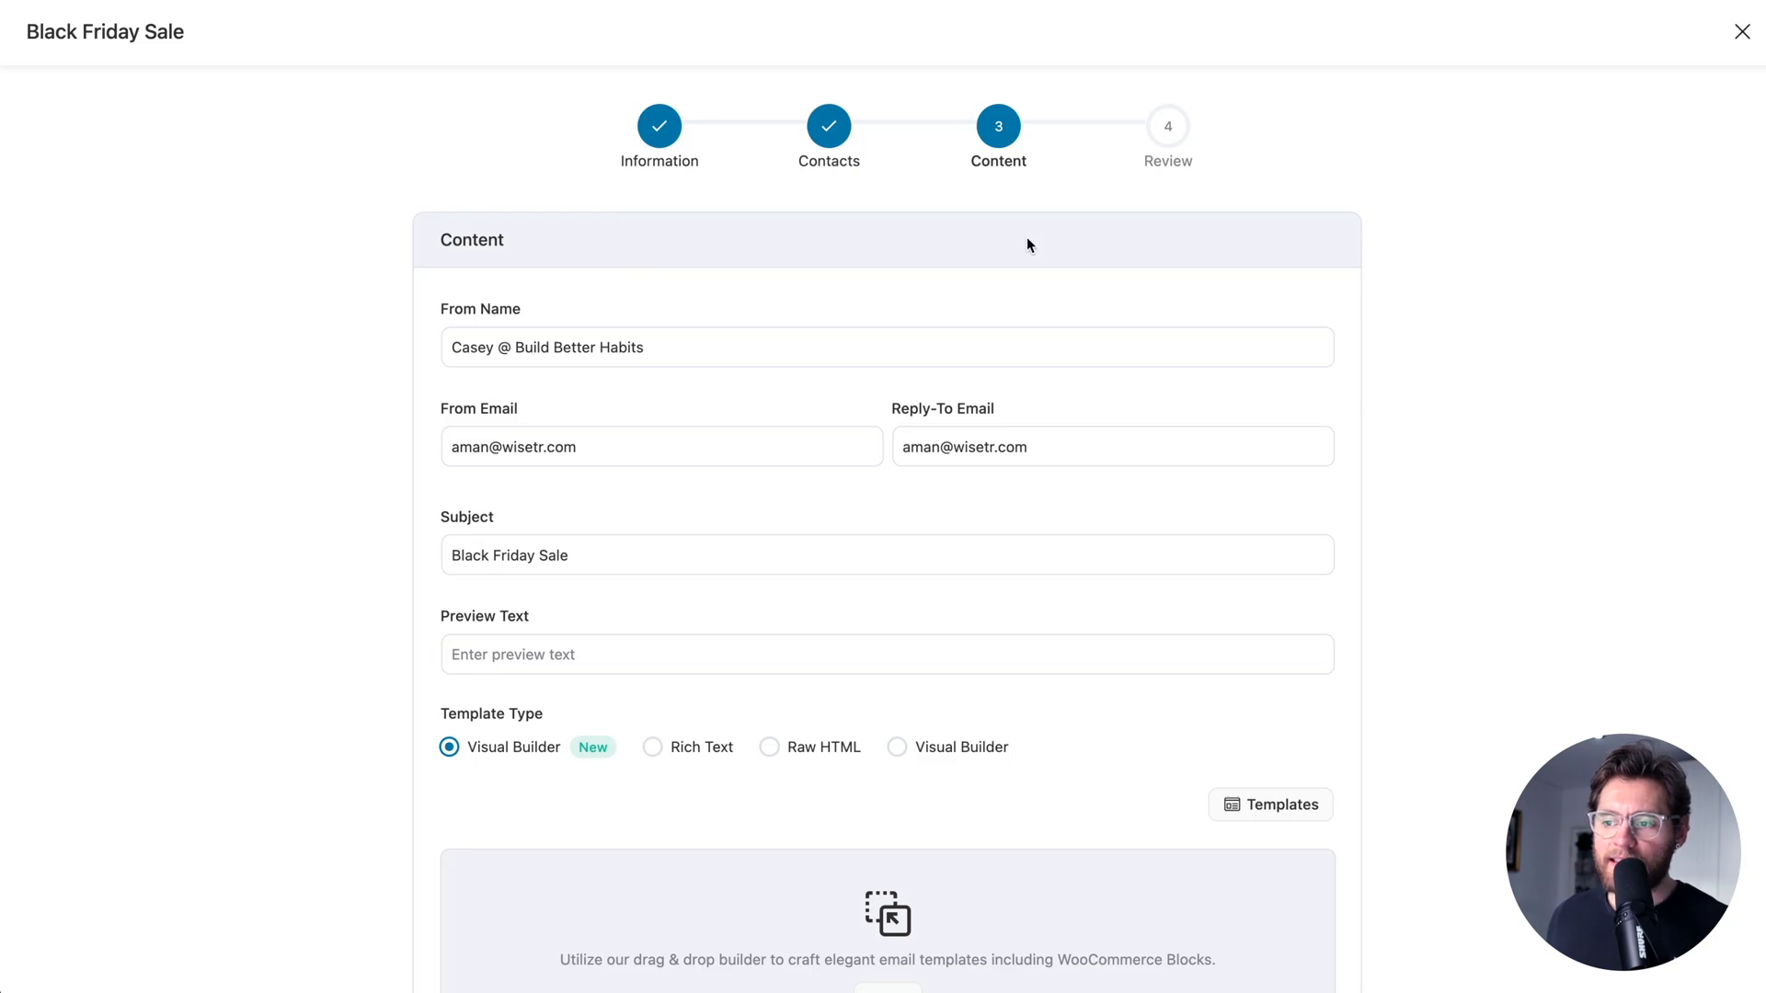
left_click(1268, 804)
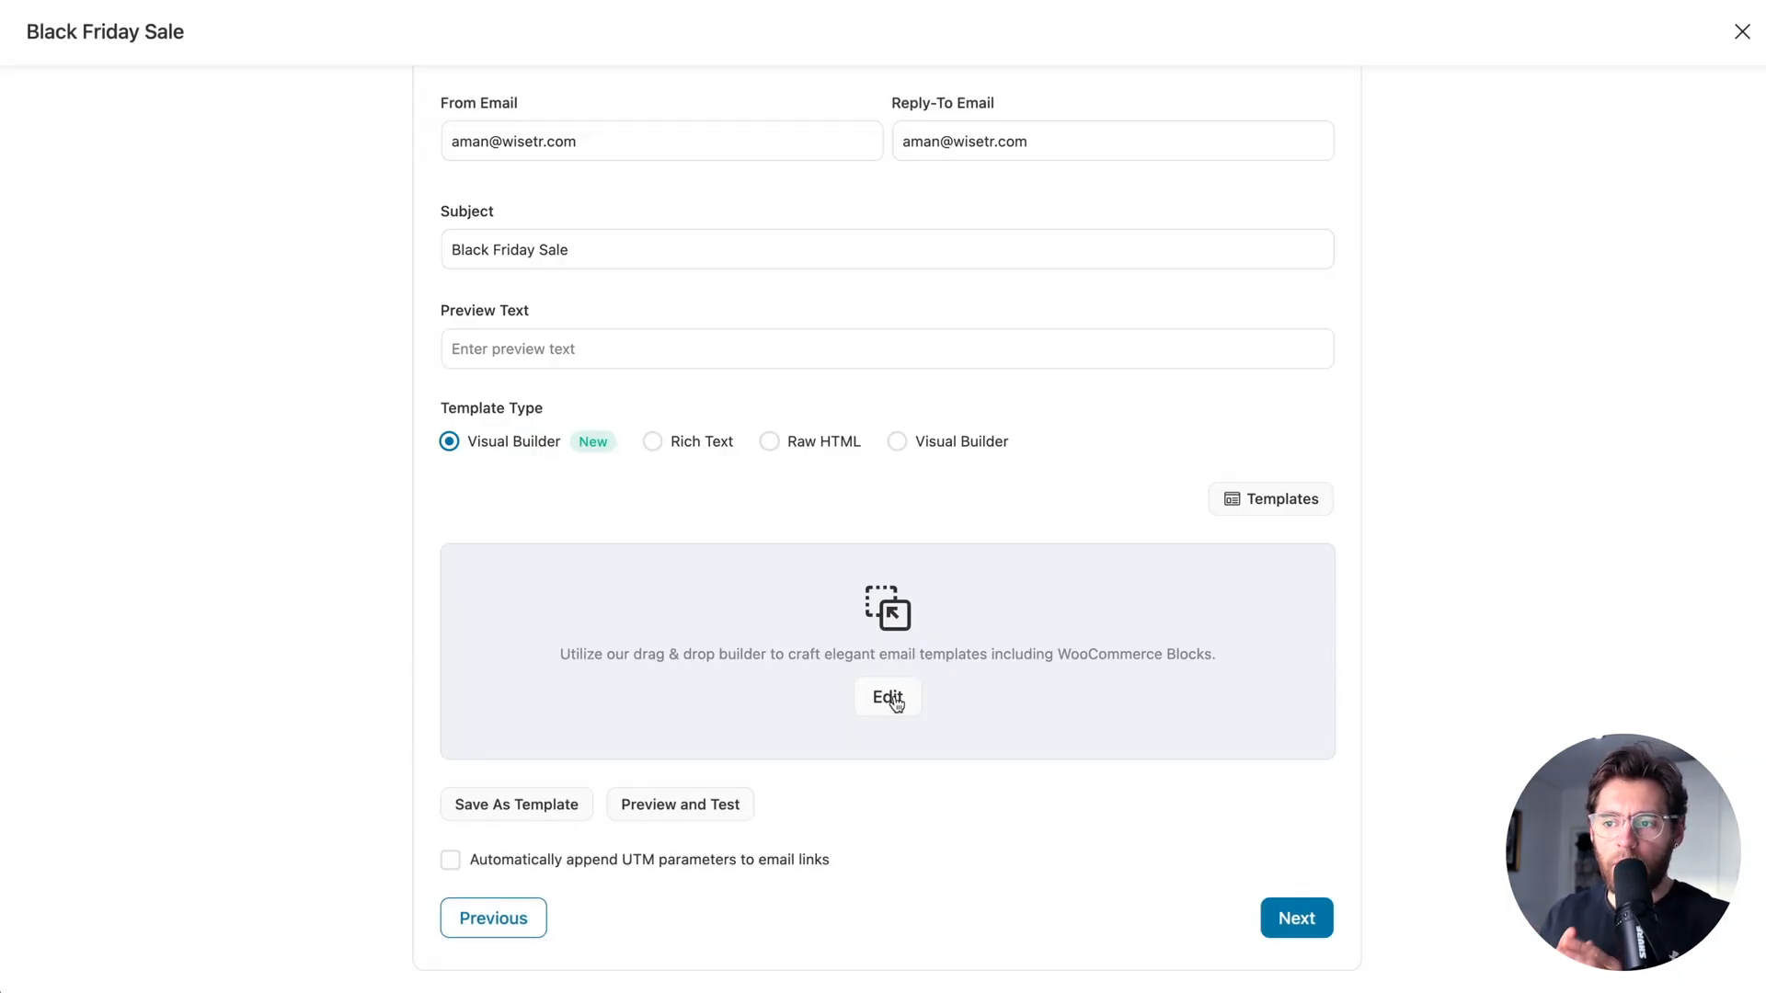
mouse_move(545, 816)
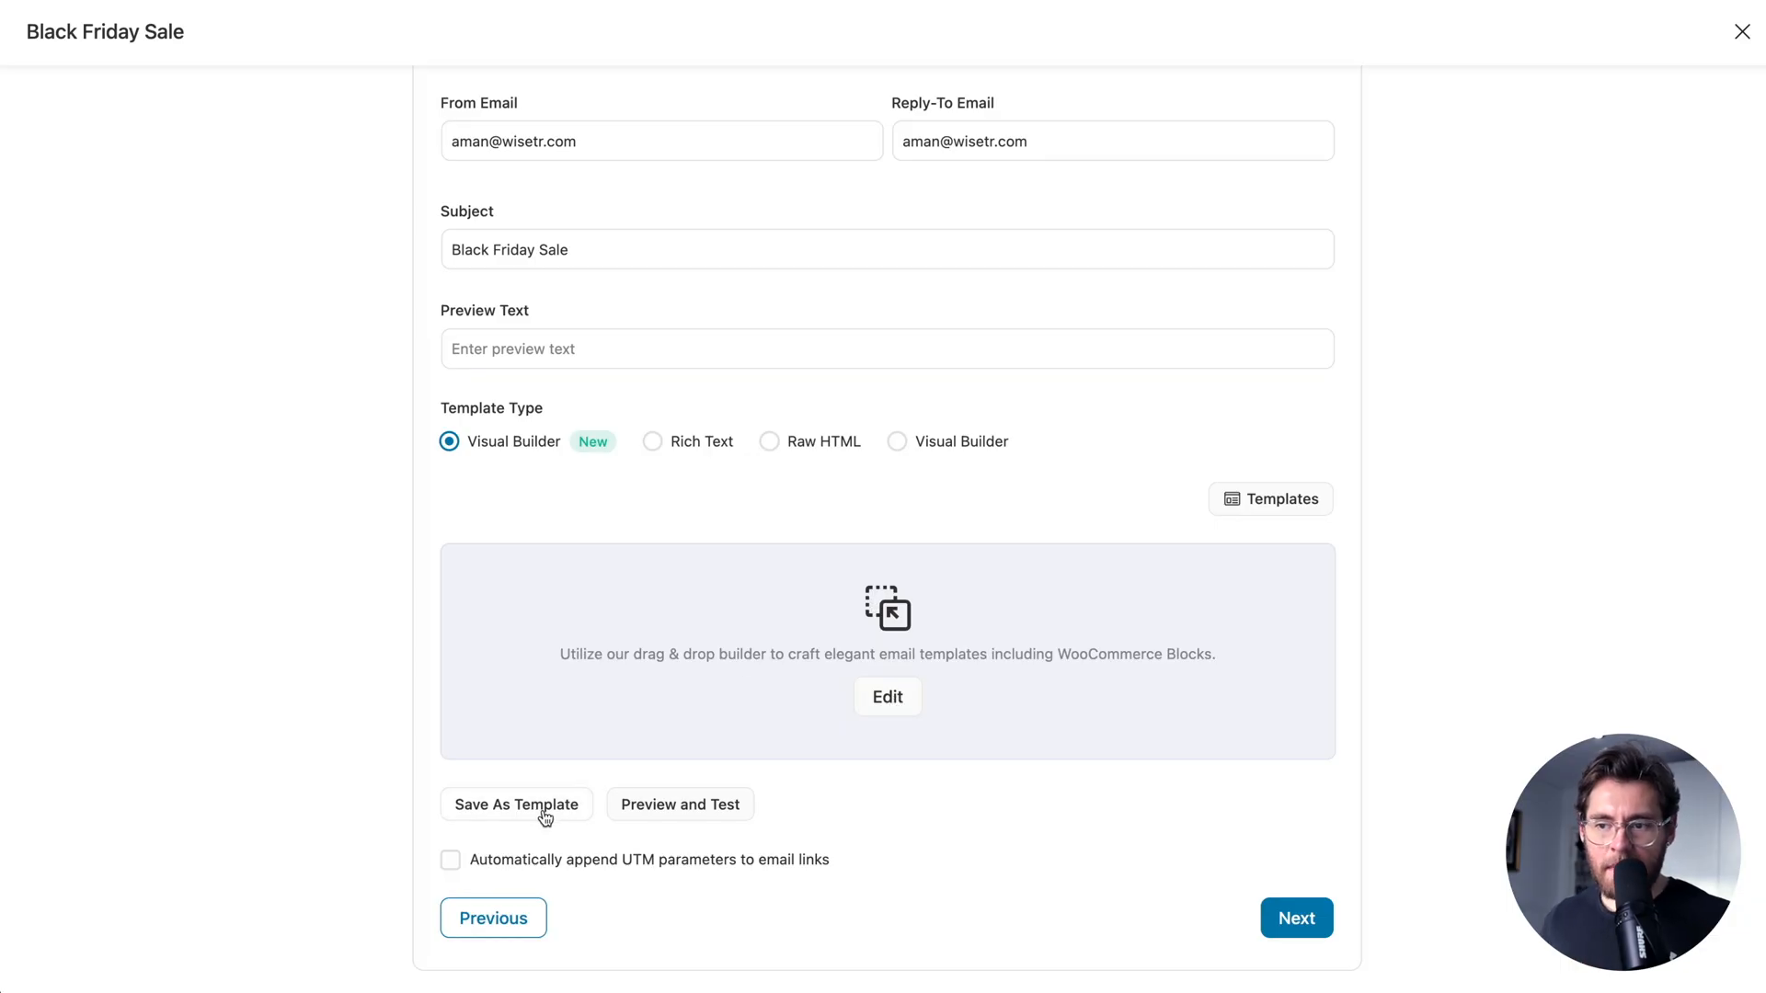
Save the broadcast email as template 'New Sales Announcement', then open the workflow's Send Email step.
left_click(516, 804)
type("New Sales Announcement")
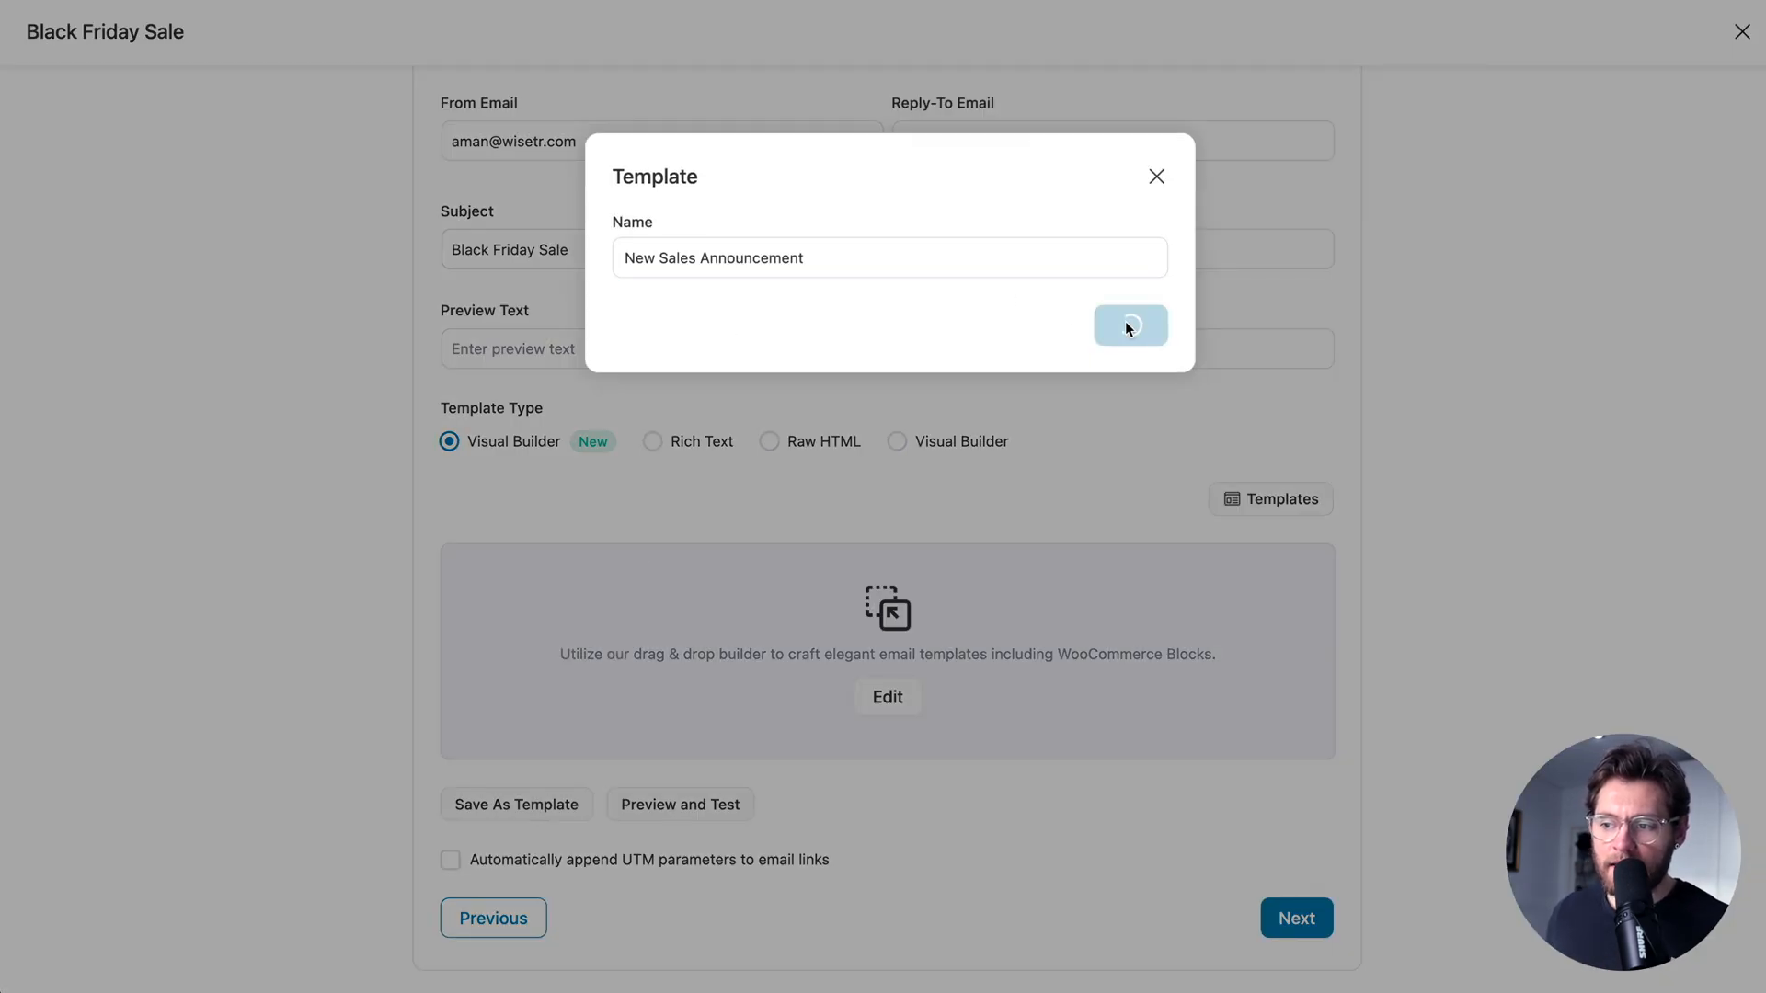
left_click(1129, 327)
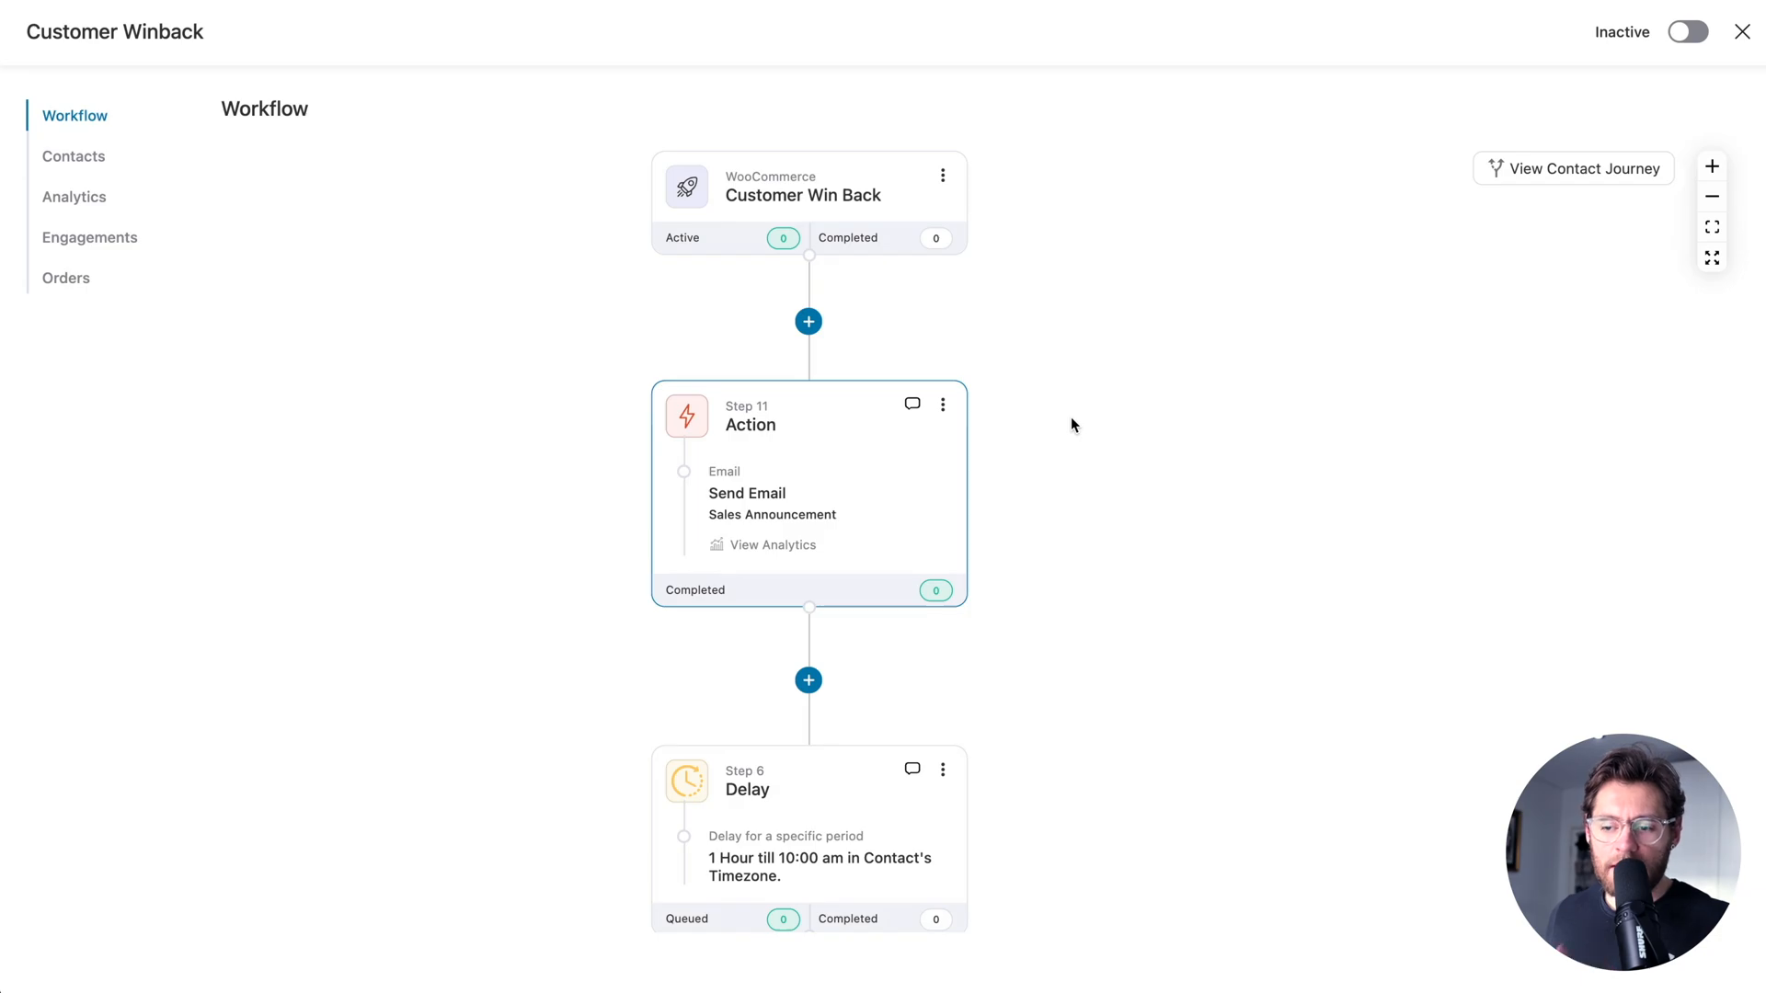
left_click(747, 493)
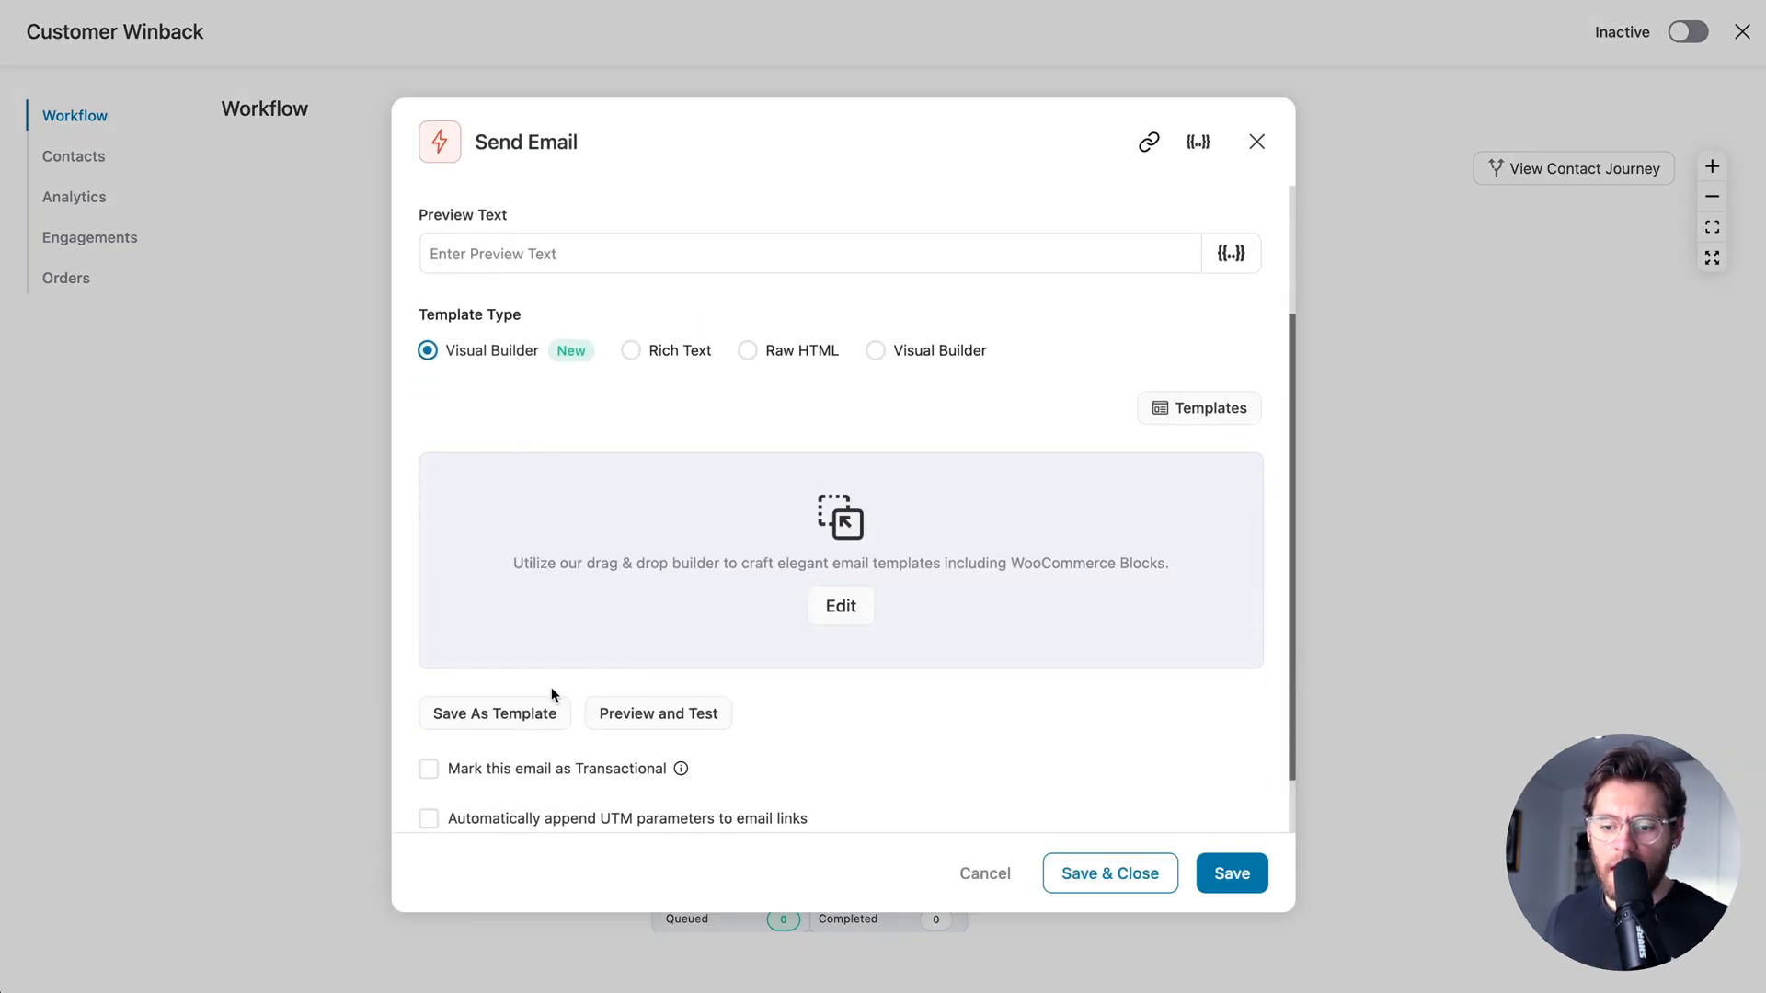
left_click(493, 712)
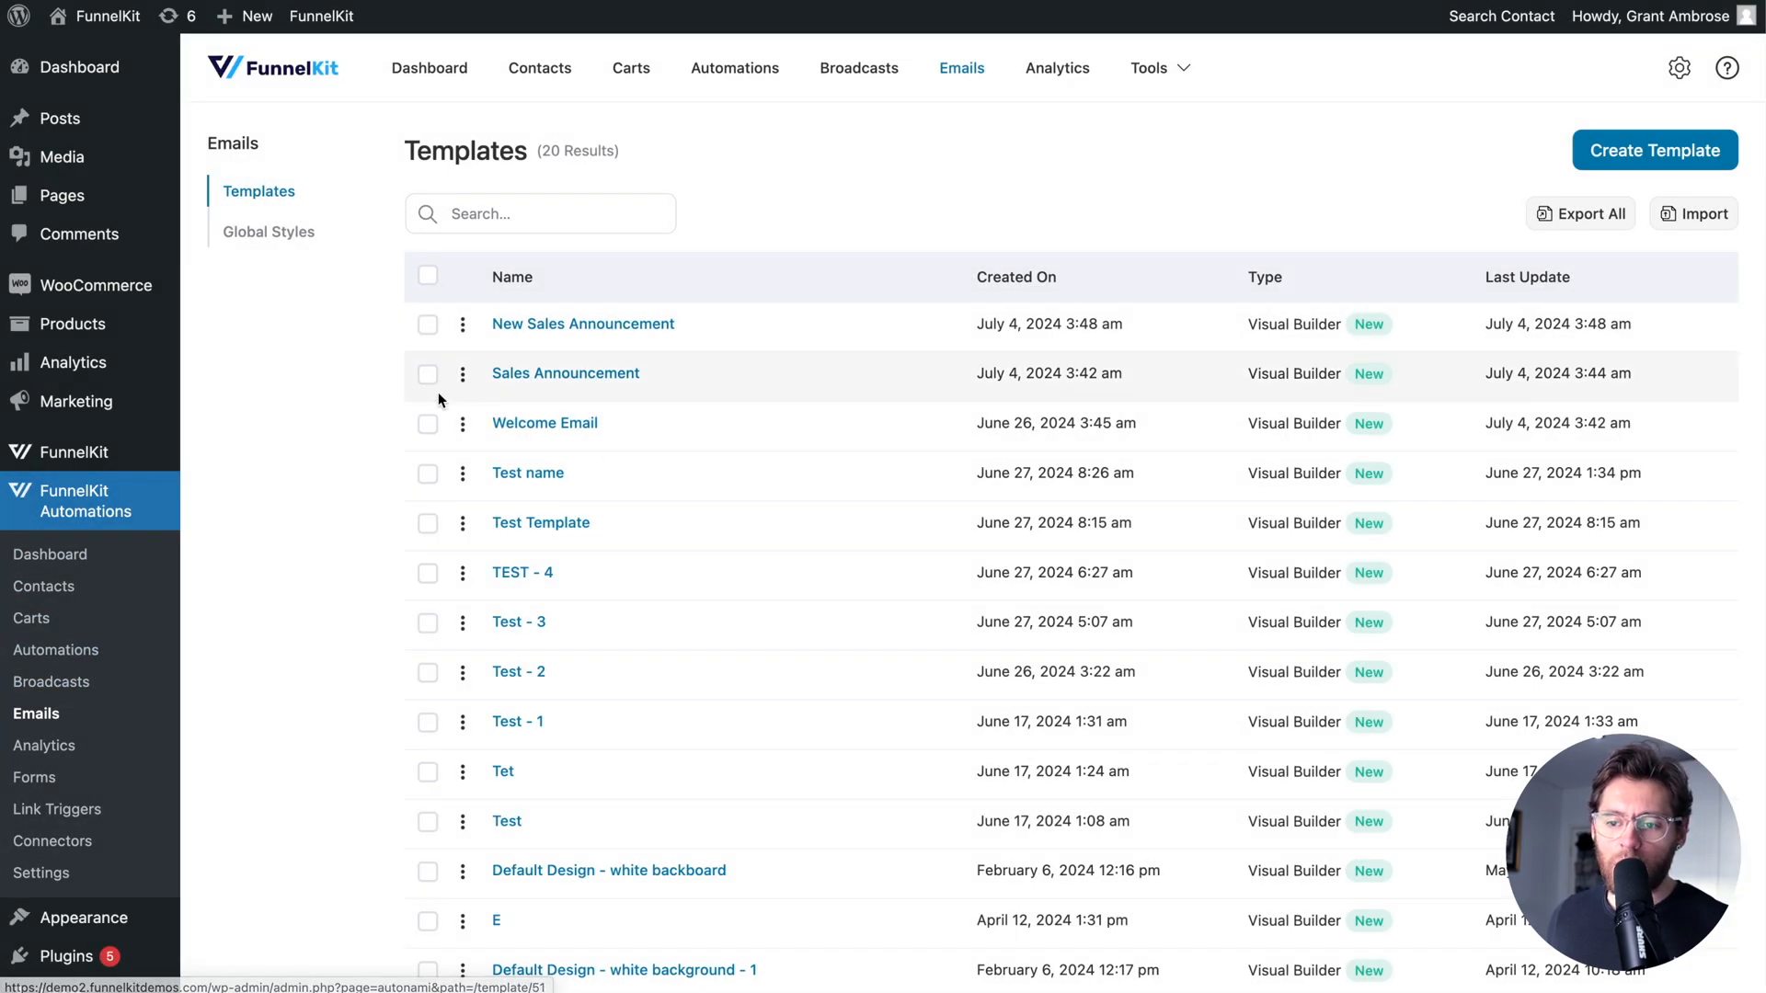
mouse_move(428, 325)
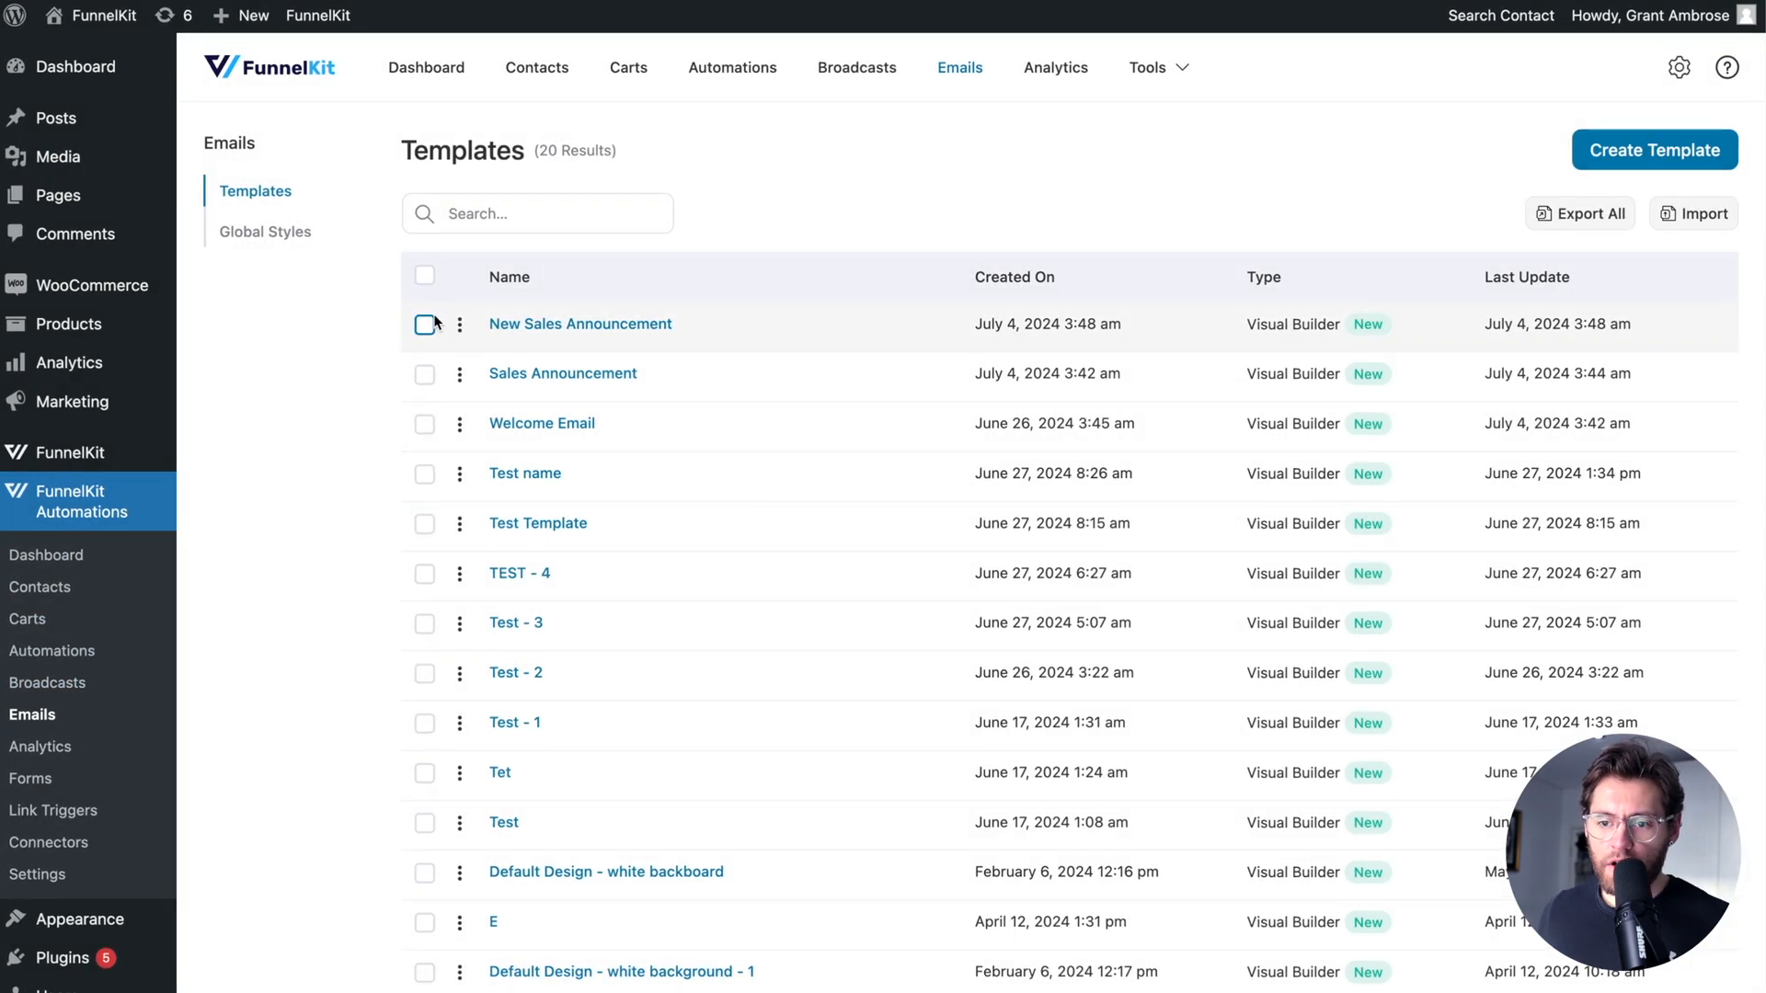
left_click(425, 323)
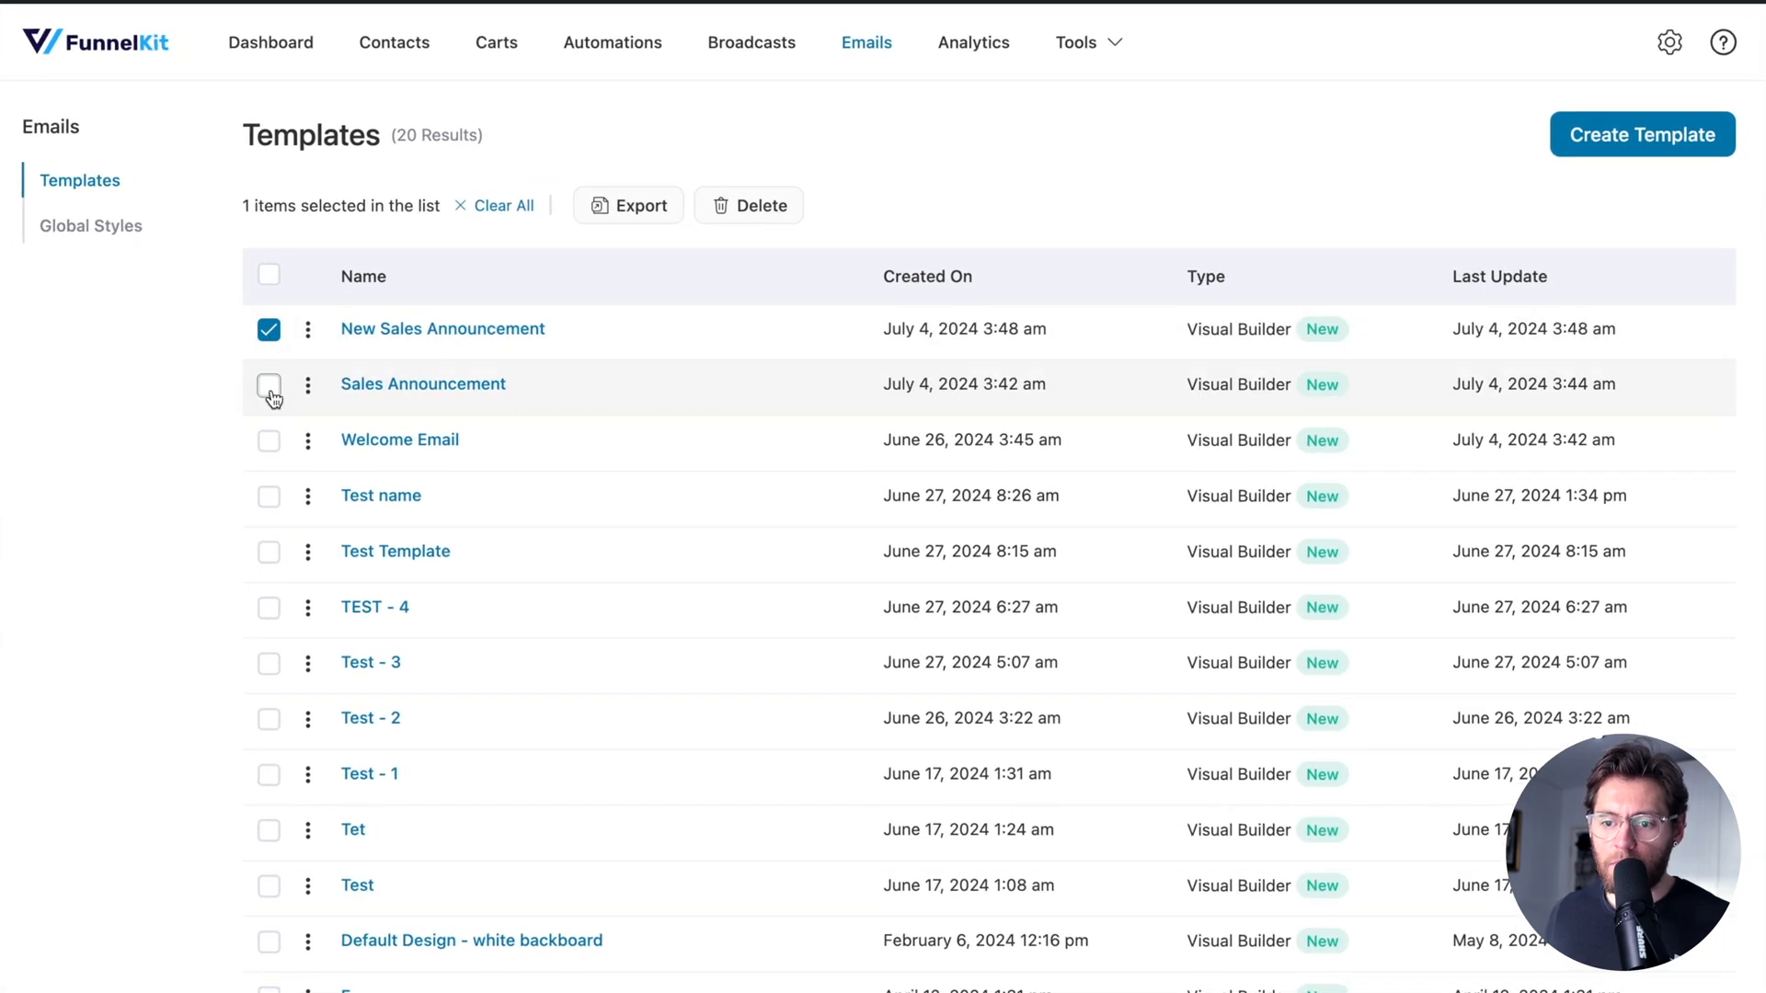
left_click(268, 385)
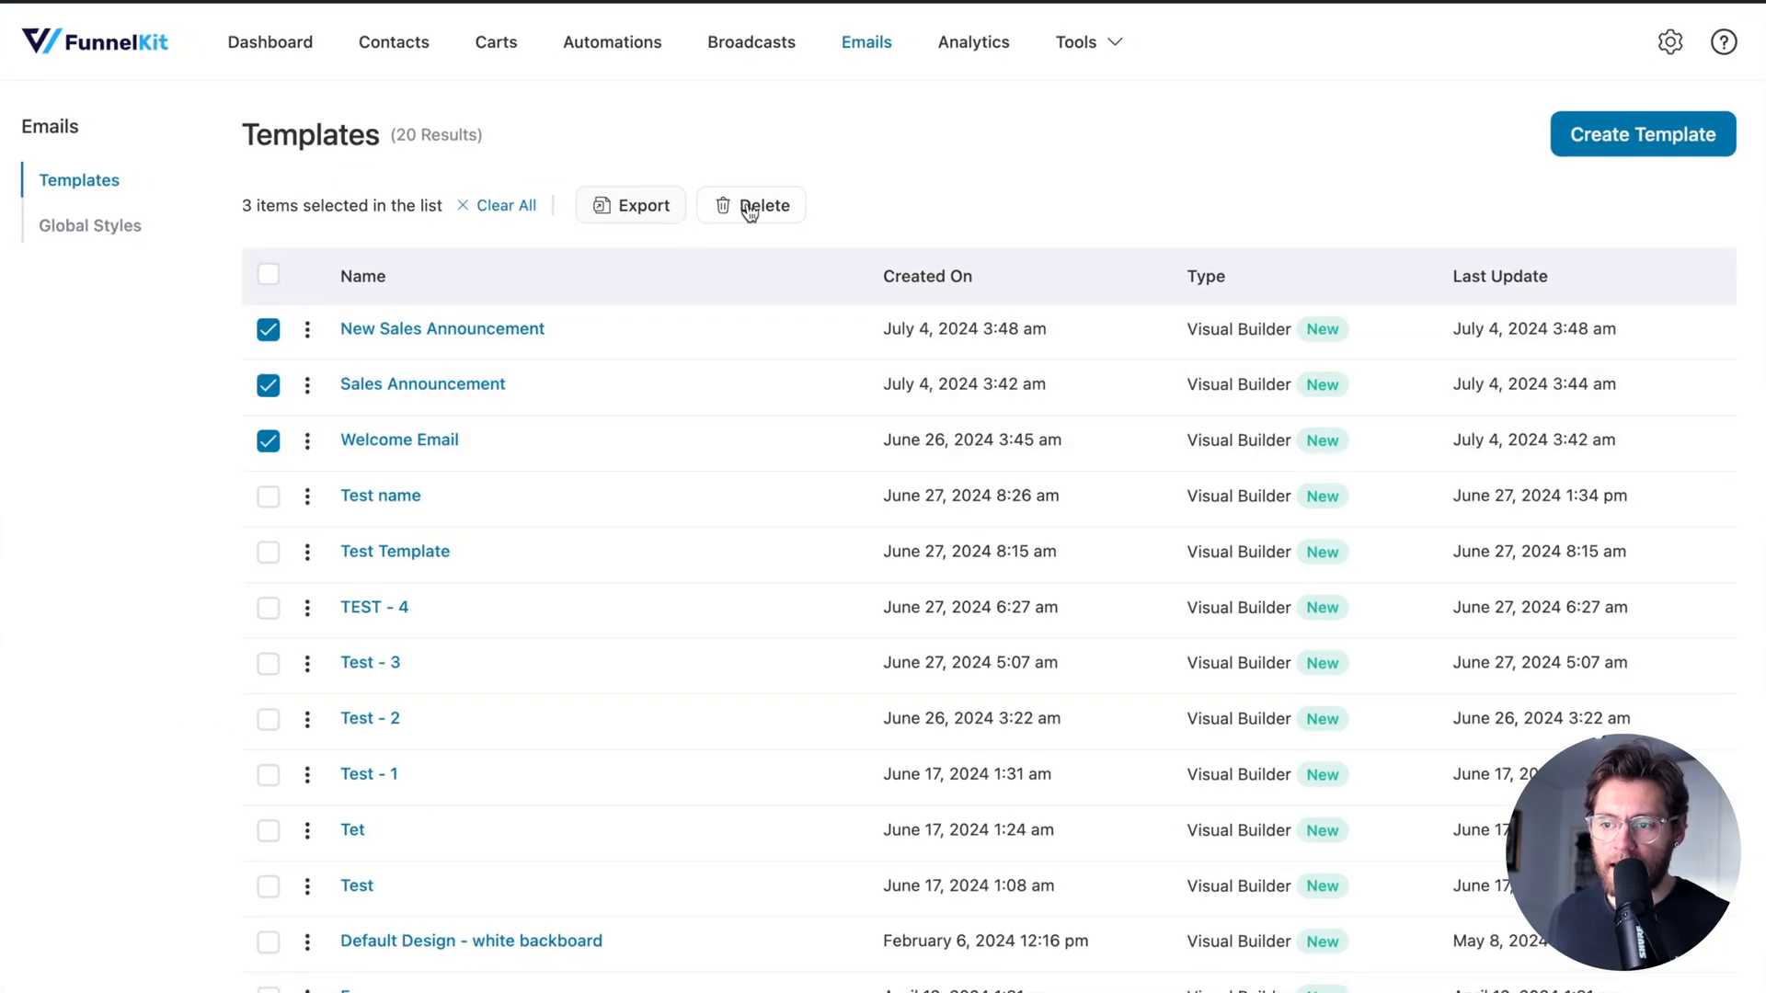
mouse_move(576, 262)
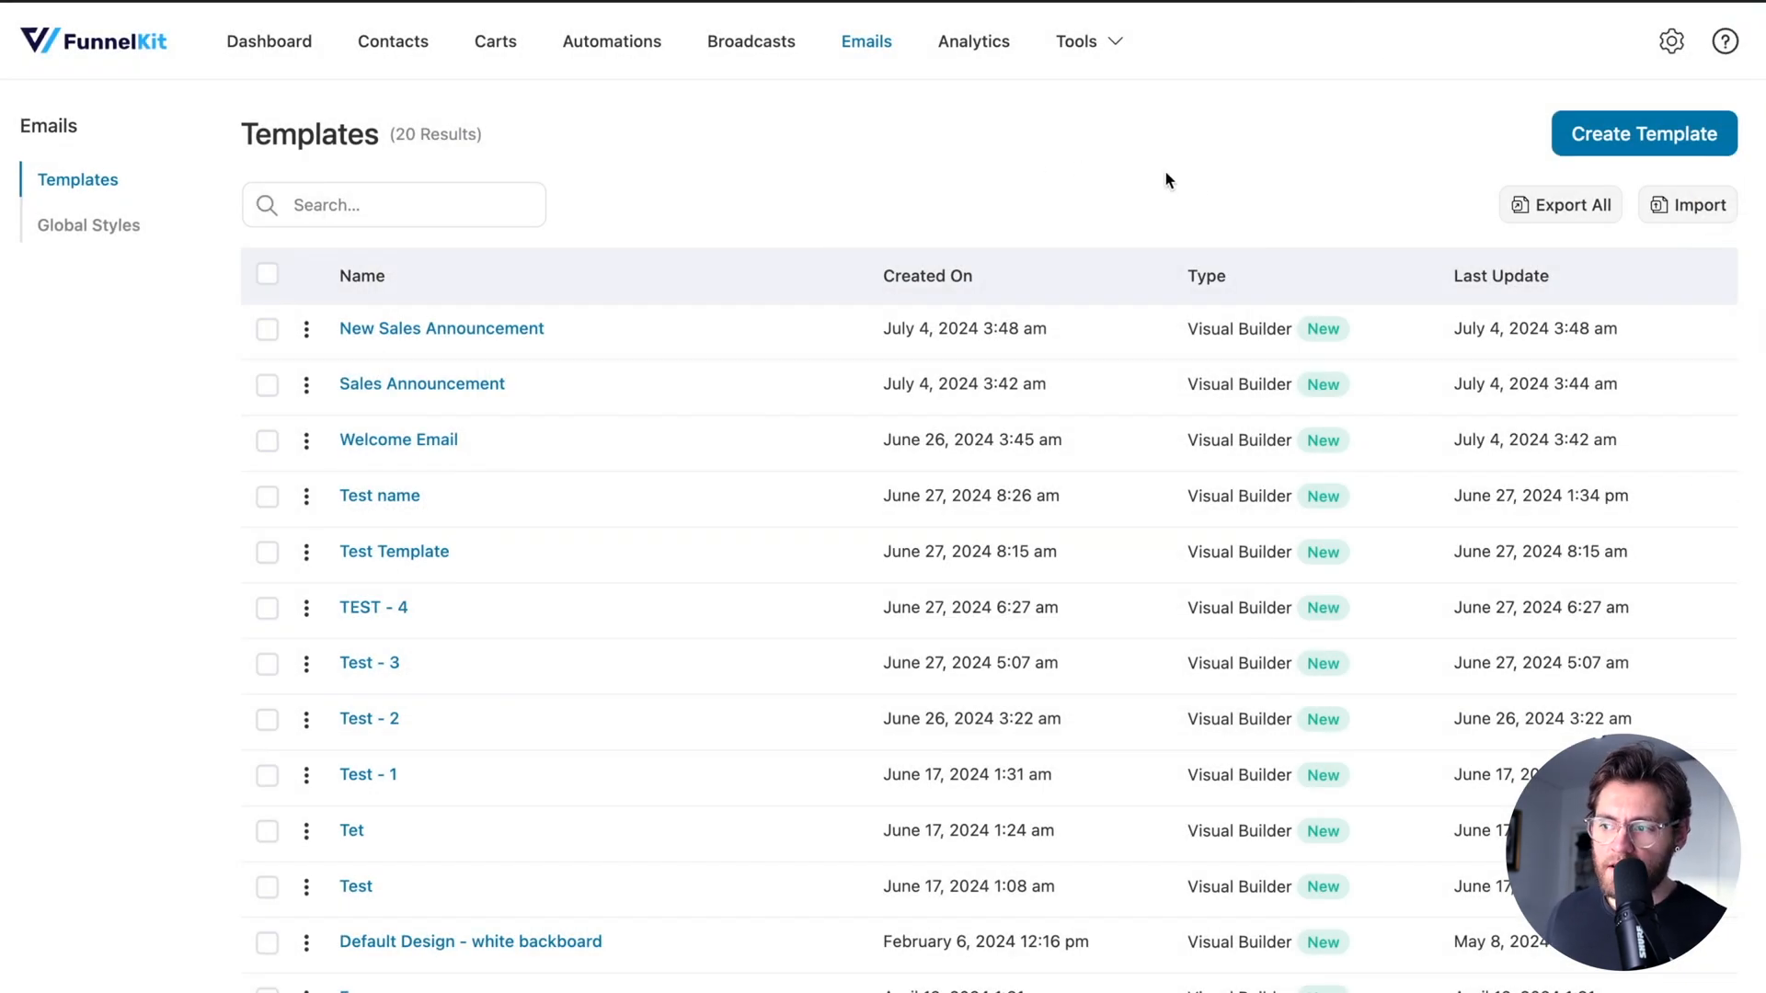
mouse_move(1569, 205)
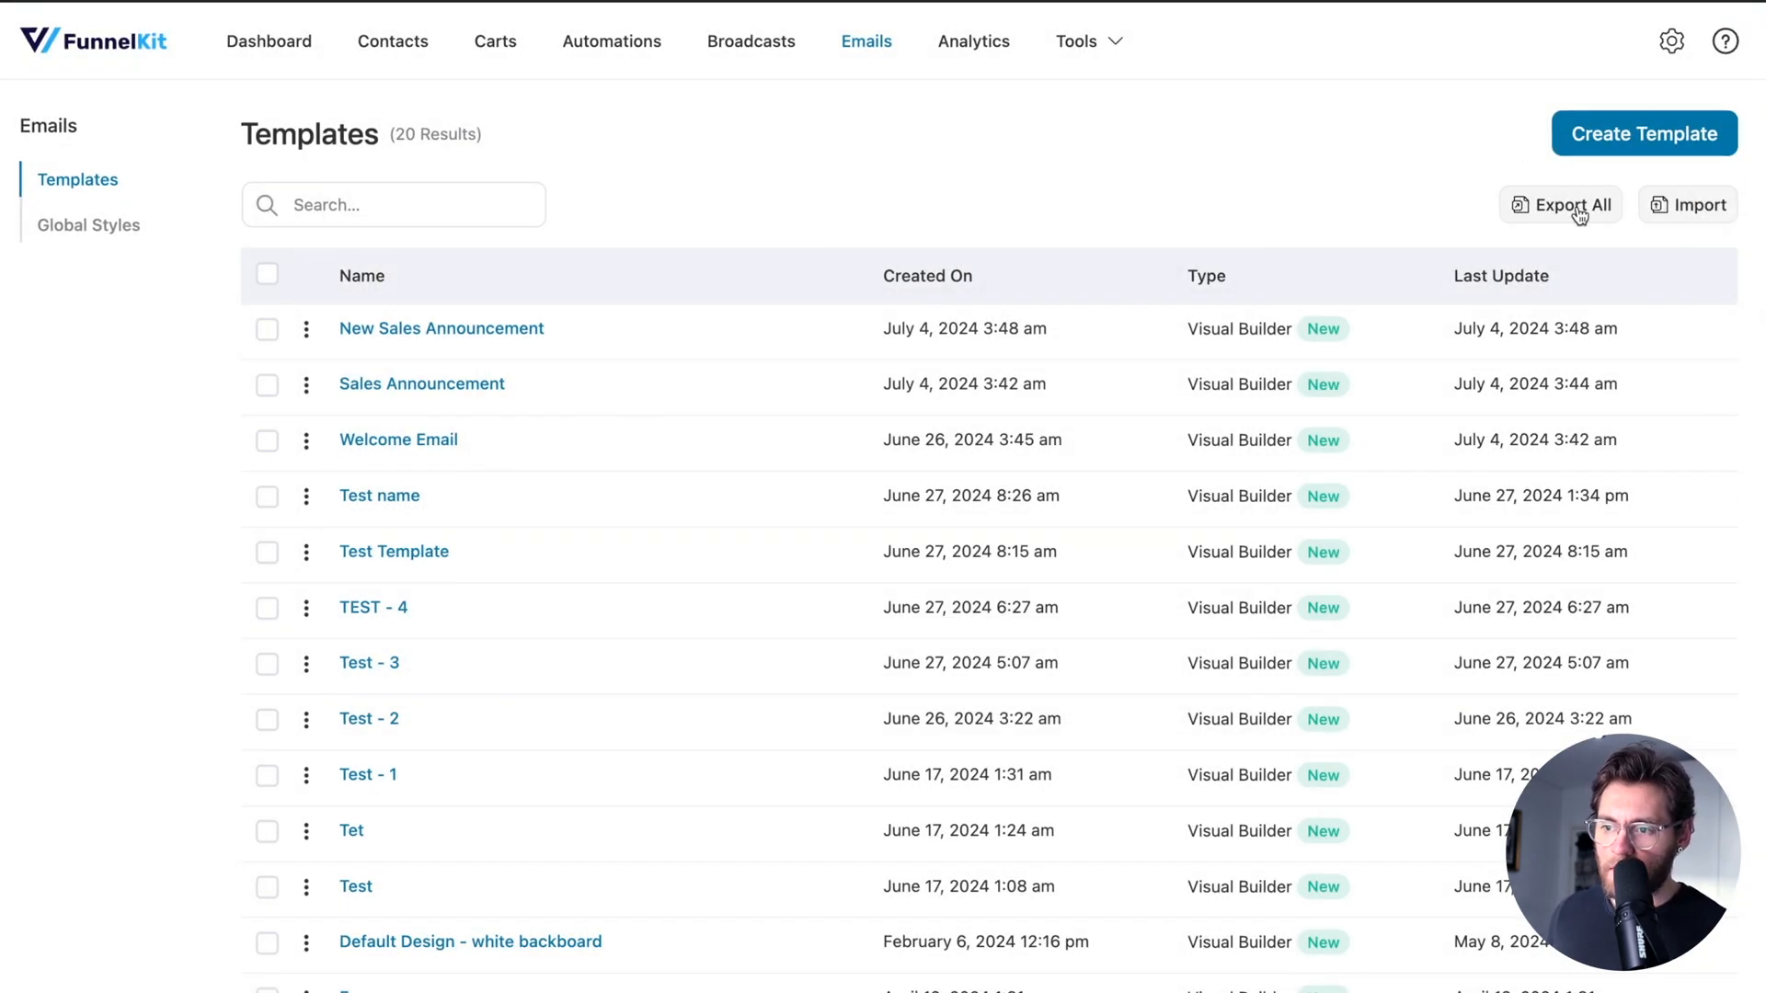
mouse_move(910, 216)
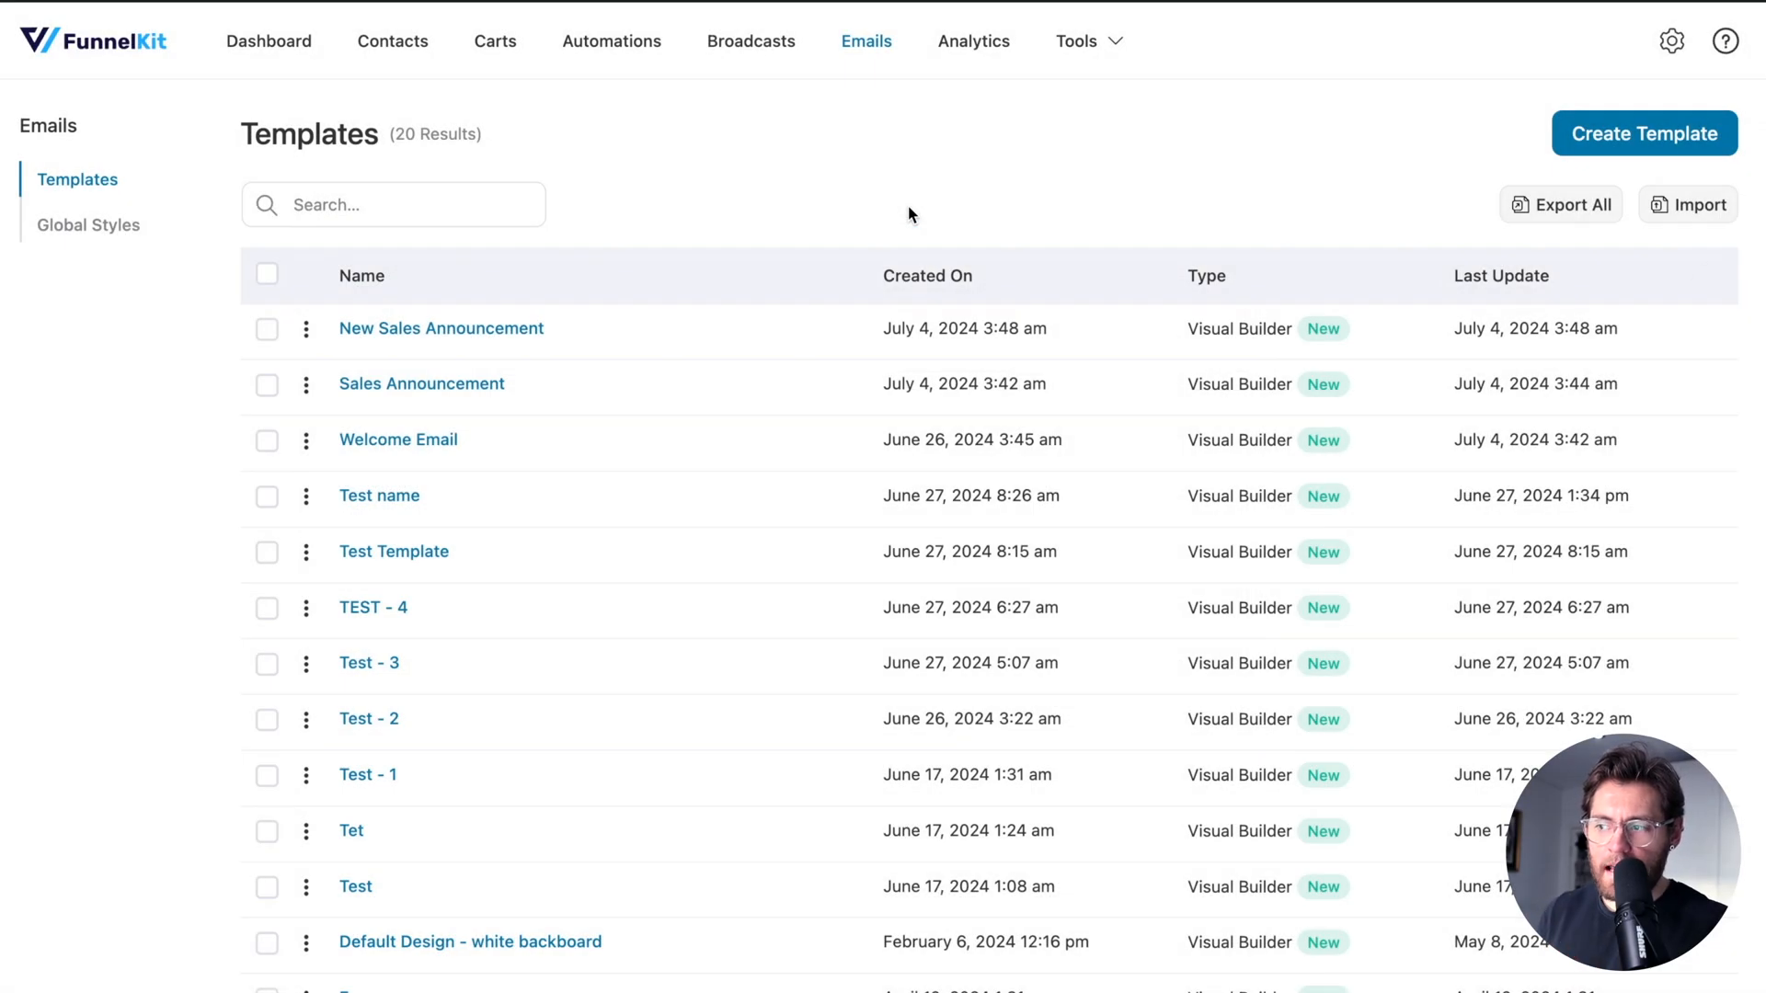
mouse_move(1358, 180)
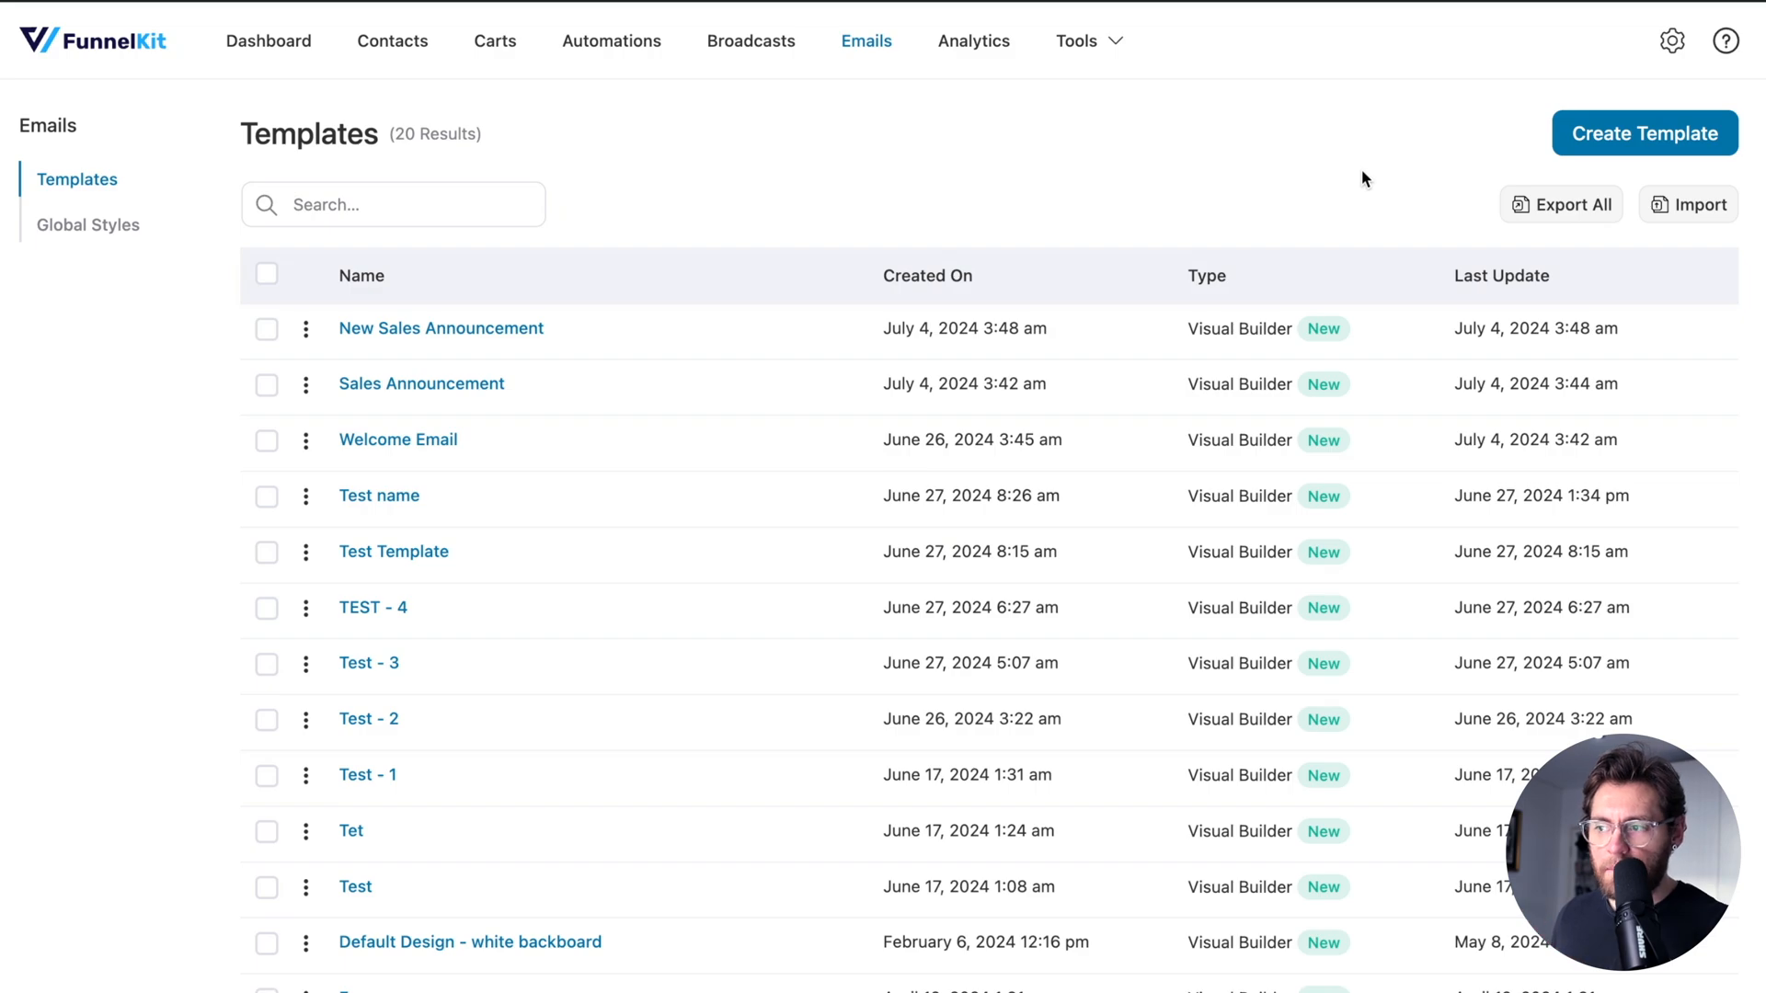
Import templates-1.json, select the new entries, and open the Come back email design.
left_click(1687, 204)
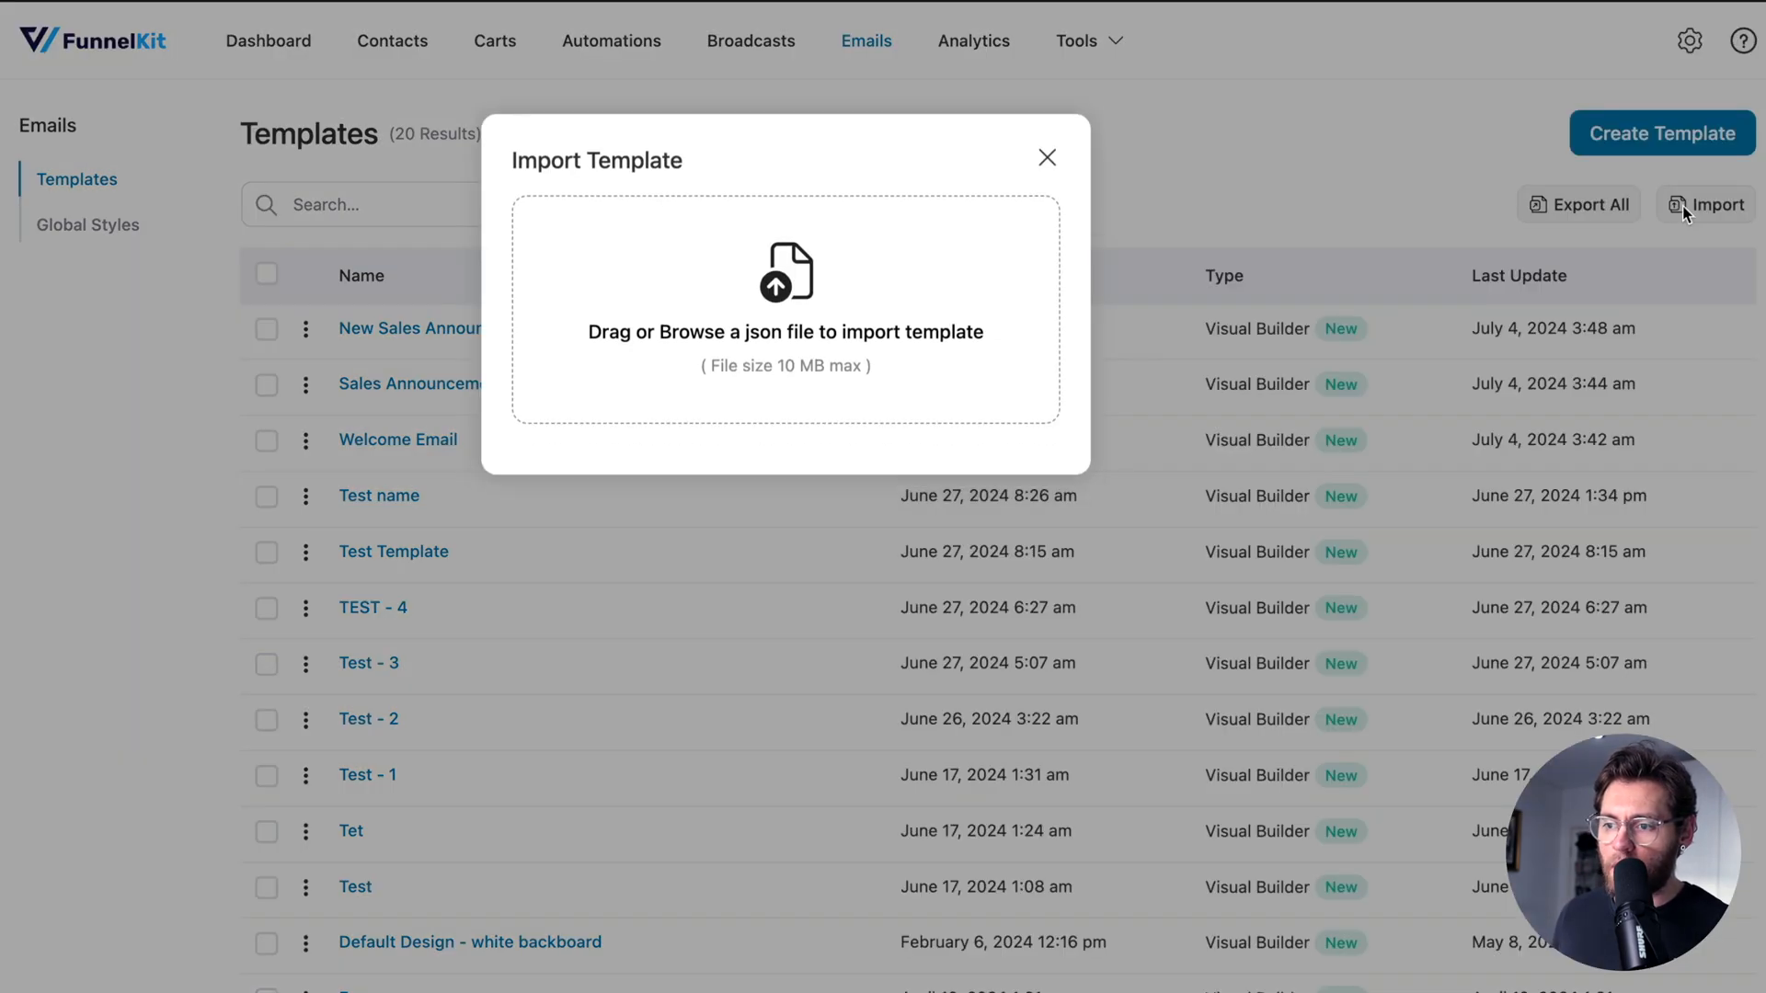
left_click(785, 307)
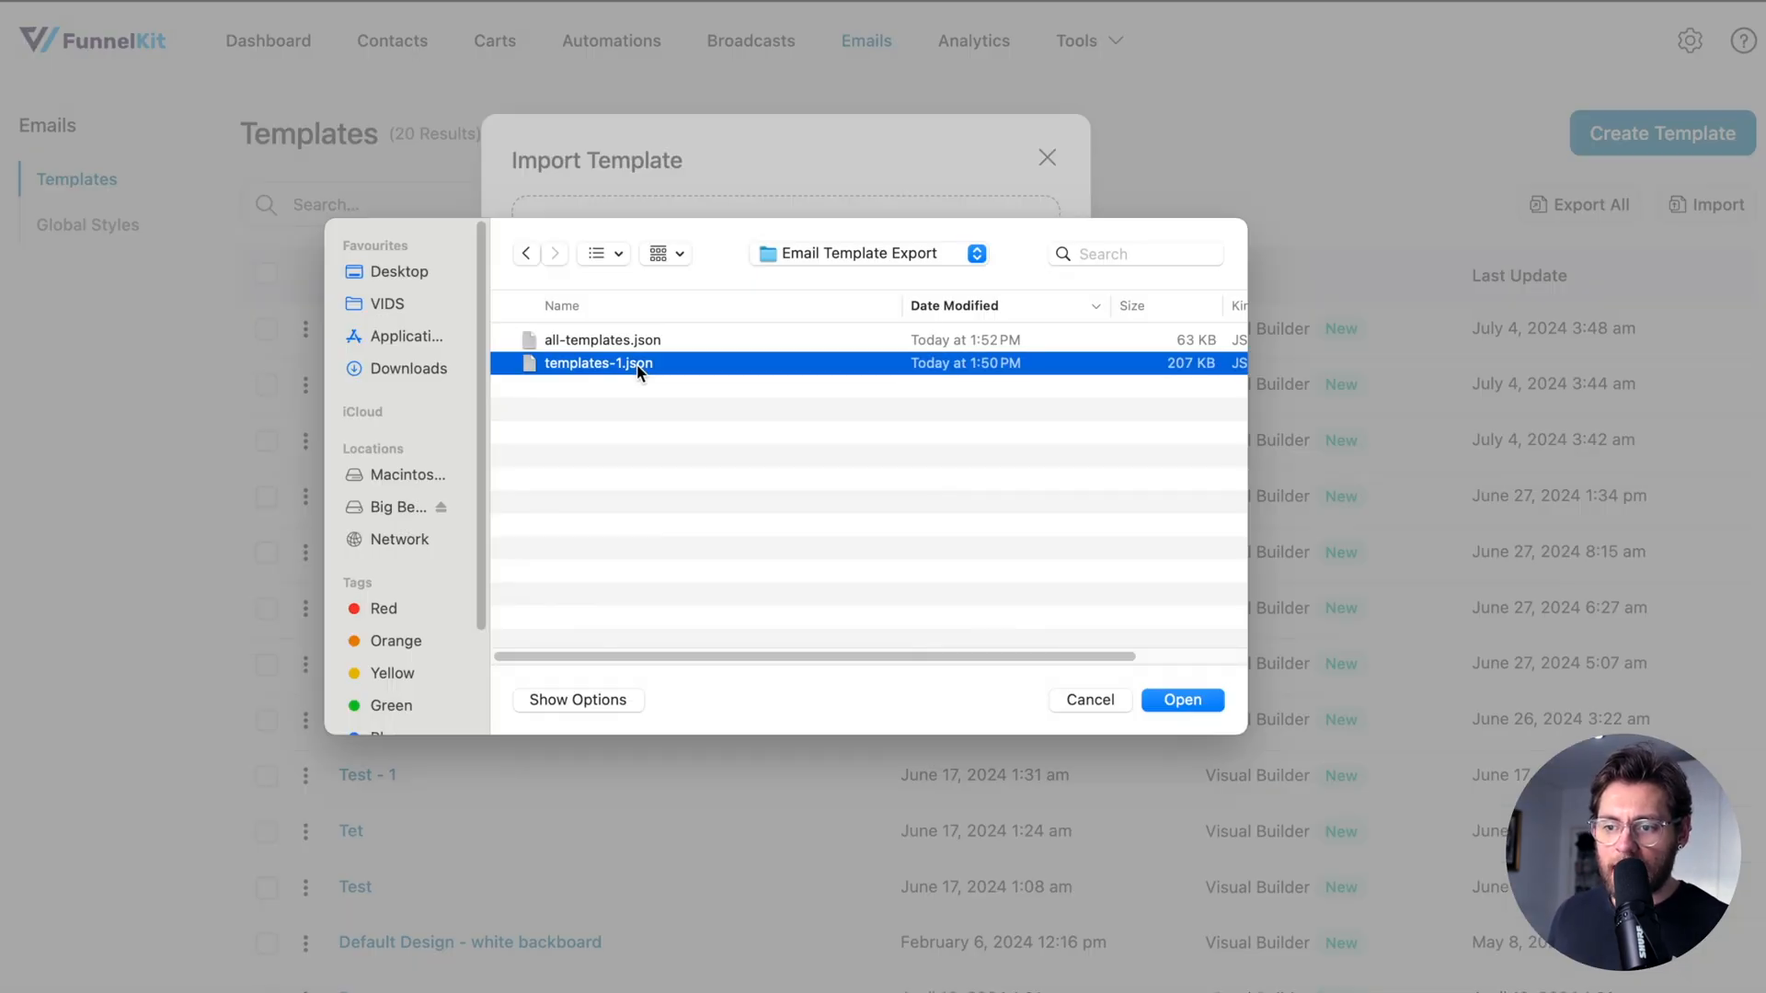
left_click(1183, 698)
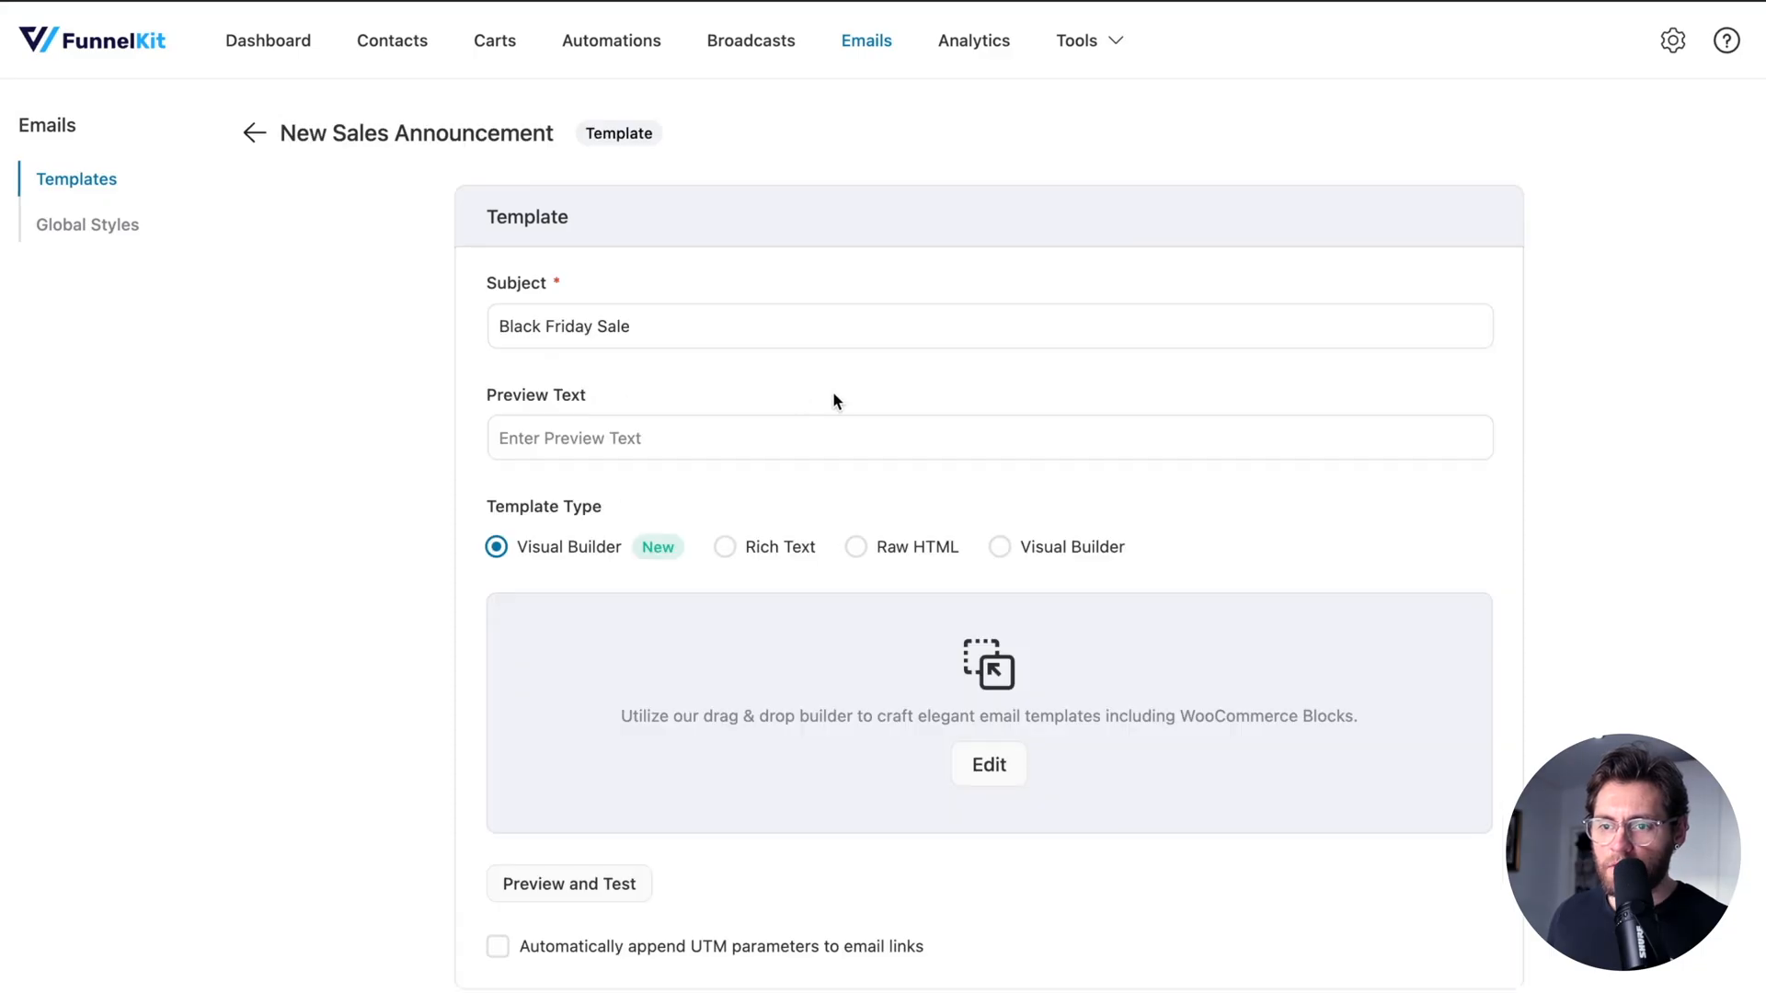
left_click(254, 132)
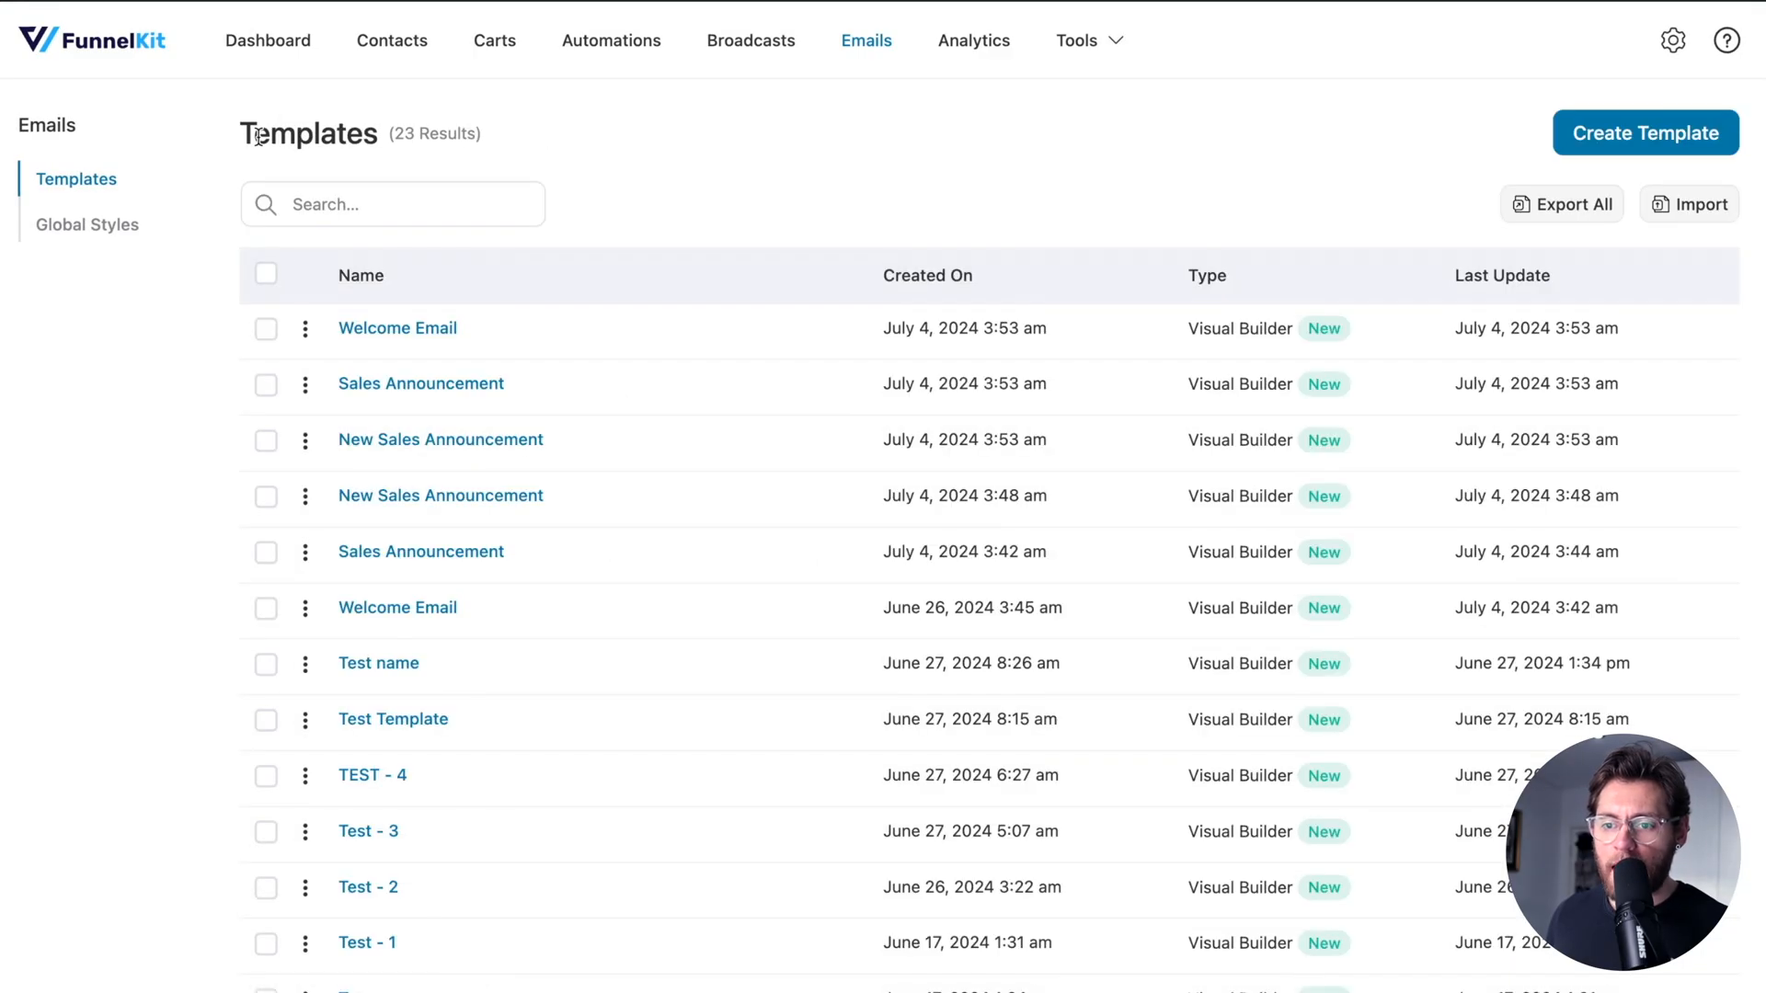
left_click(266, 440)
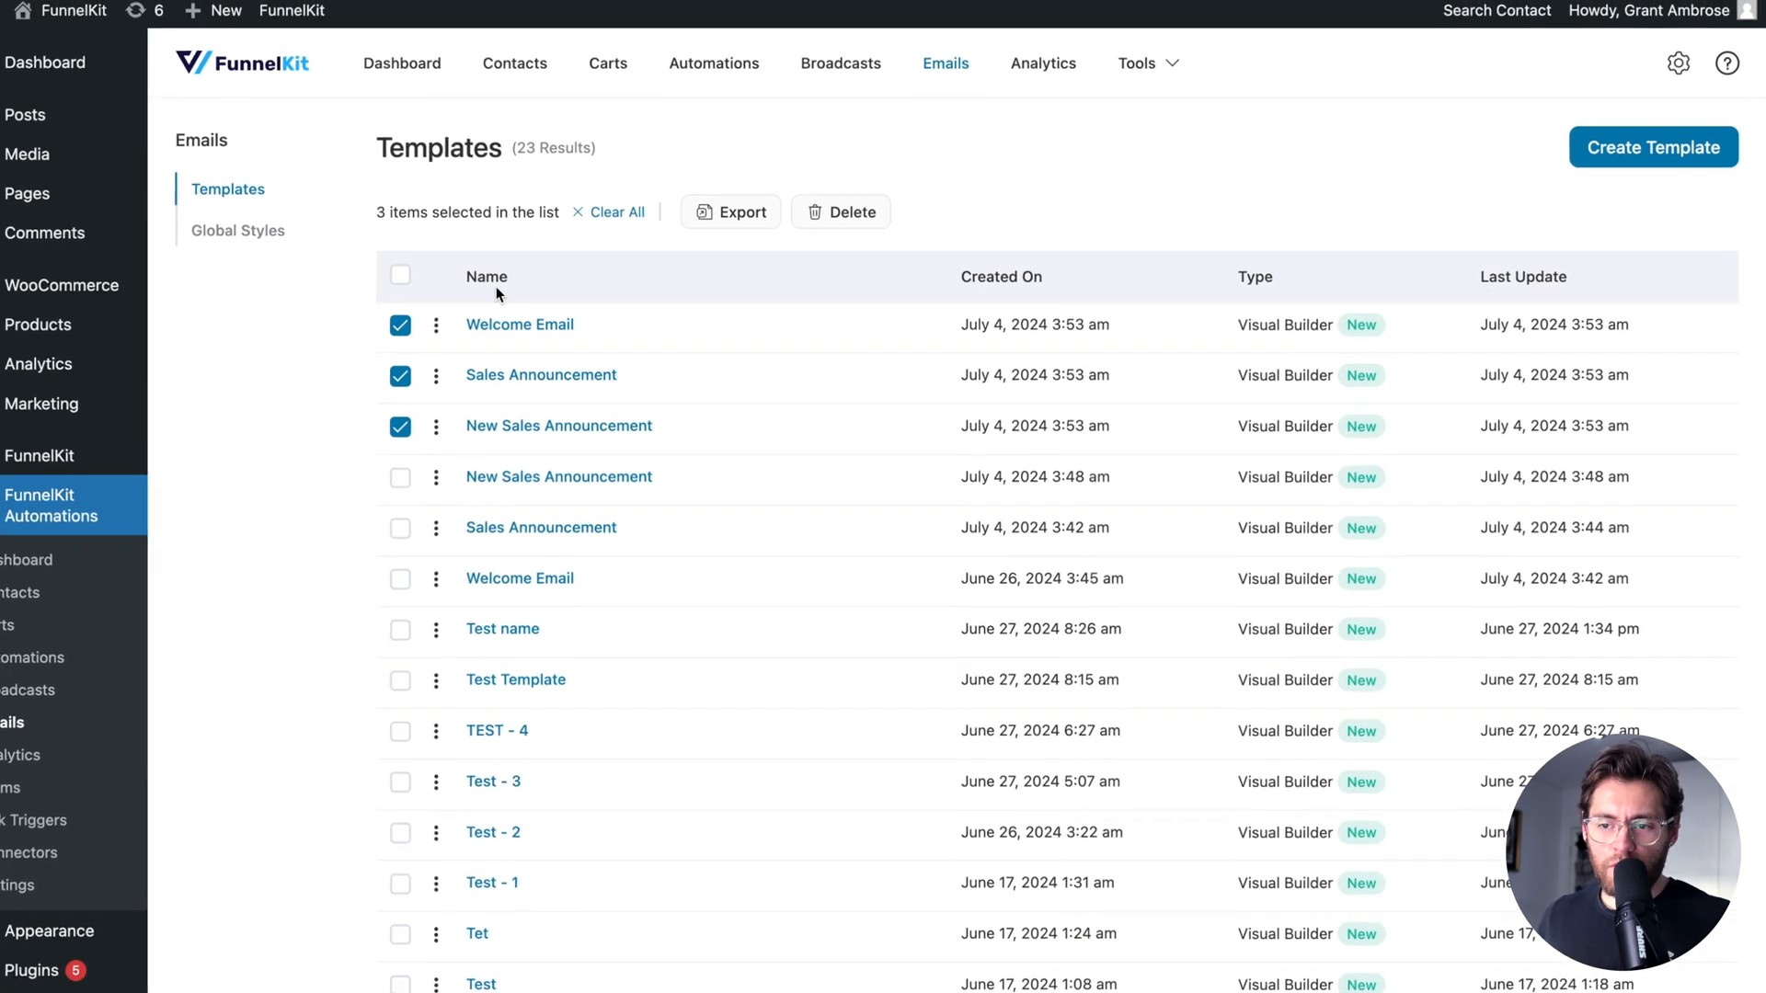
left_click(519, 325)
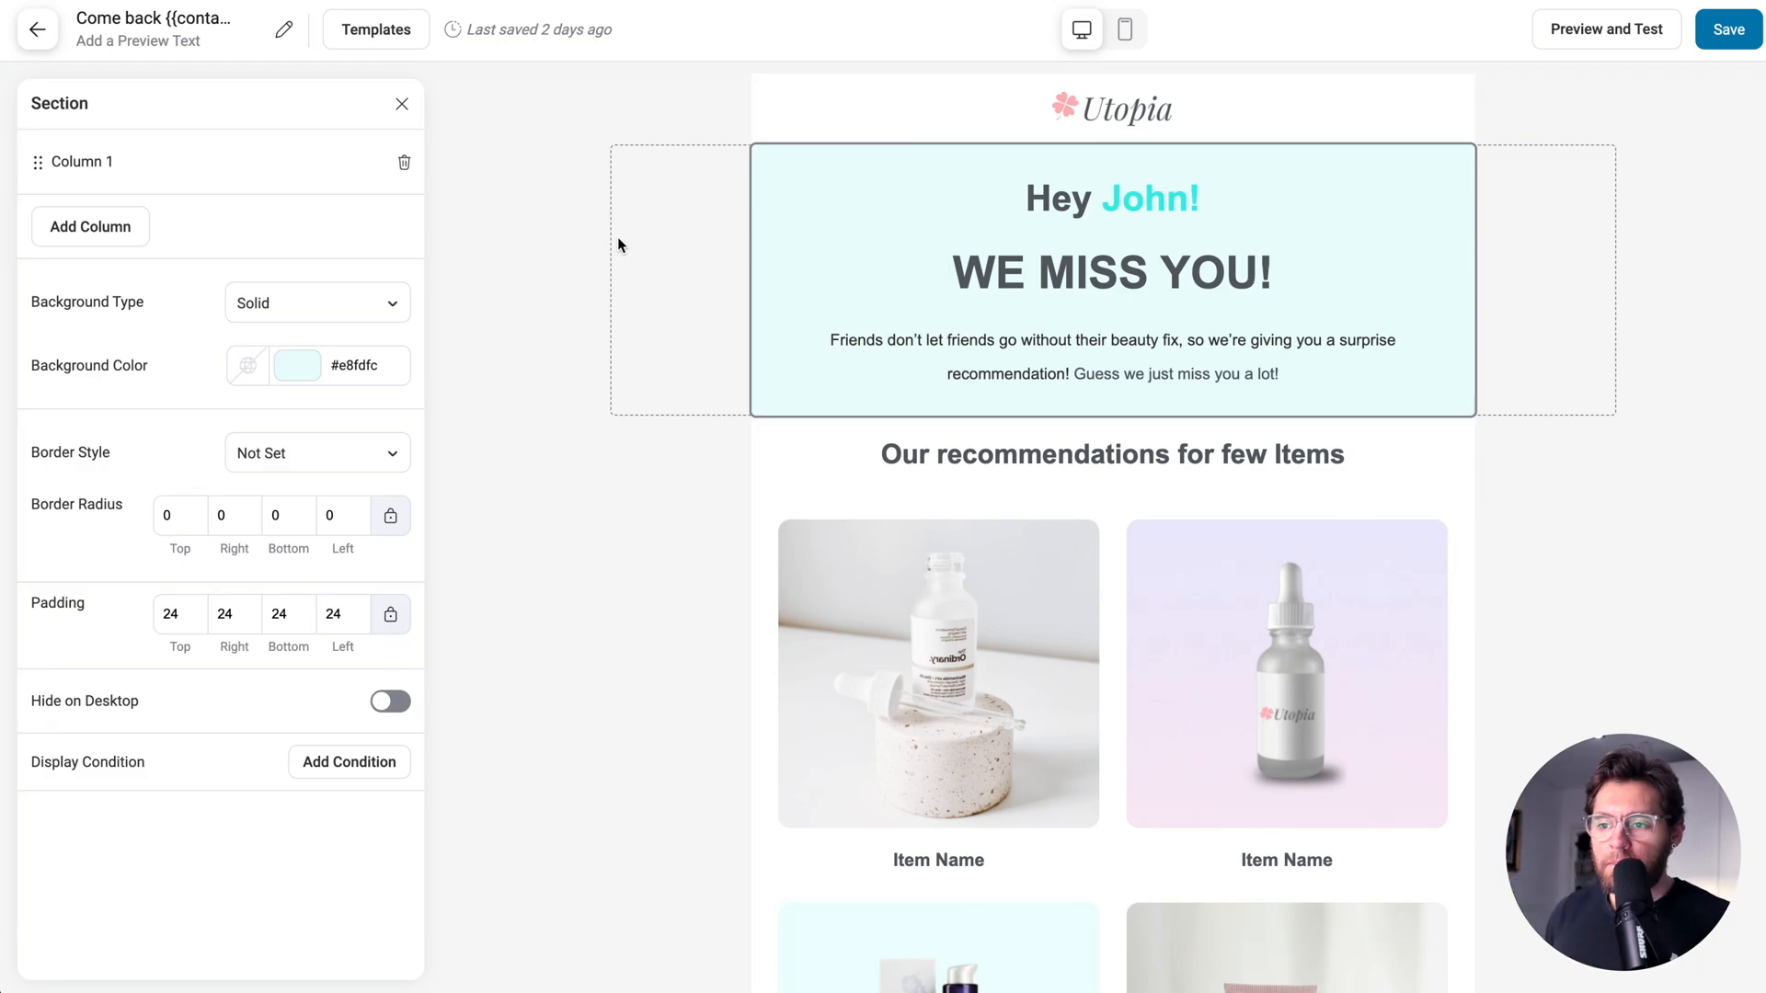
Save the hero section as layout 'Hero - name and background', then delete it.
left_click(1110, 272)
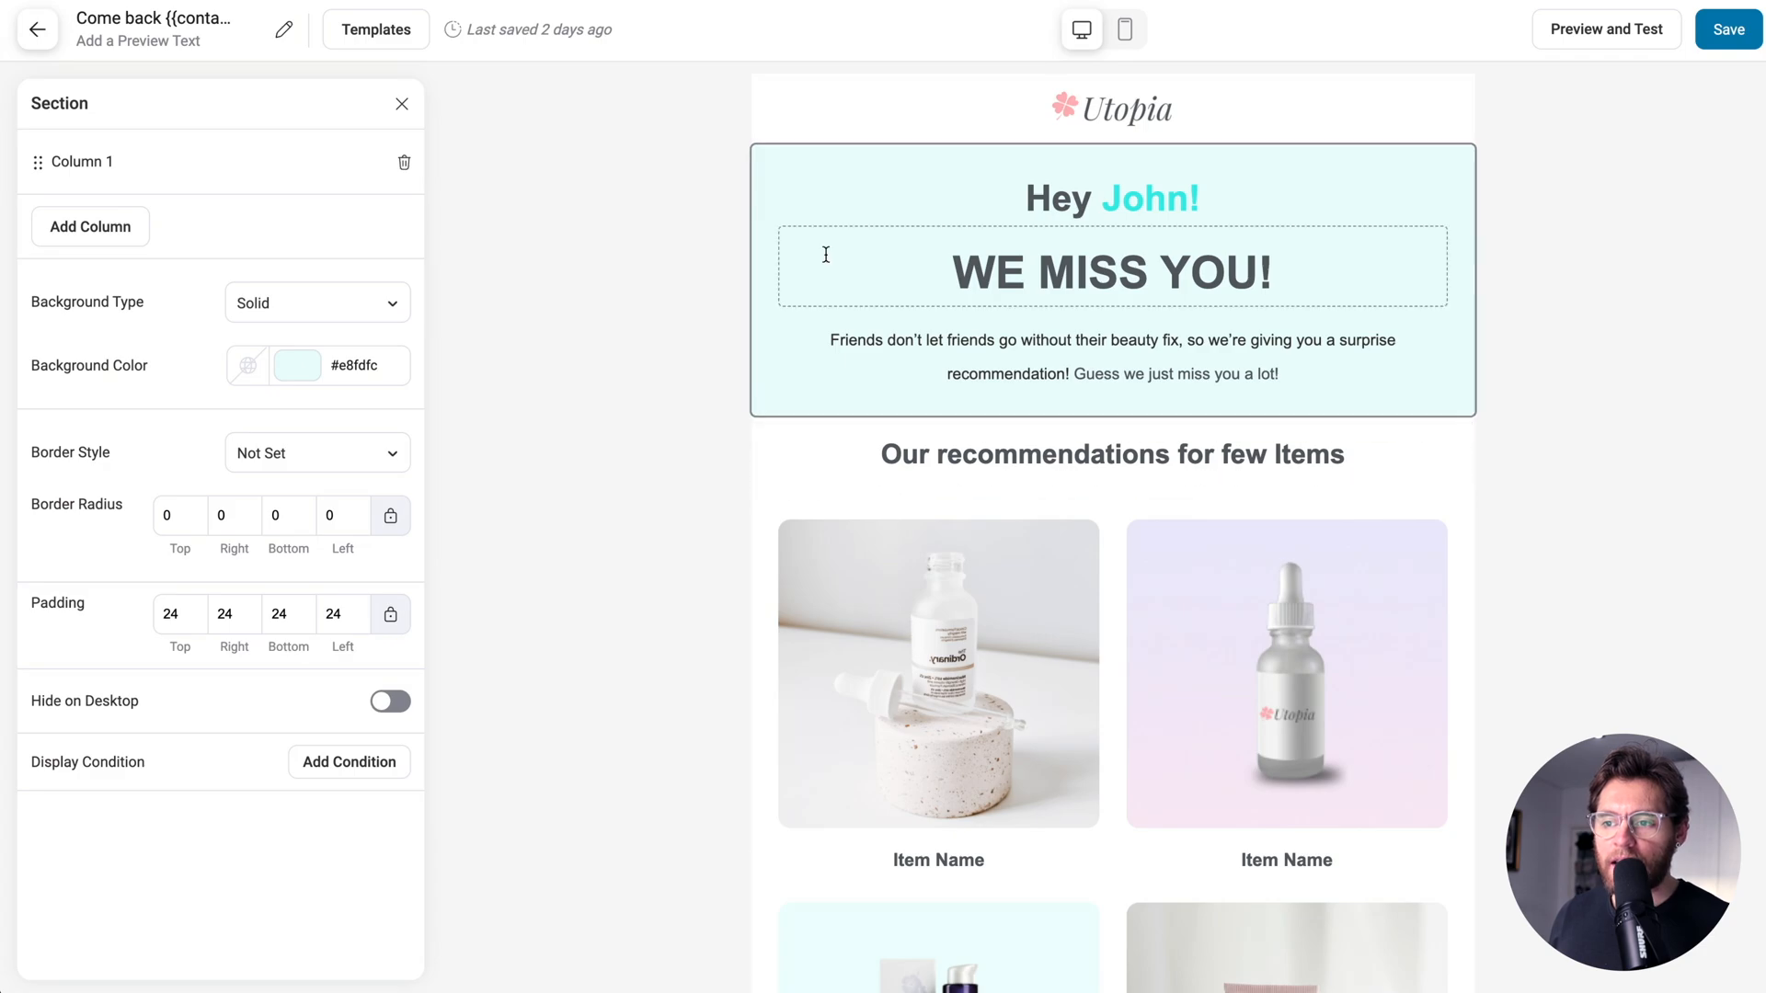
mouse_move(1137, 233)
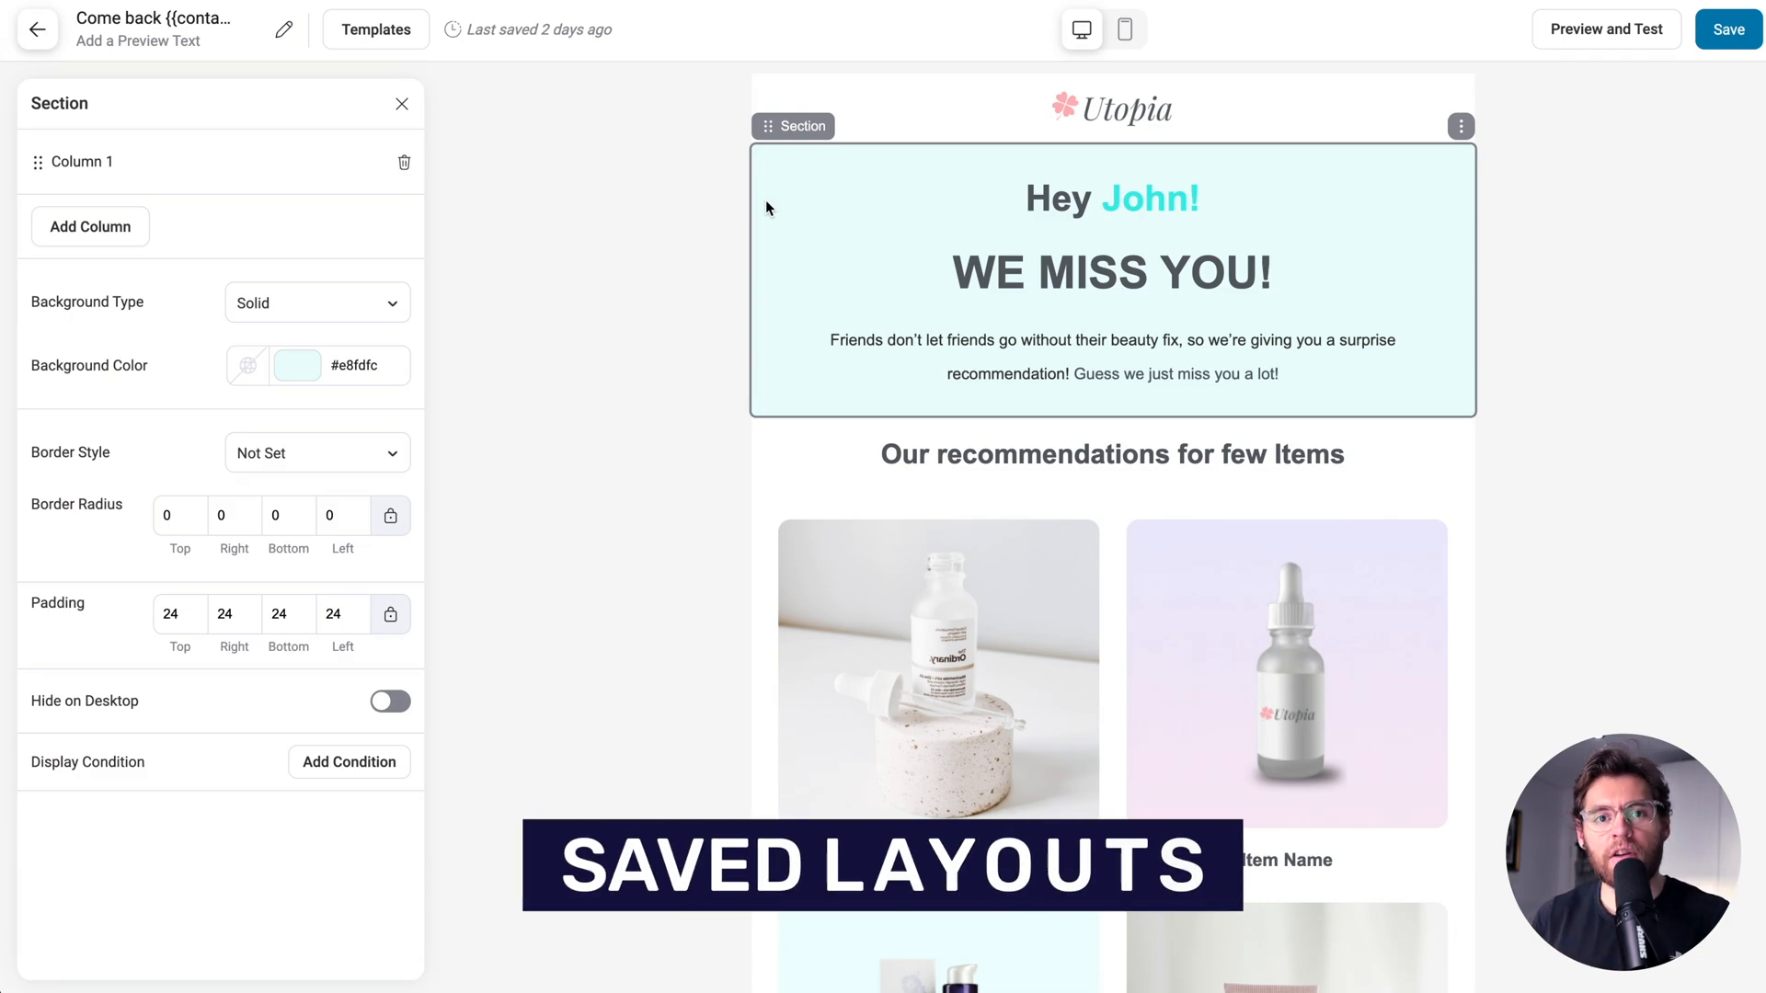
mouse_move(767, 171)
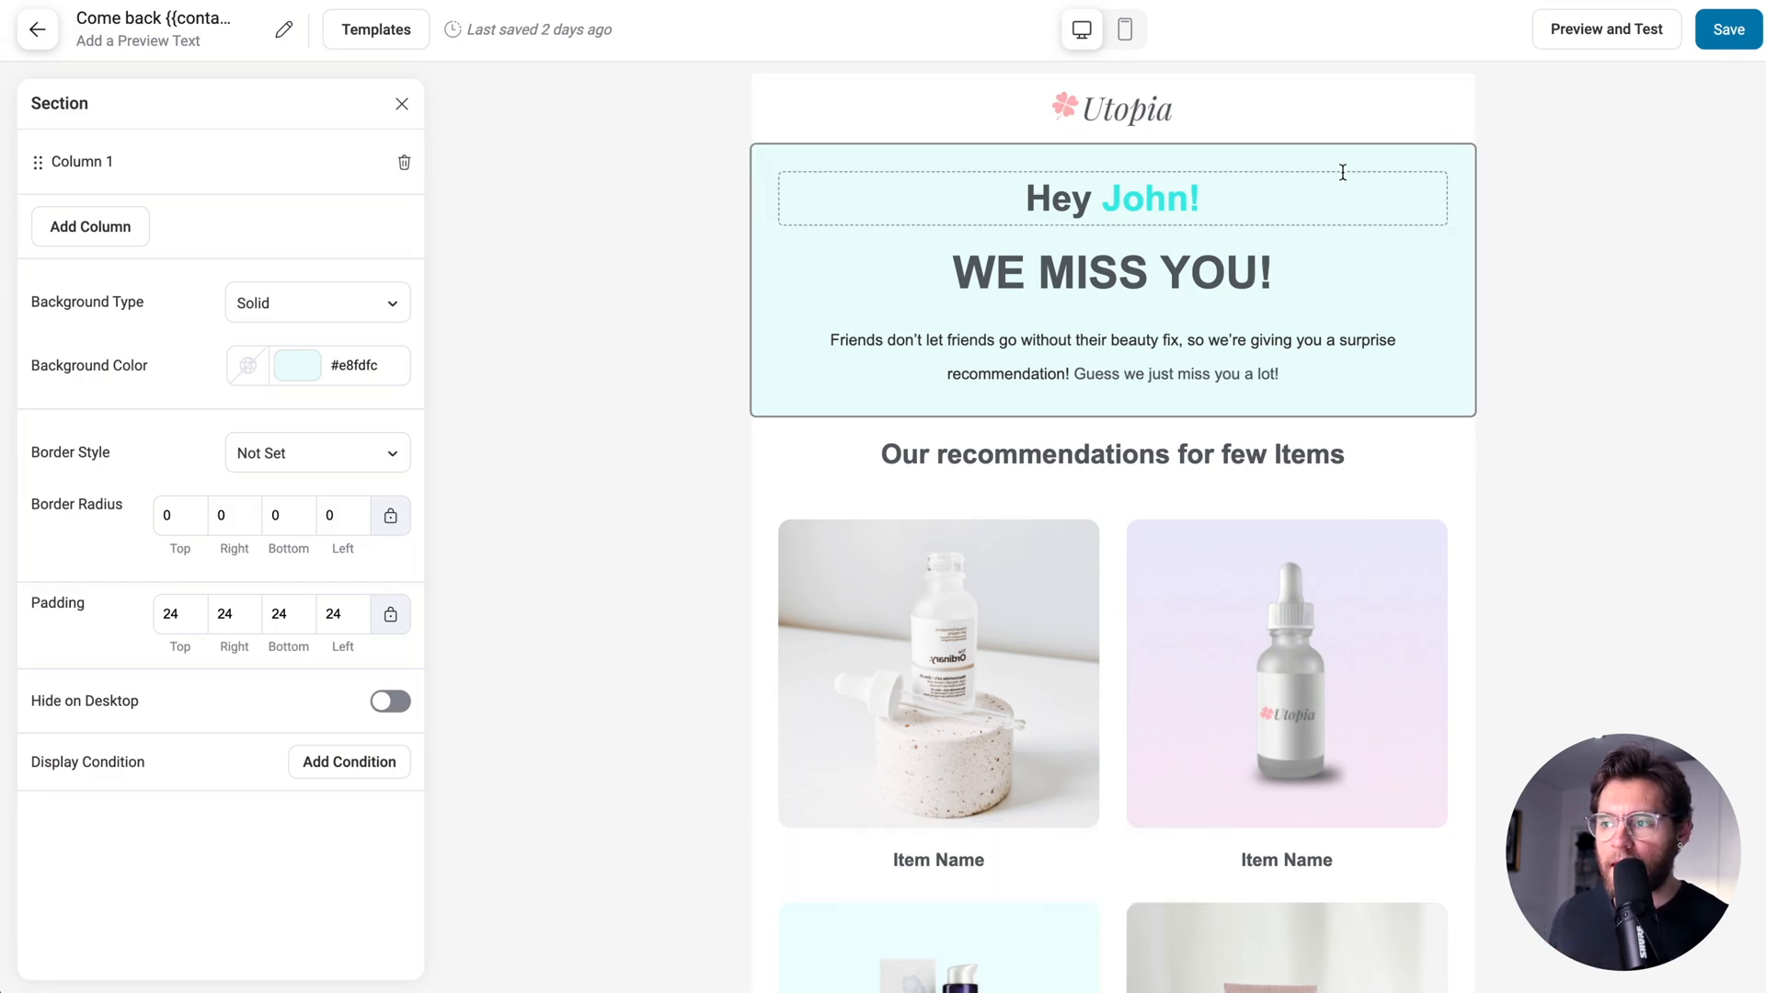
left_click(1461, 125)
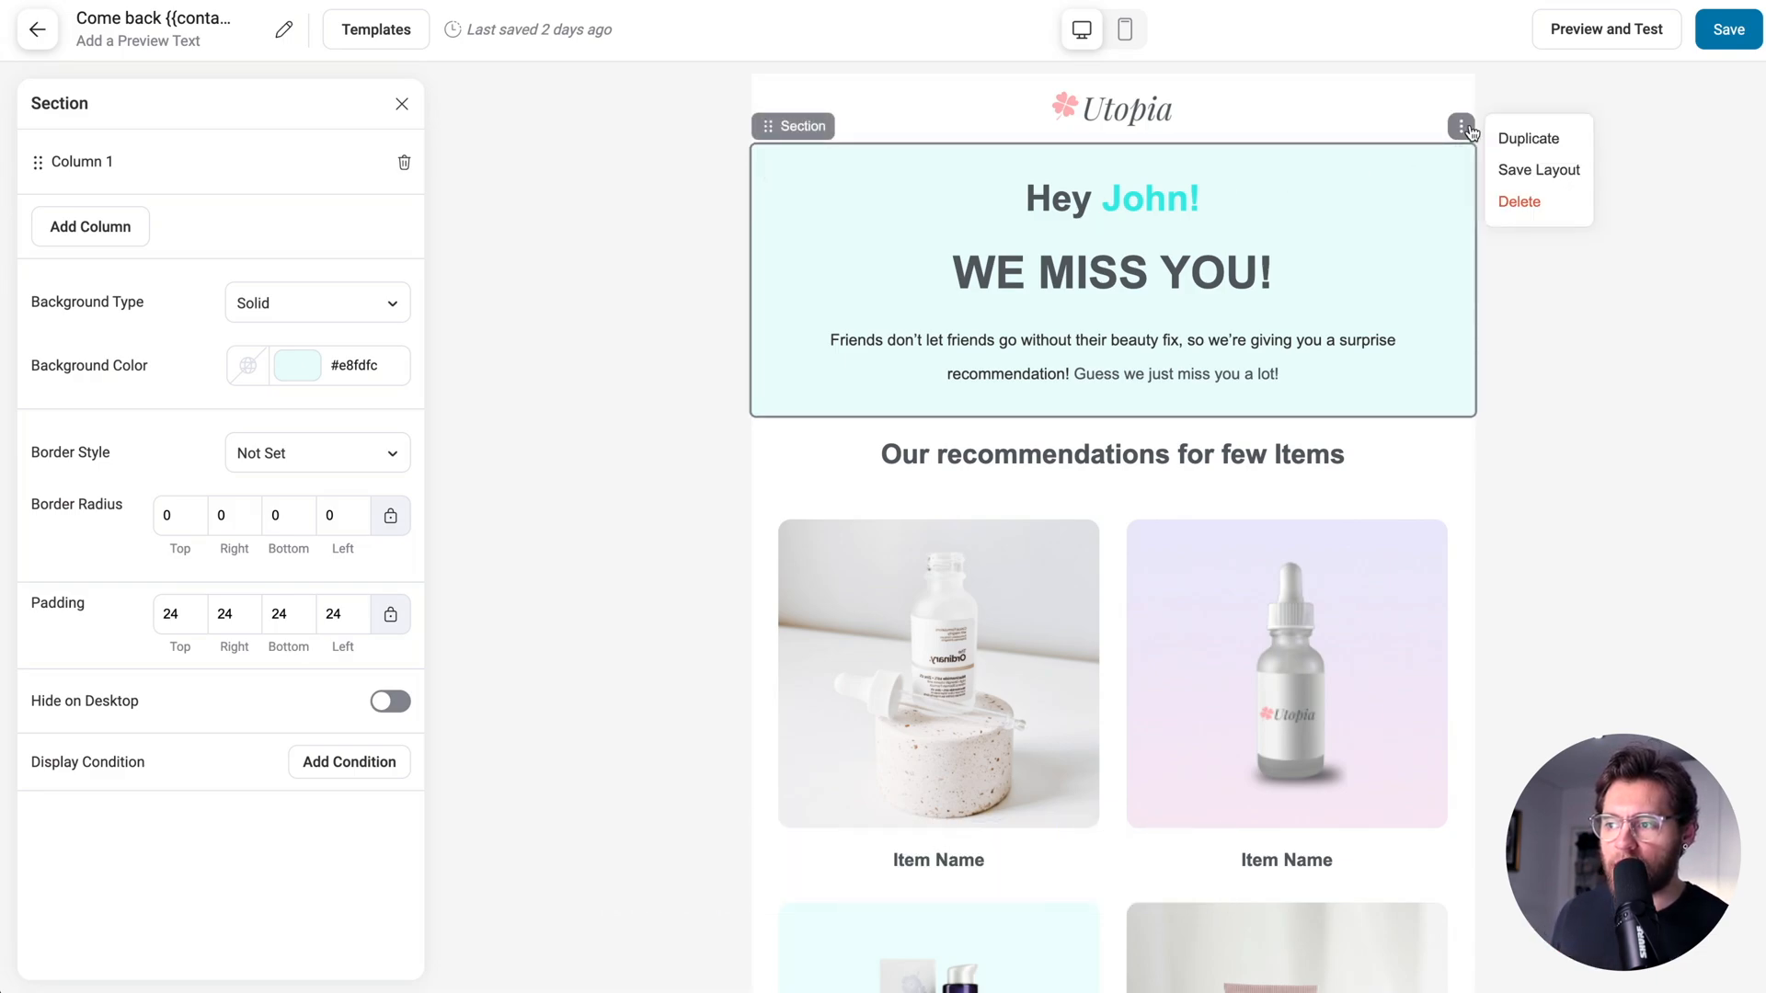
left_click(1538, 170)
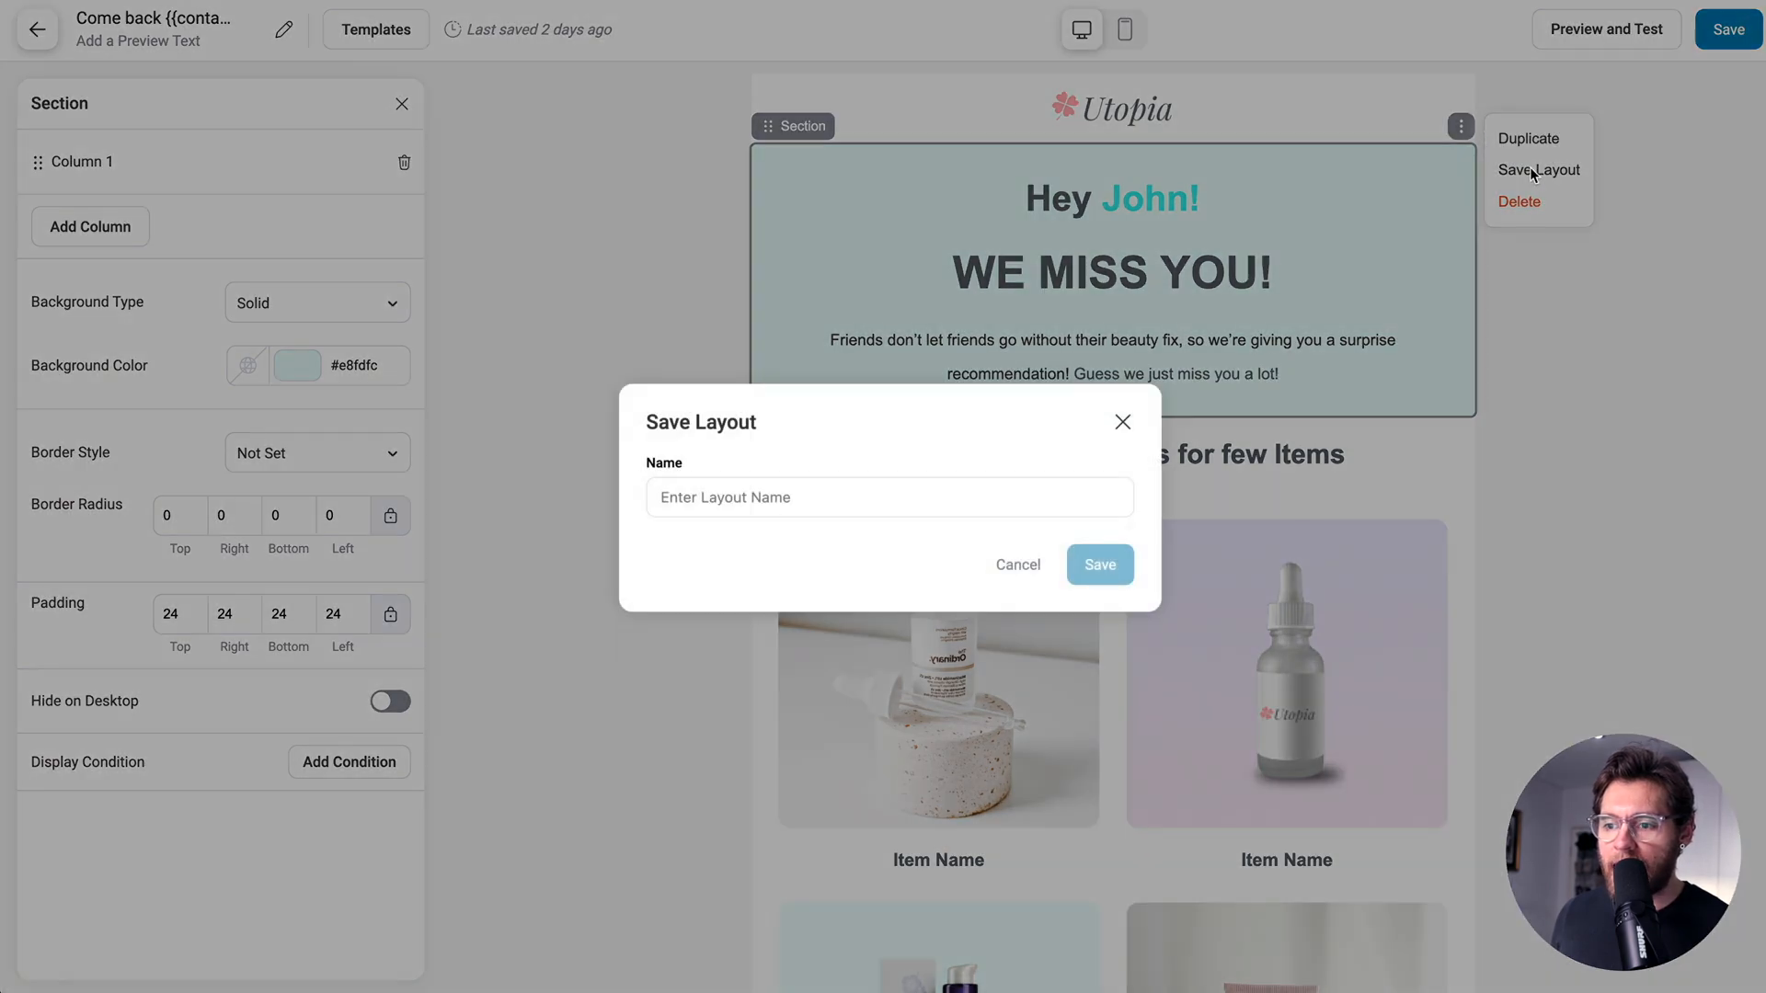
type("Hero - name and background")
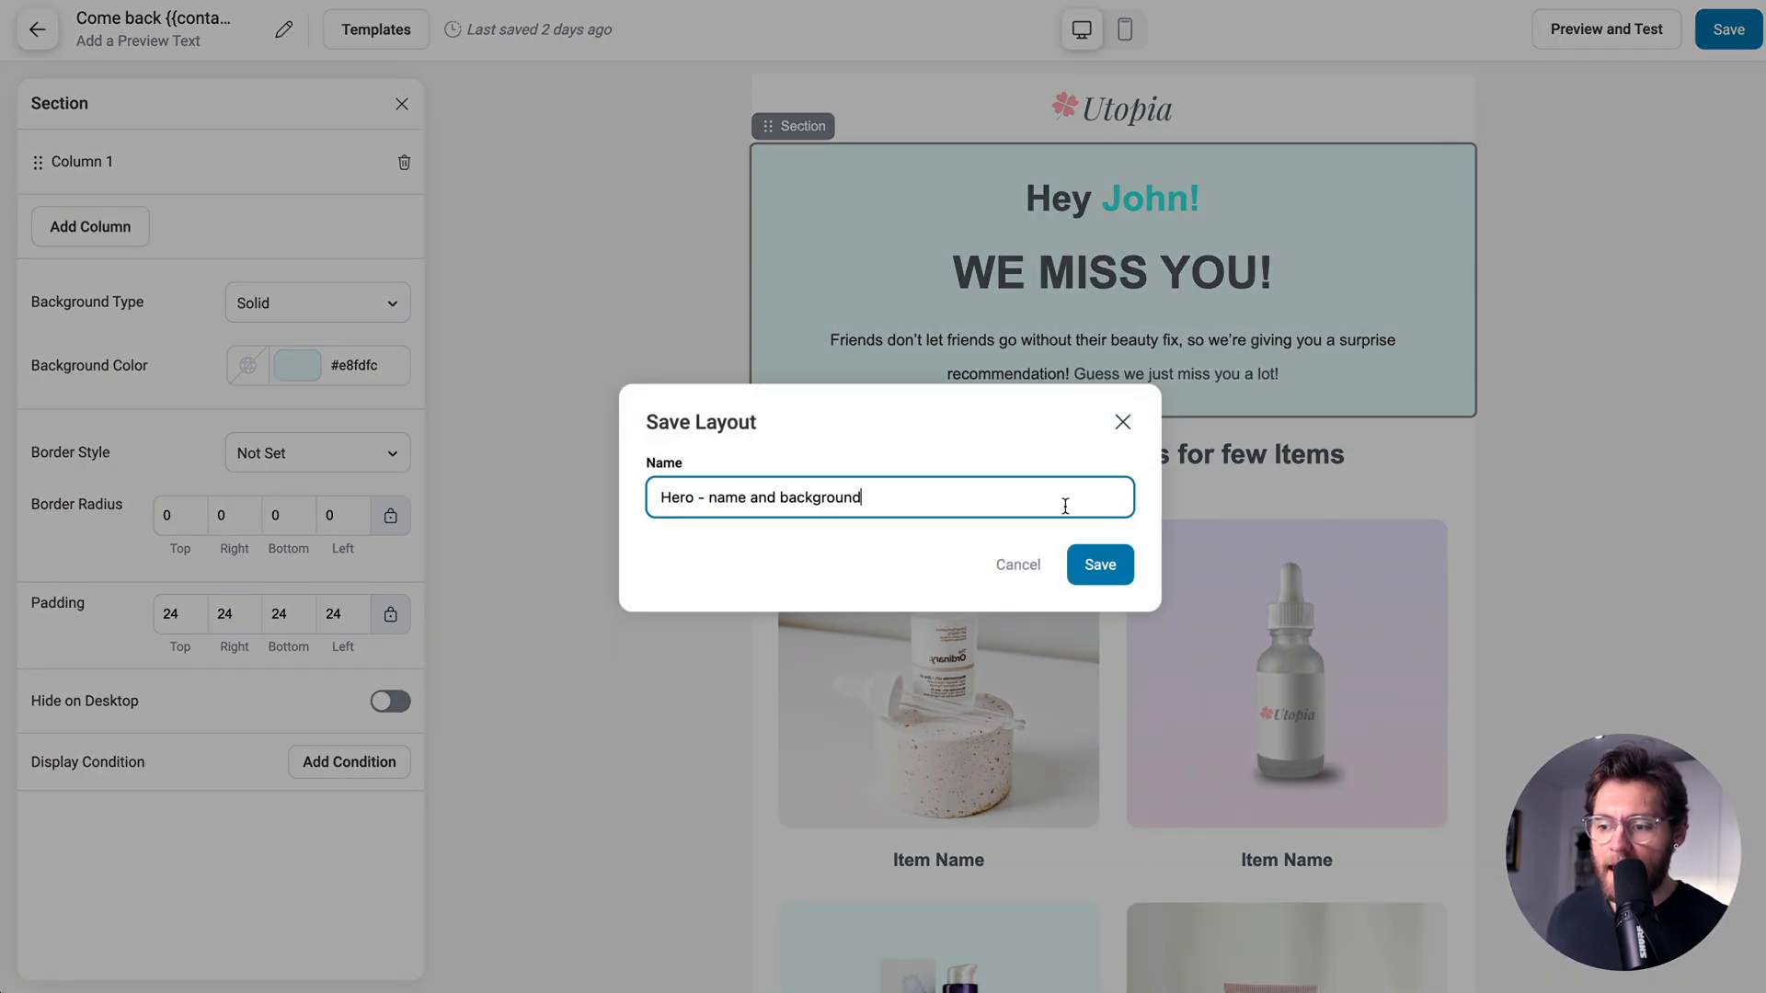
left_click(1099, 563)
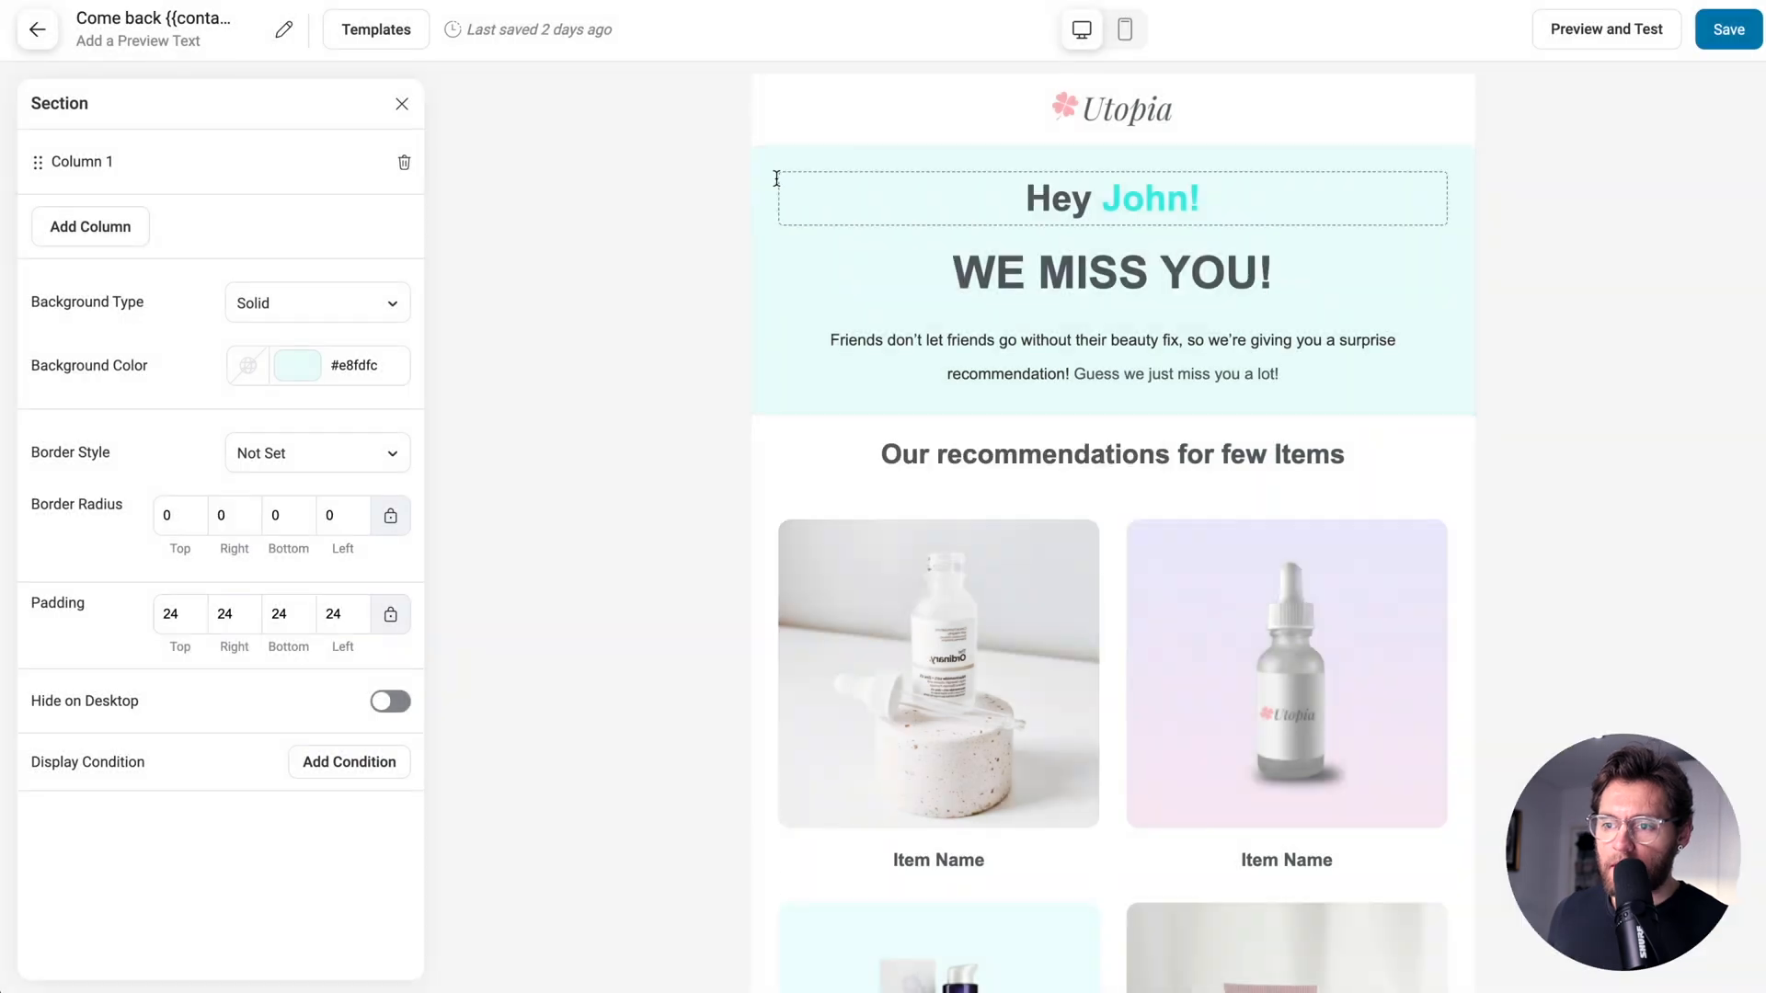
left_click(400, 103)
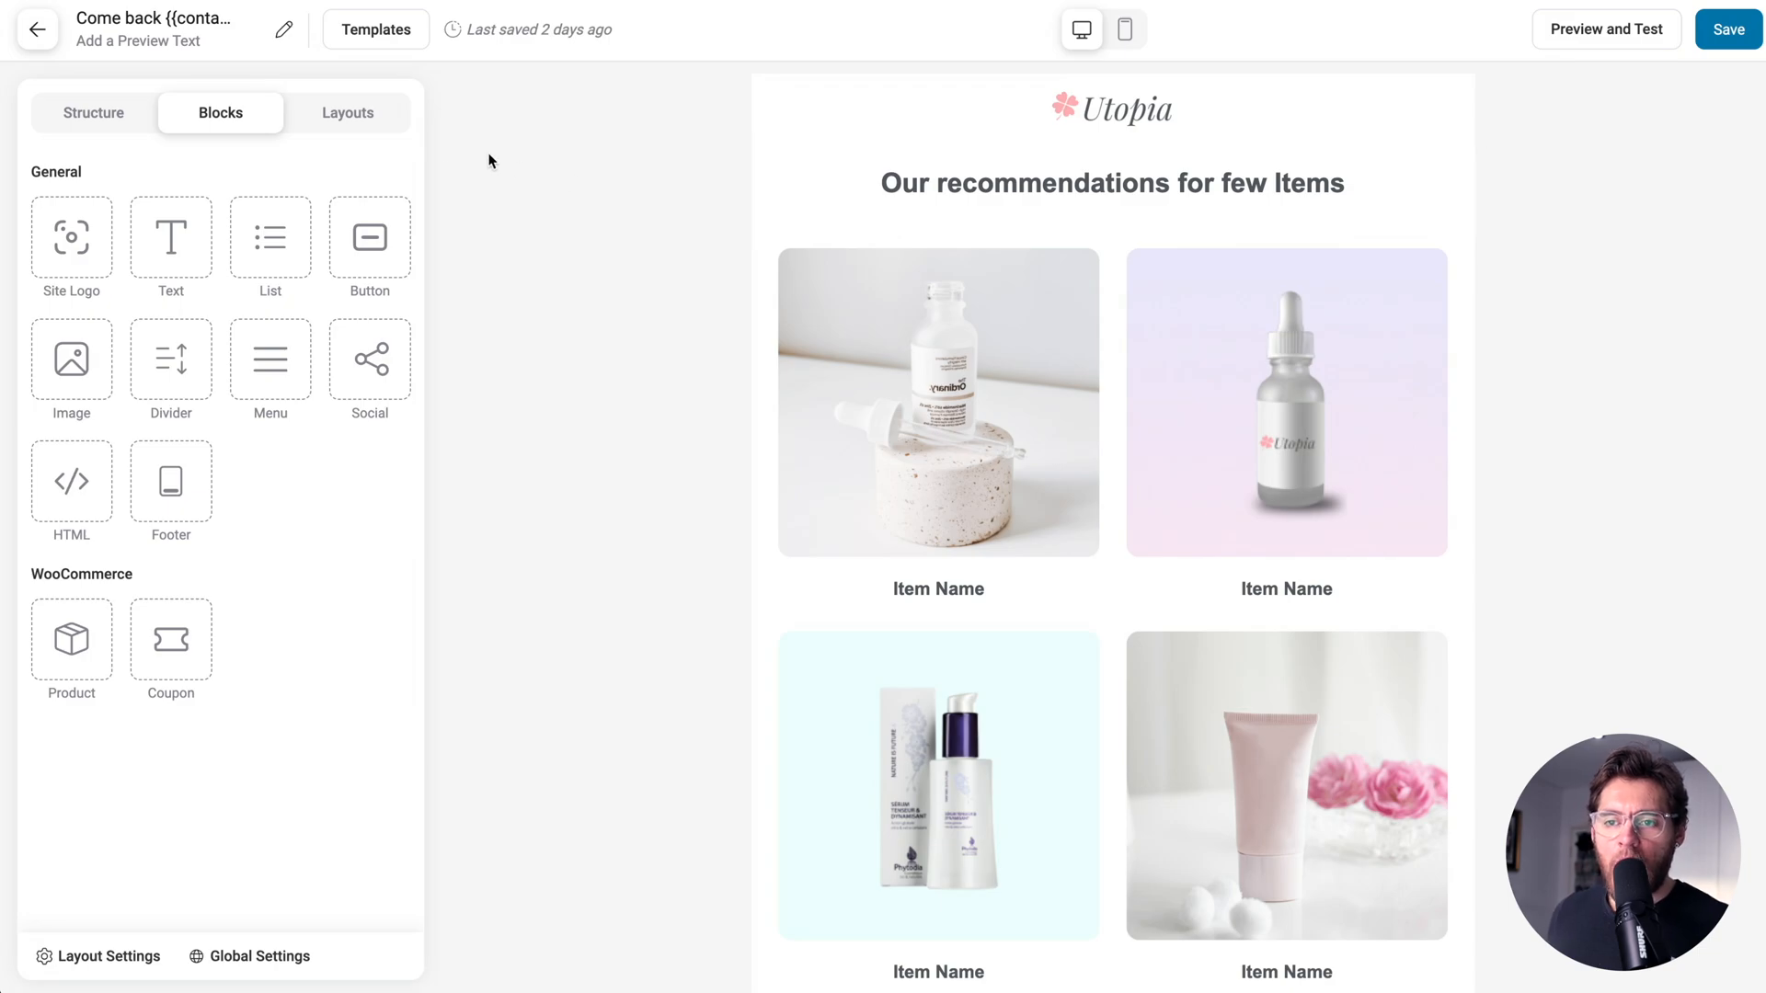
Select the hero greeting row and open the Layouts tab listing saved layouts.
left_click(348, 111)
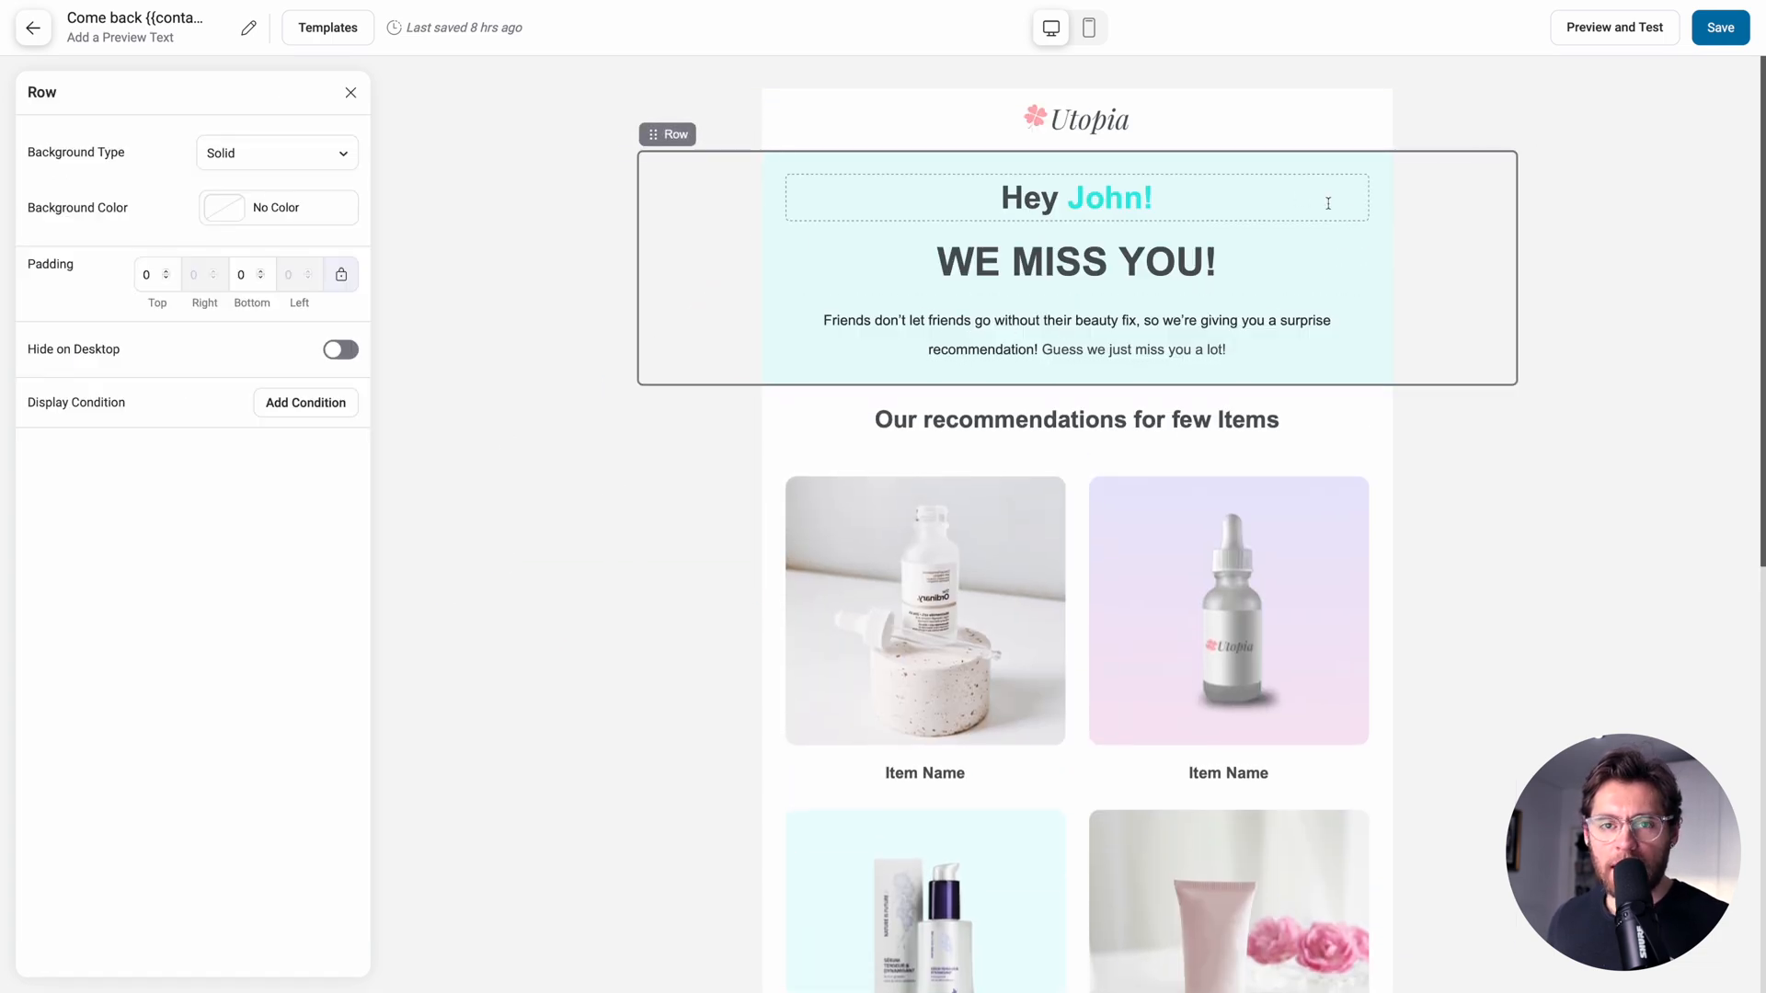
mouse_move(1305, 174)
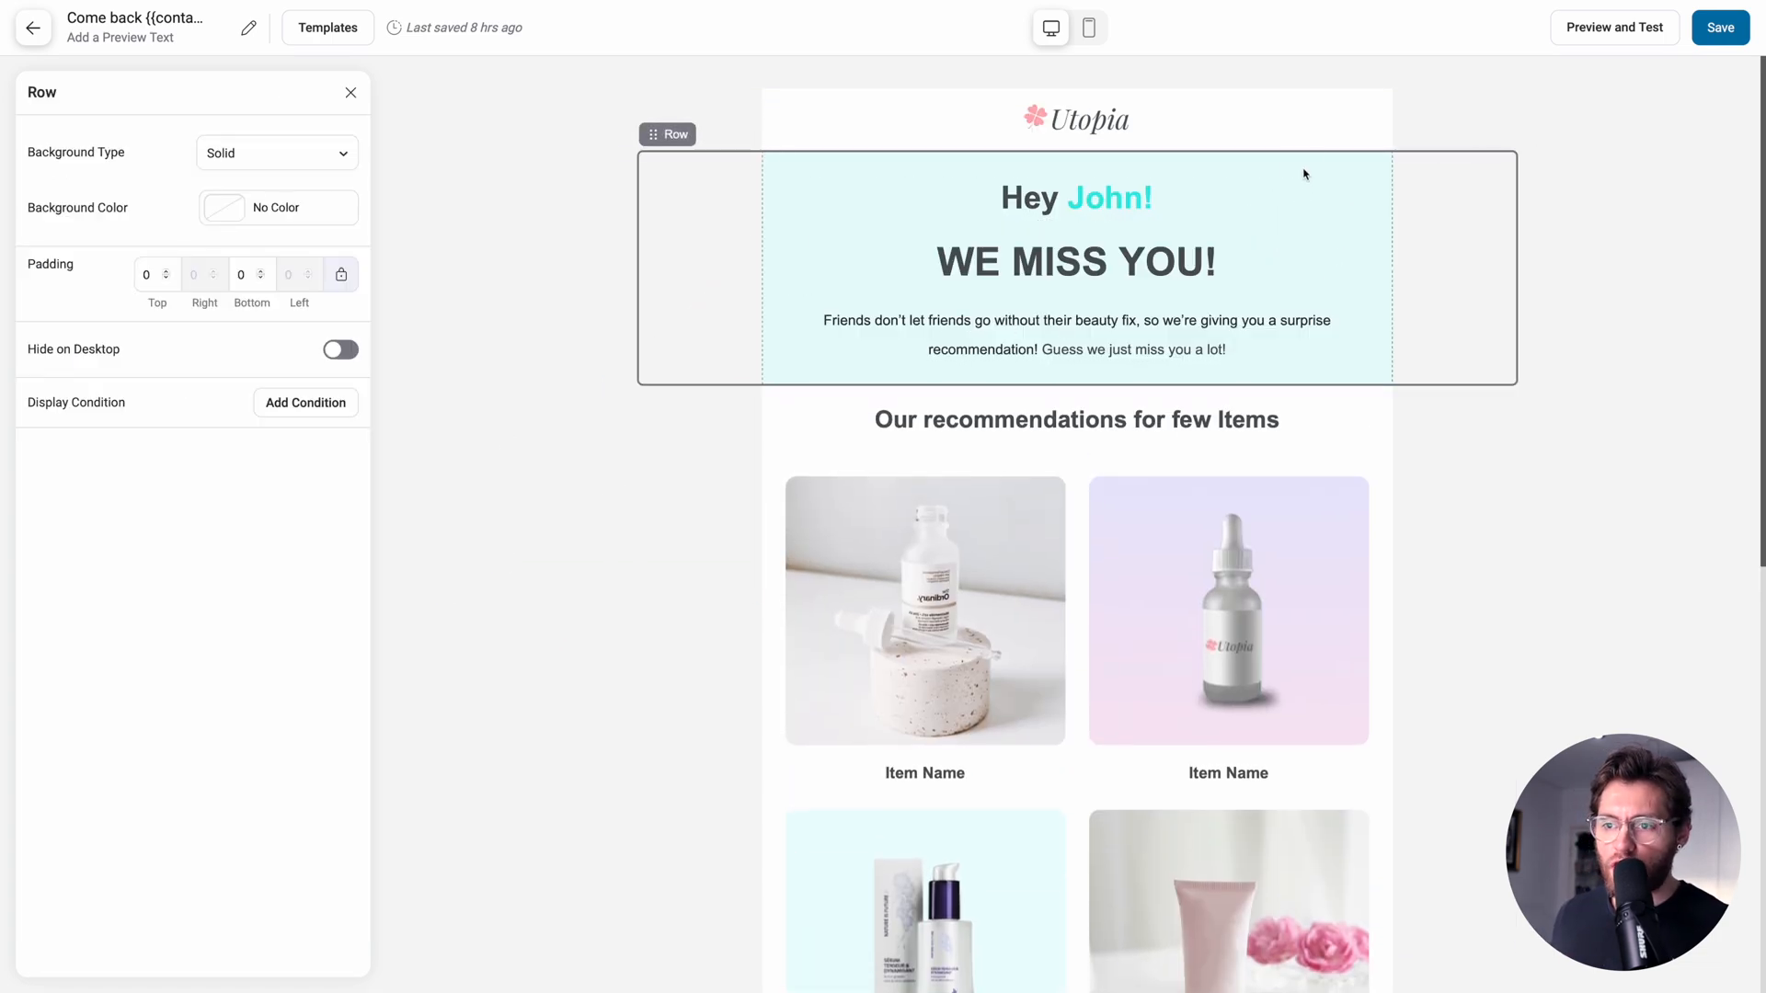
left_click(1075, 265)
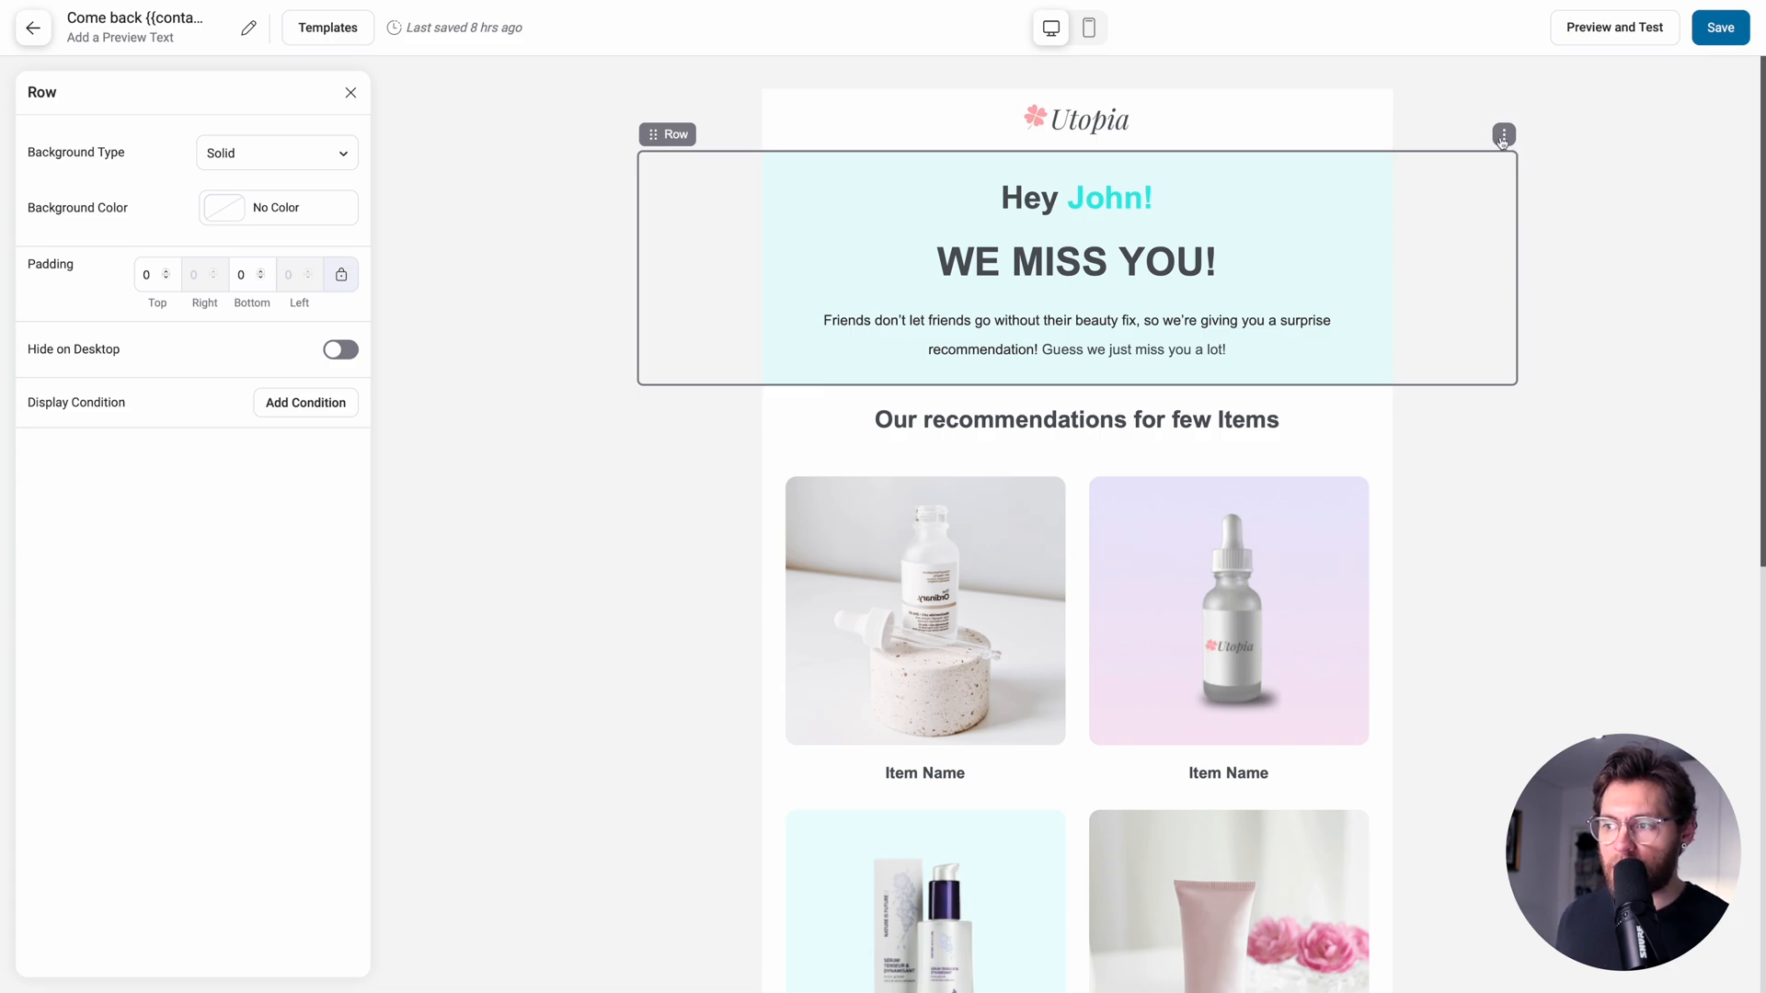
left_click(1503, 135)
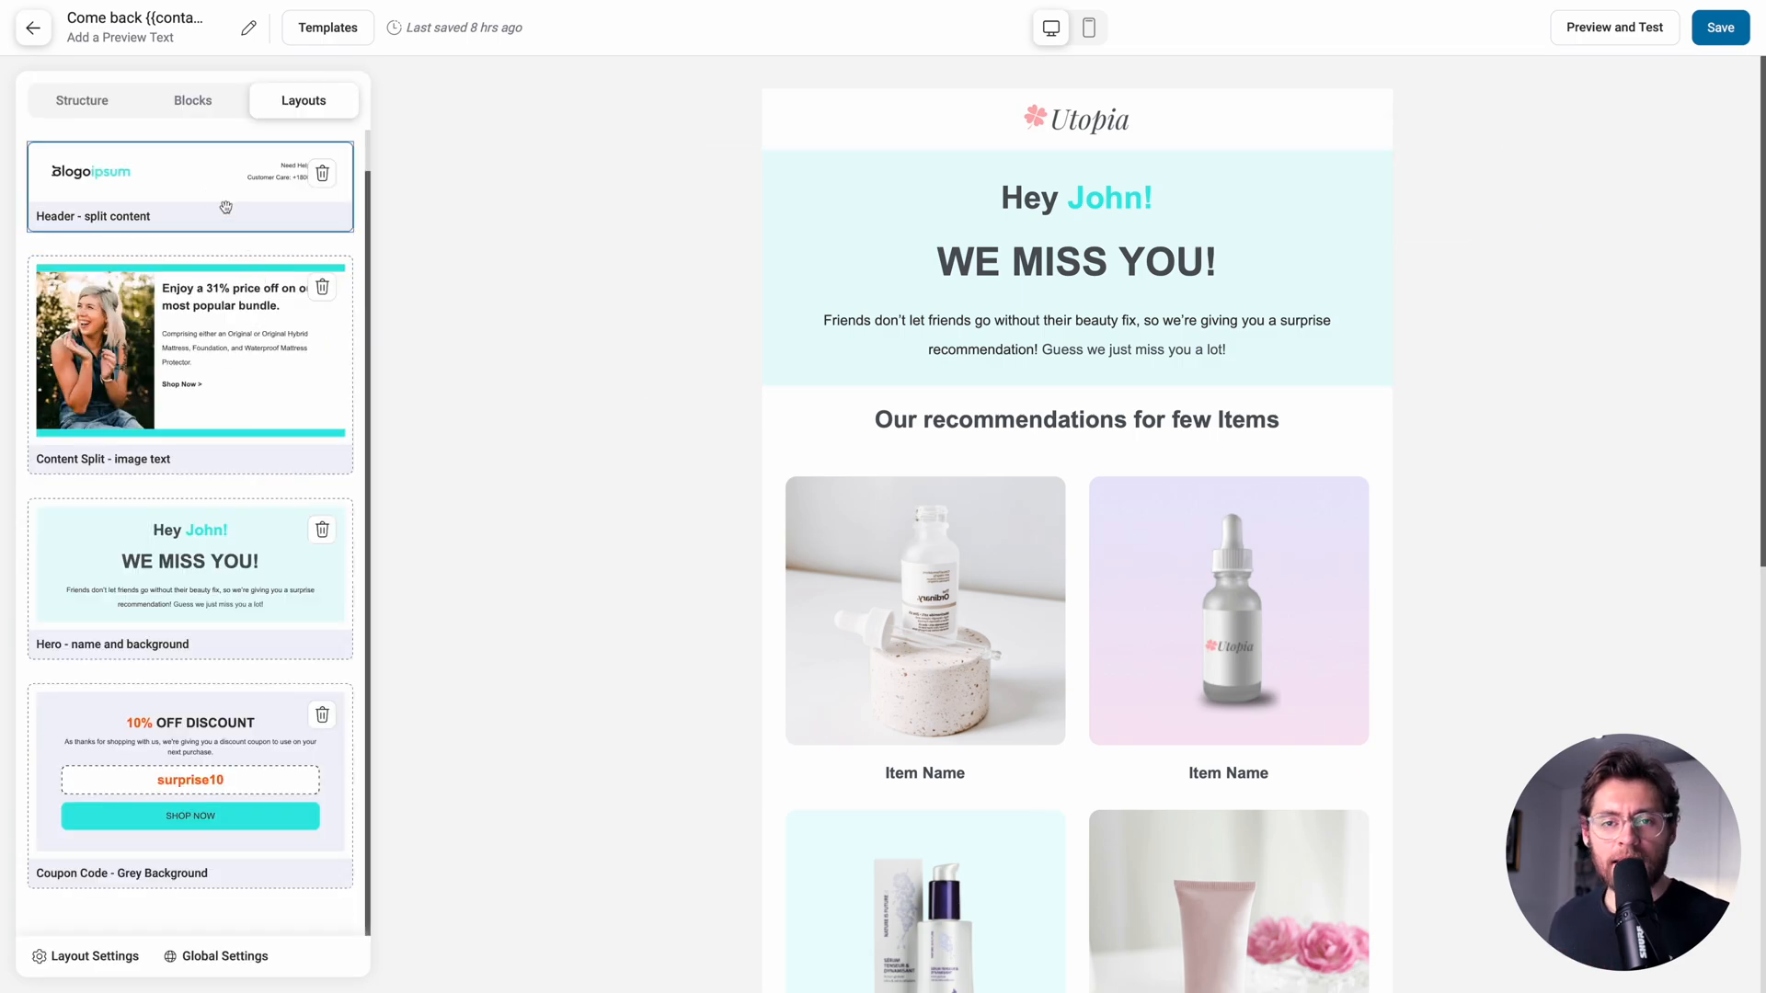
Filter pre-built layouts to Header and drag 'Header with Contact' above the hero row.
left_click(135, 151)
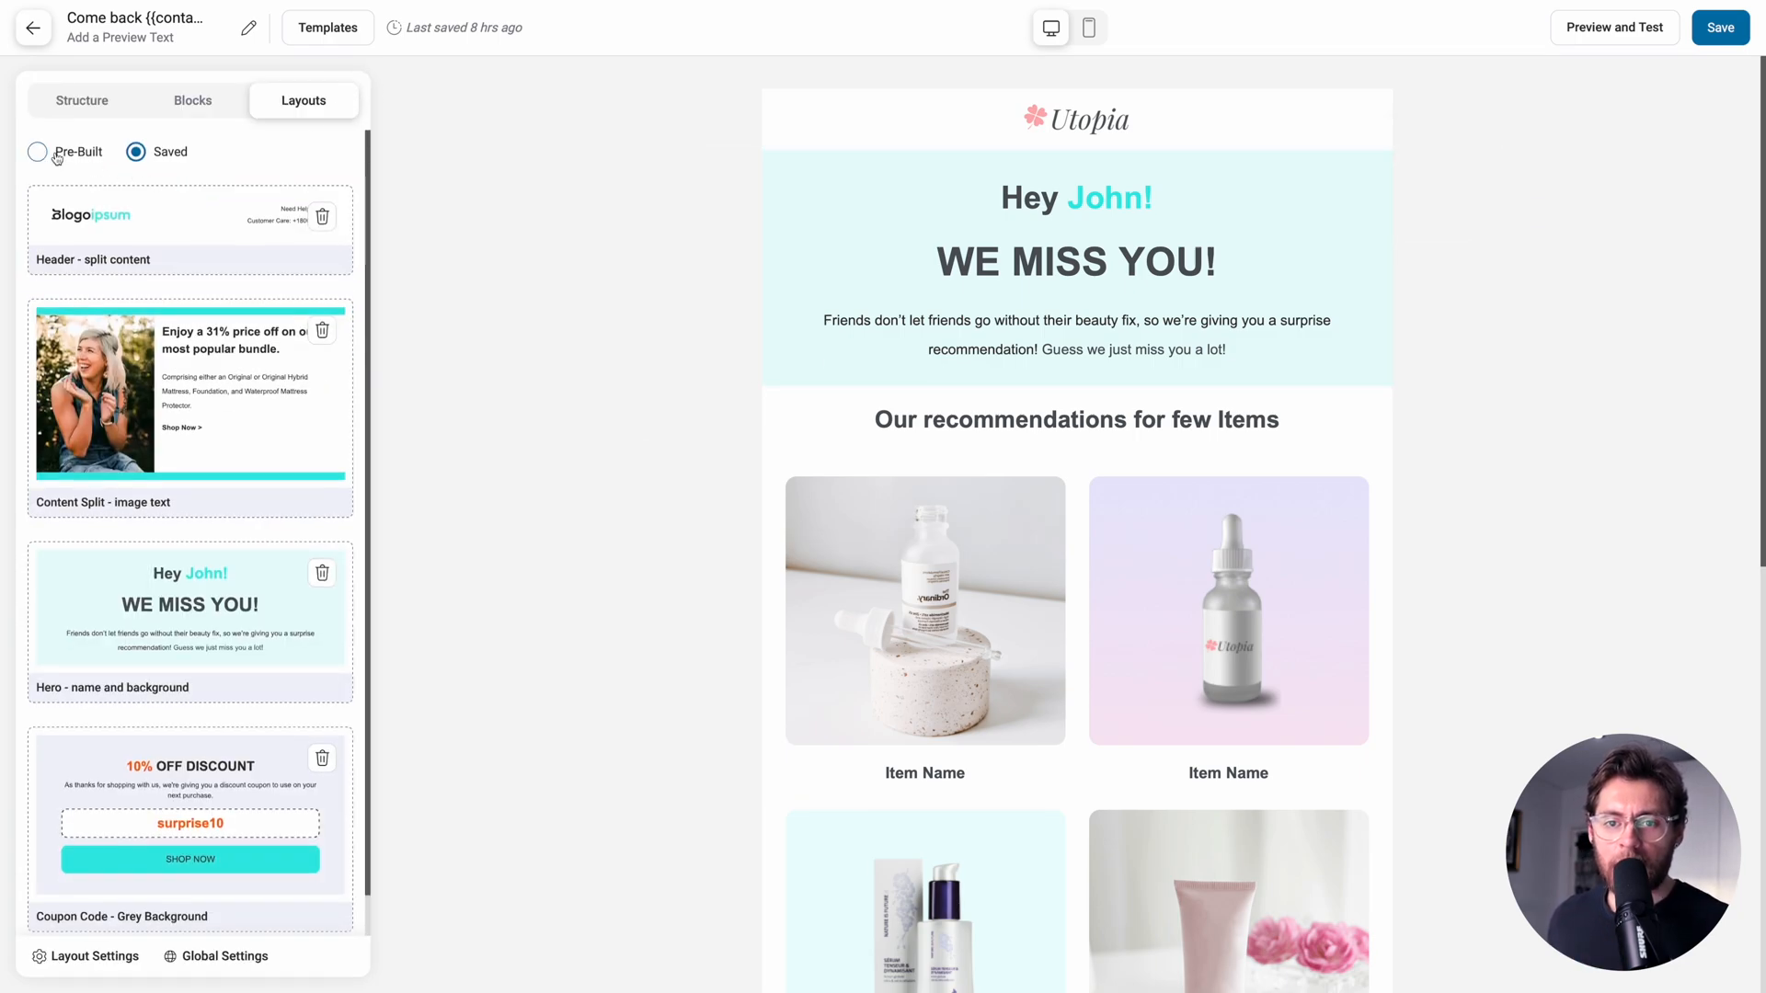
left_click(37, 151)
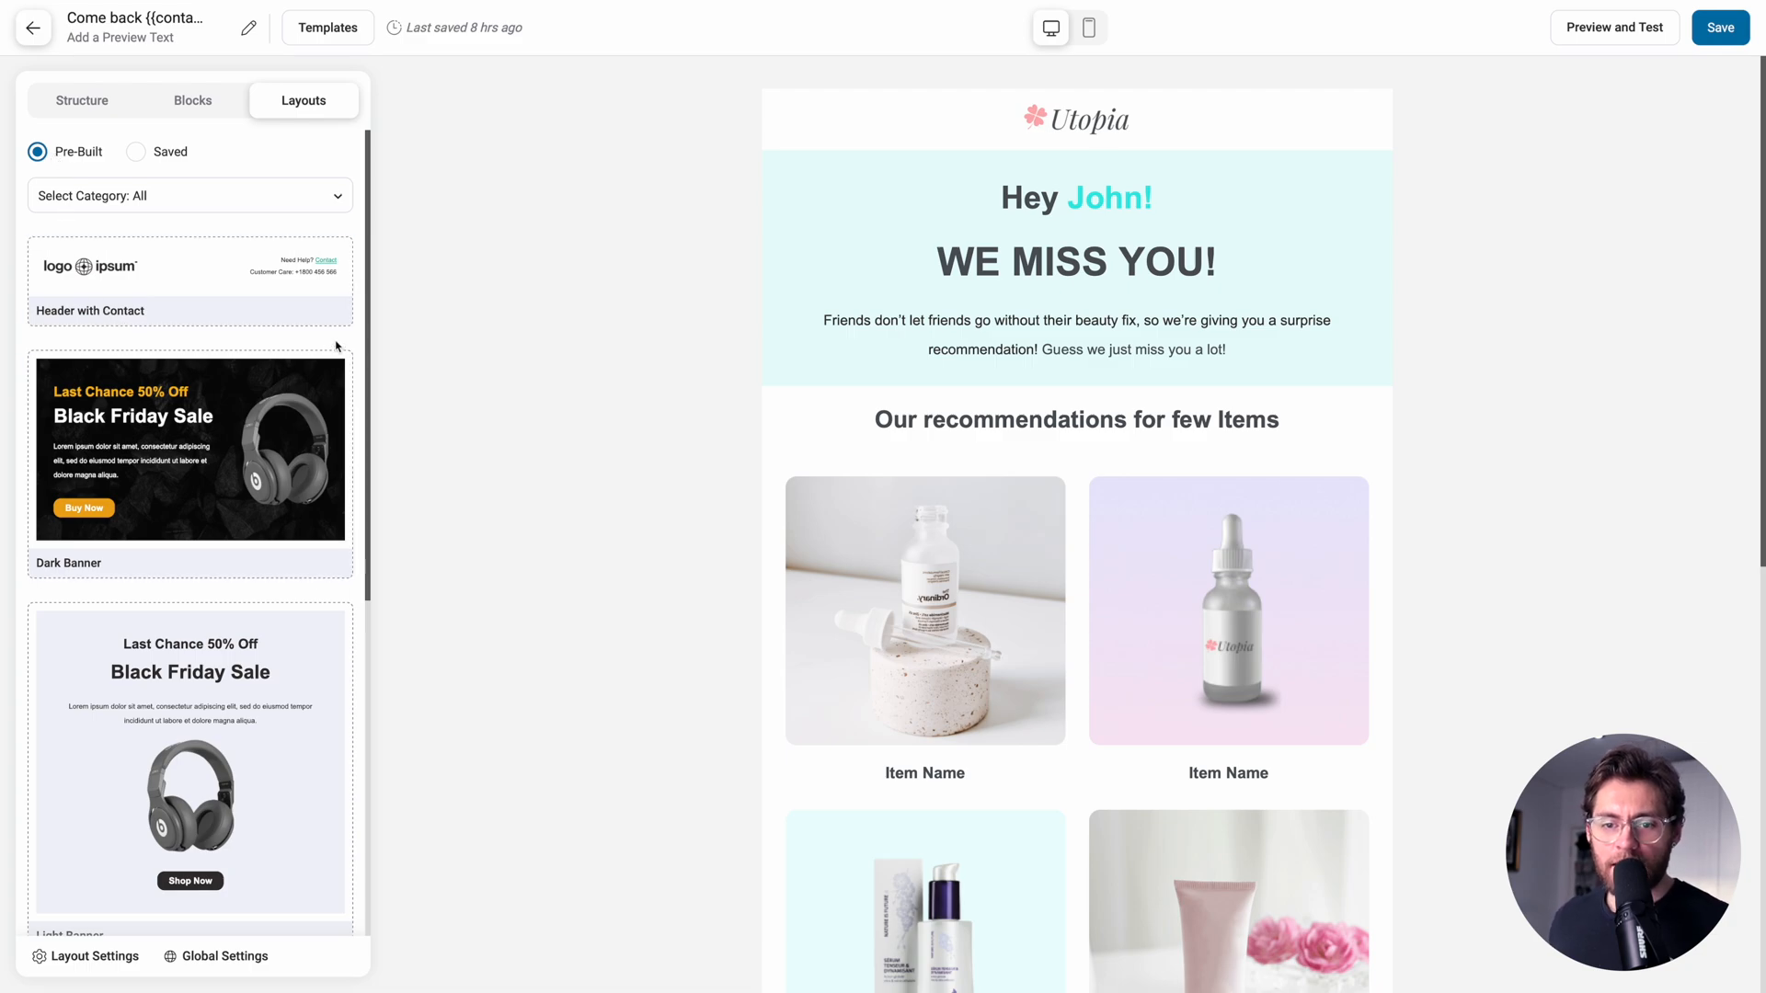
scroll("down", 3)
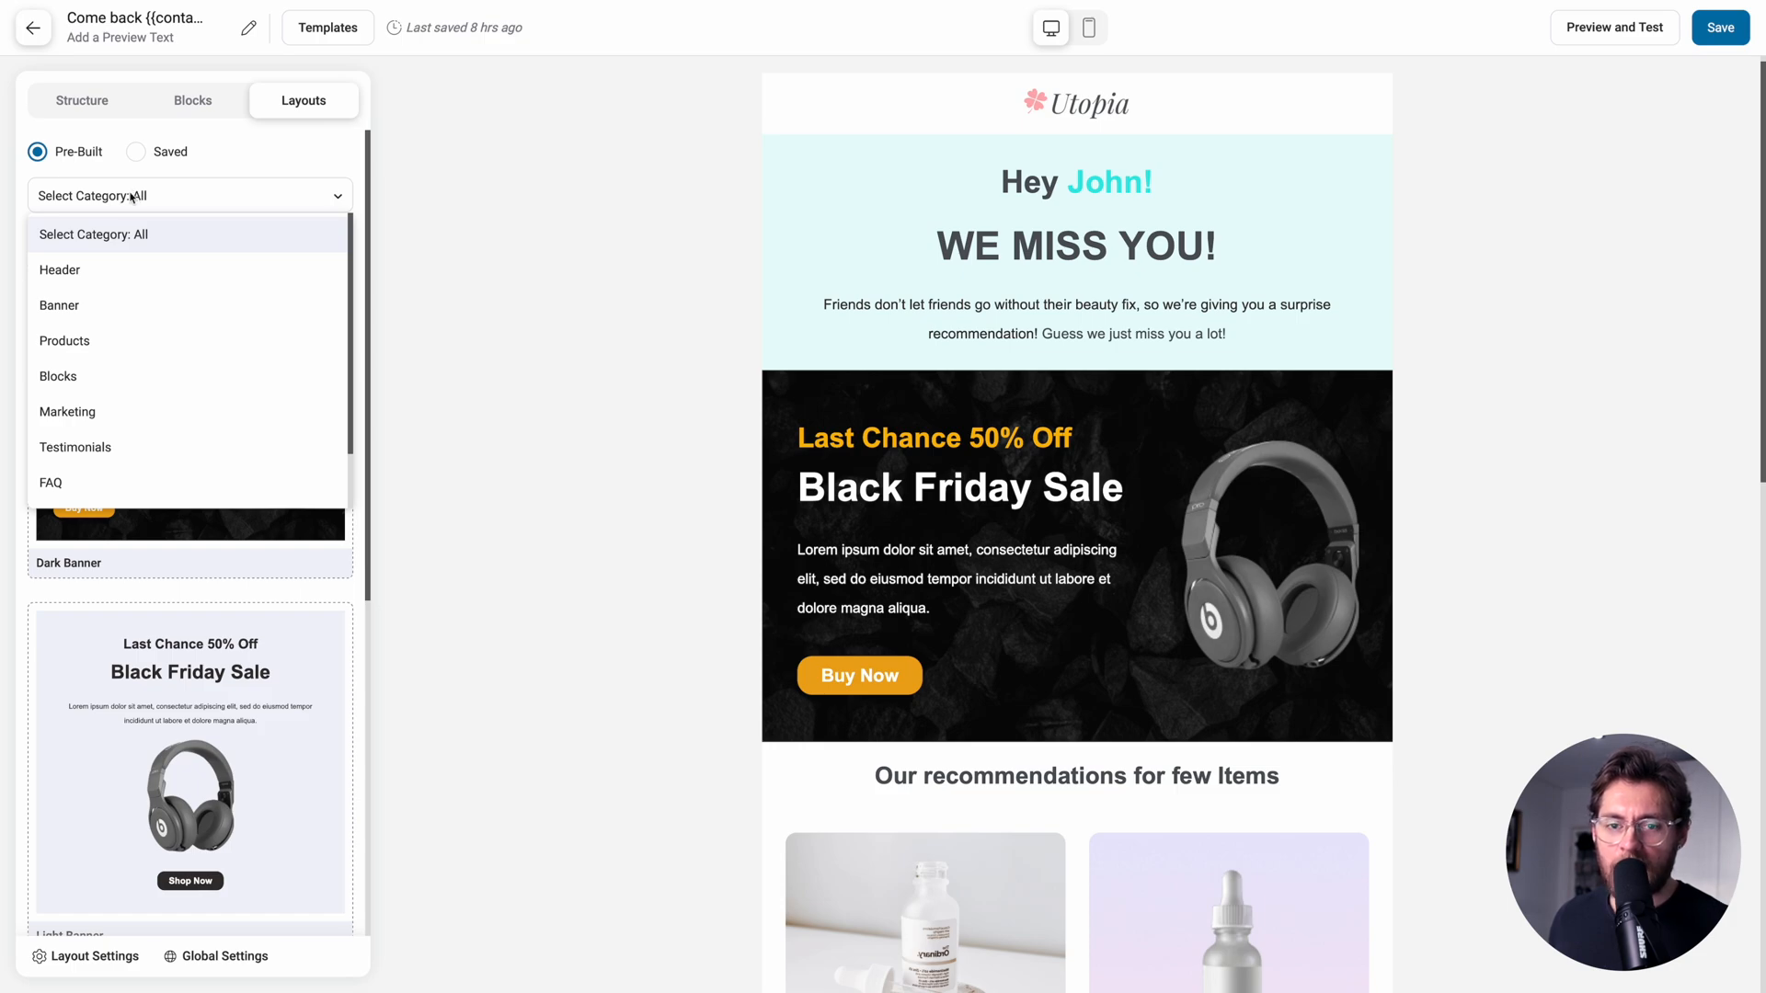
left_click(60, 270)
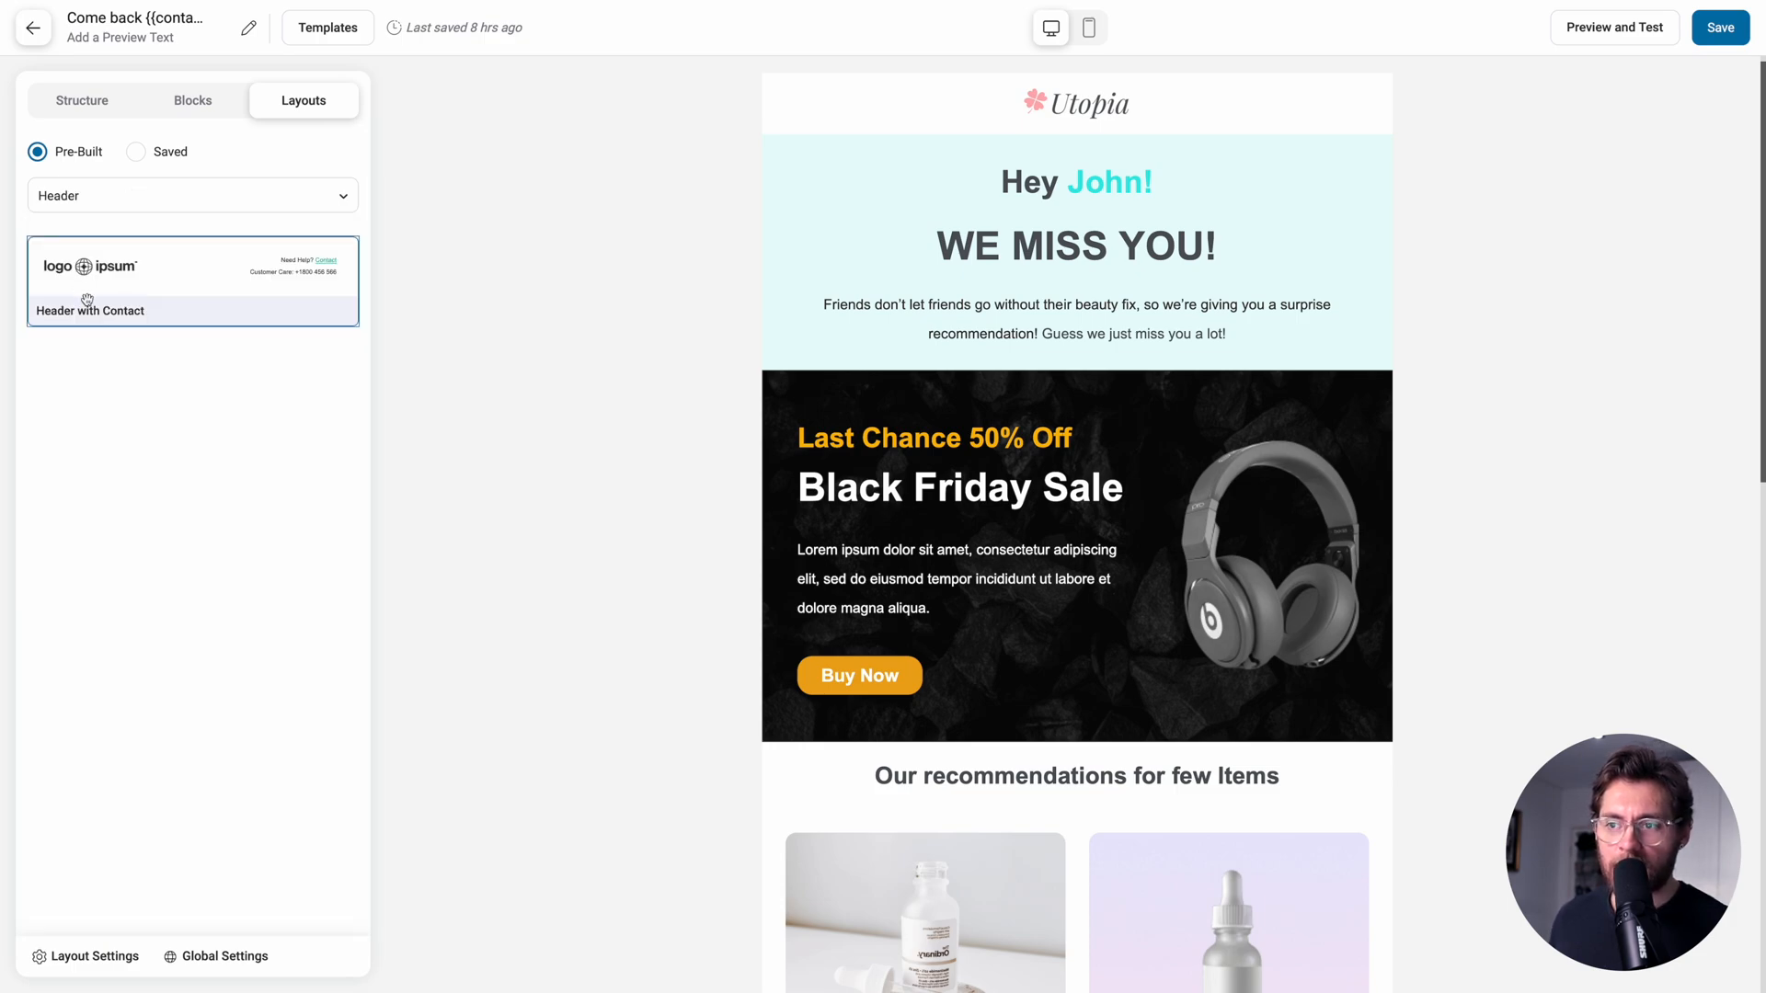
left_click_drag(191, 282, 901, 150)
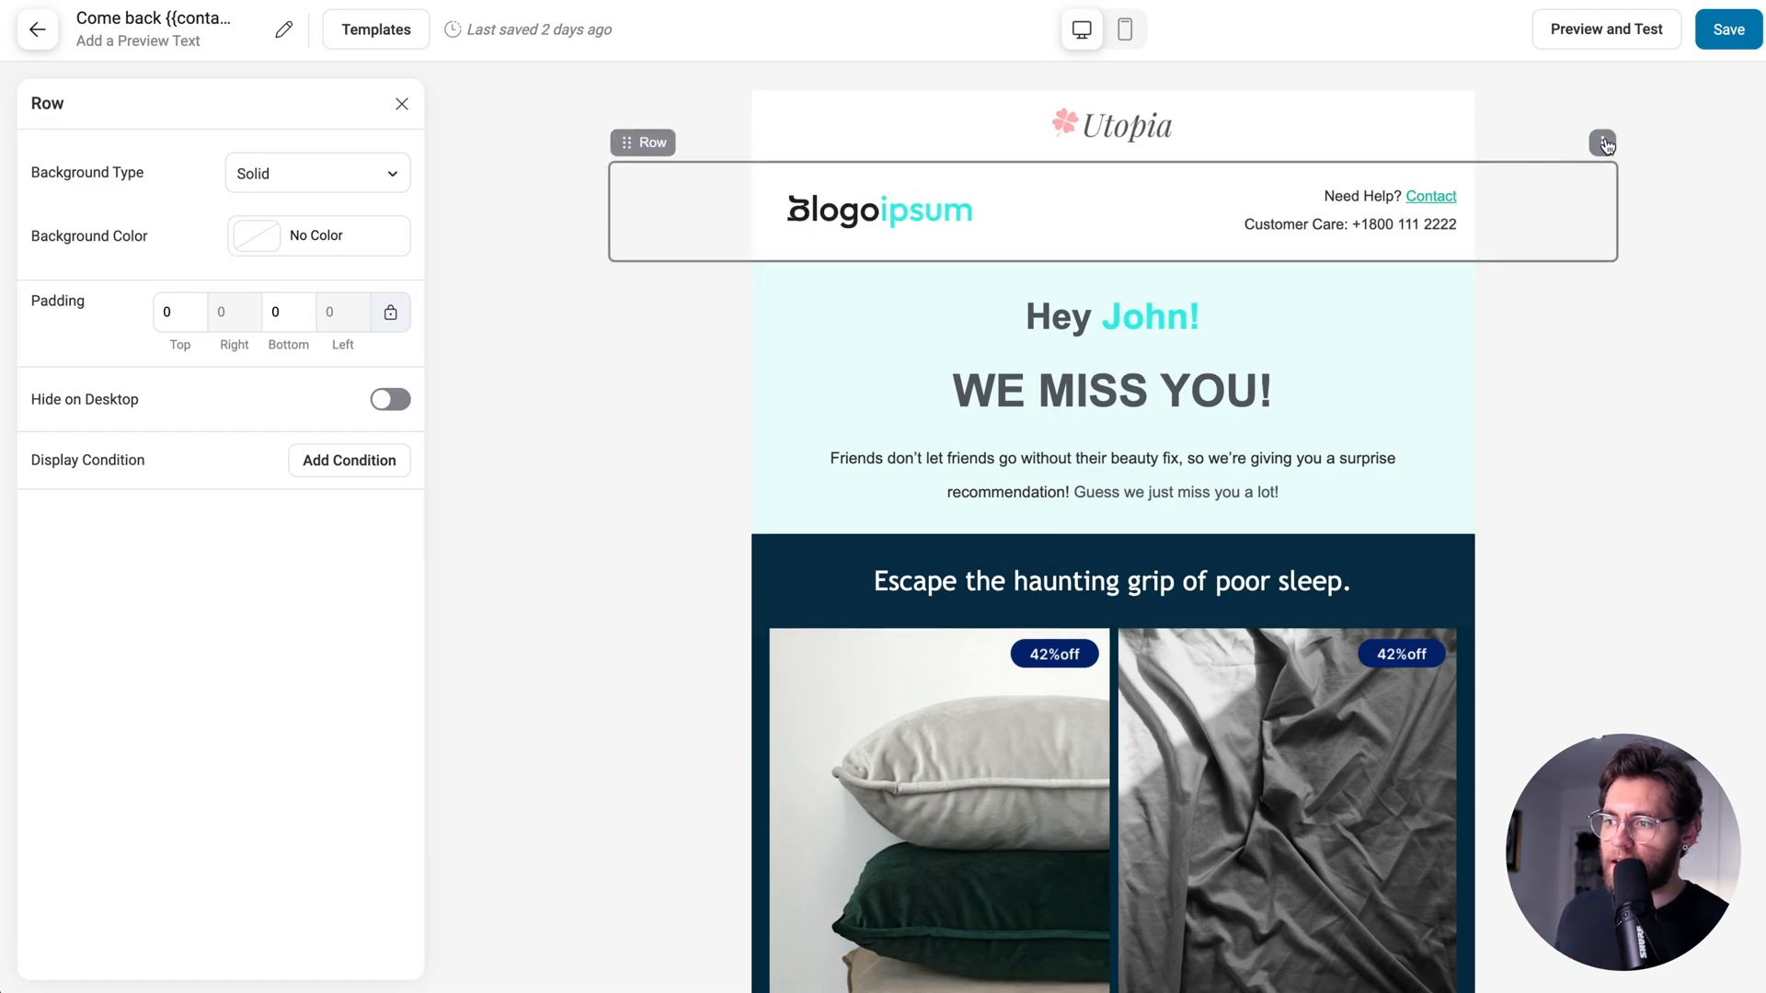
Save the logo-and-contact header row as layout 'Header - split content'.
left_click(1602, 143)
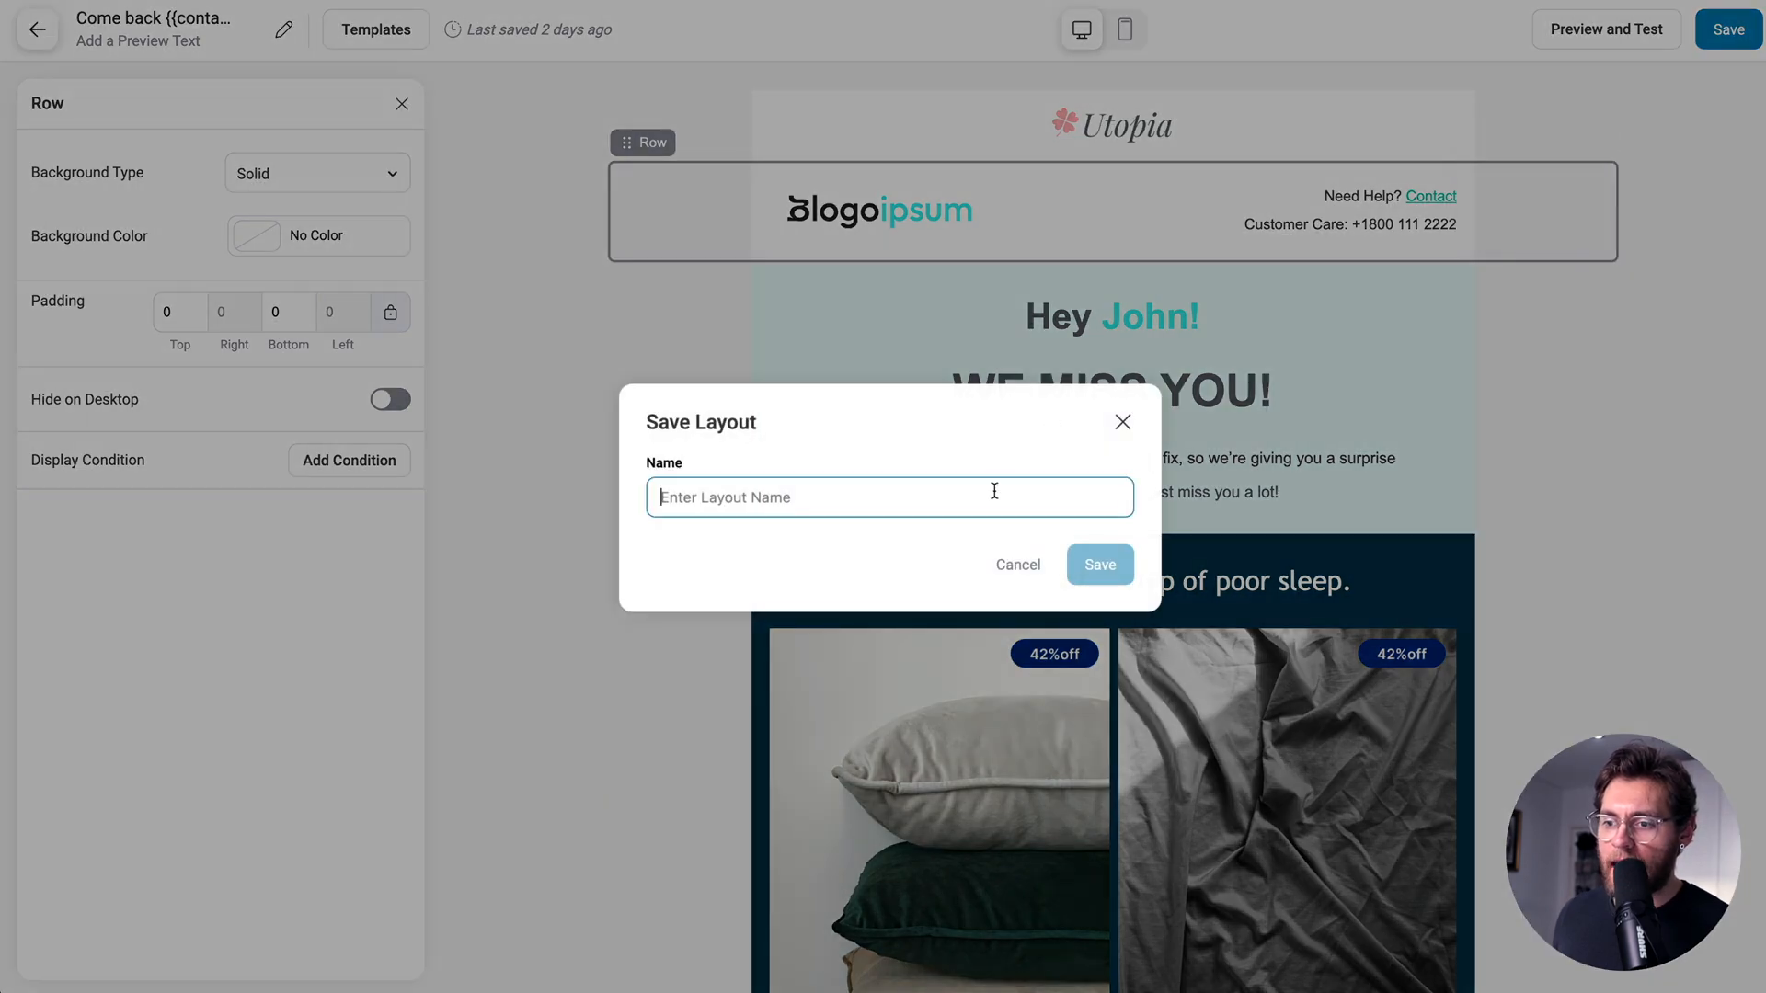
type("Header - split content")
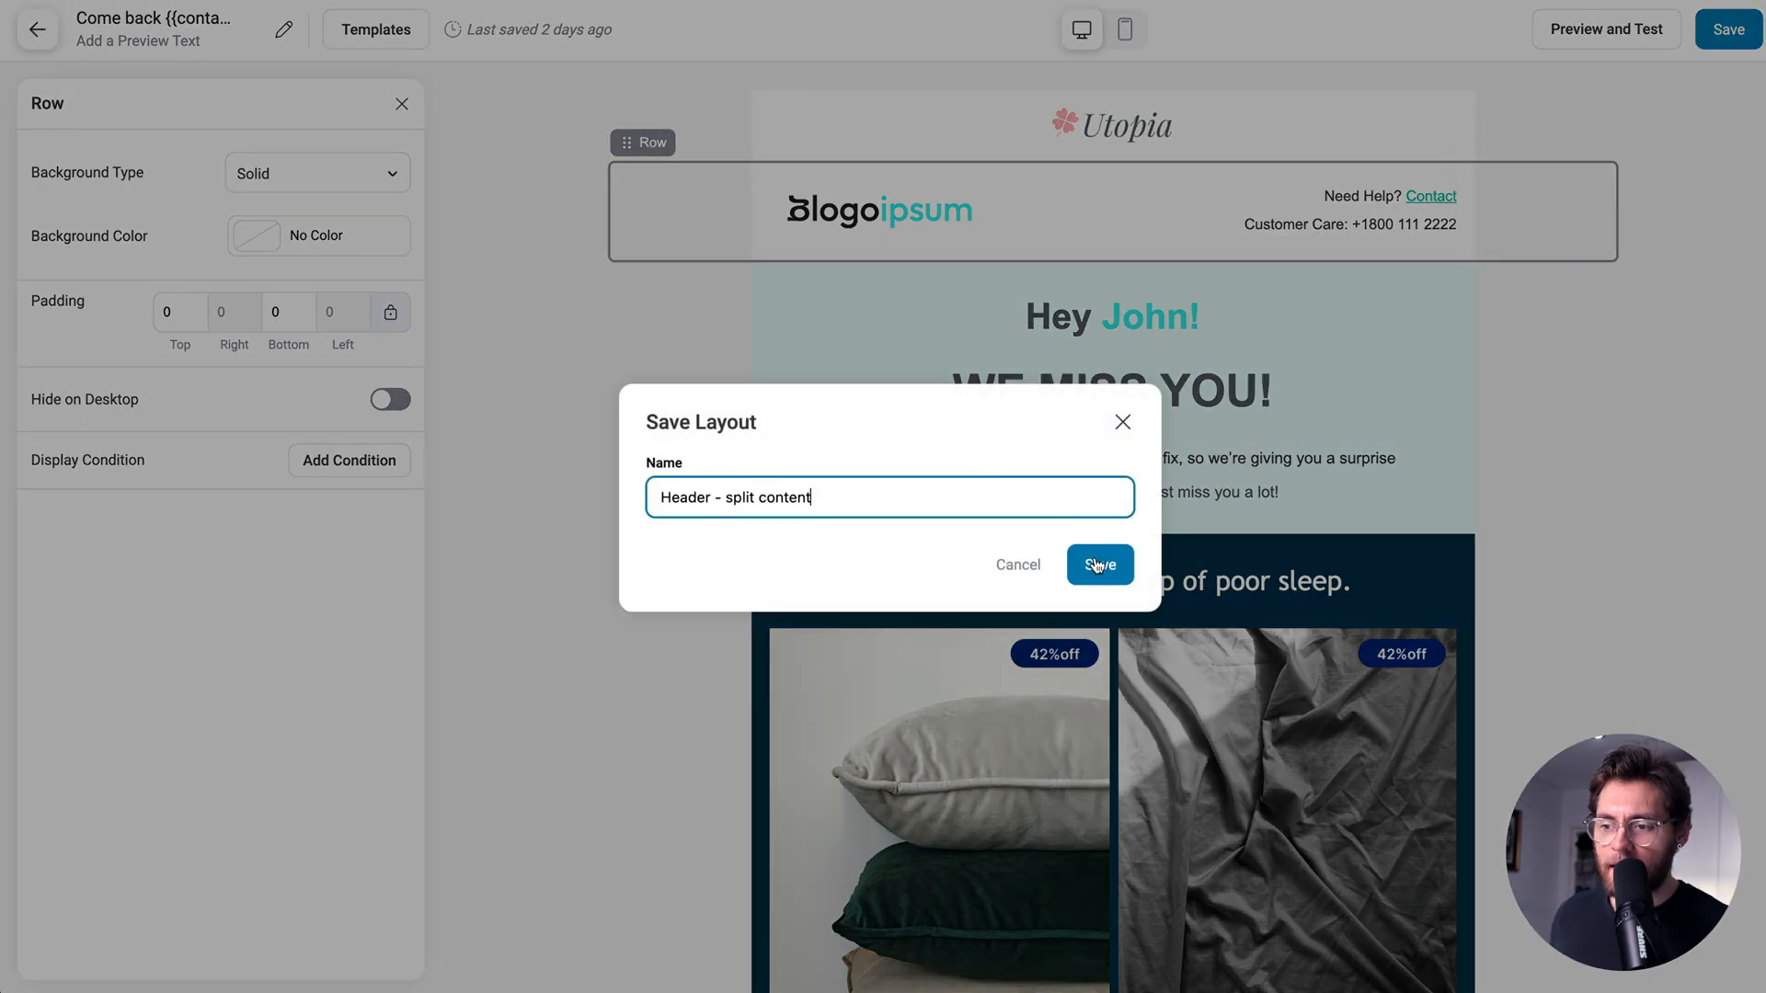
left_click(1099, 563)
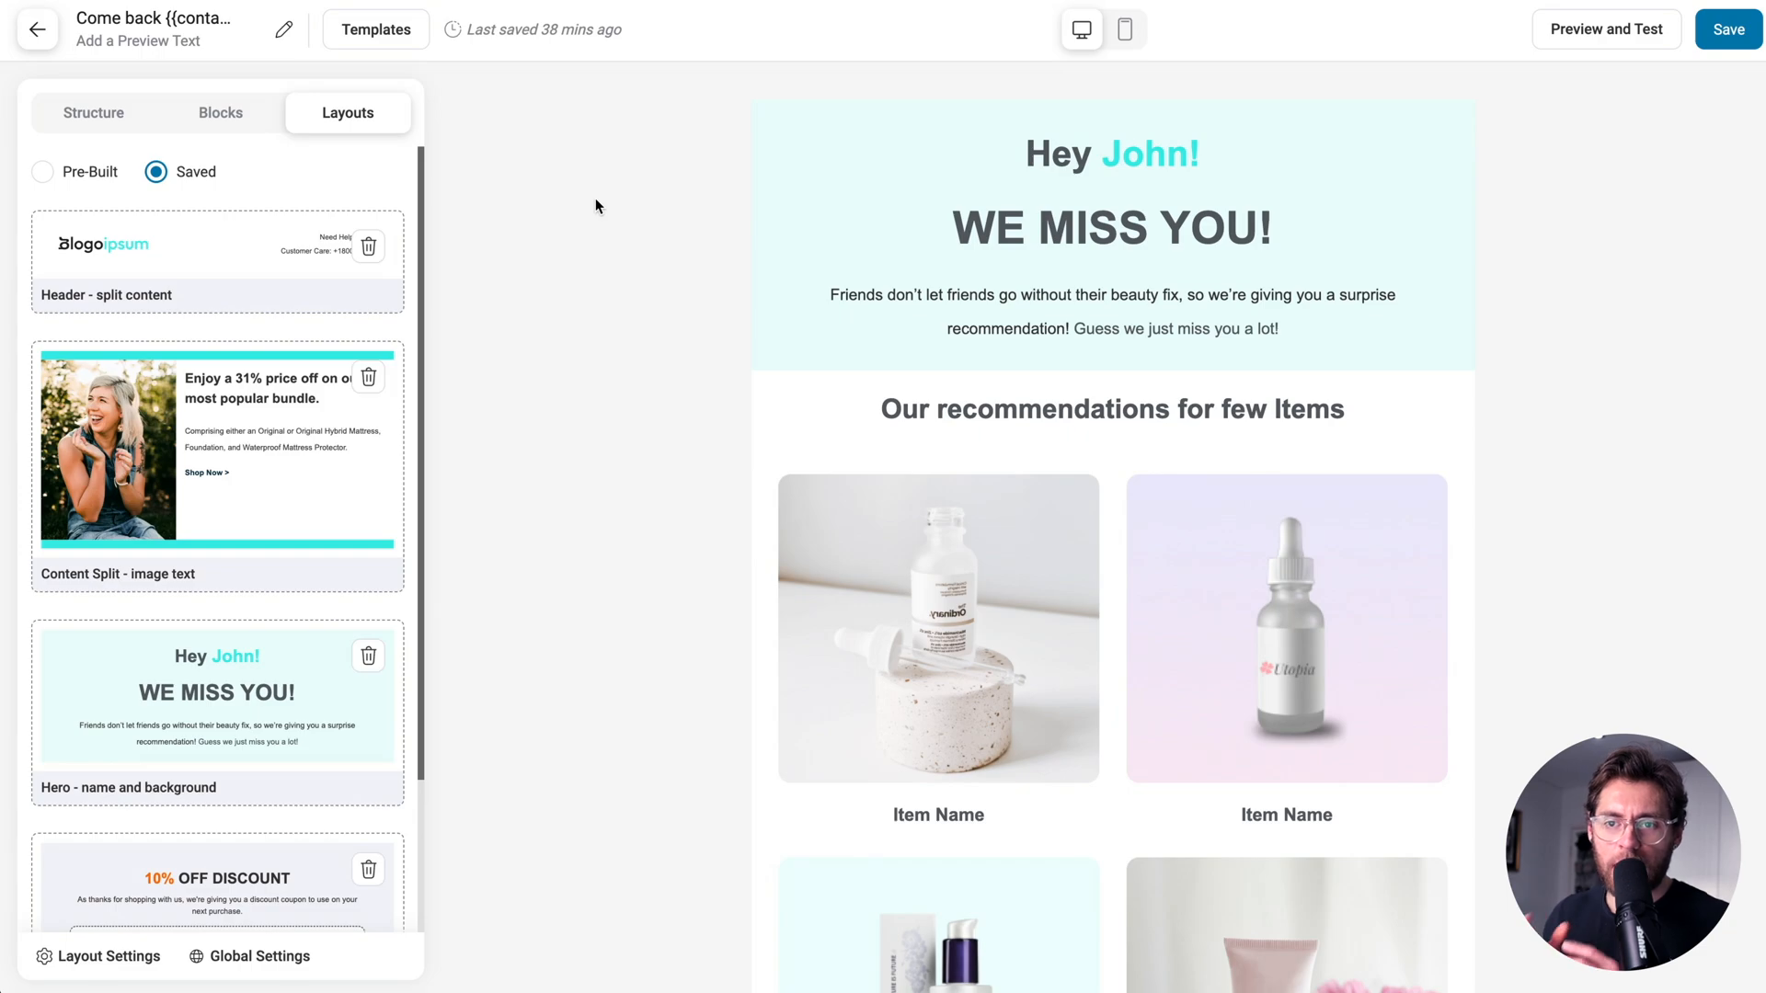
mouse_move(229, 169)
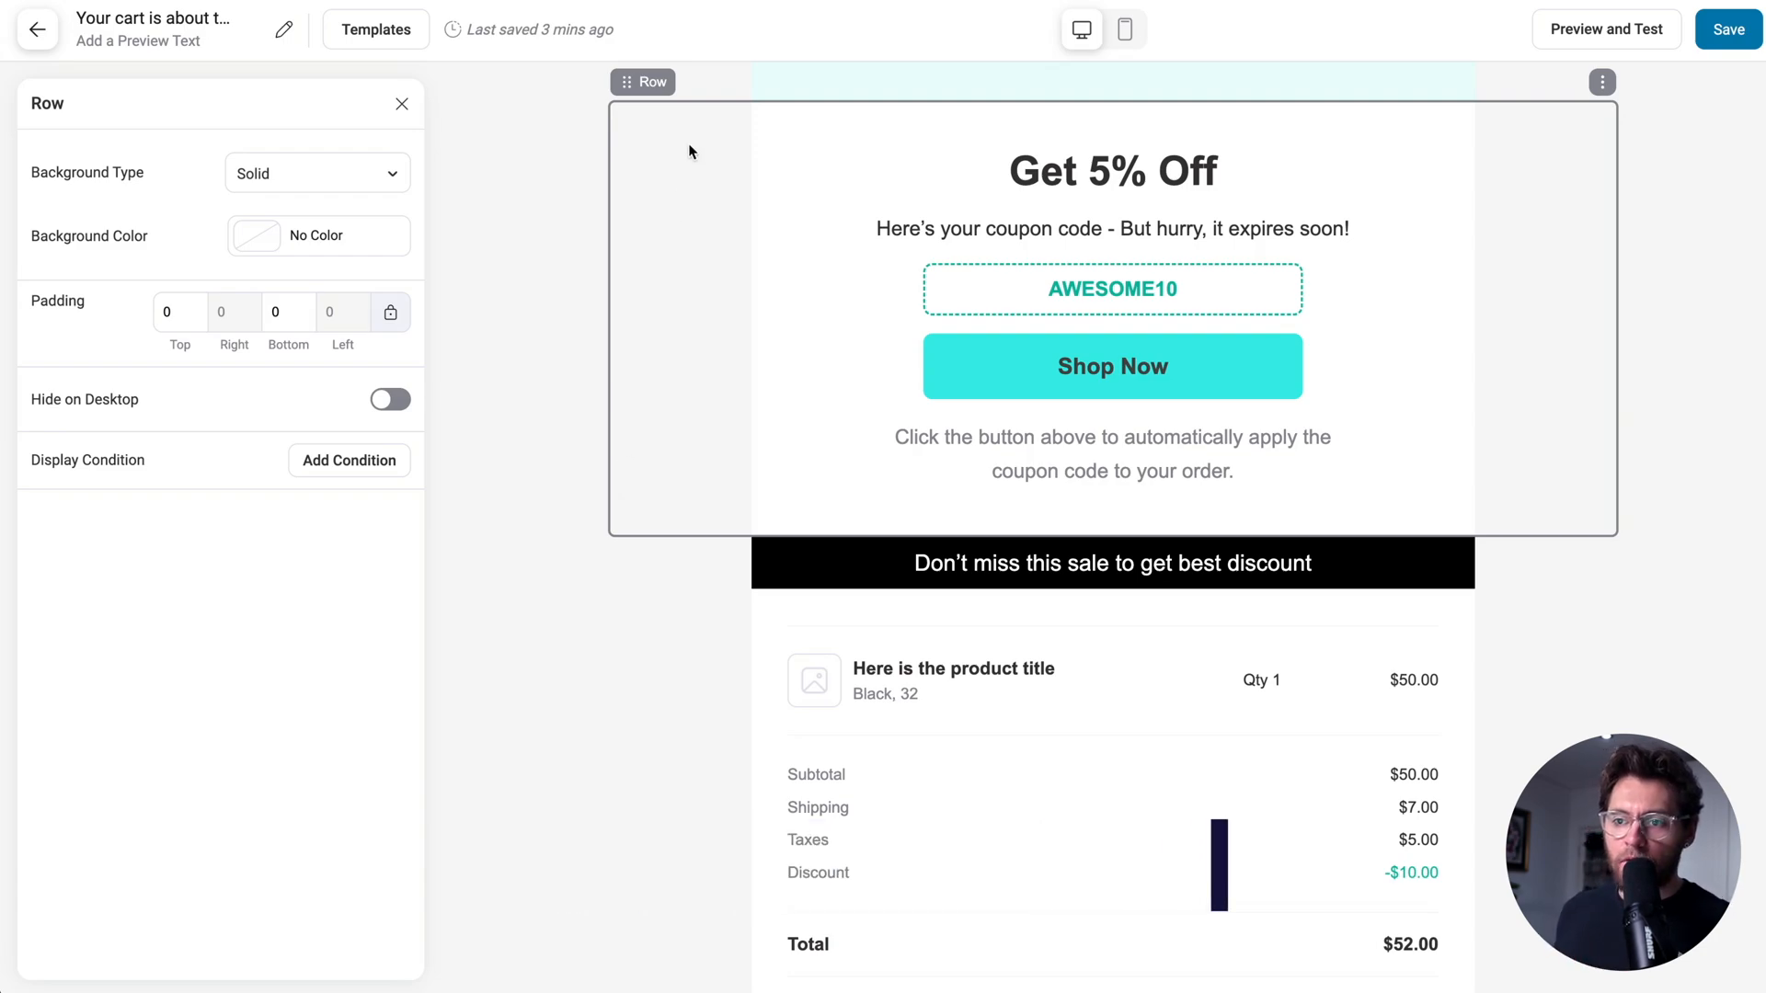
mouse_move(377, 447)
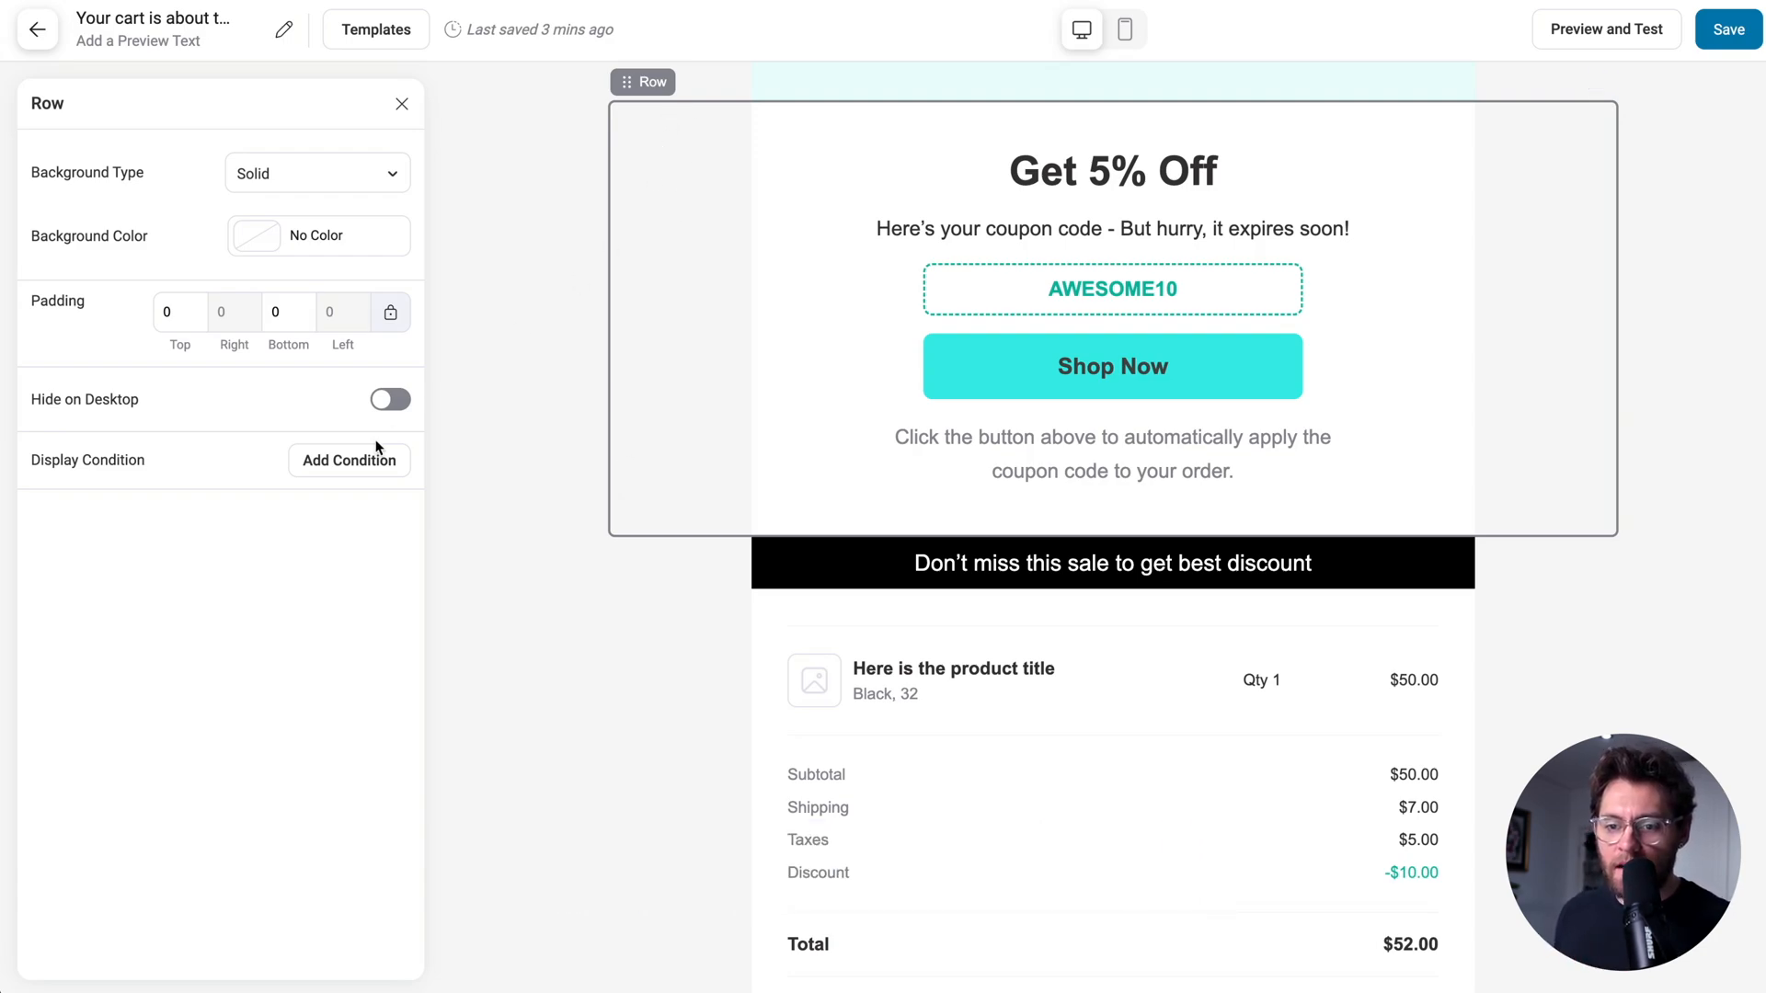
Add a 'Cart Total is greater than 100' condition to the coupon row, then select the coupon block.
left_click(348, 460)
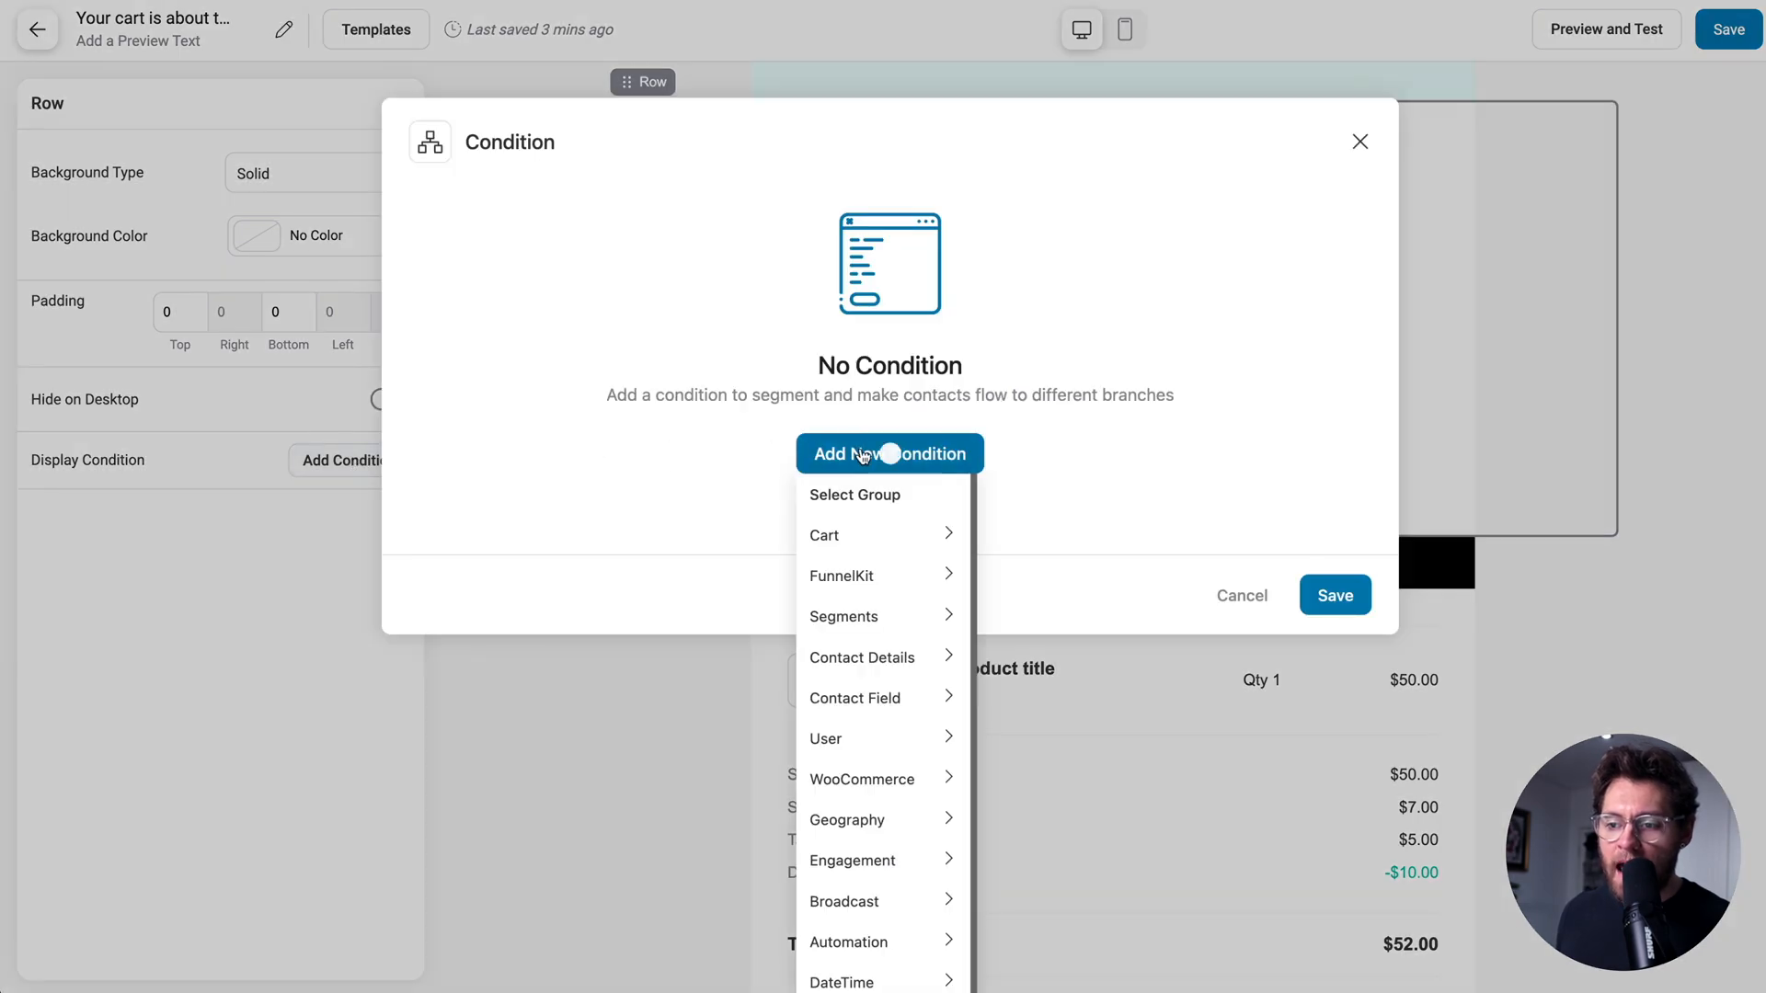
mouse_move(866, 564)
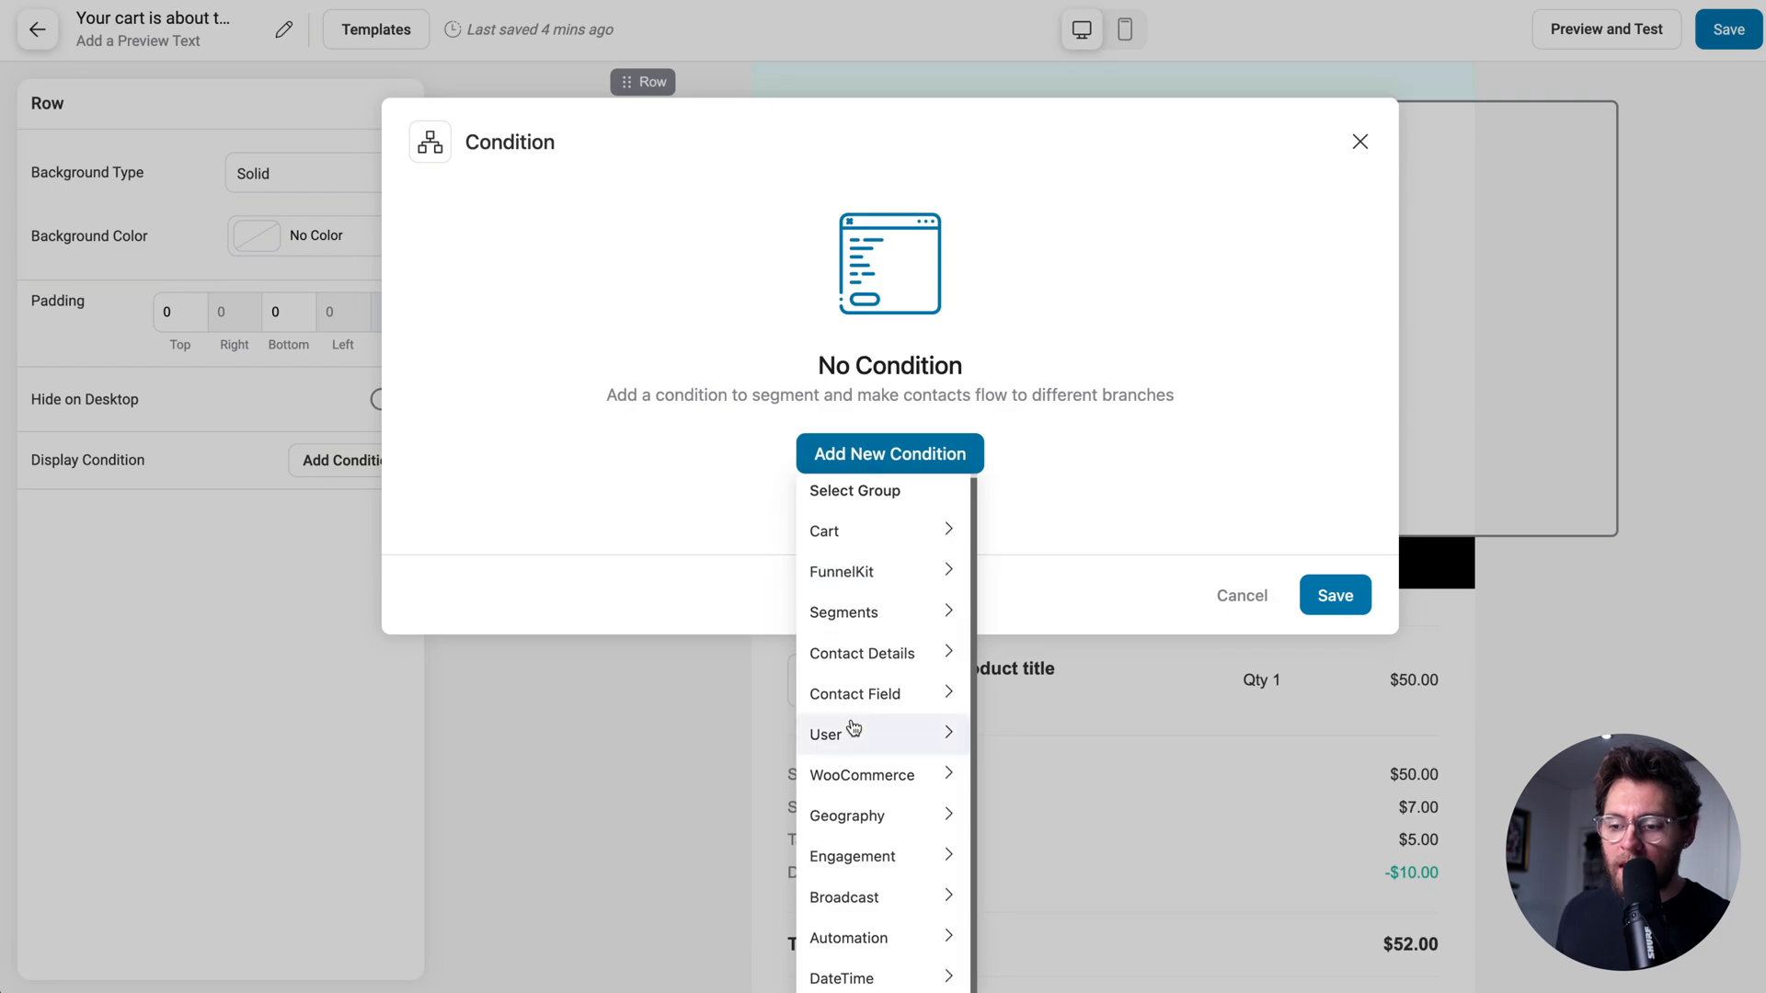
mouse_move(873, 751)
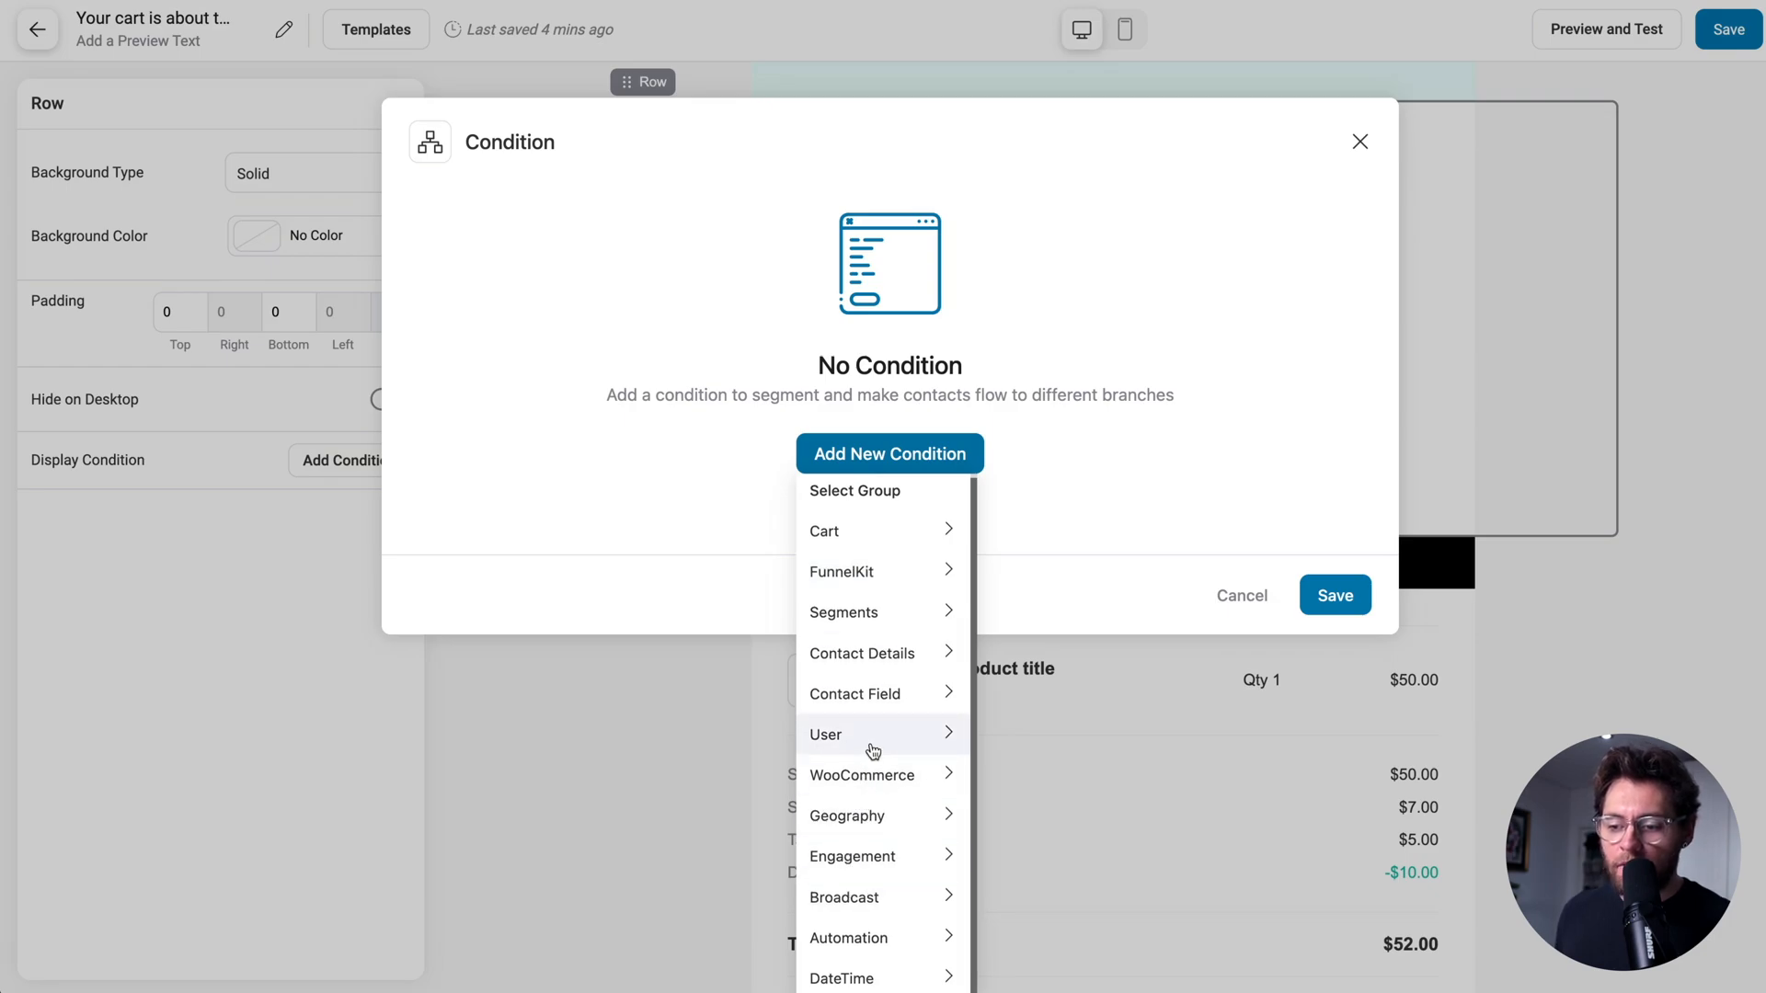
mouse_move(883, 530)
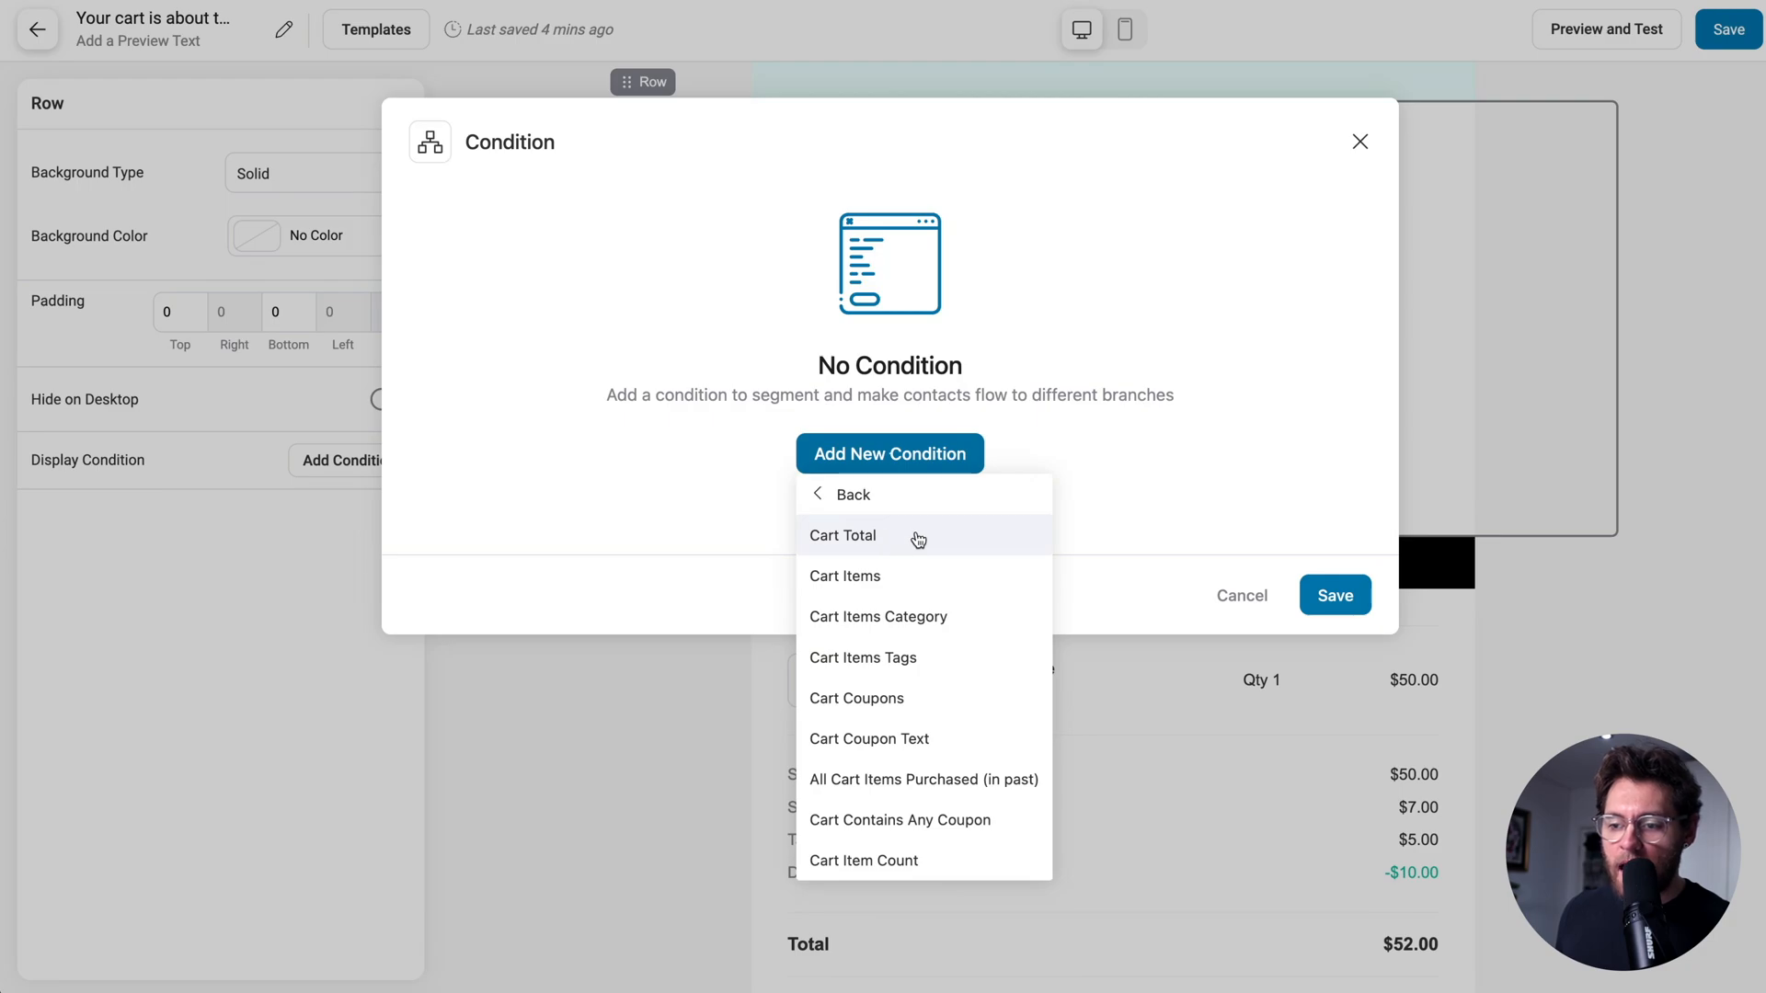
left_click(842, 535)
type("100")
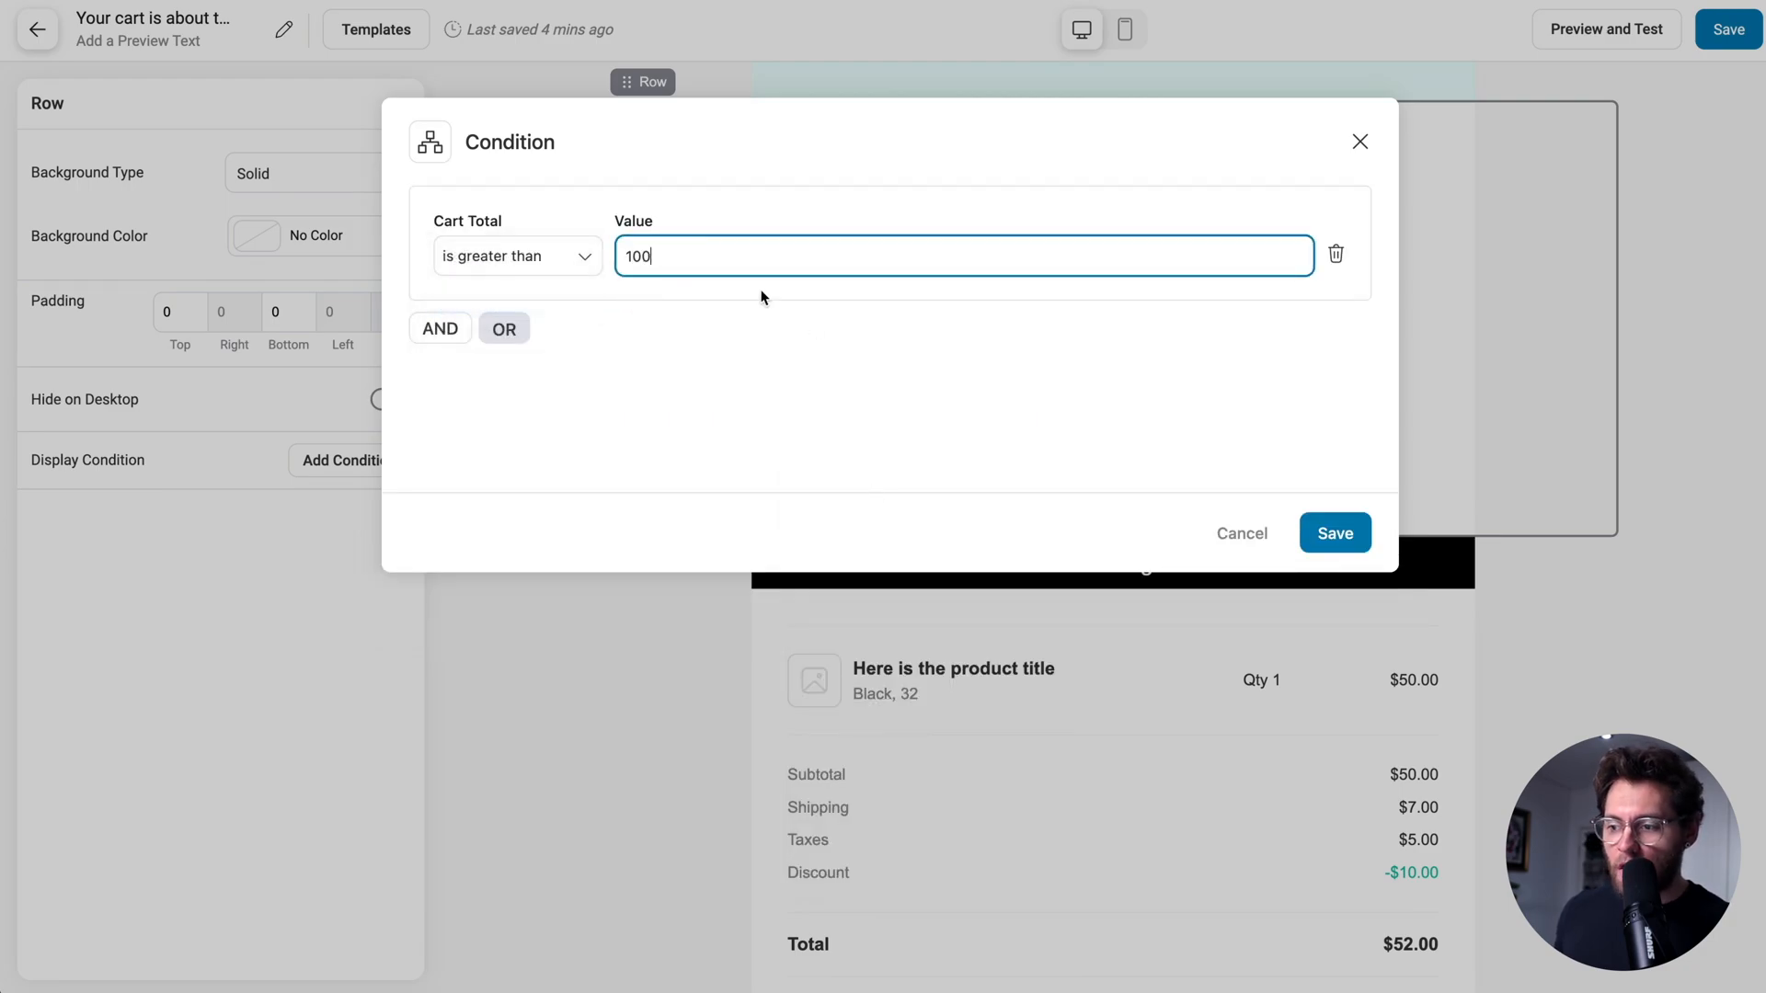
left_click(1334, 533)
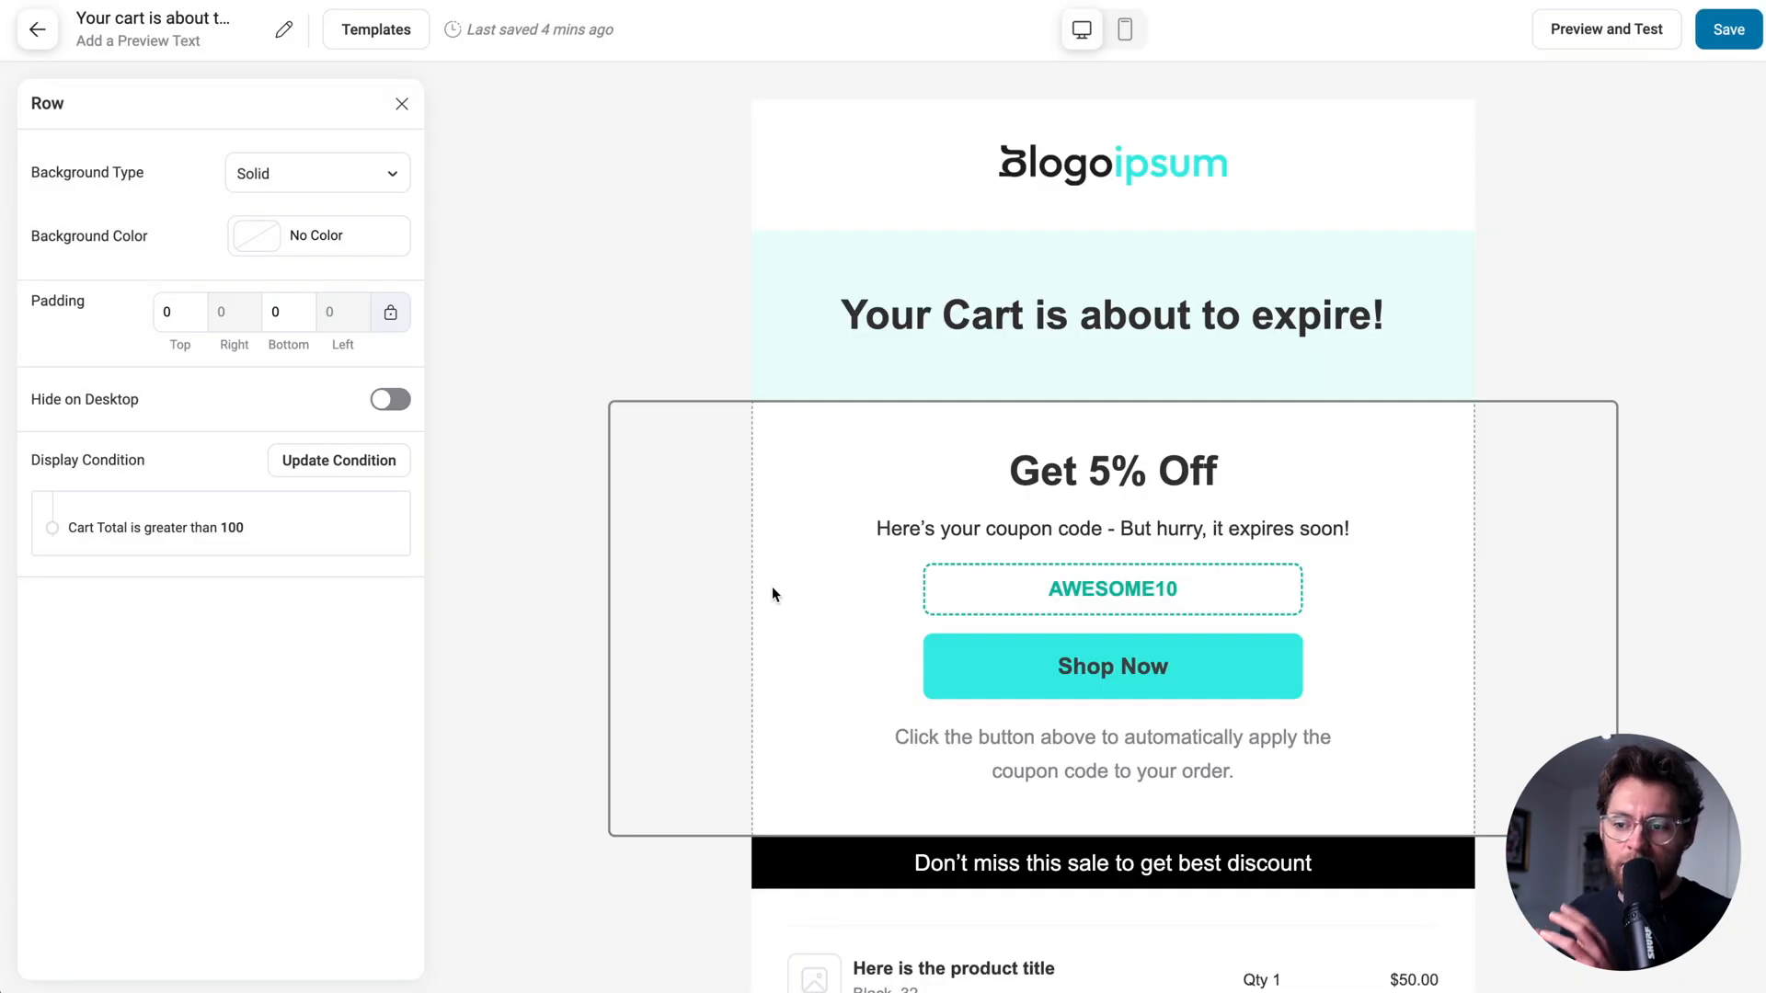
left_click(1112, 527)
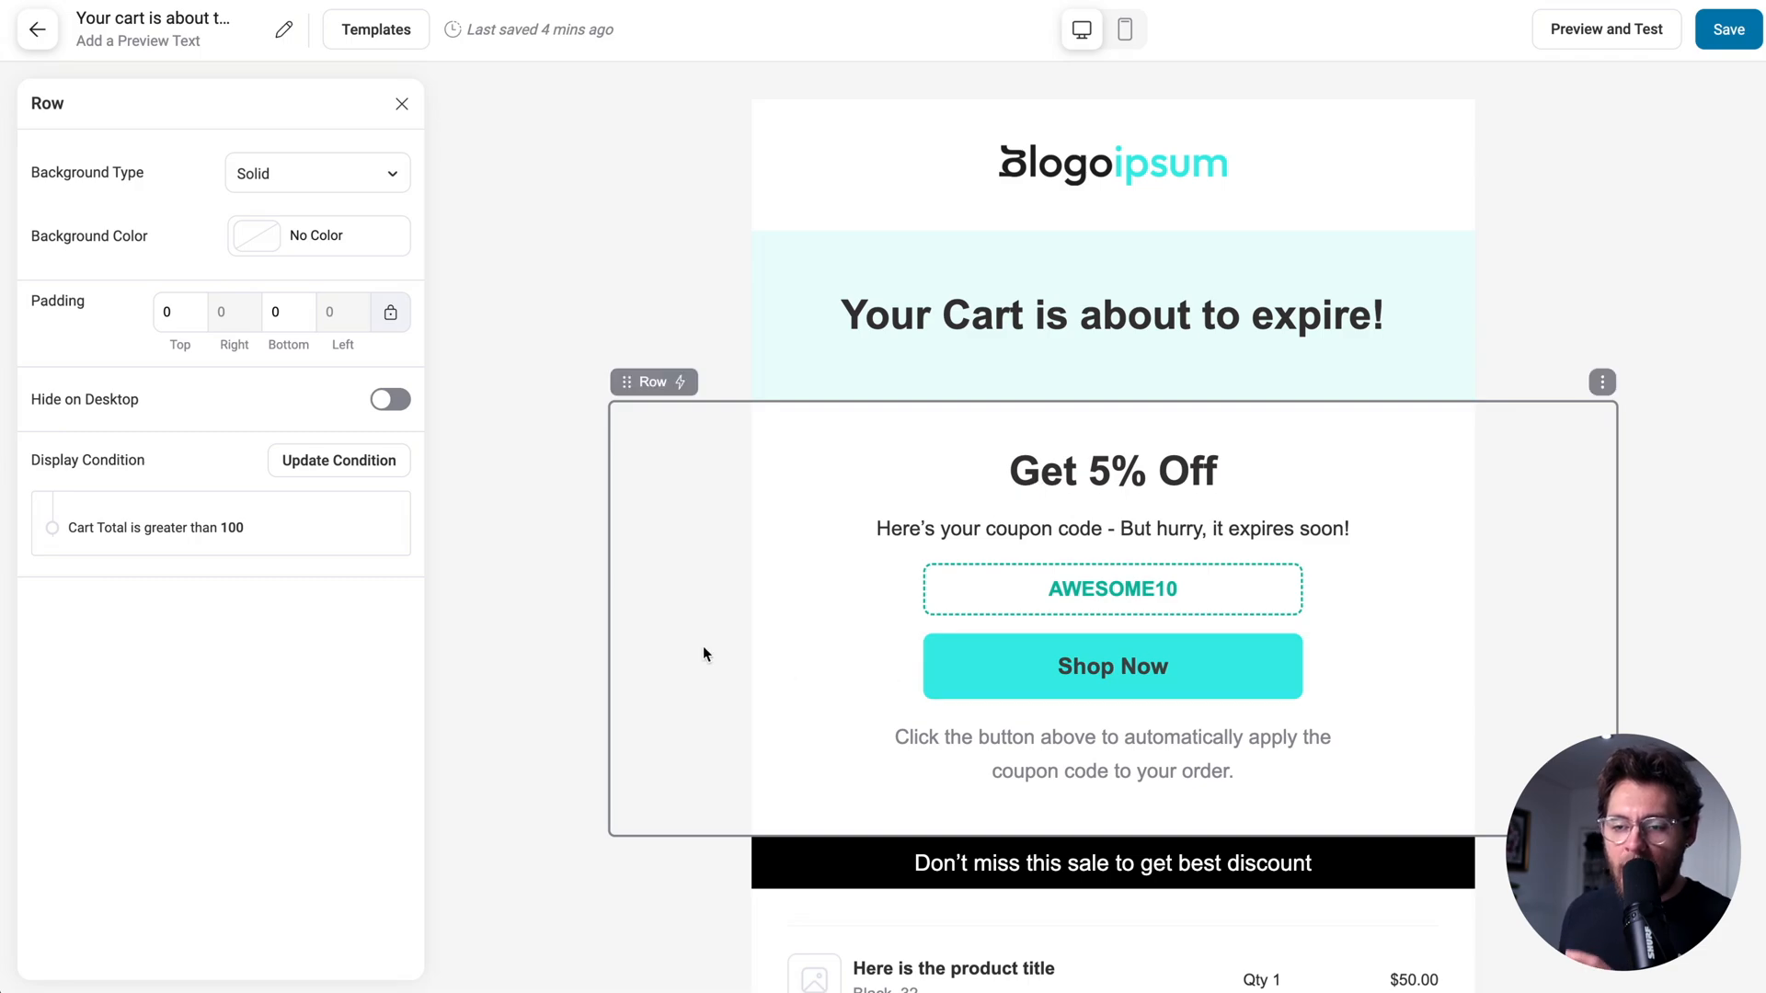
left_click(1112, 588)
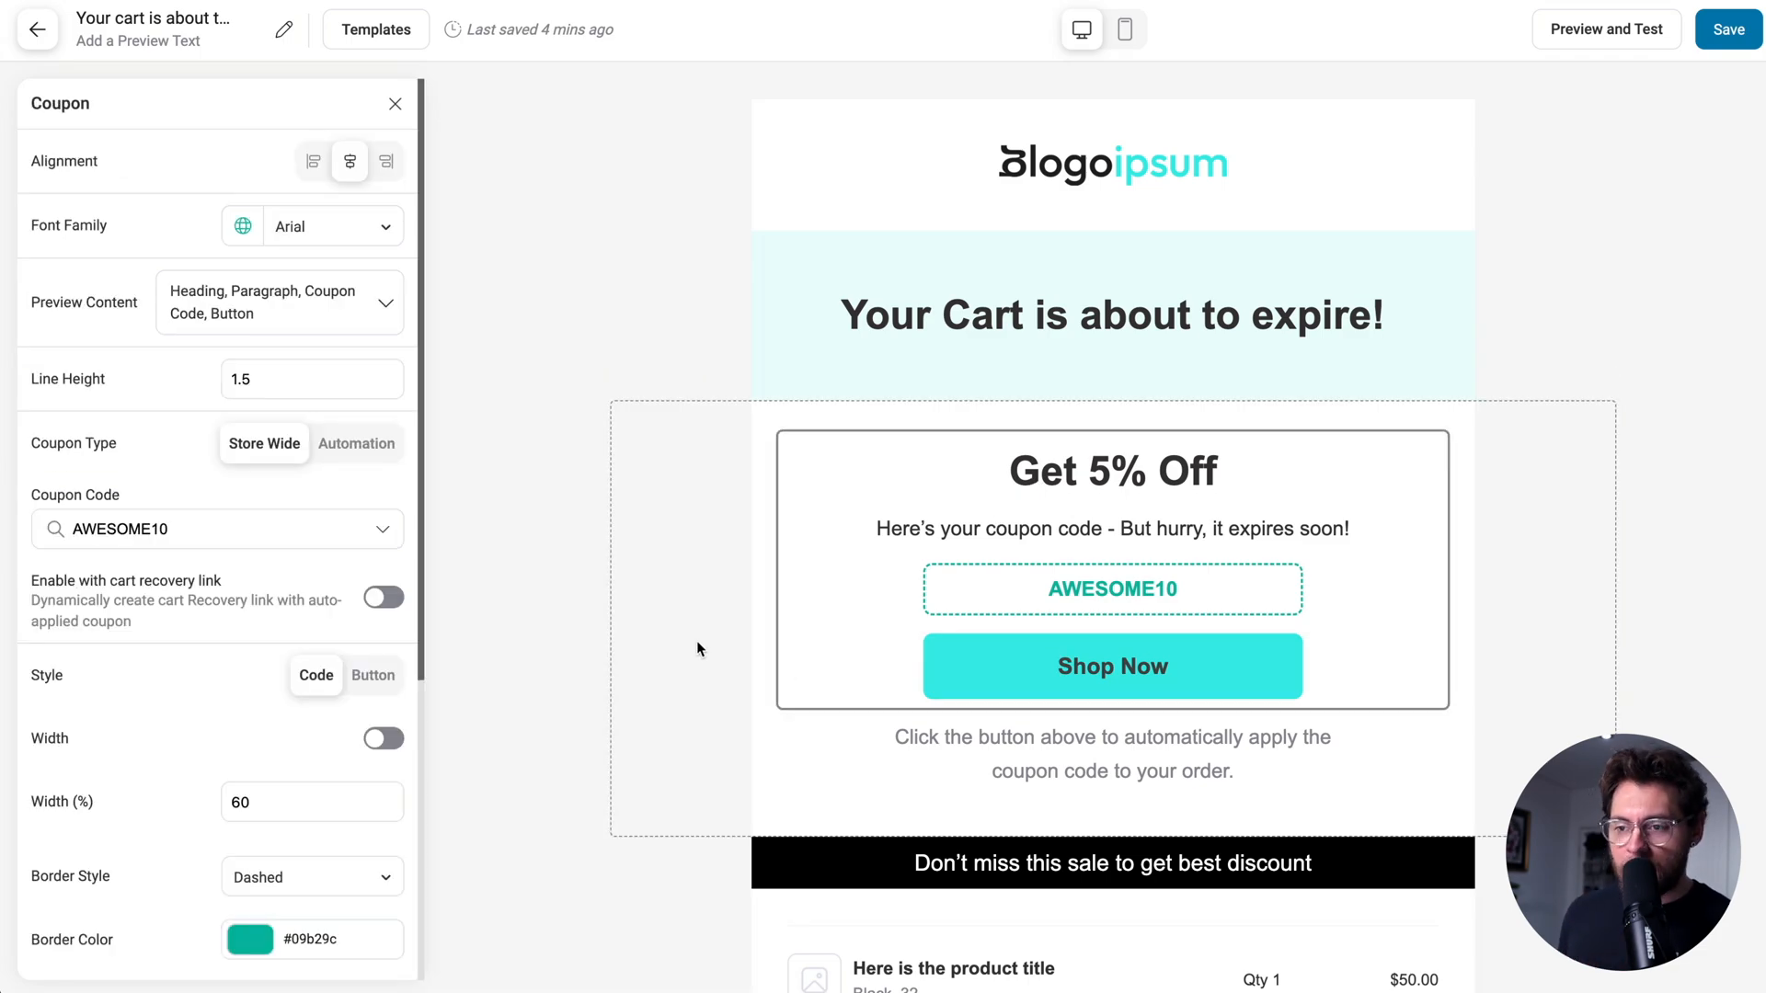
mouse_move(666, 552)
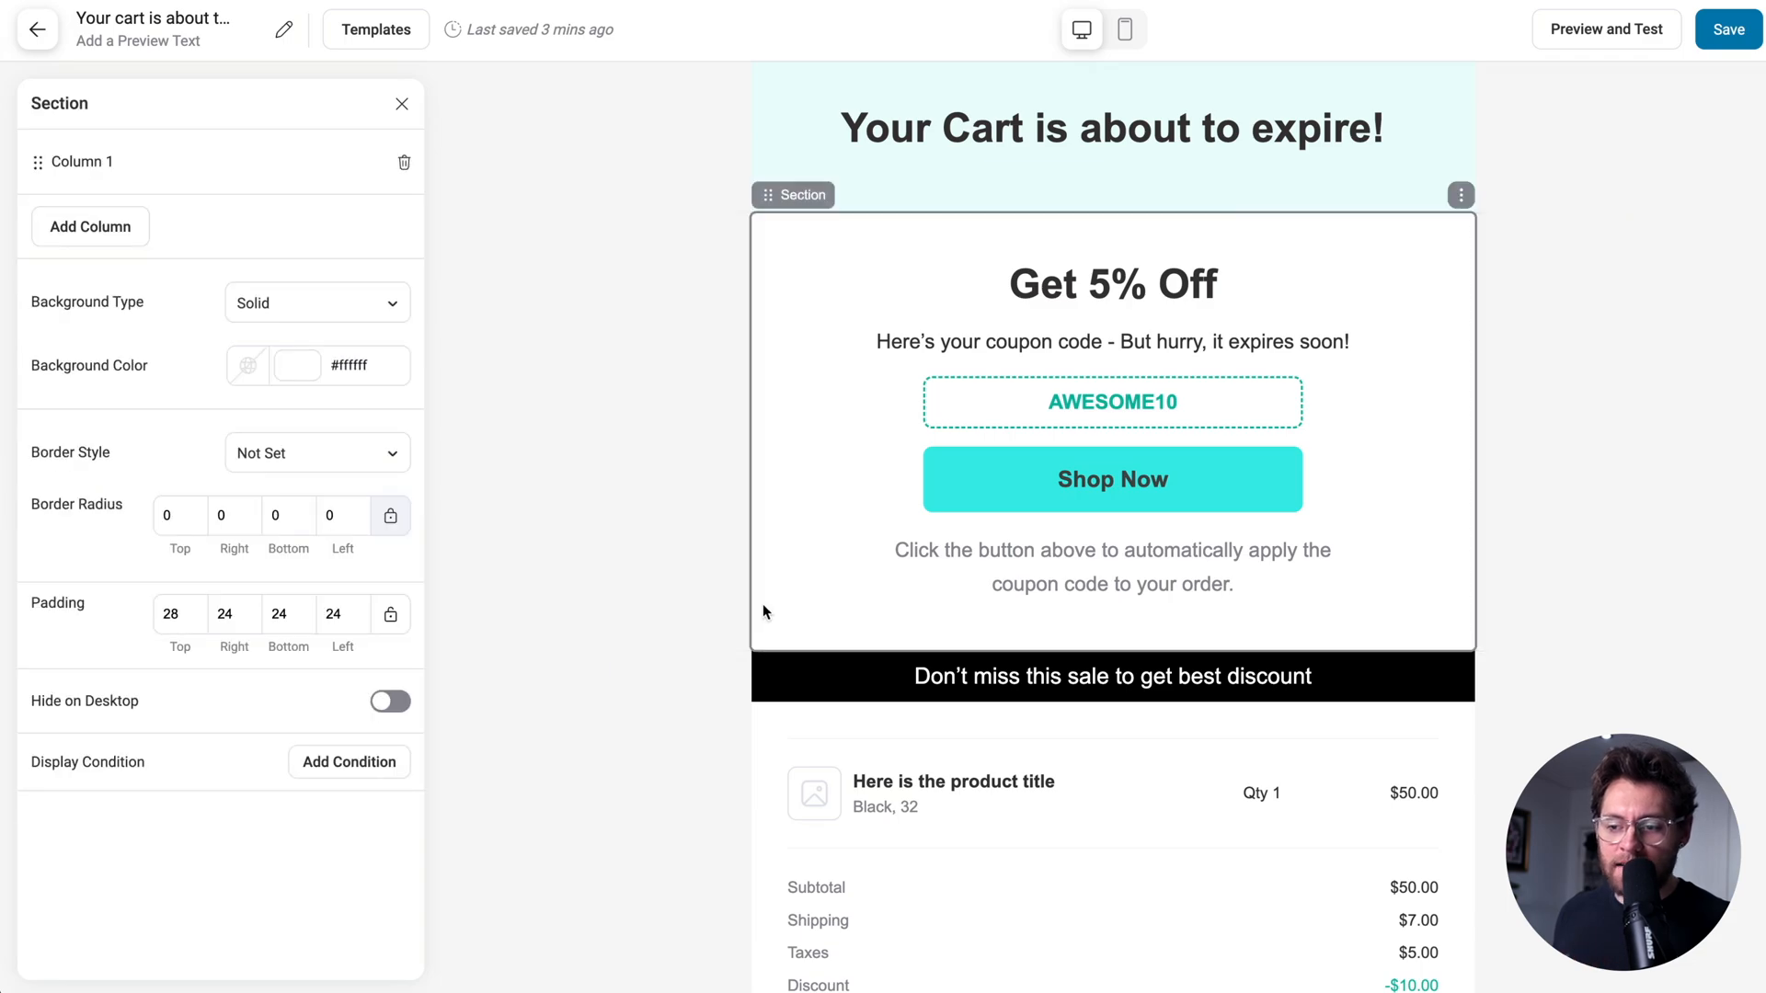
left_click(1112, 566)
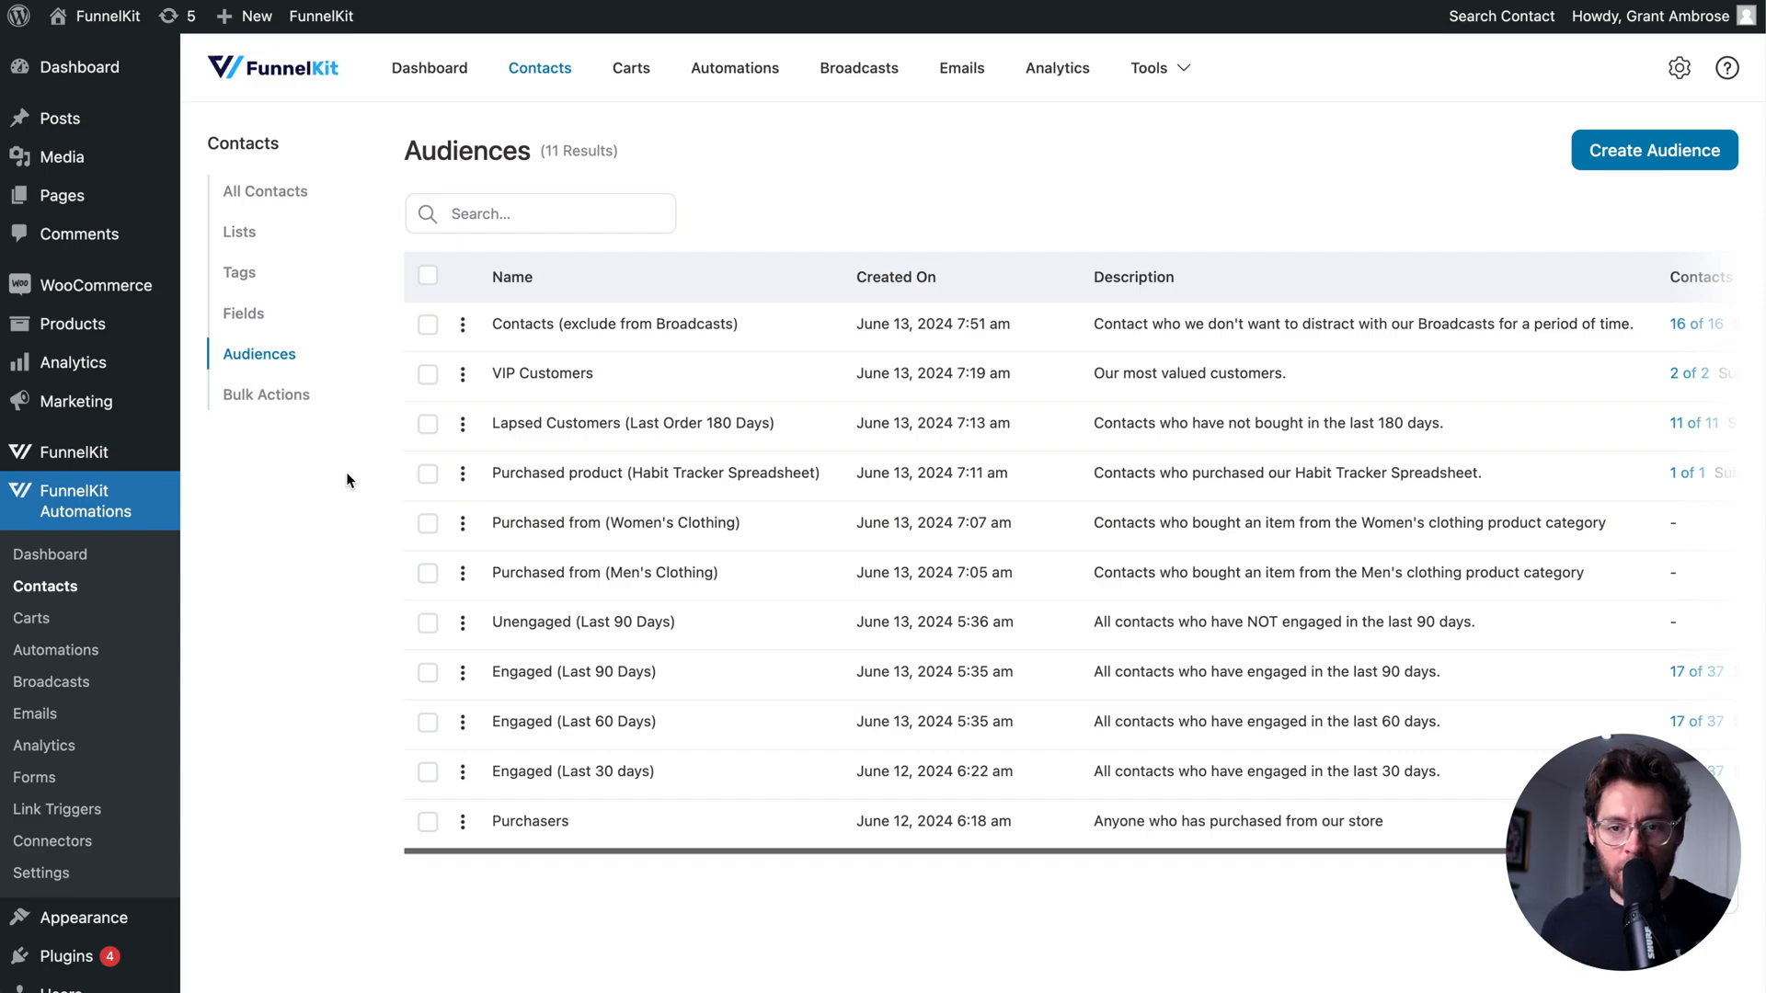
mouse_move(46, 585)
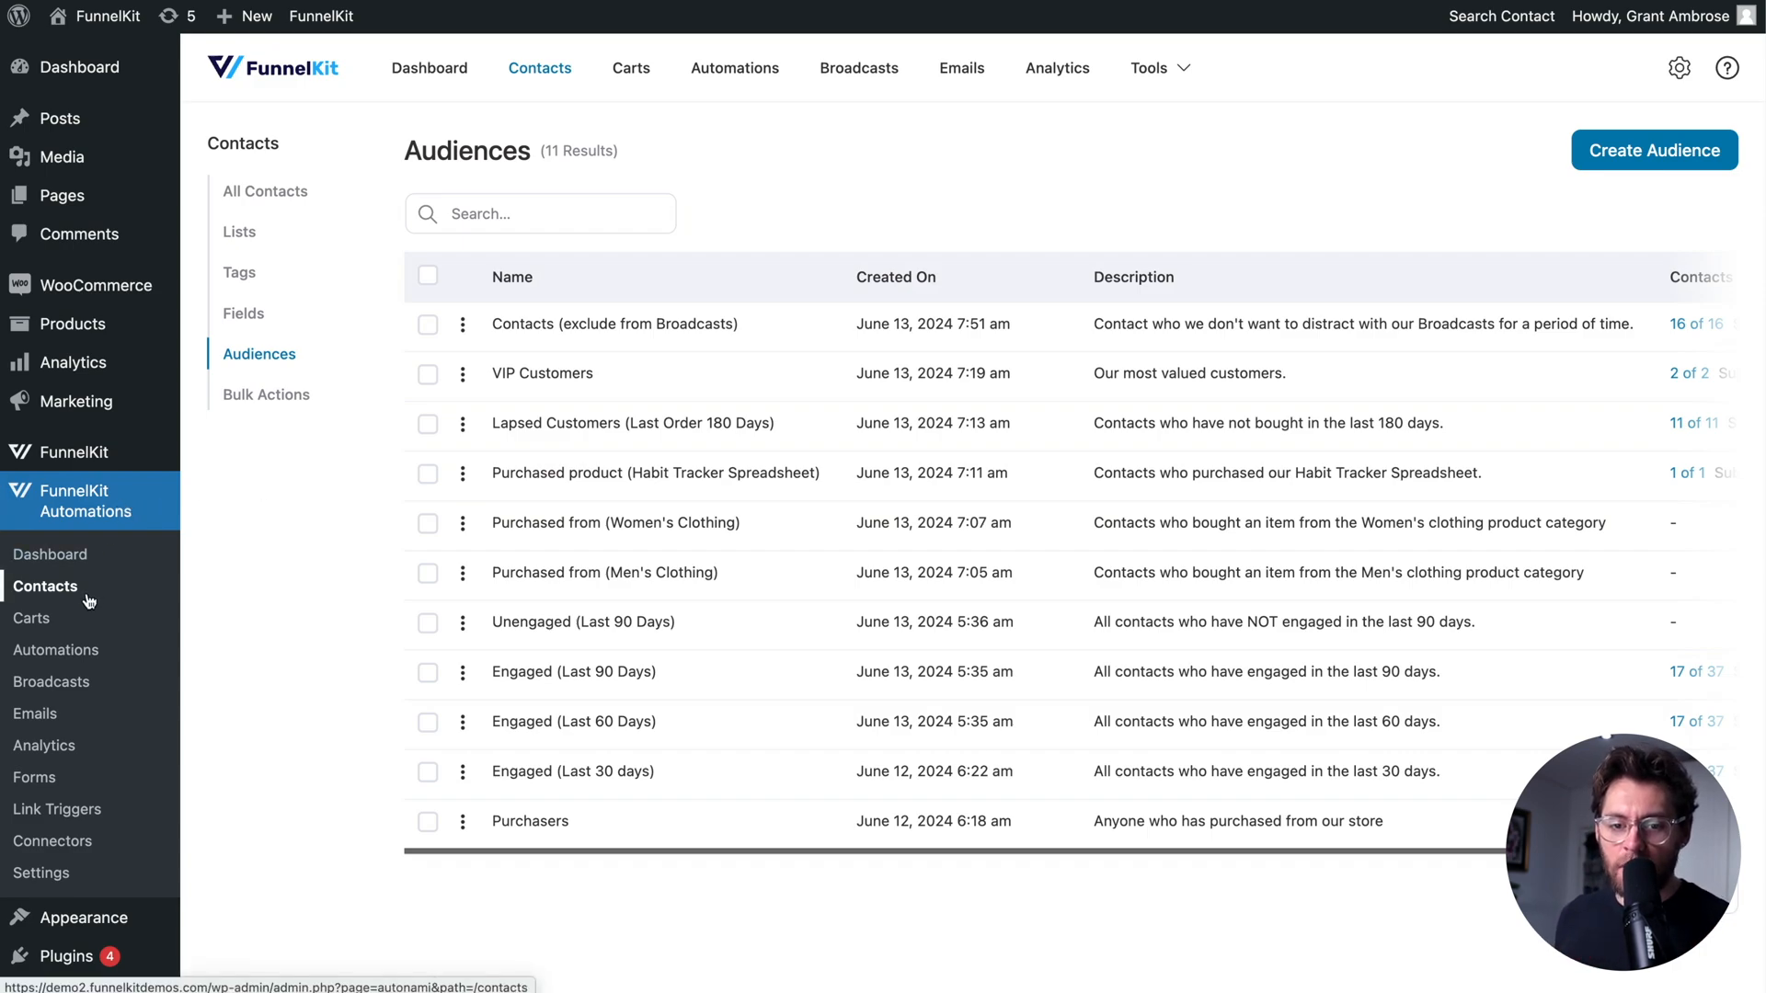
mouse_move(259, 353)
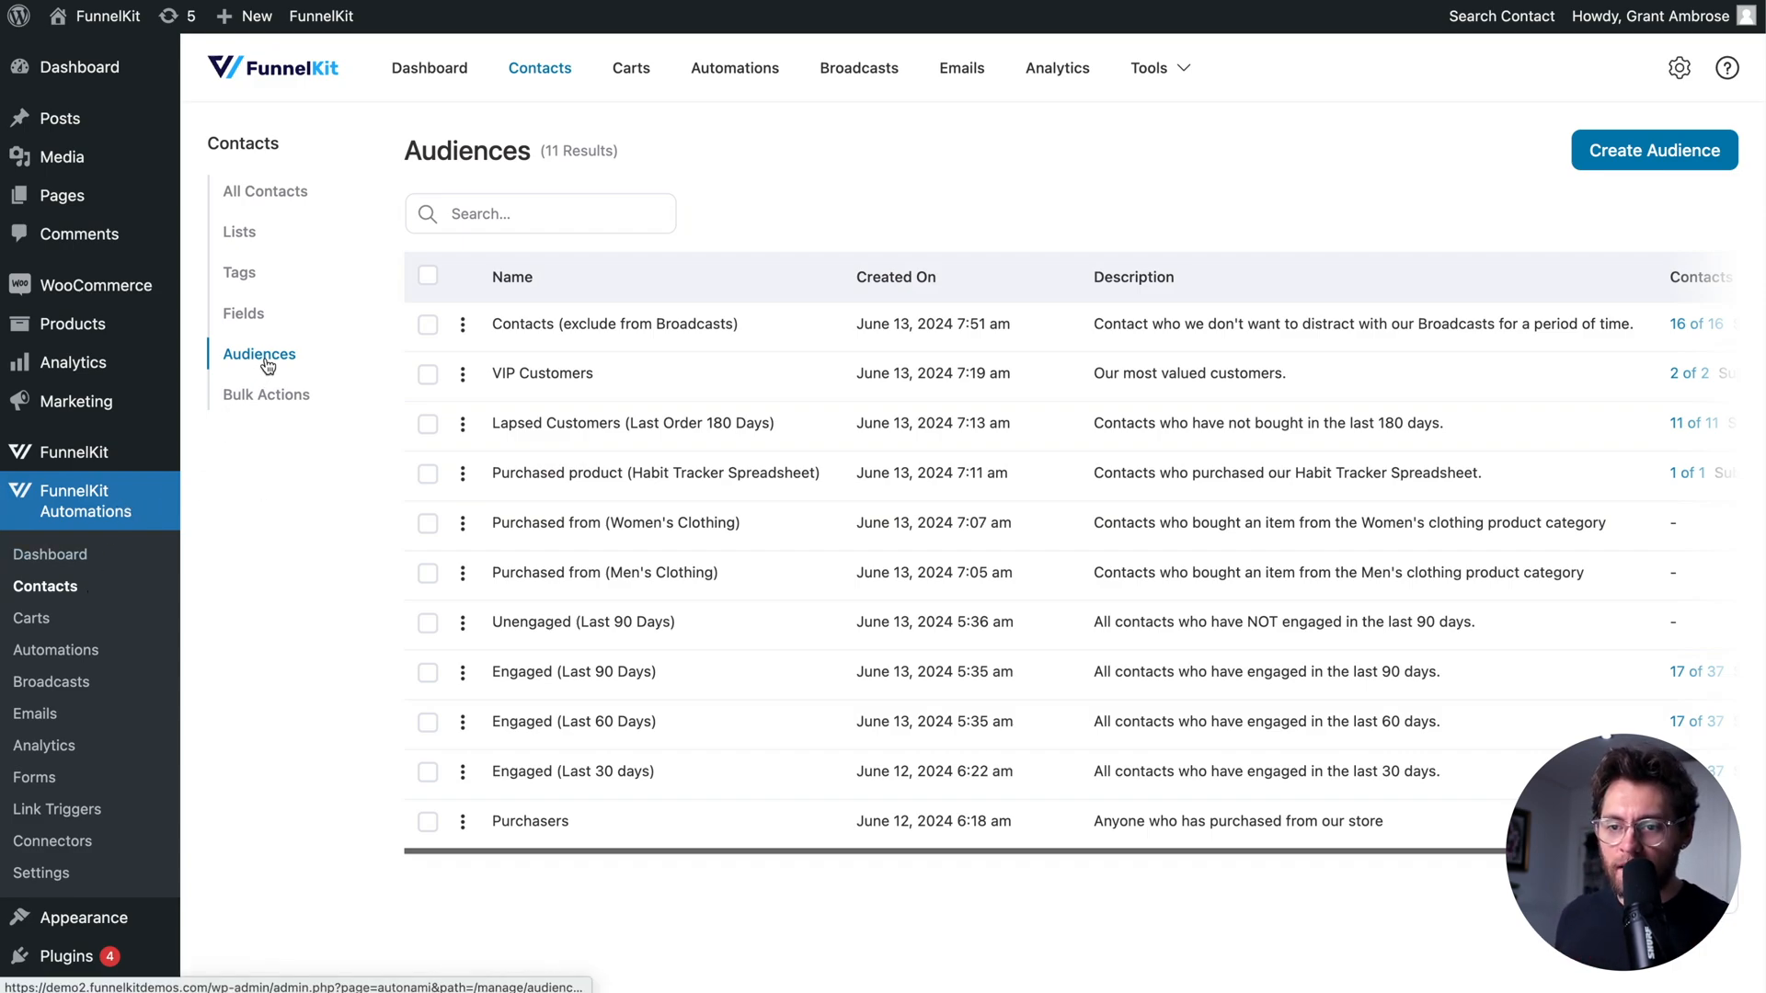
Edit the VIP Customers audience and enter 3 for Orders Count.
left_click(463, 372)
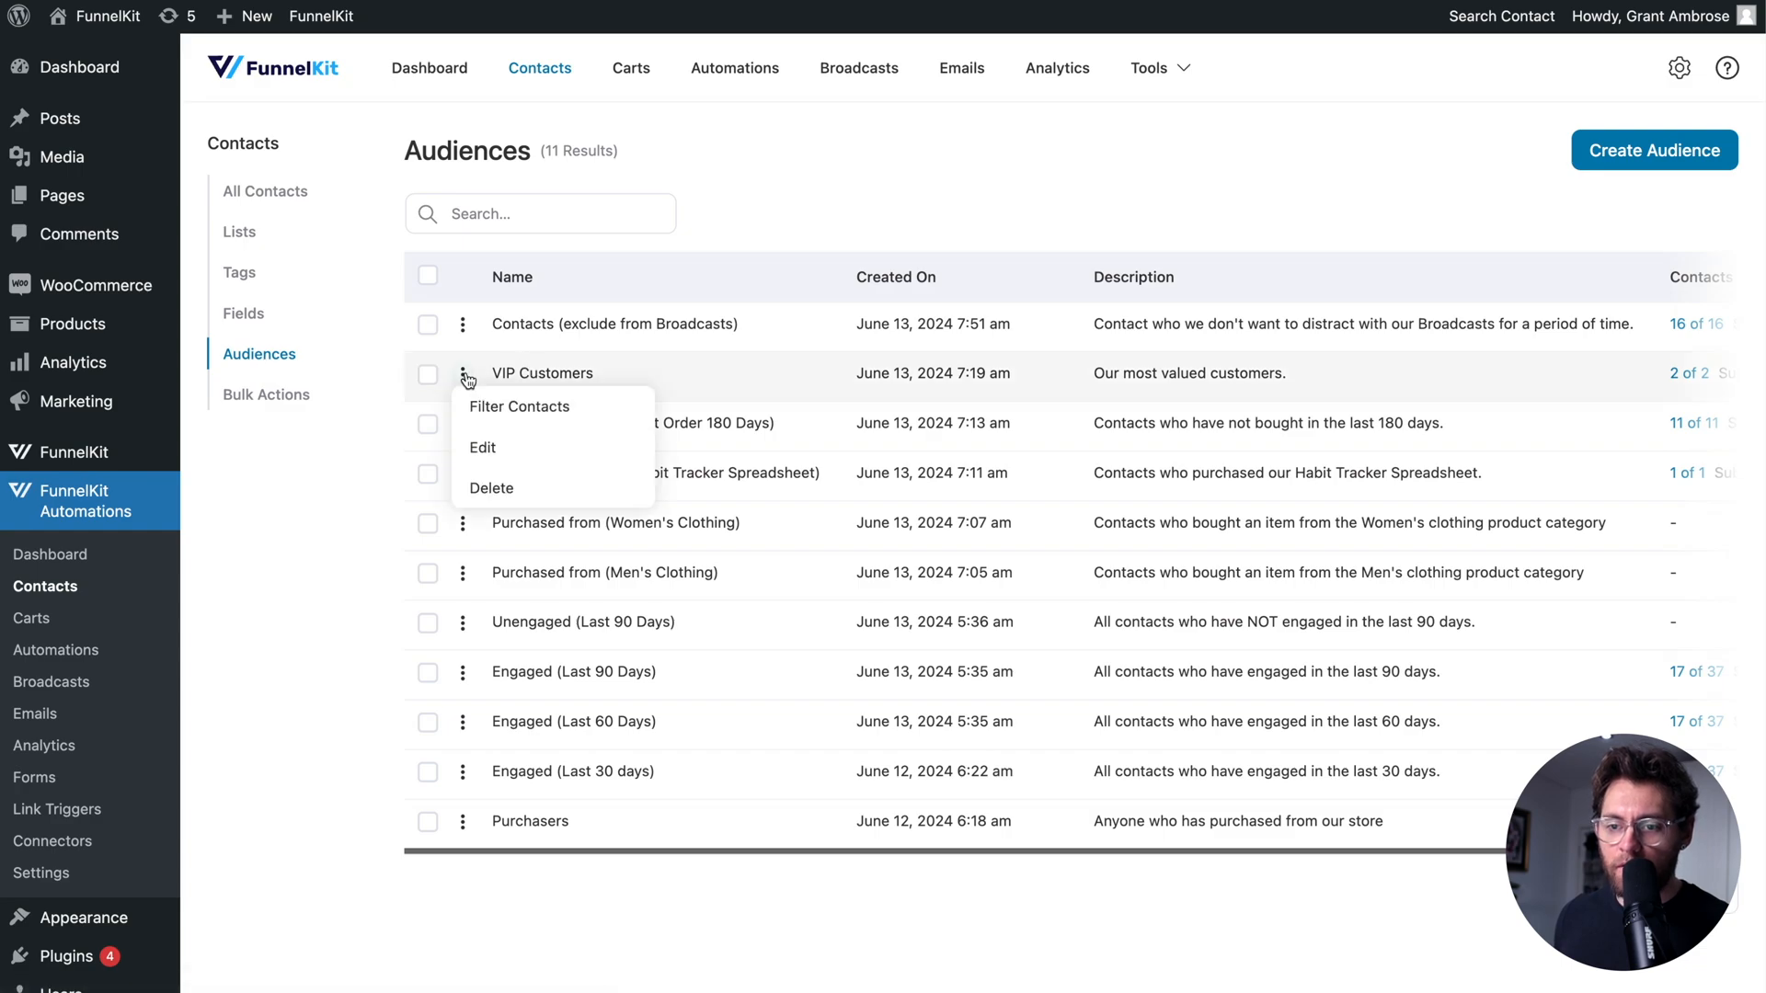
left_click(482, 447)
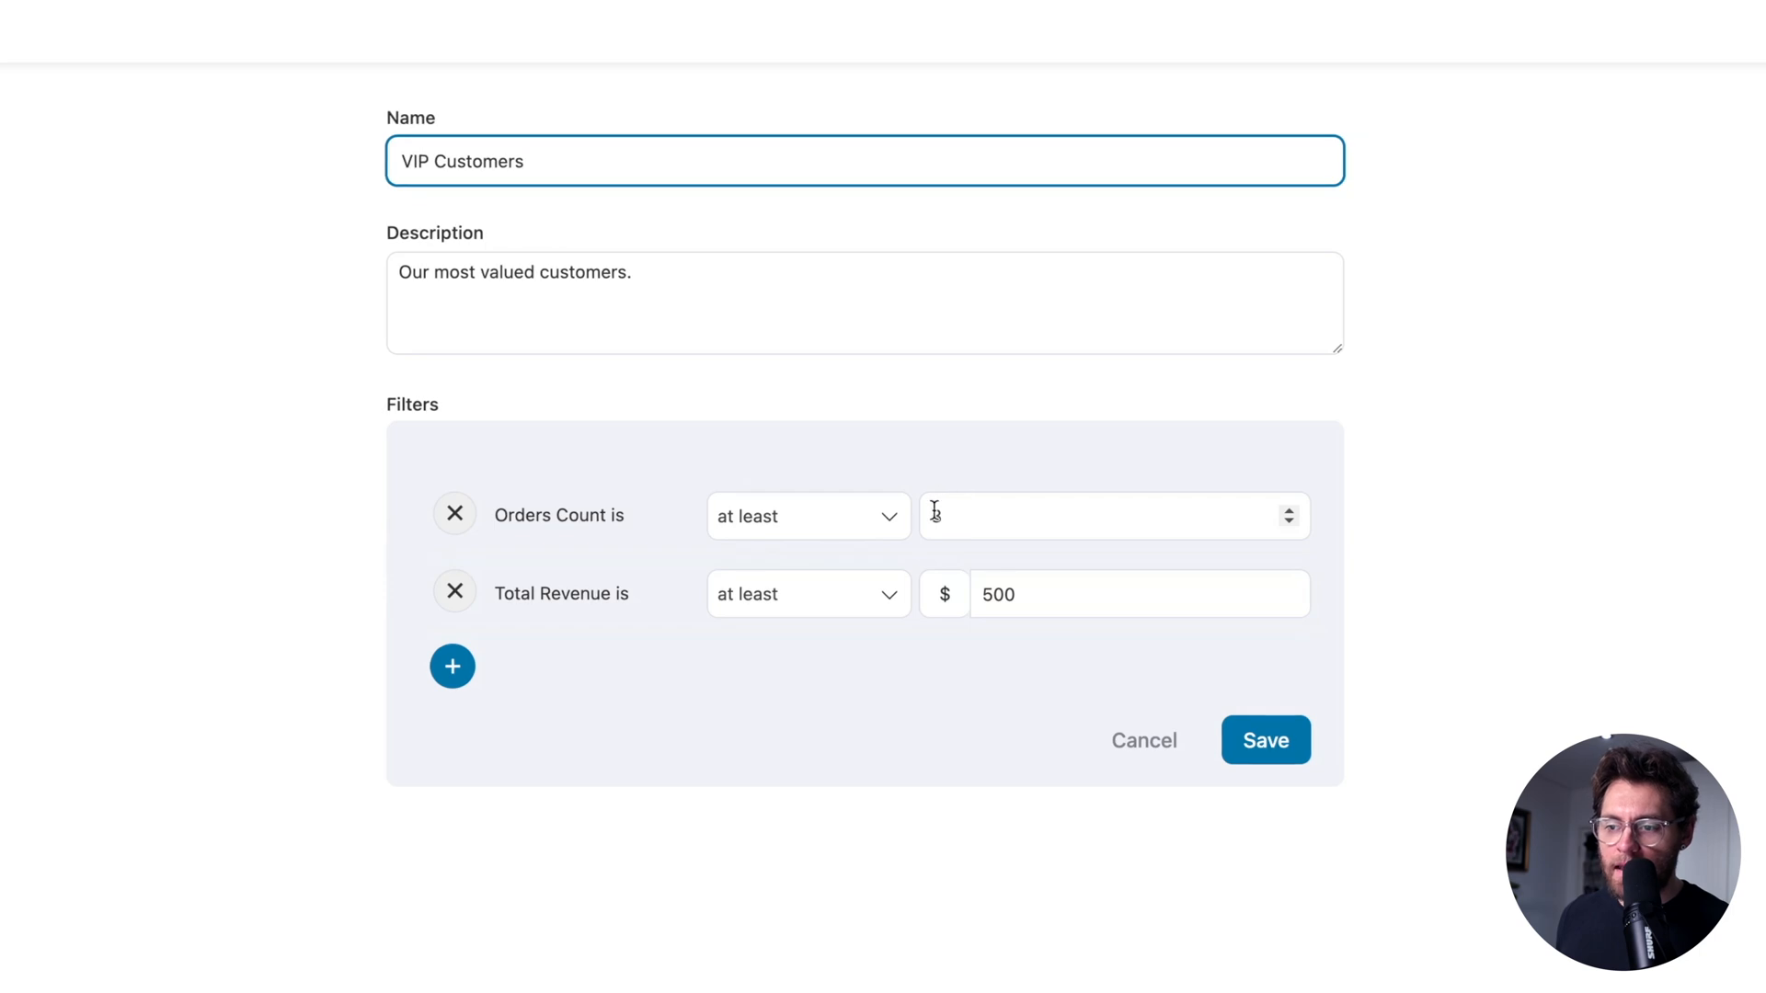
type("3")
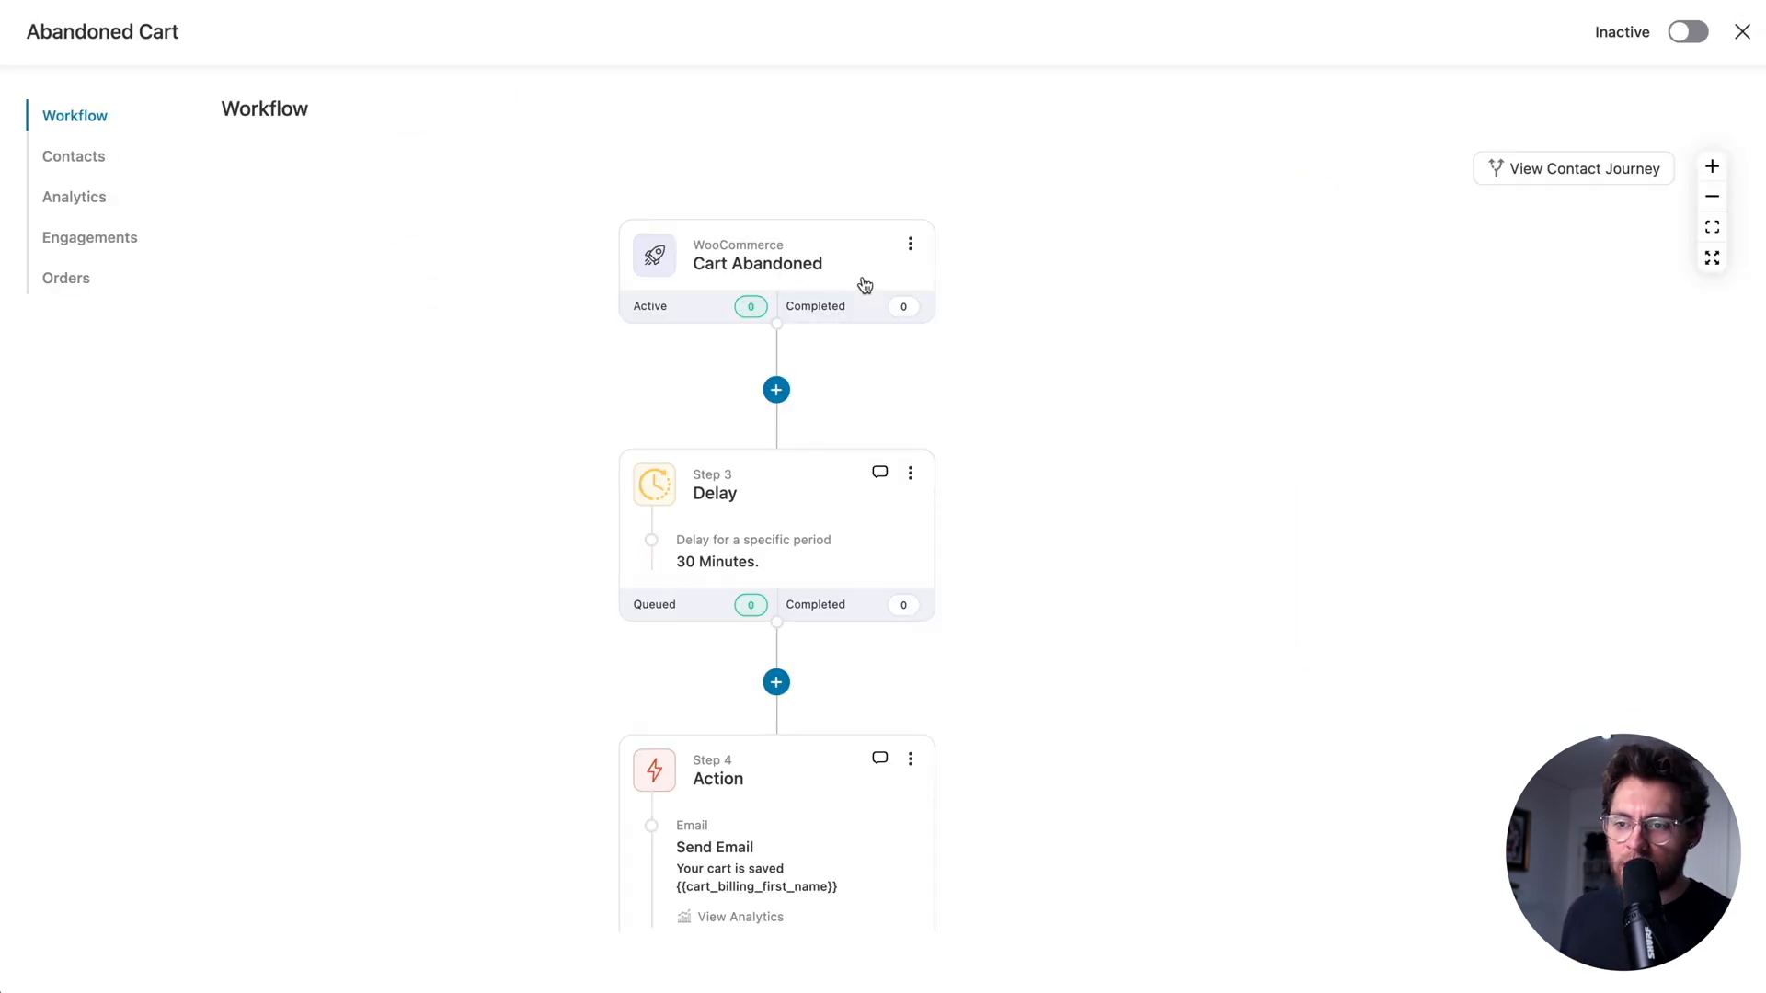
scroll("down", 3)
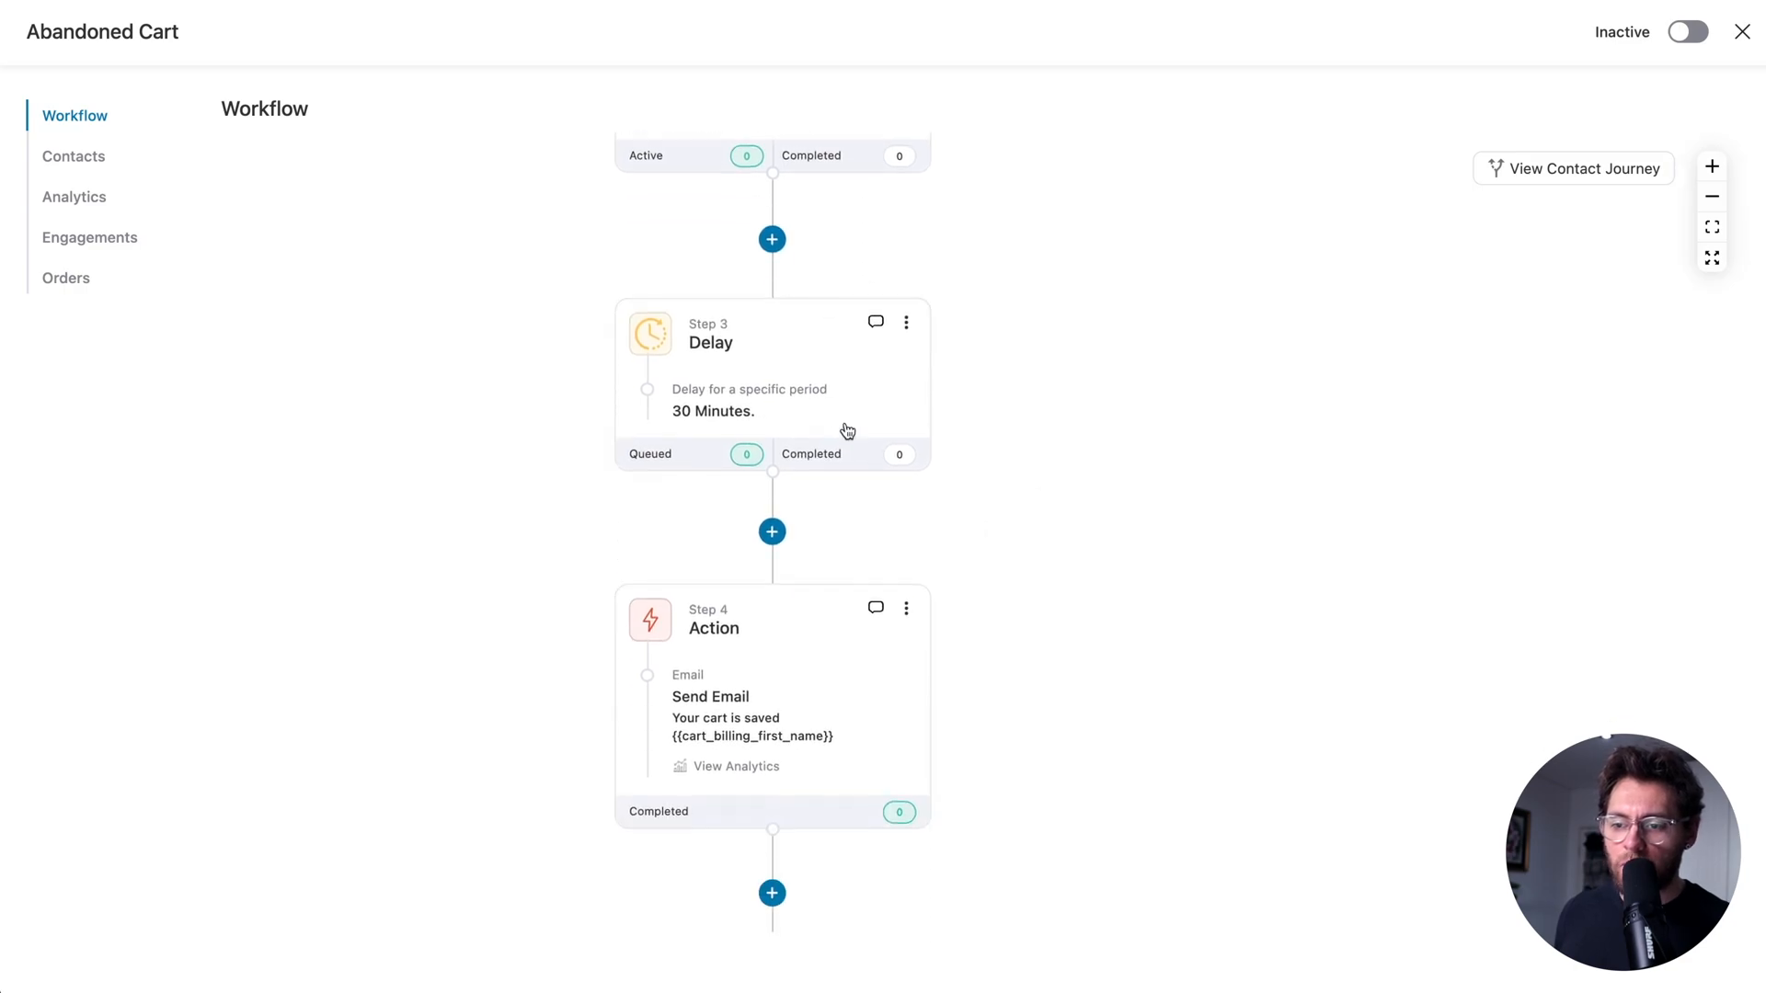
scroll("down", 3)
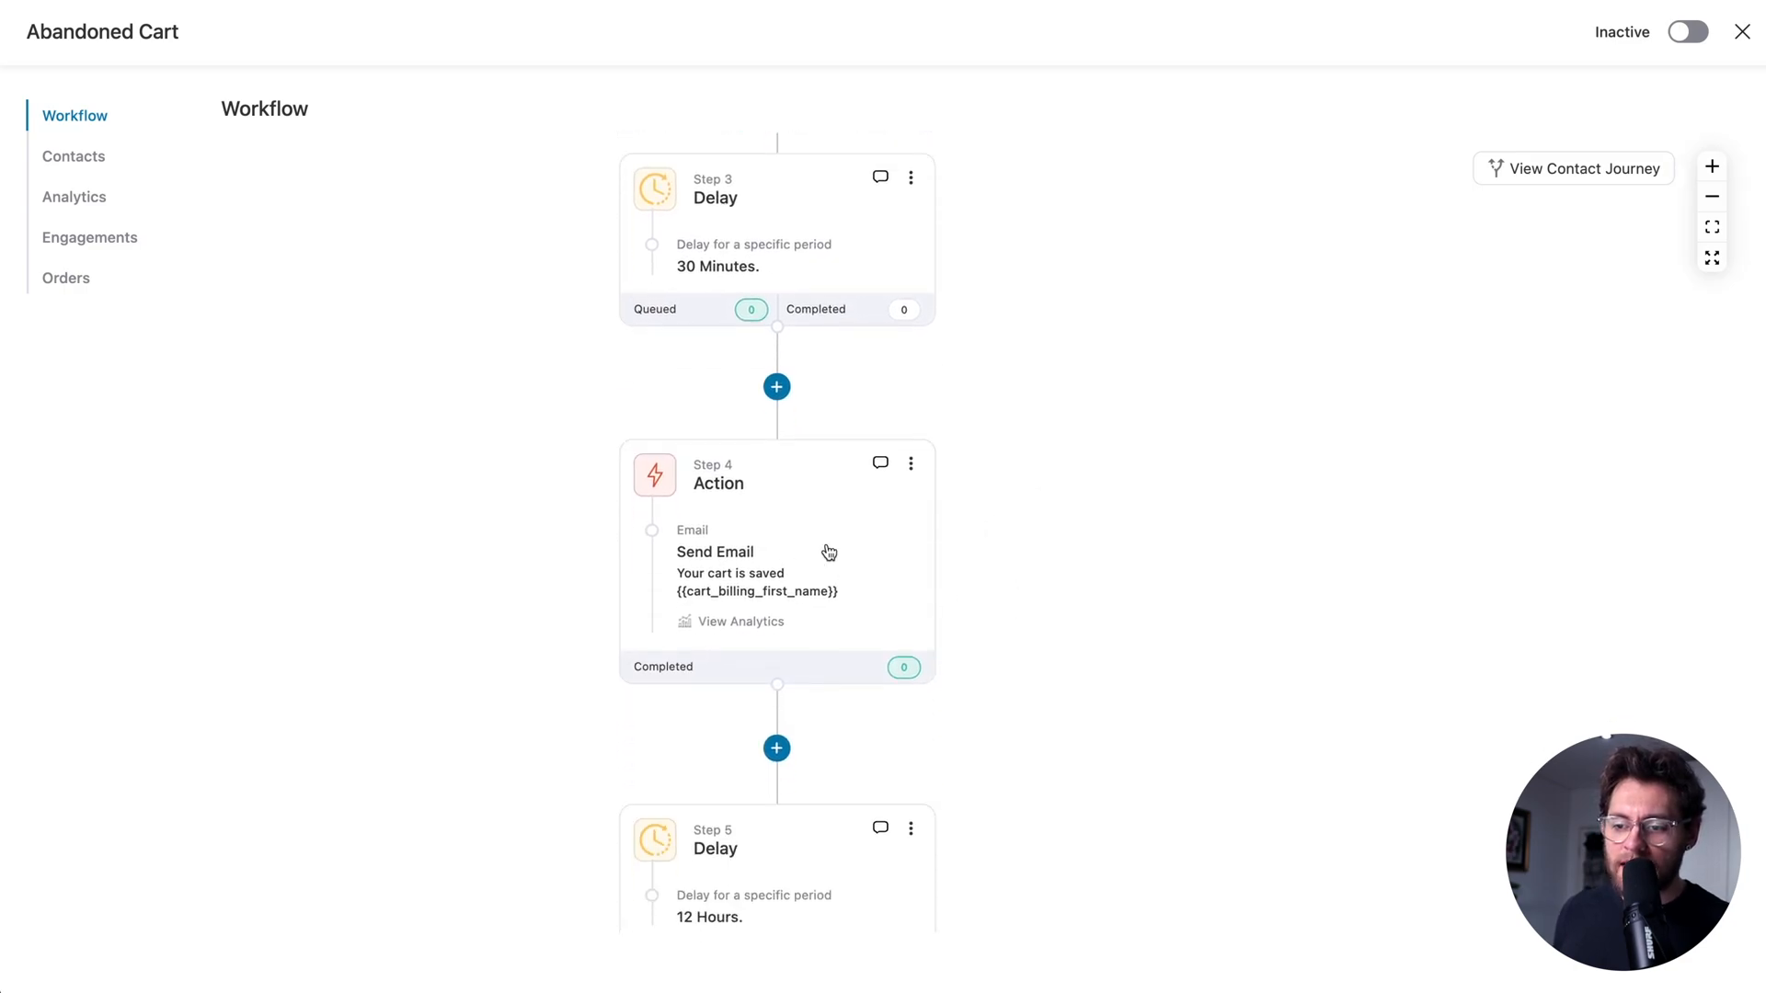
mouse_move(1044, 605)
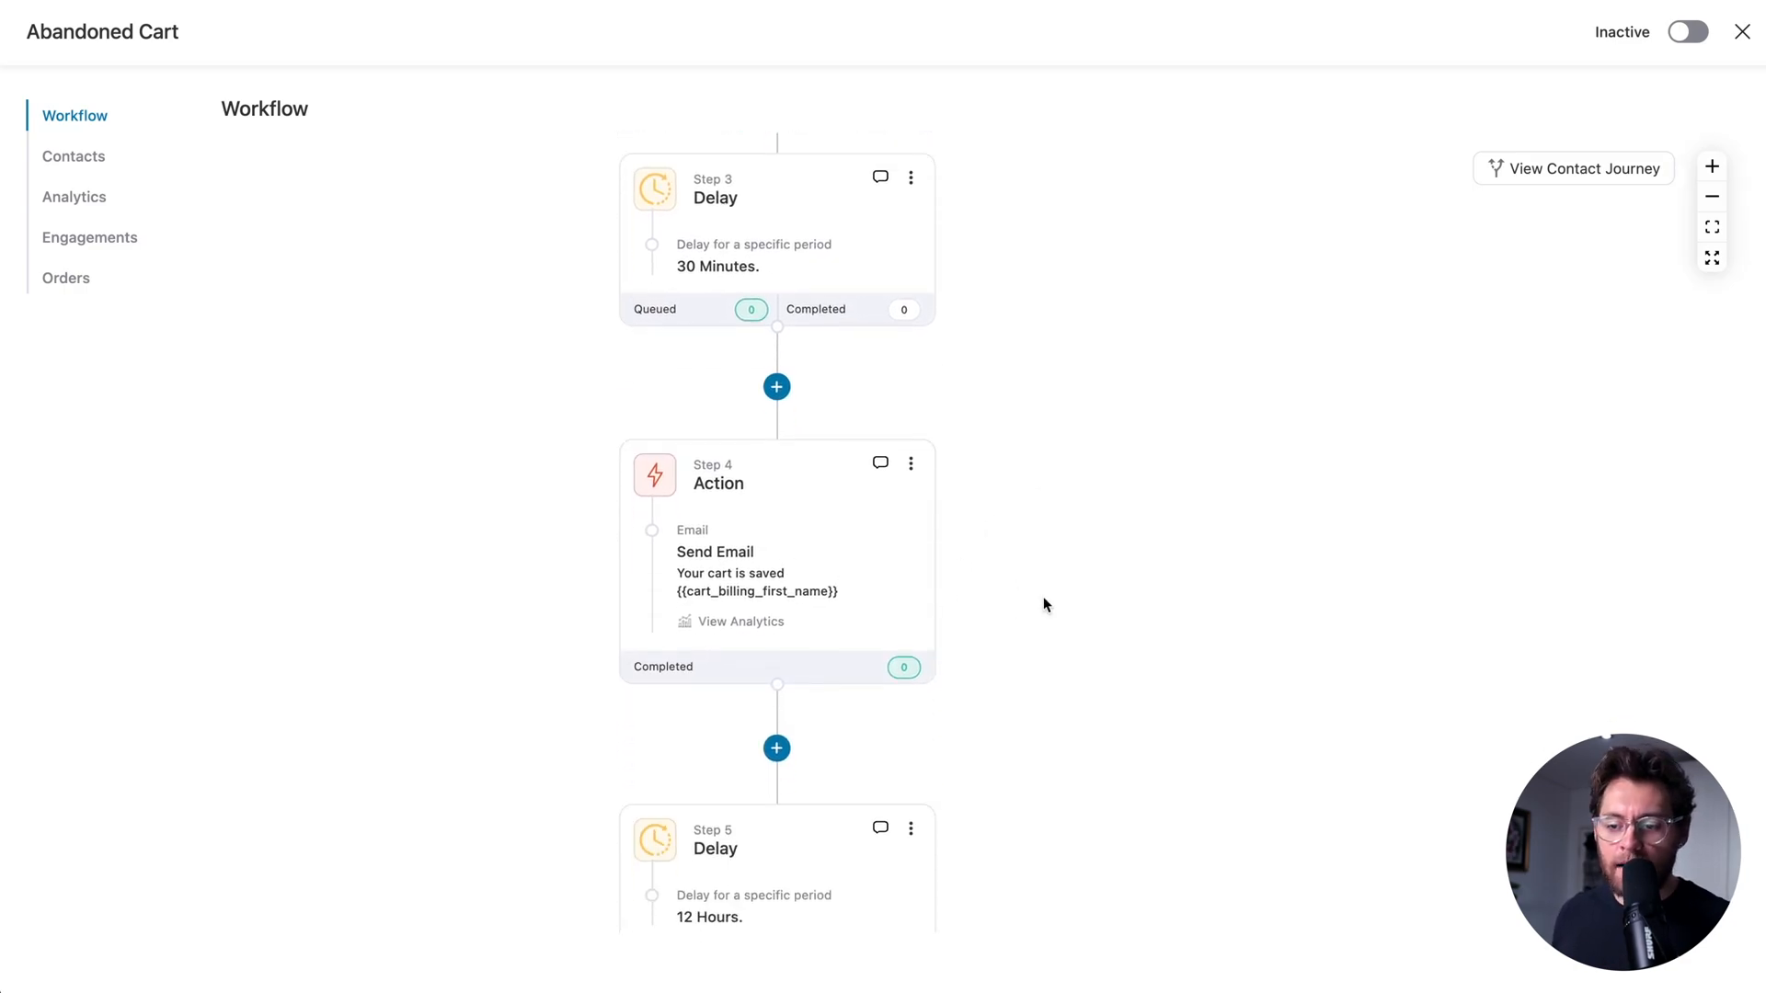
scroll("down", 3)
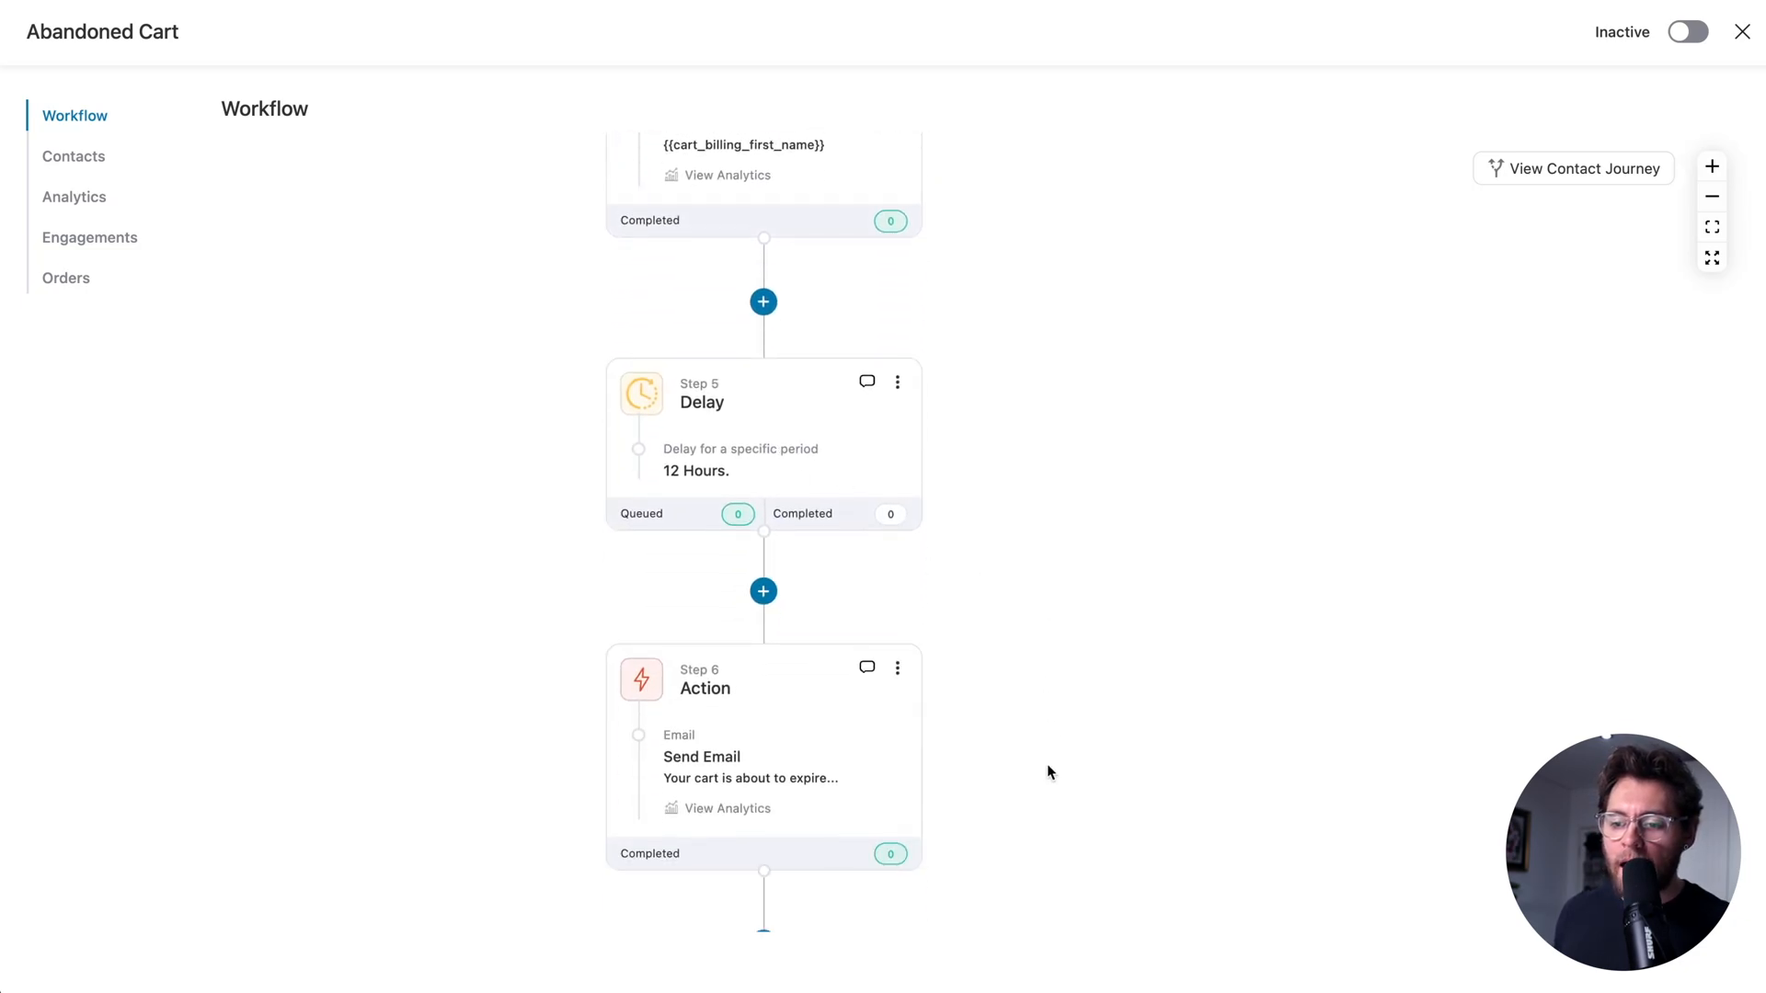
scroll("down", 3)
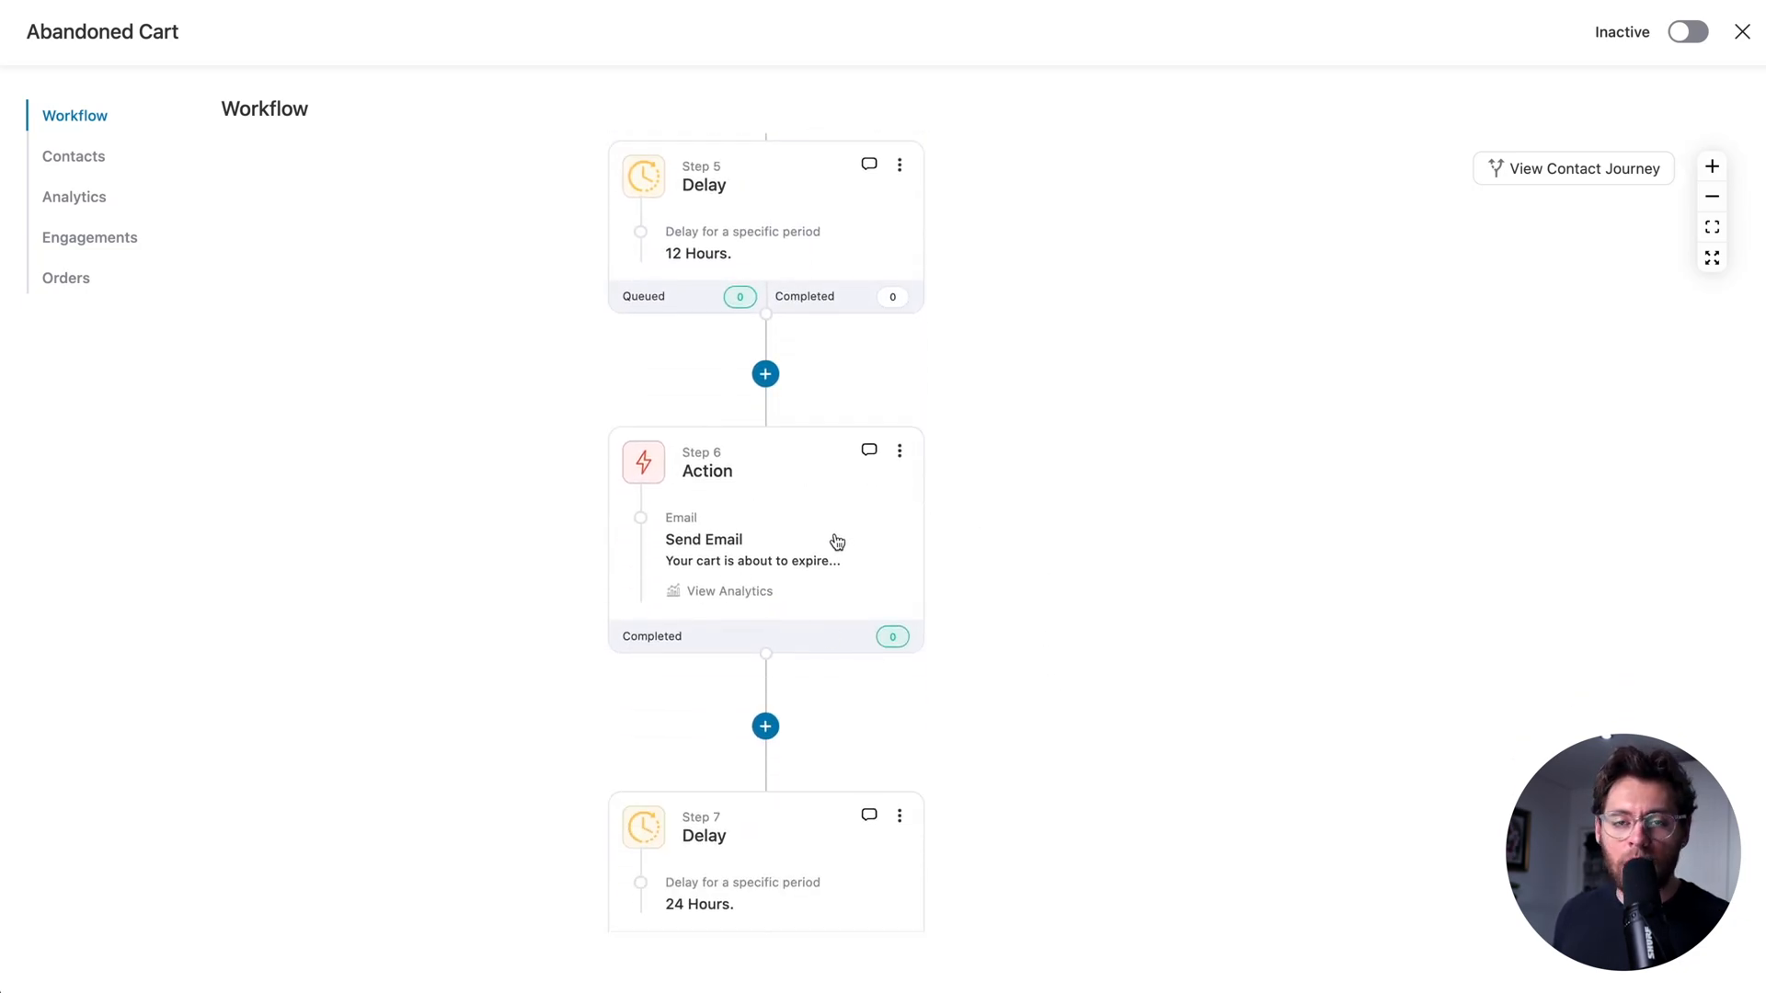
Open the Step 6 cart-expiry email in the builder and scroll down to the VIP 15% Off section.
left_click(748, 538)
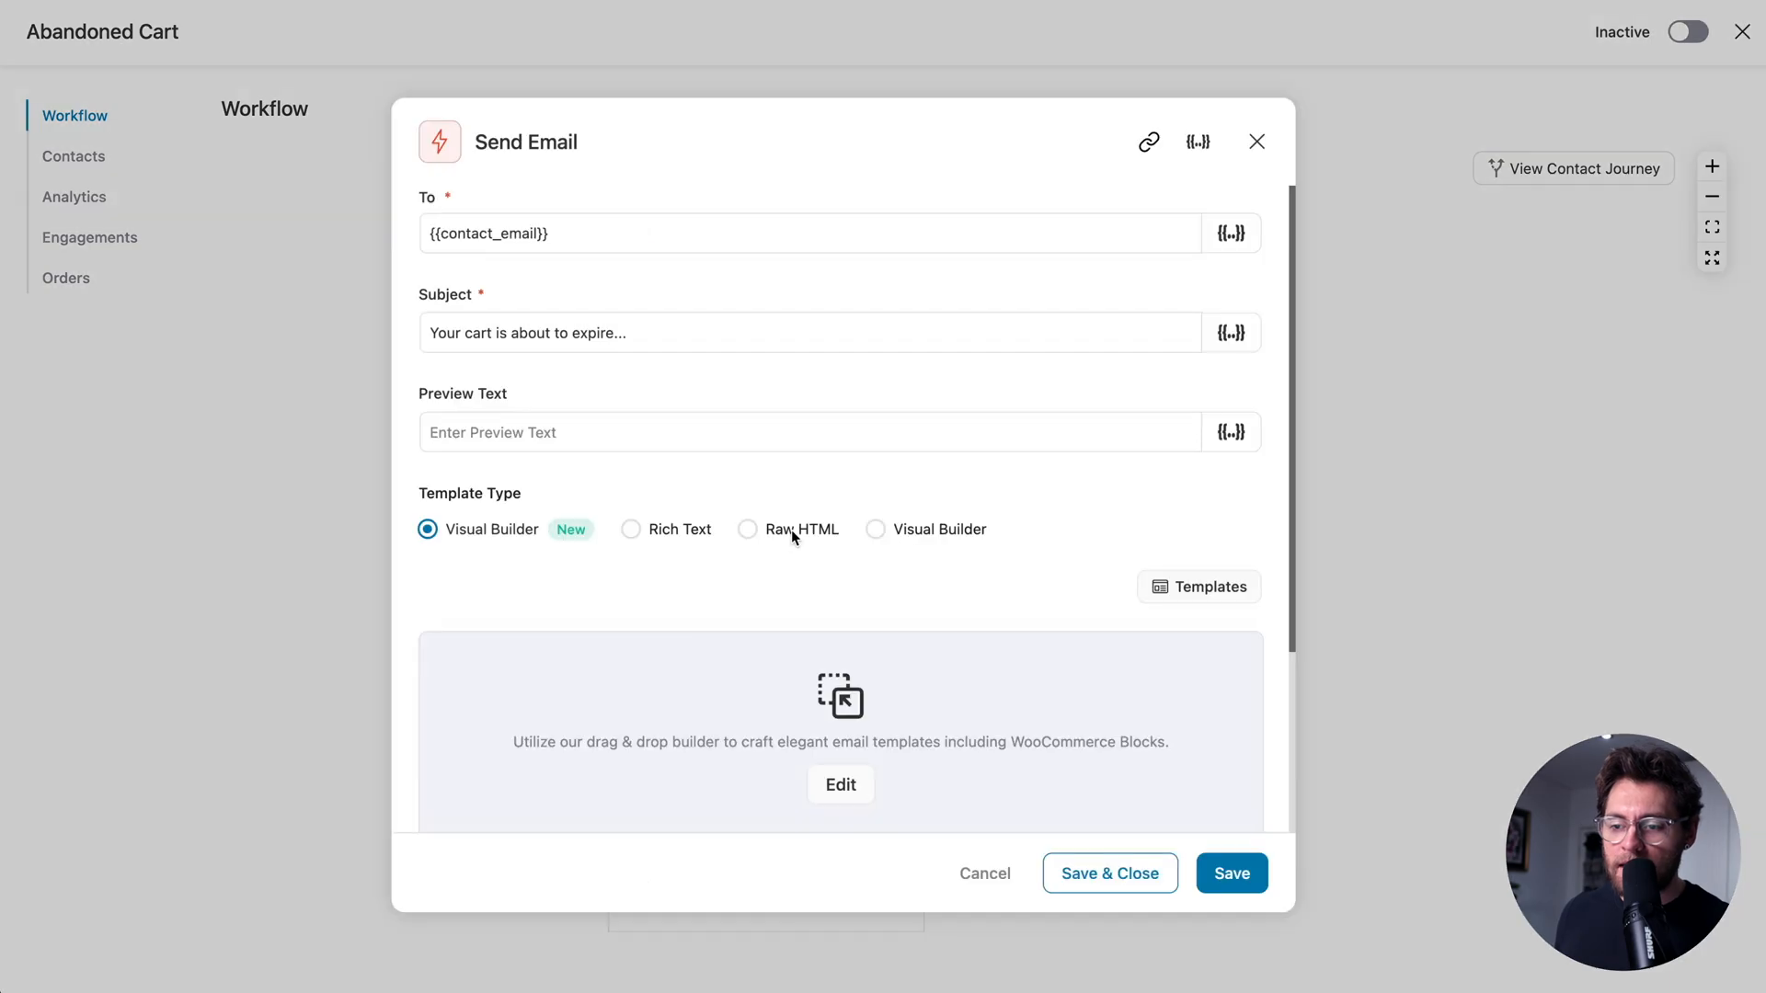
left_click(839, 784)
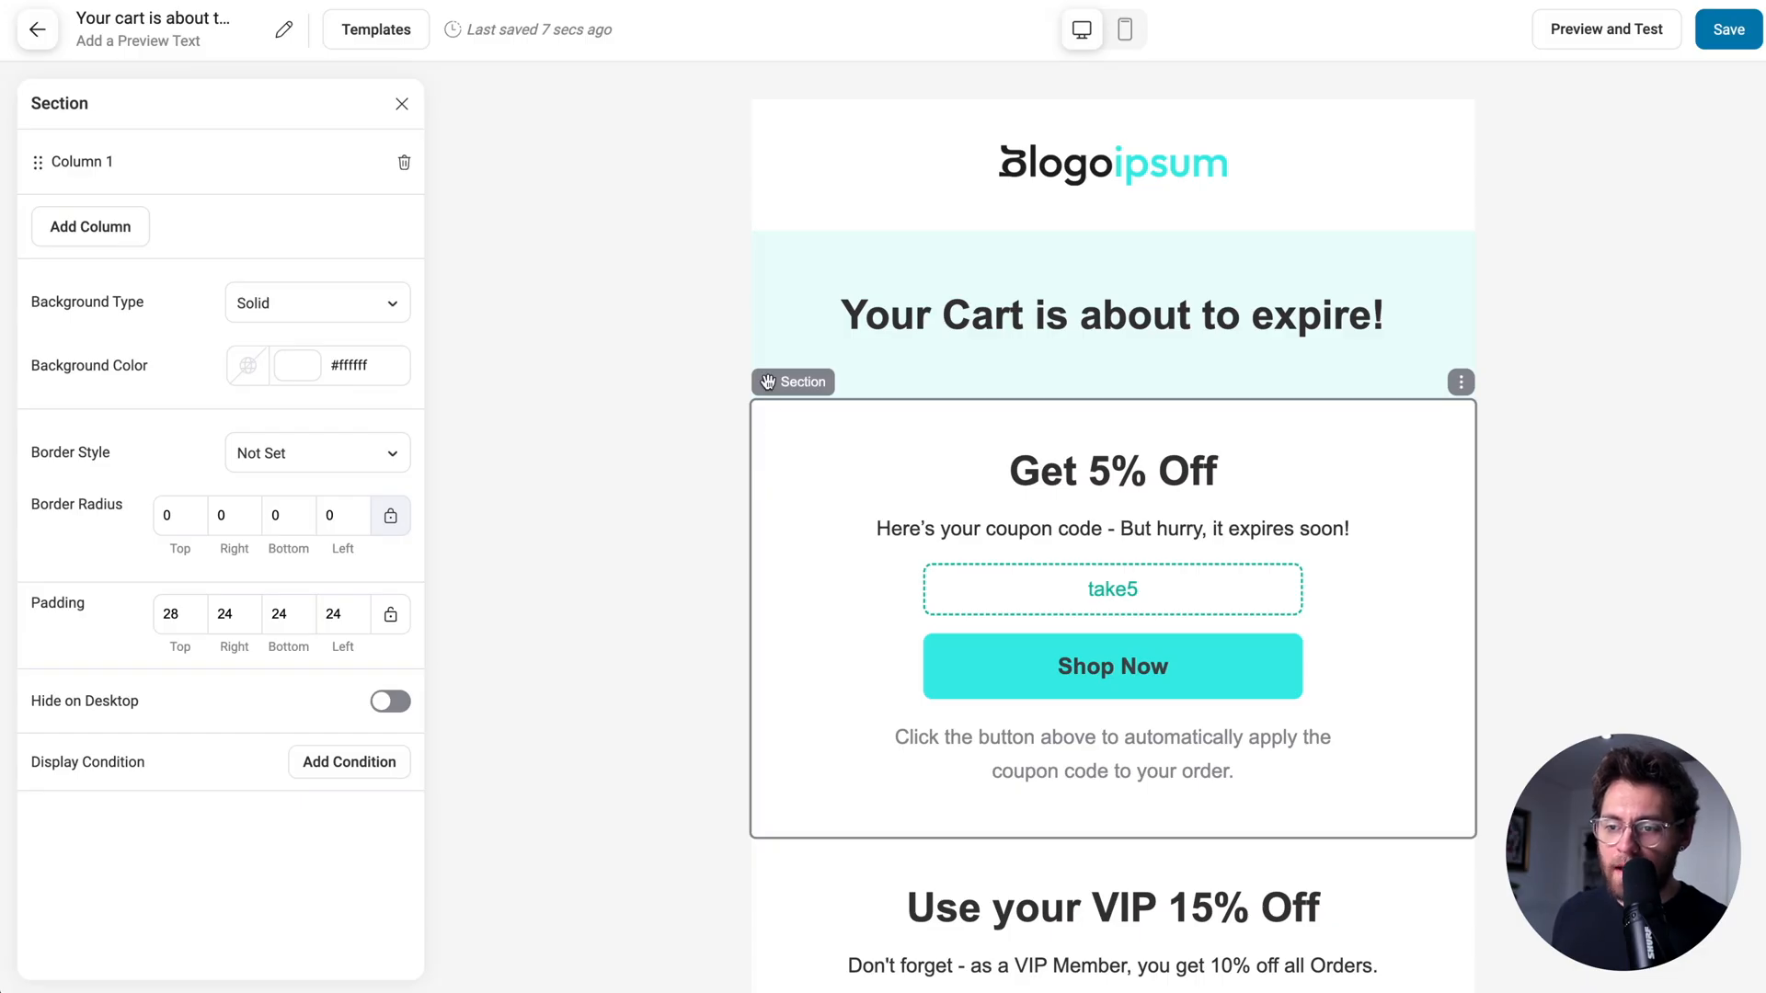
left_click(1112, 528)
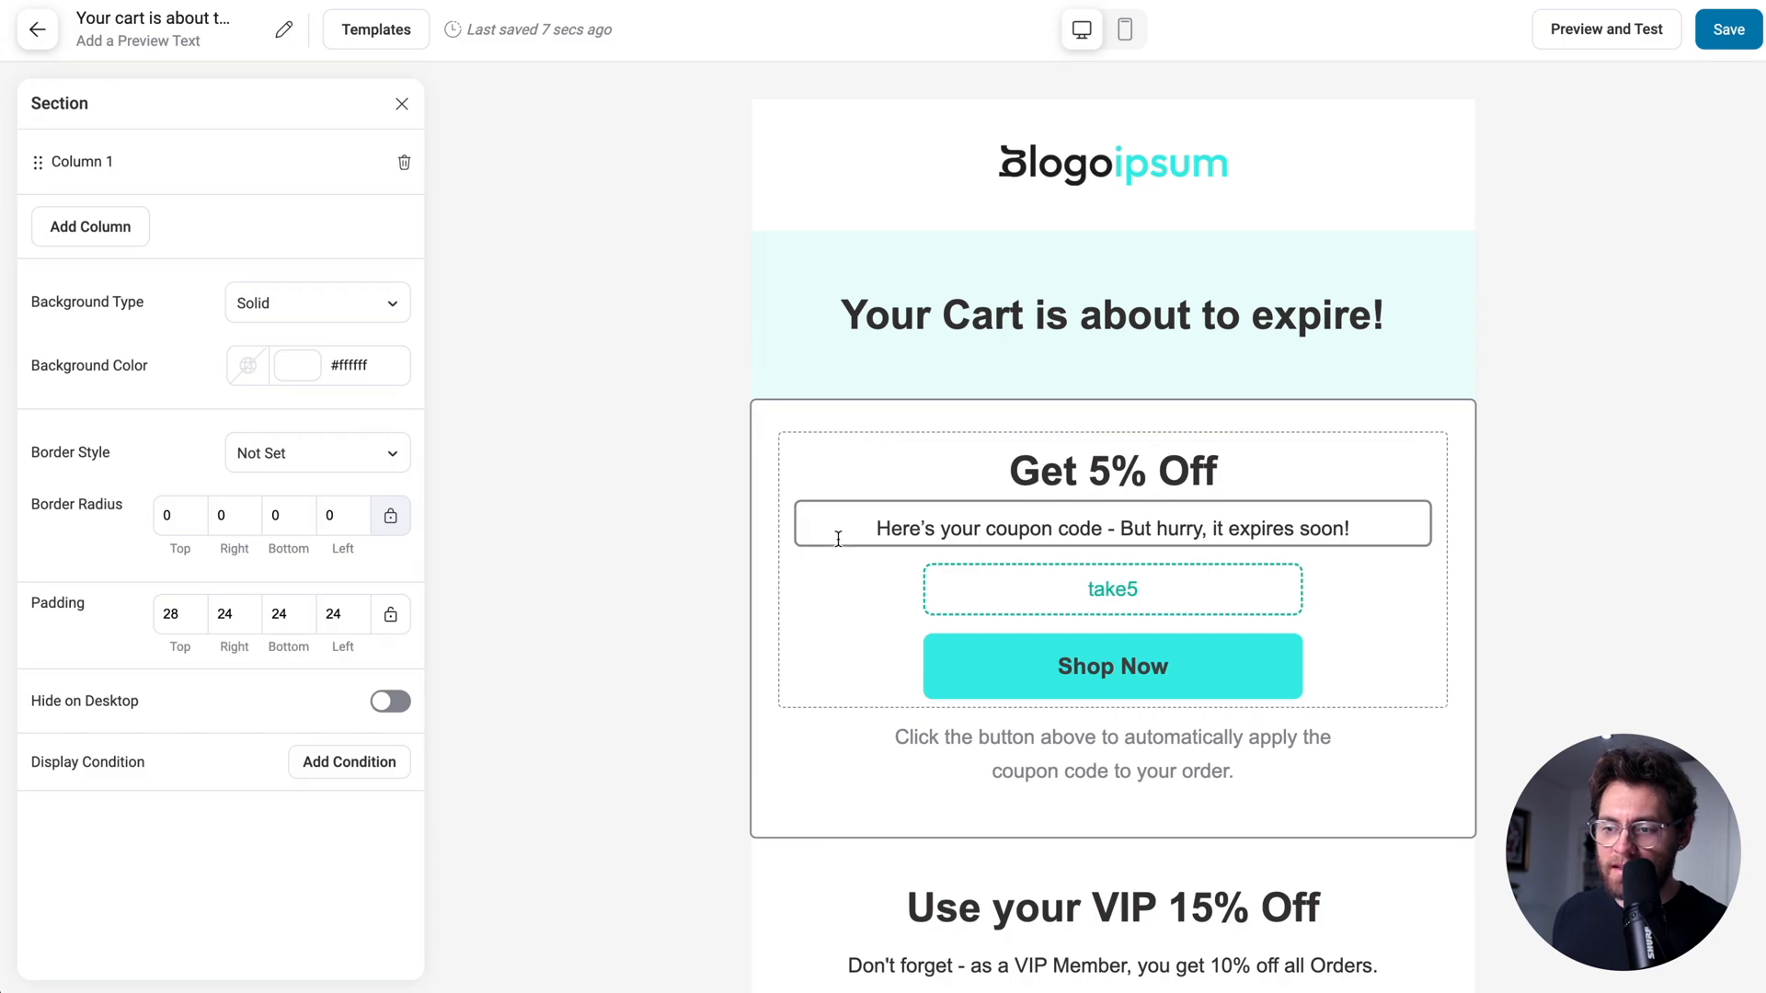
scroll("down", 3)
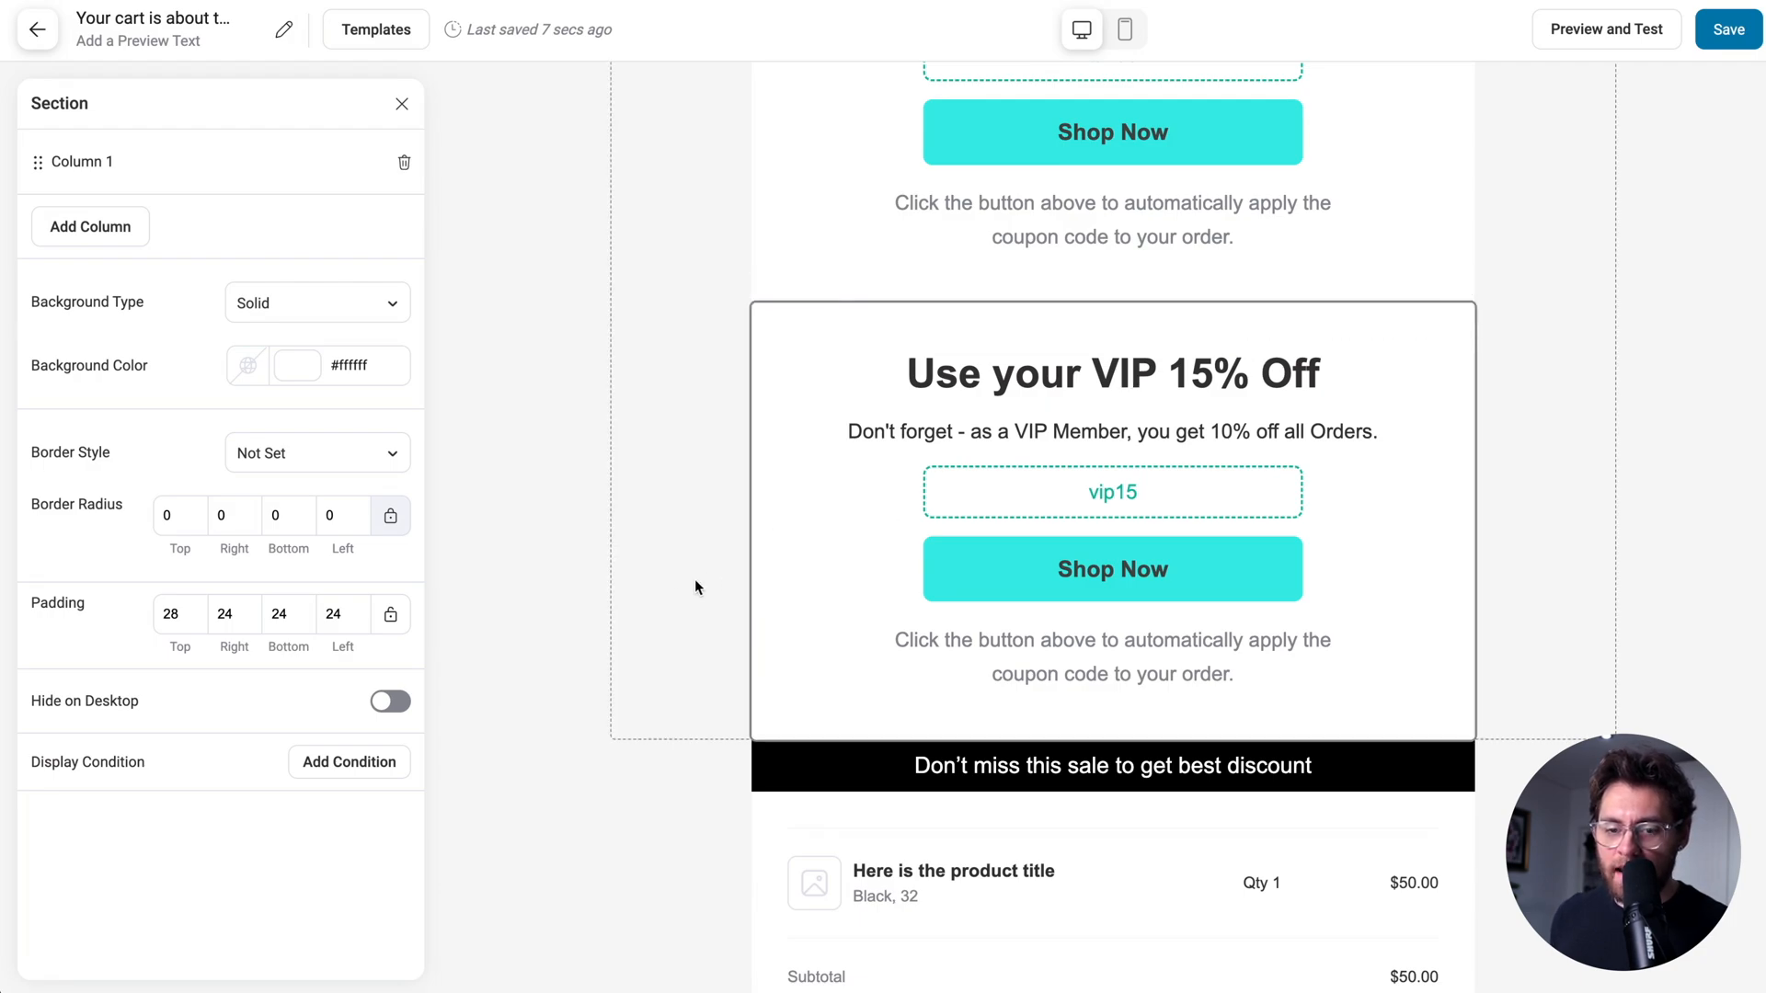
Add an 'audience is VIP Customers' display condition to the VIP 15% Off section.
left_click(347, 762)
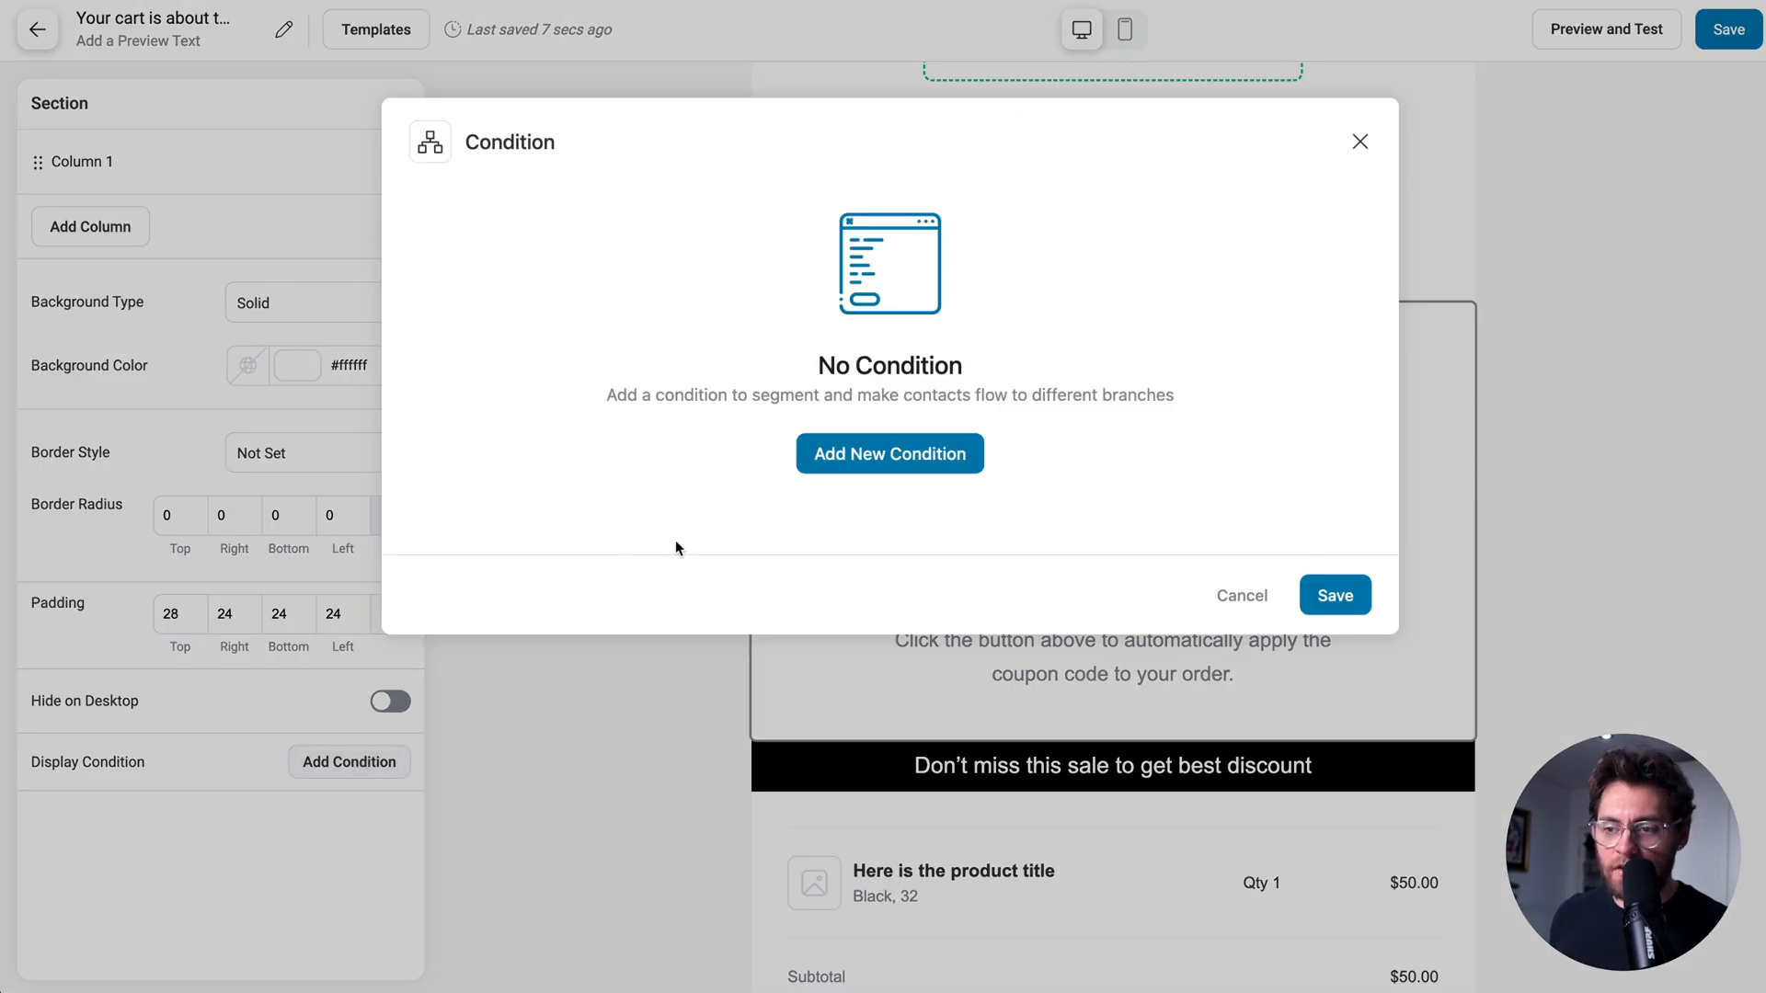
left_click(888, 453)
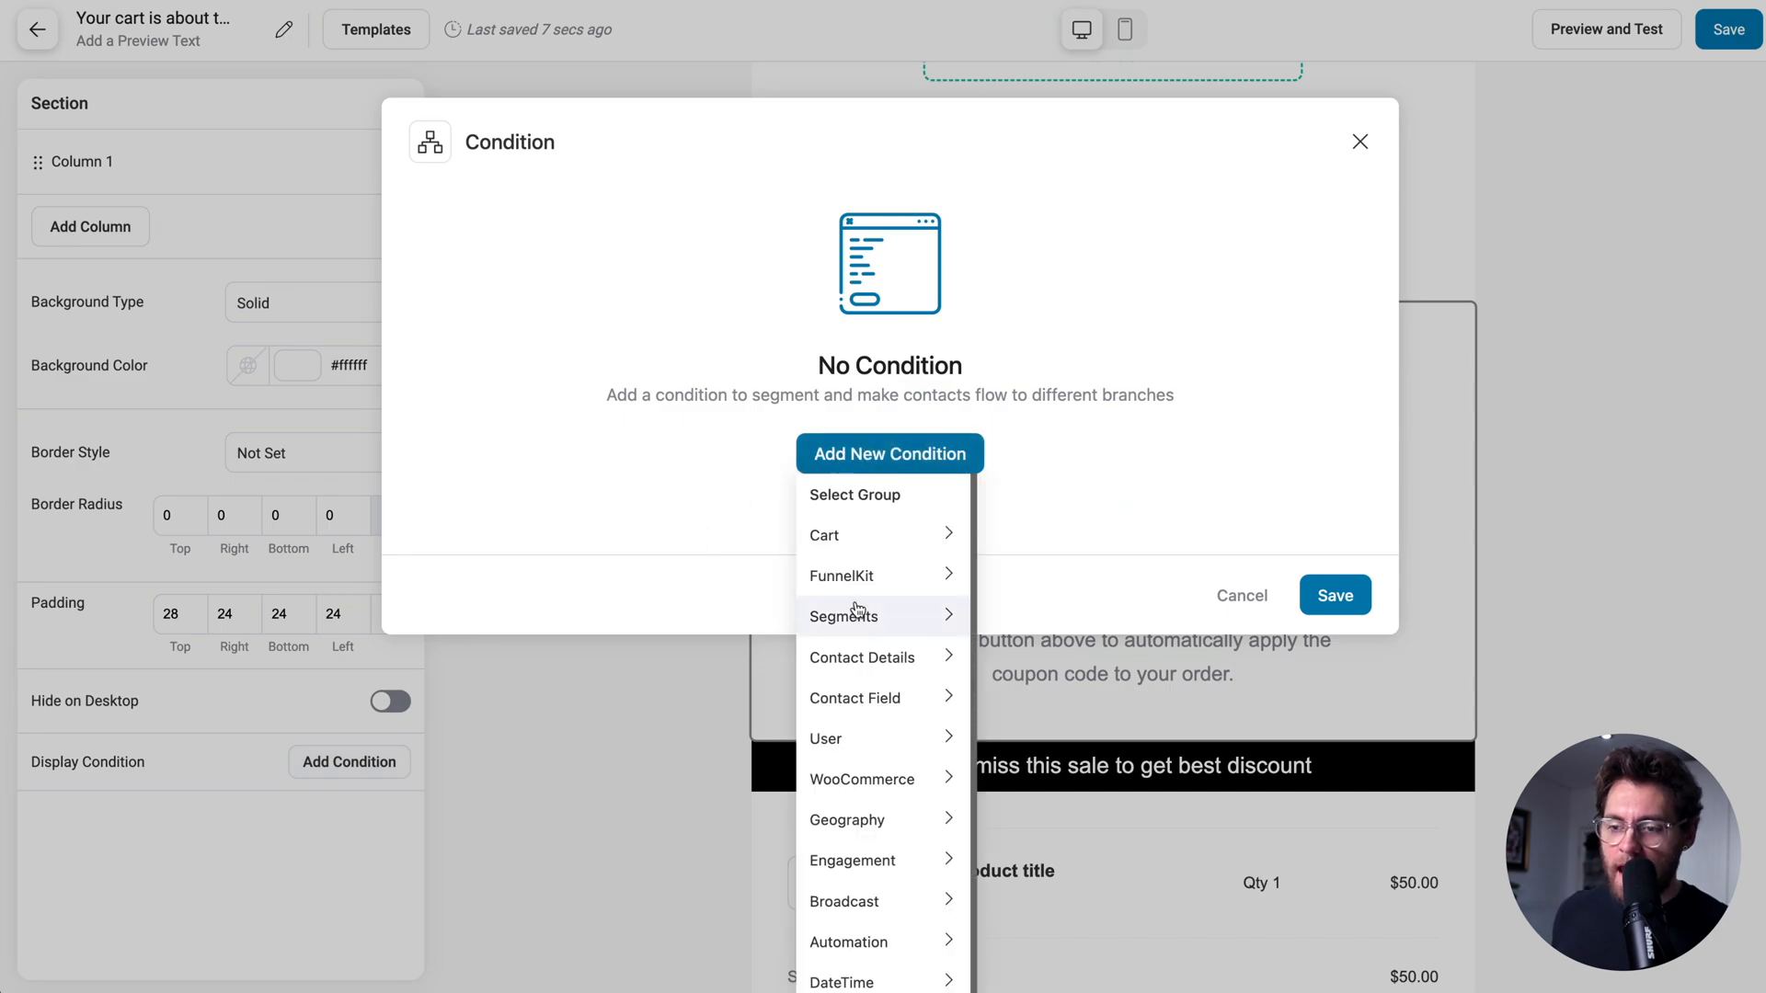
left_click(842, 615)
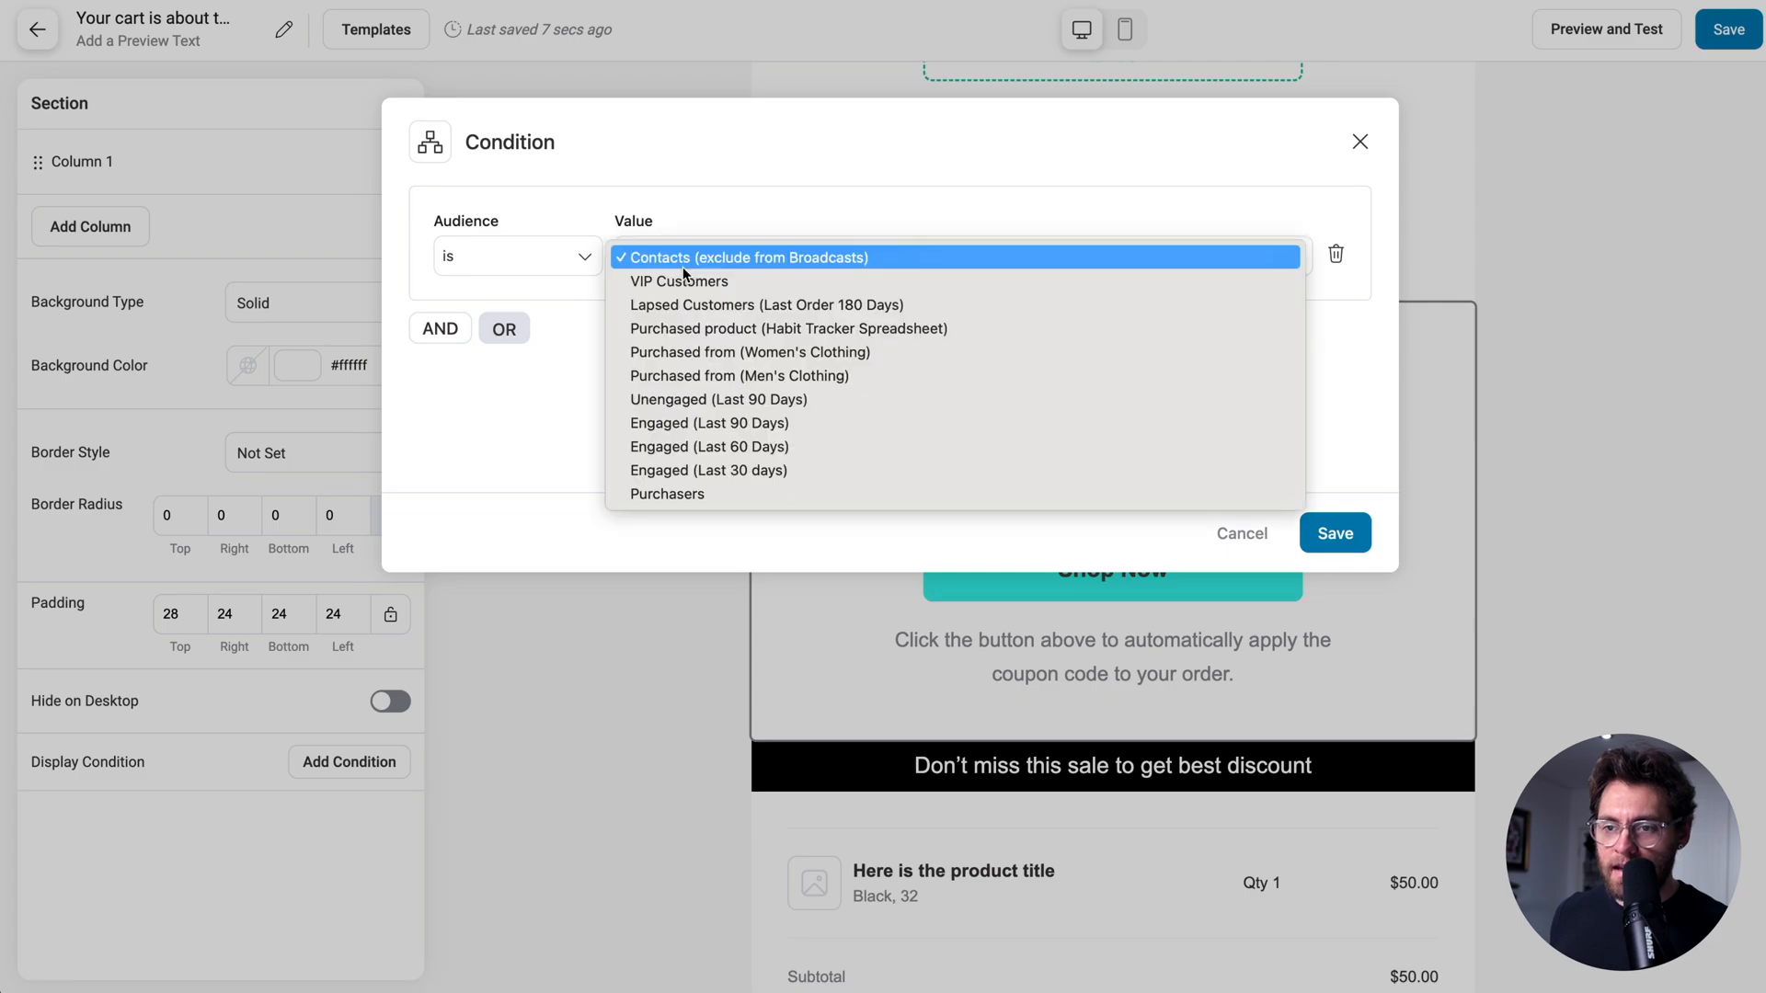
left_click(679, 280)
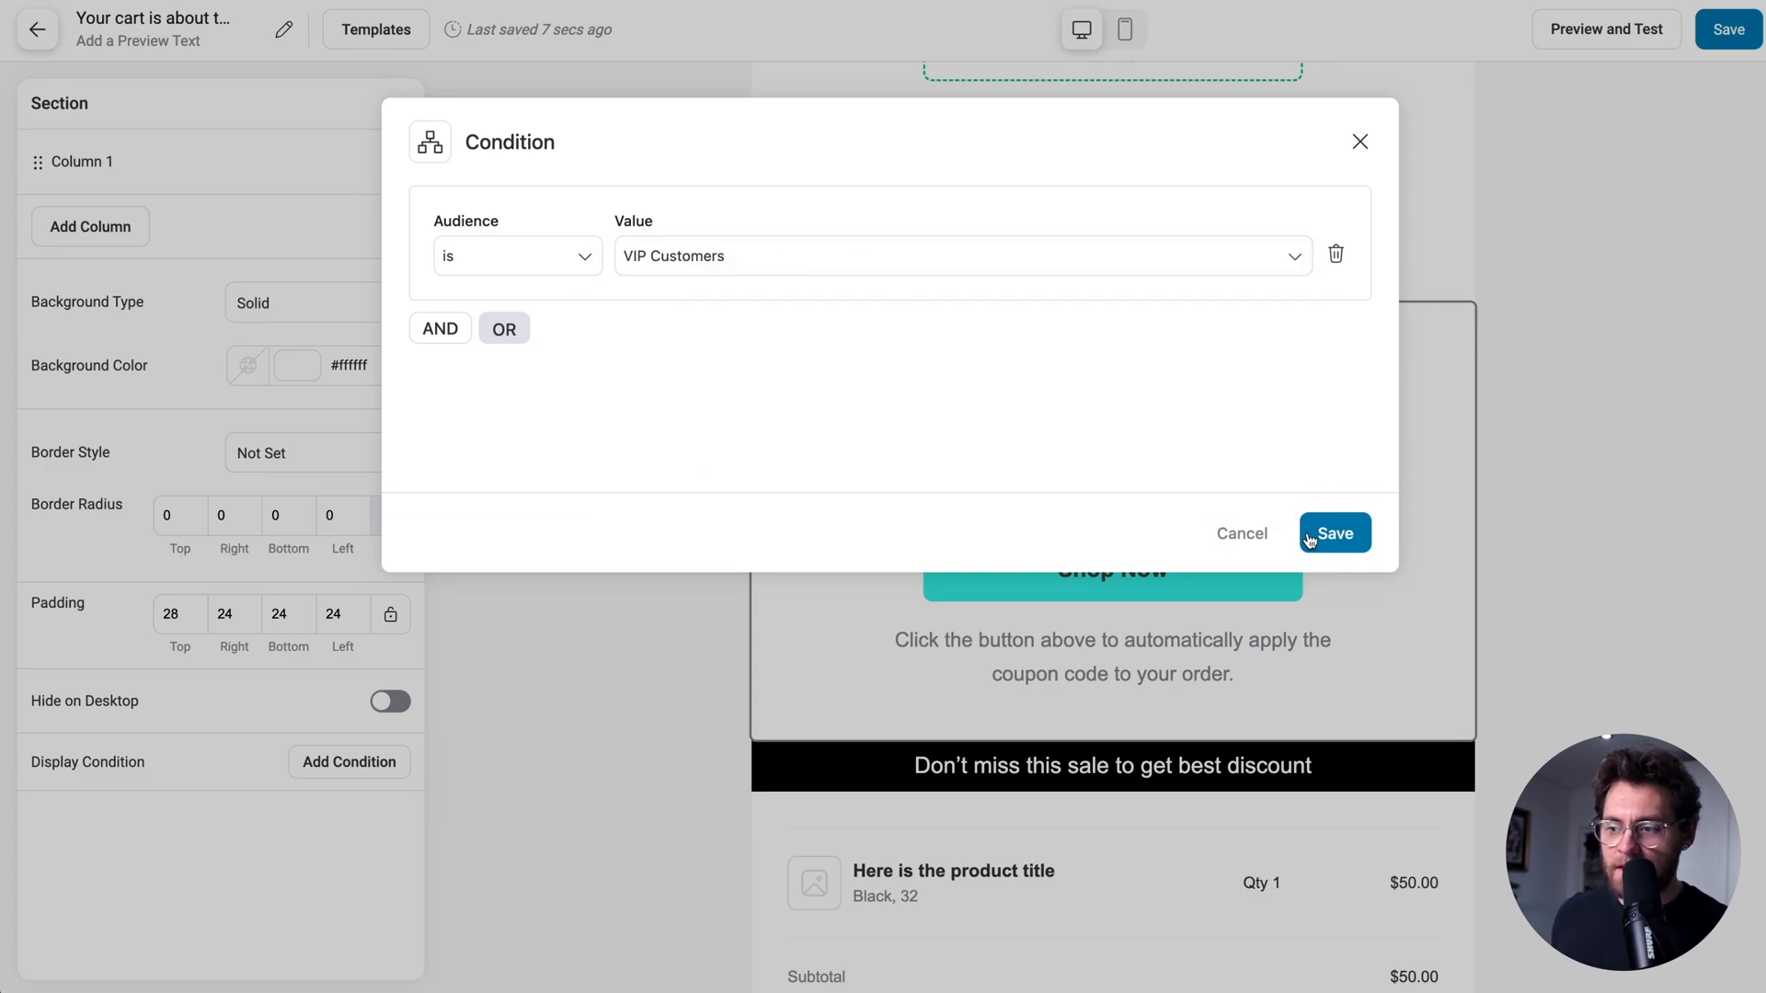
left_click(1334, 533)
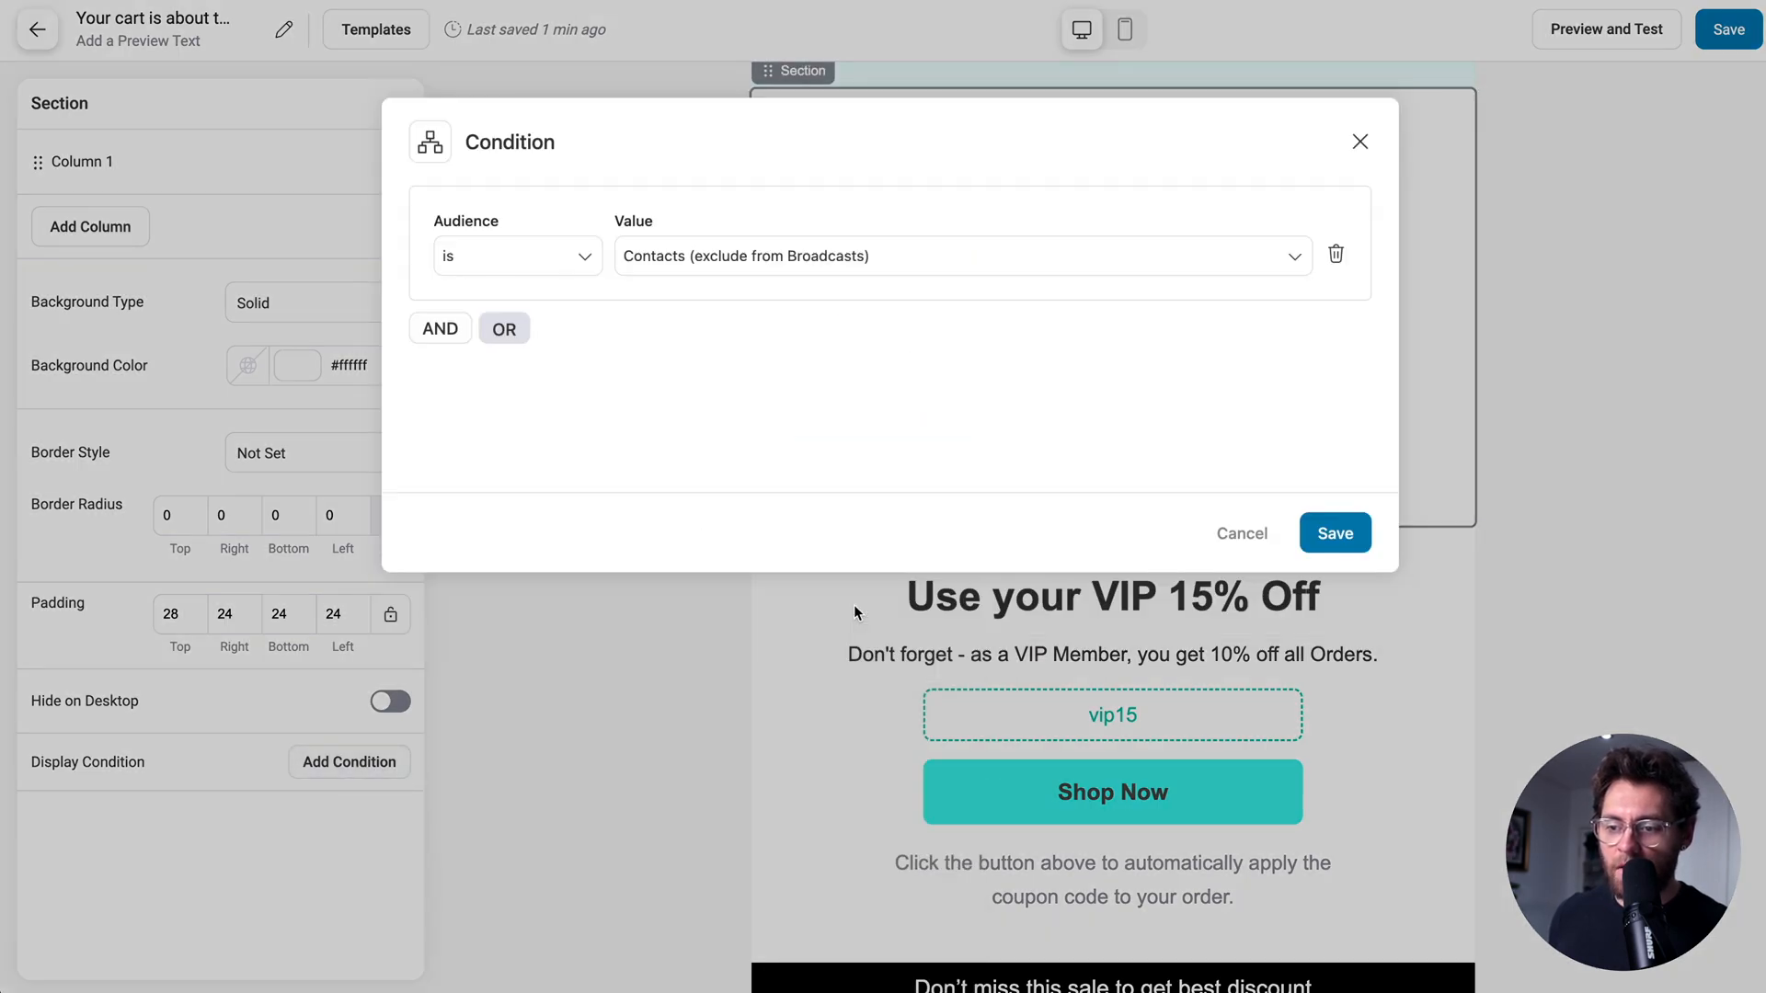
Give the take5 coupon section the condition 'audience is not VIP Customers'.
left_click(516, 256)
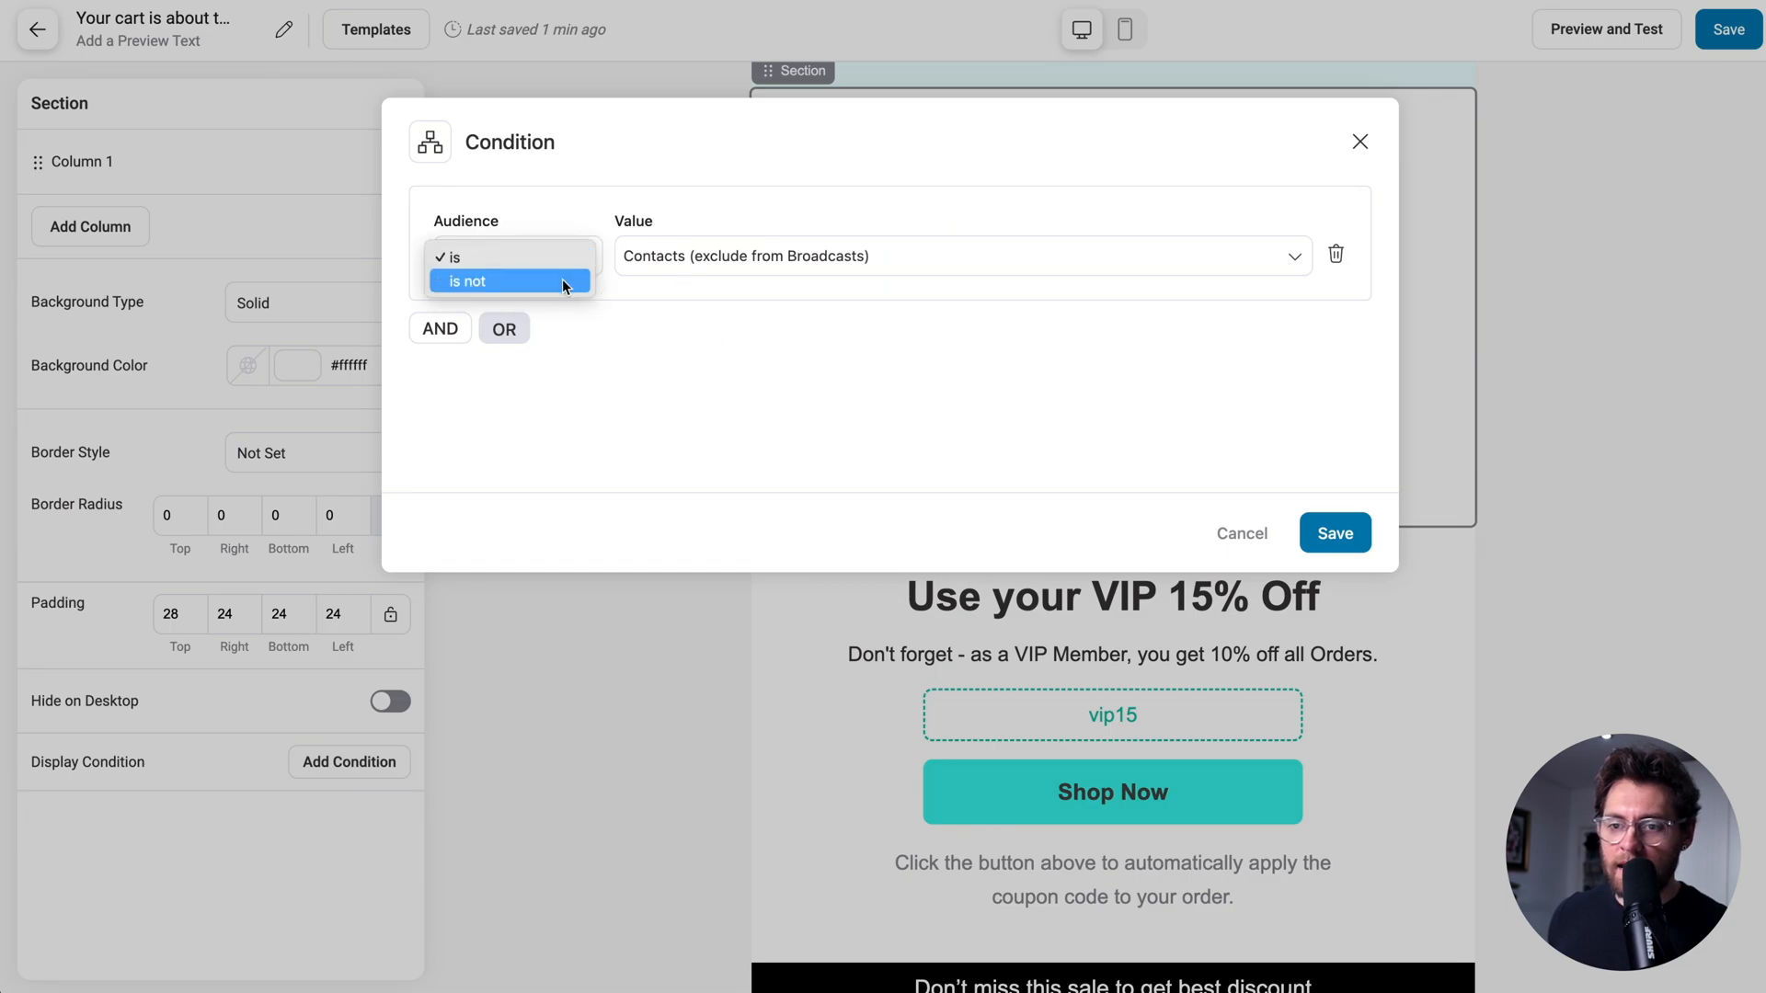
left_click(465, 280)
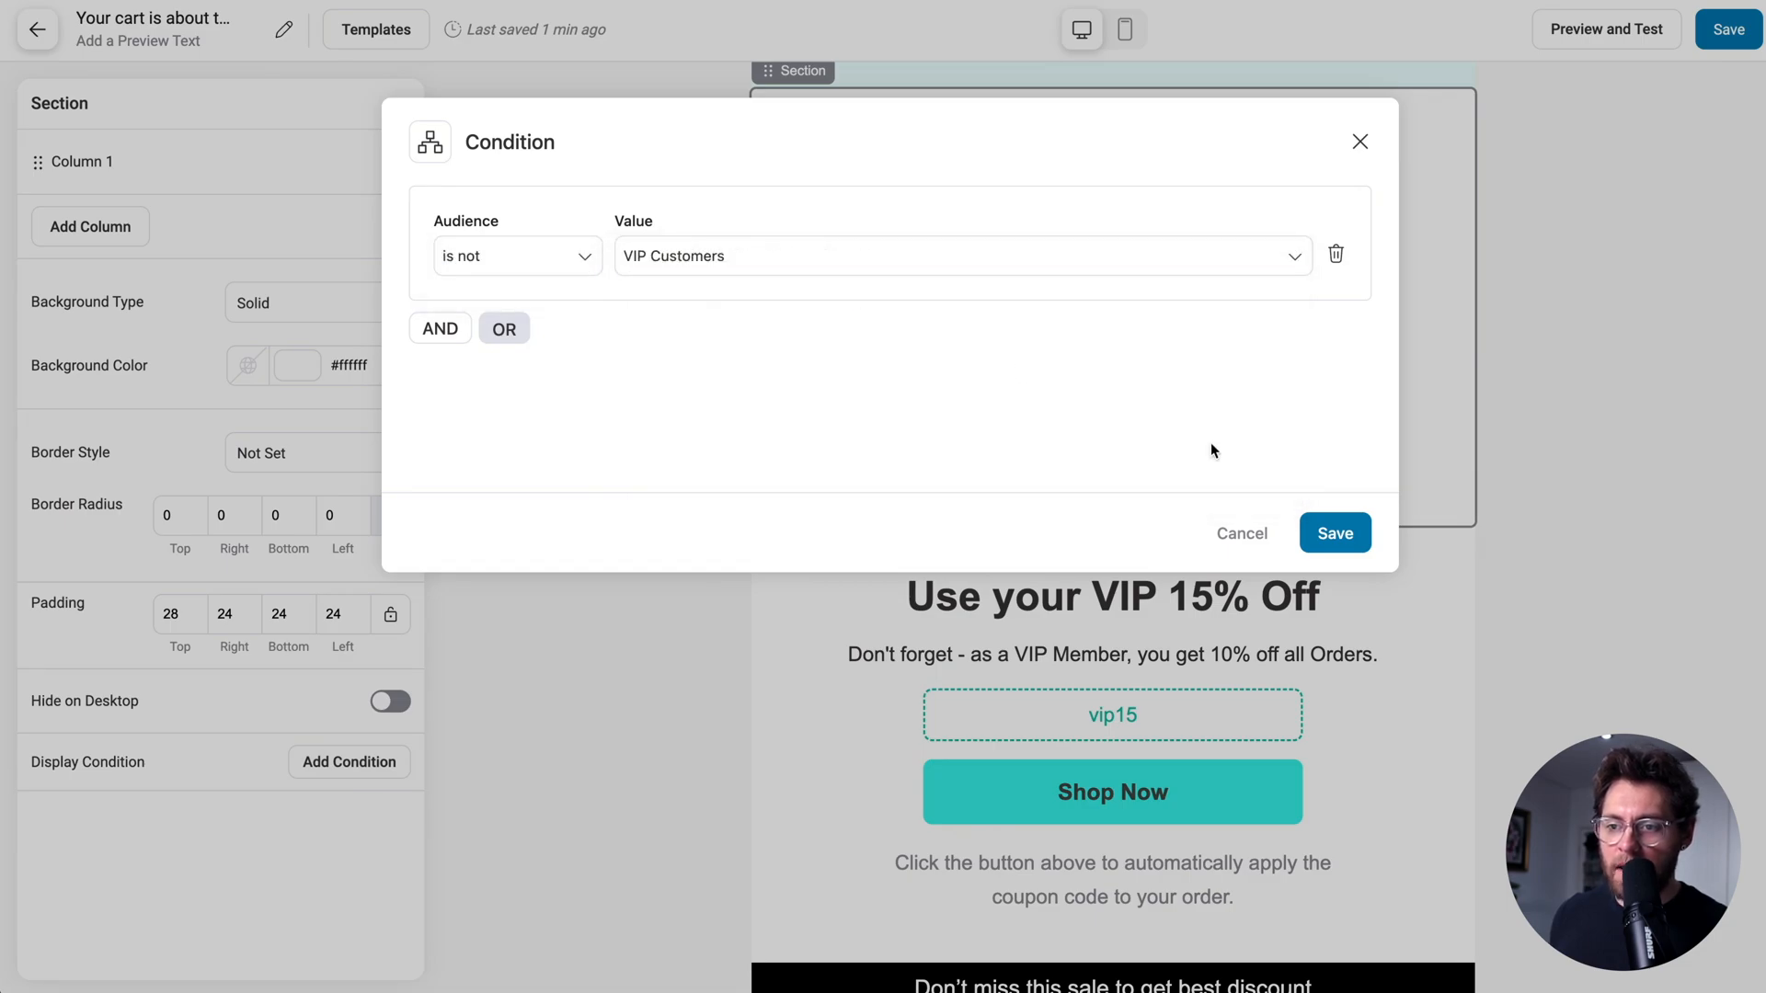
left_click(1334, 532)
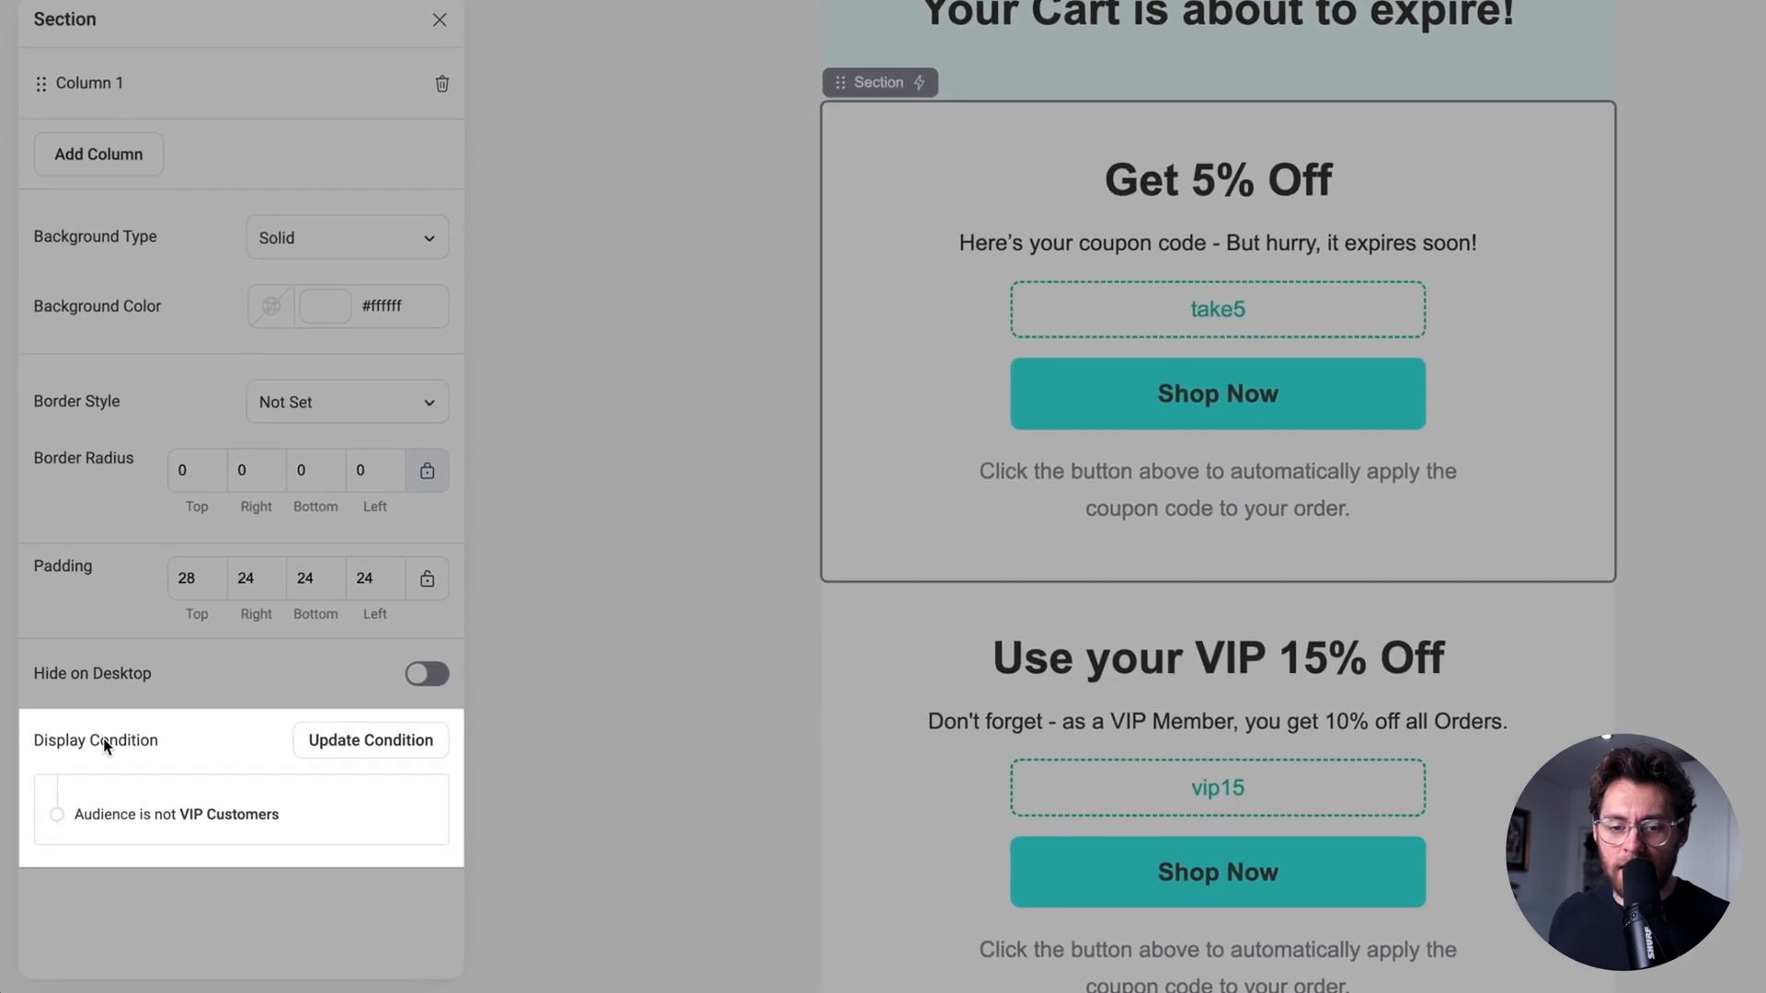
Scroll back up through the abandoned-cart email design.
scroll("up", 3)
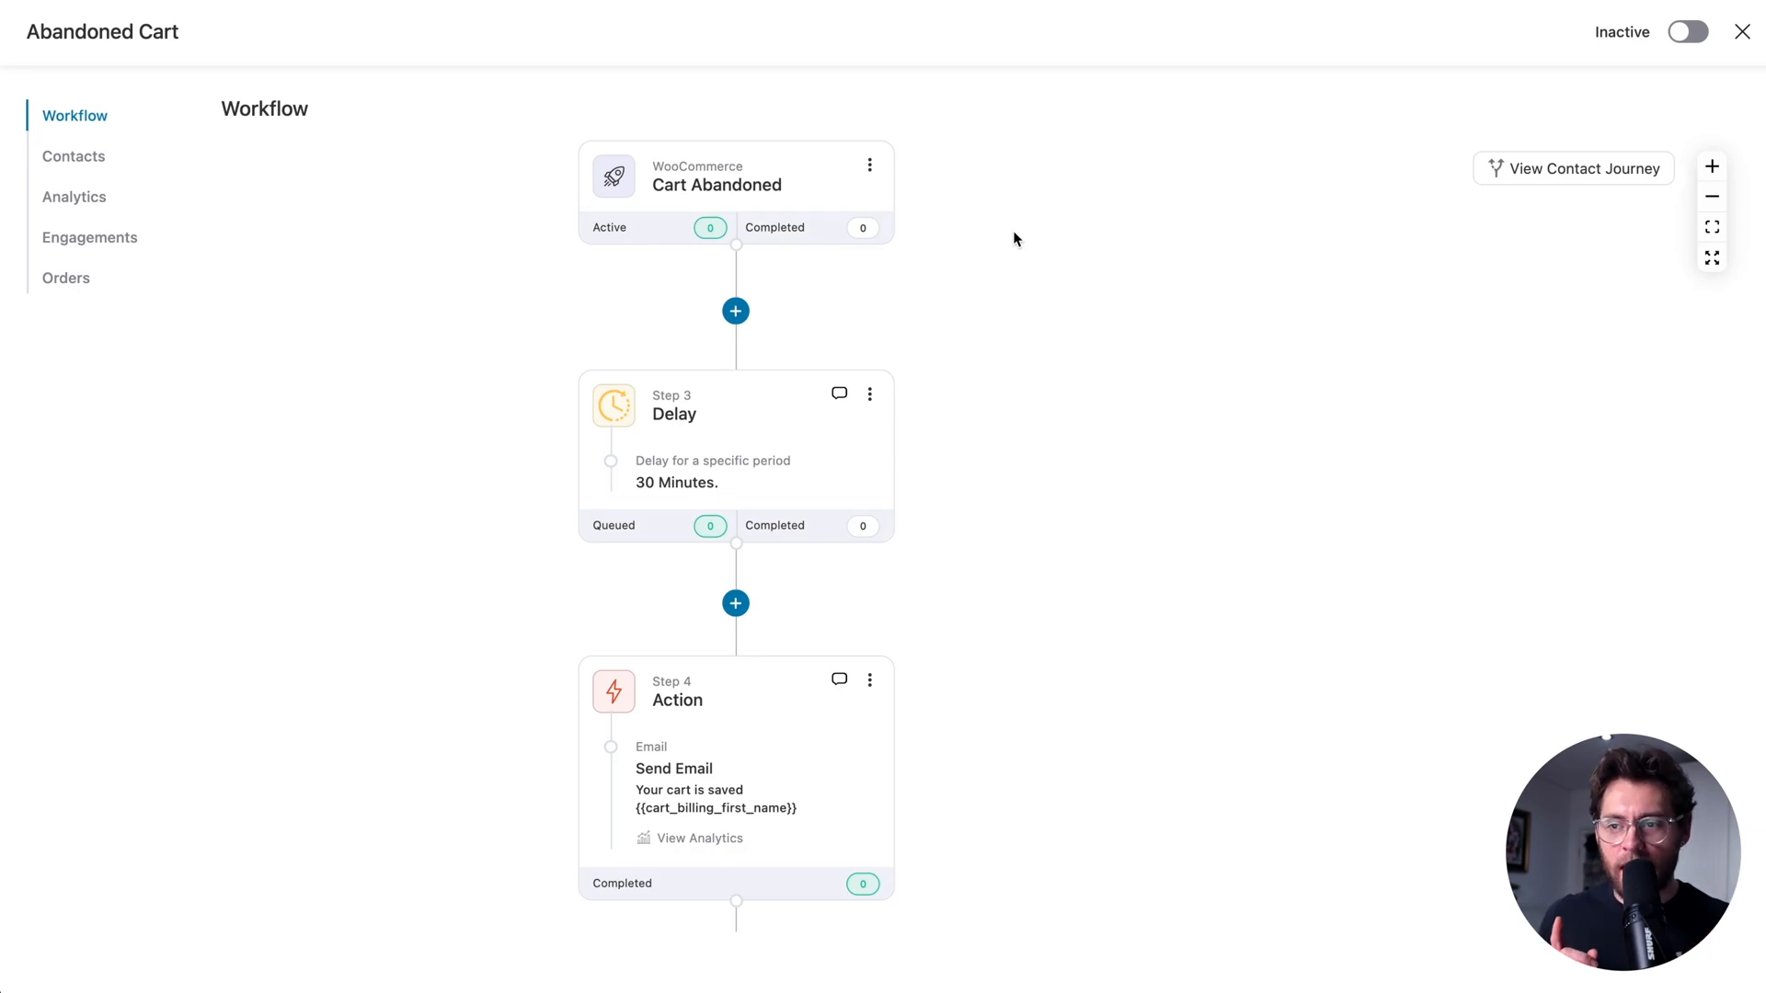
mouse_move(823, 787)
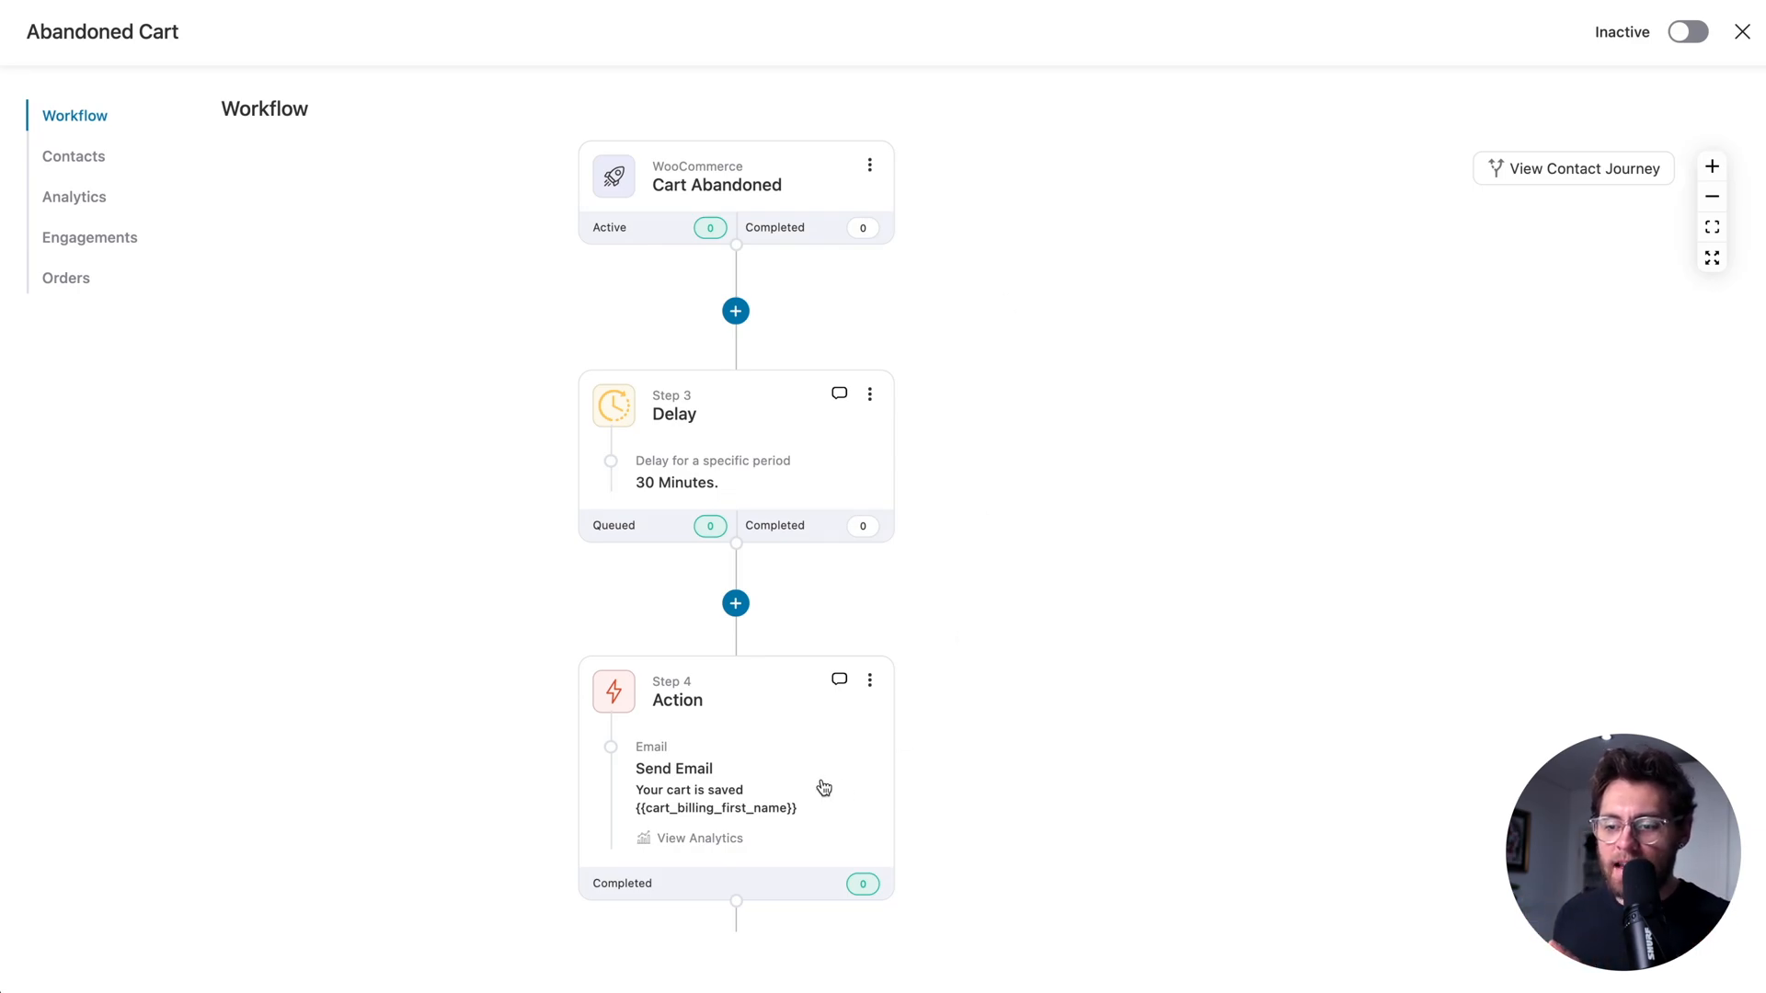
mouse_move(908, 316)
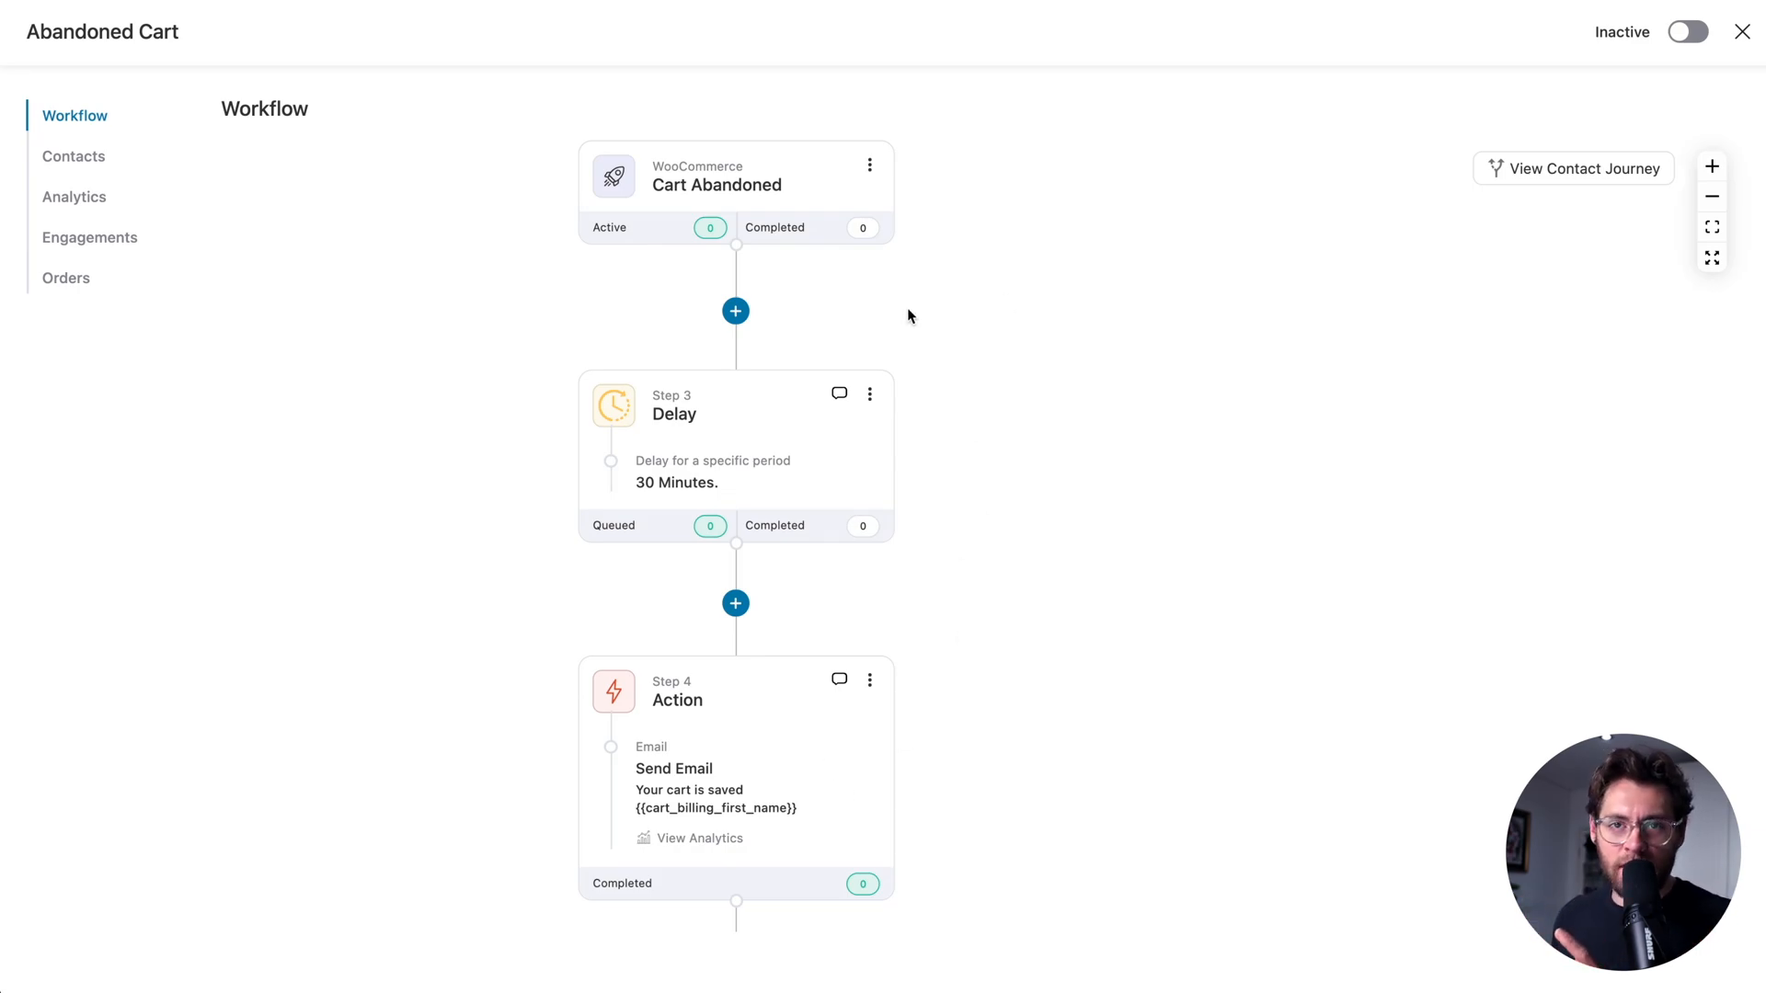
mouse_move(912, 177)
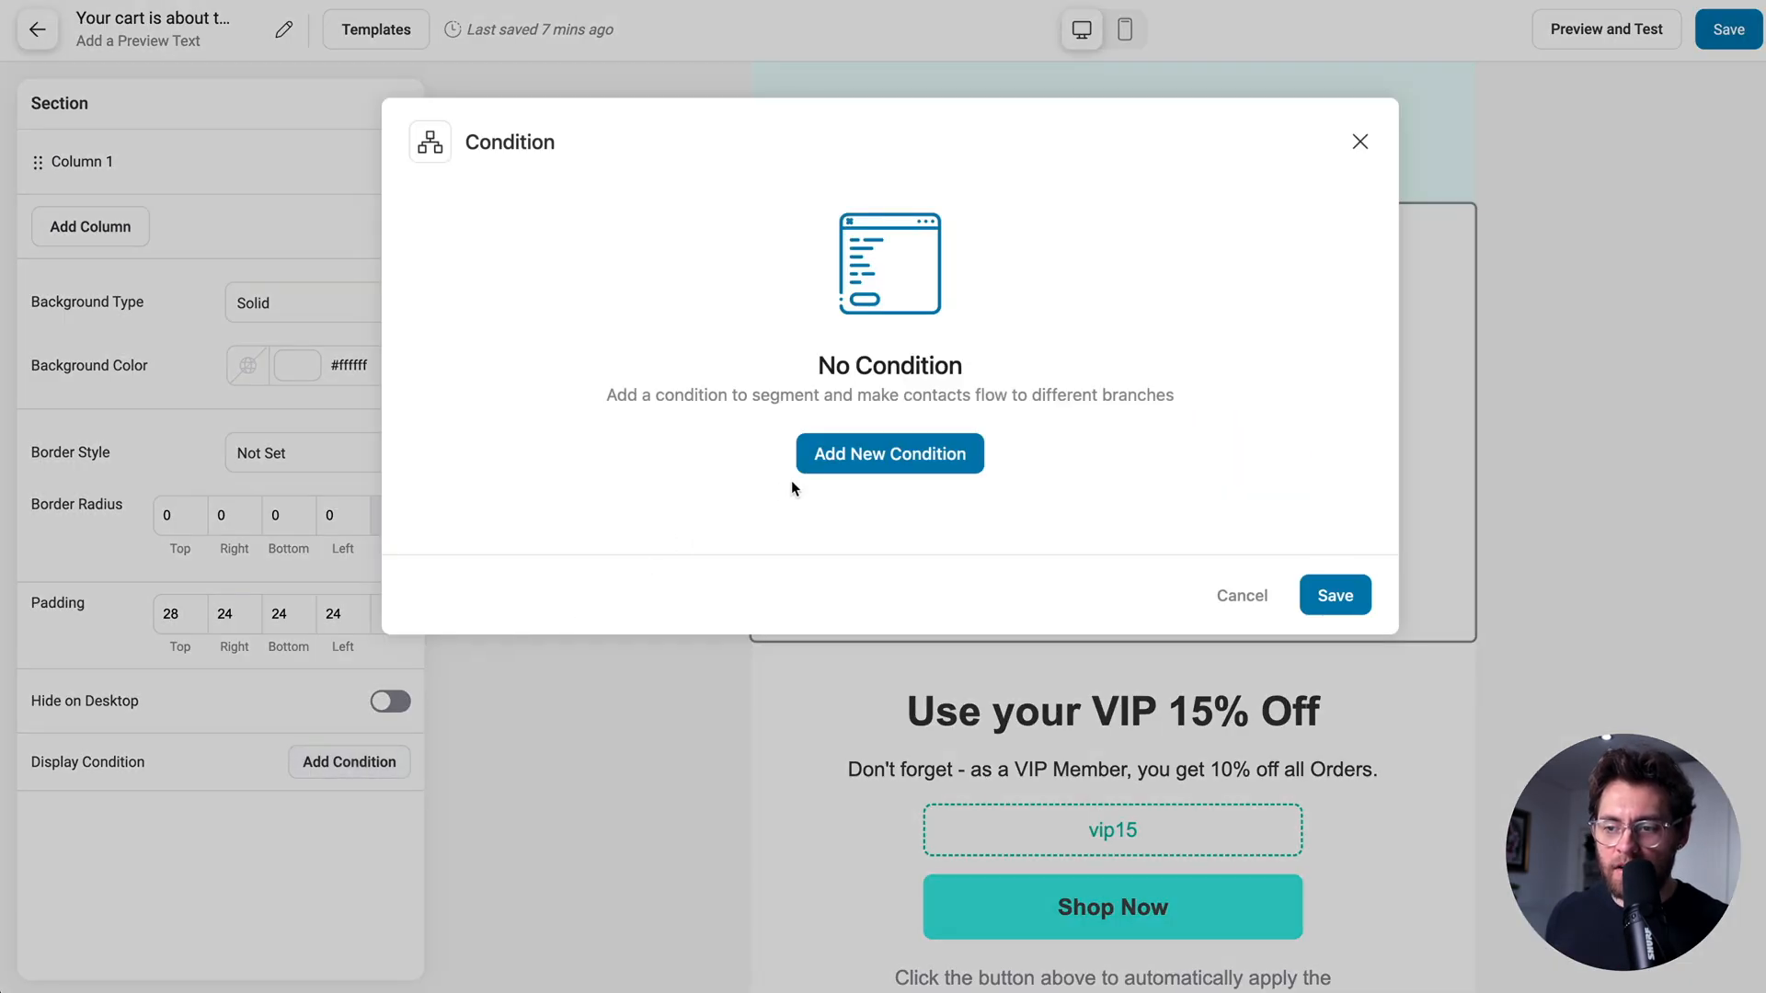
List the available condition groups in the section's display-condition window.
left_click(888, 452)
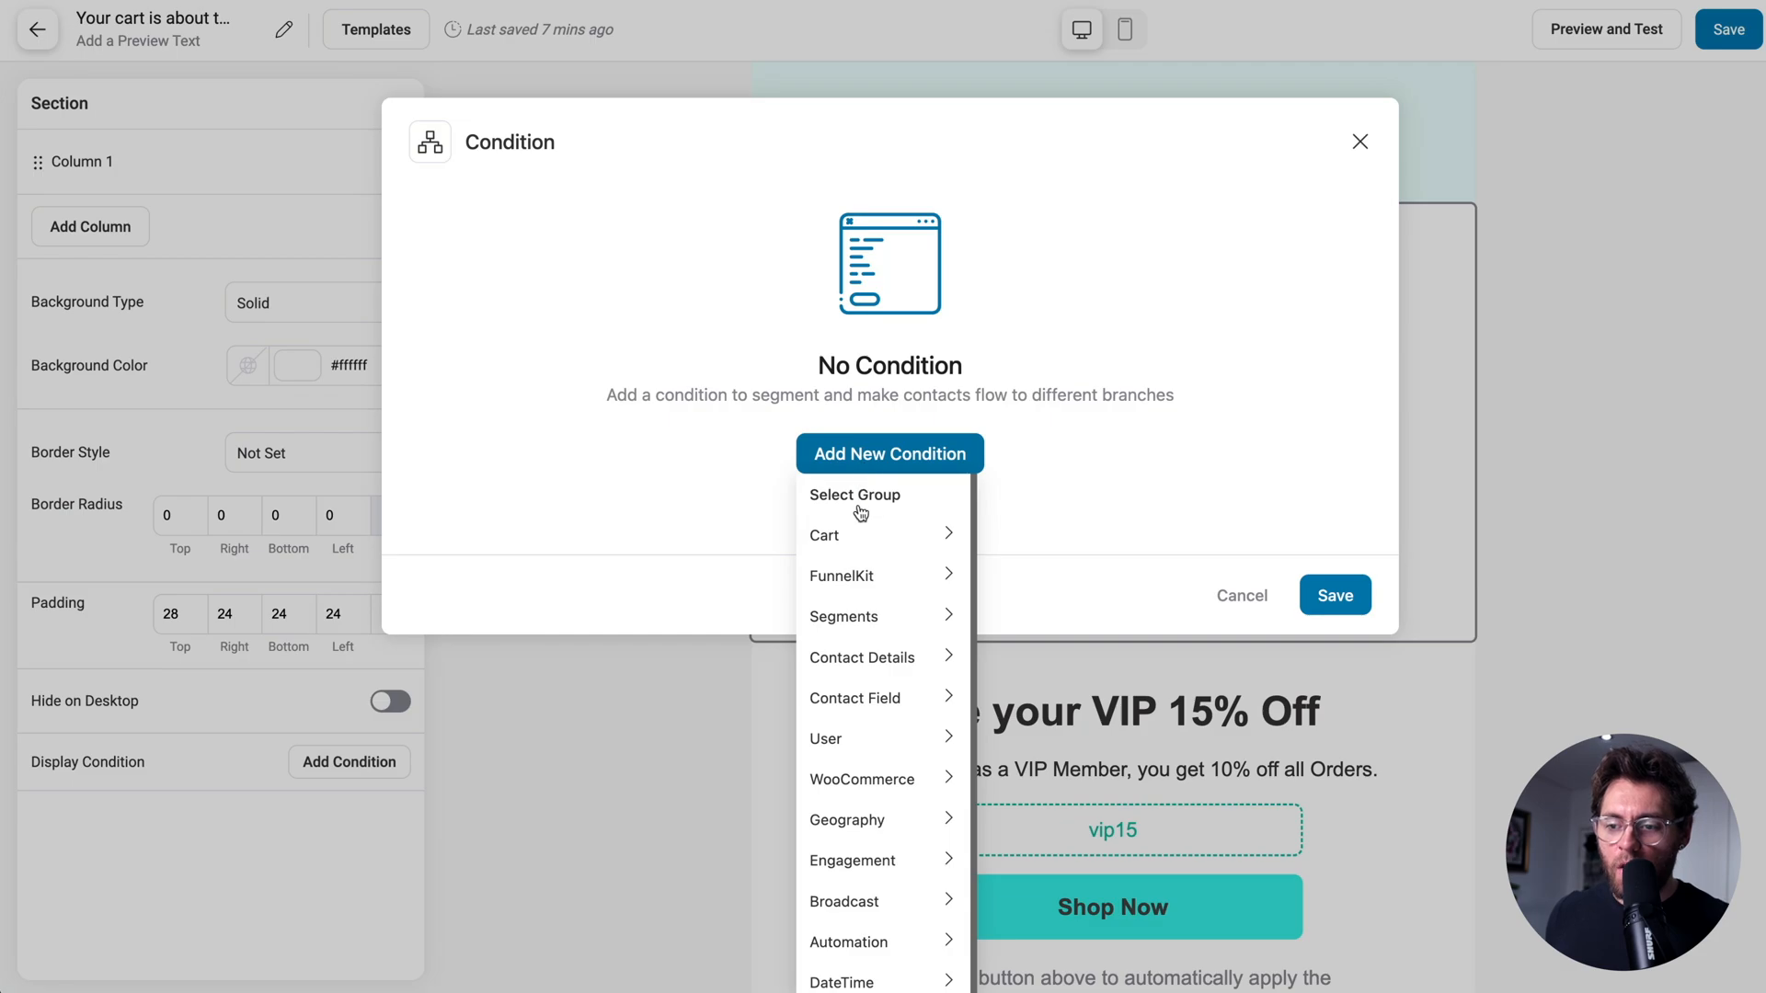
mouse_move(858, 536)
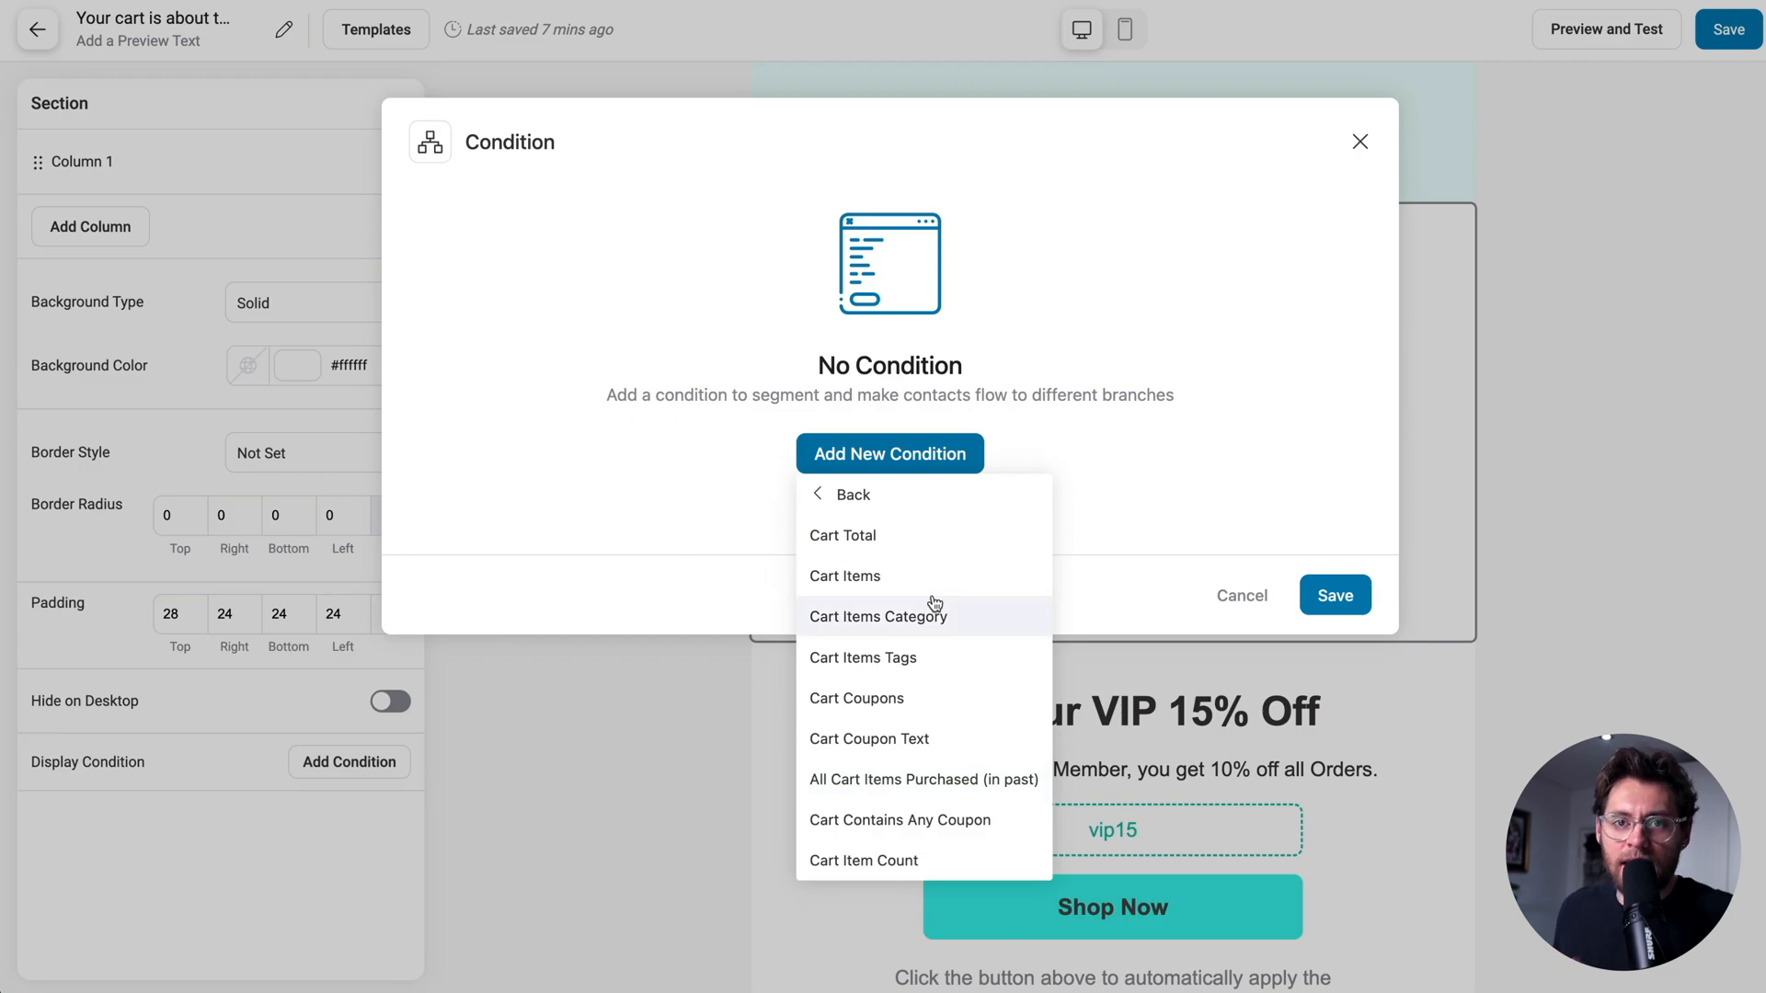
mouse_move(932, 584)
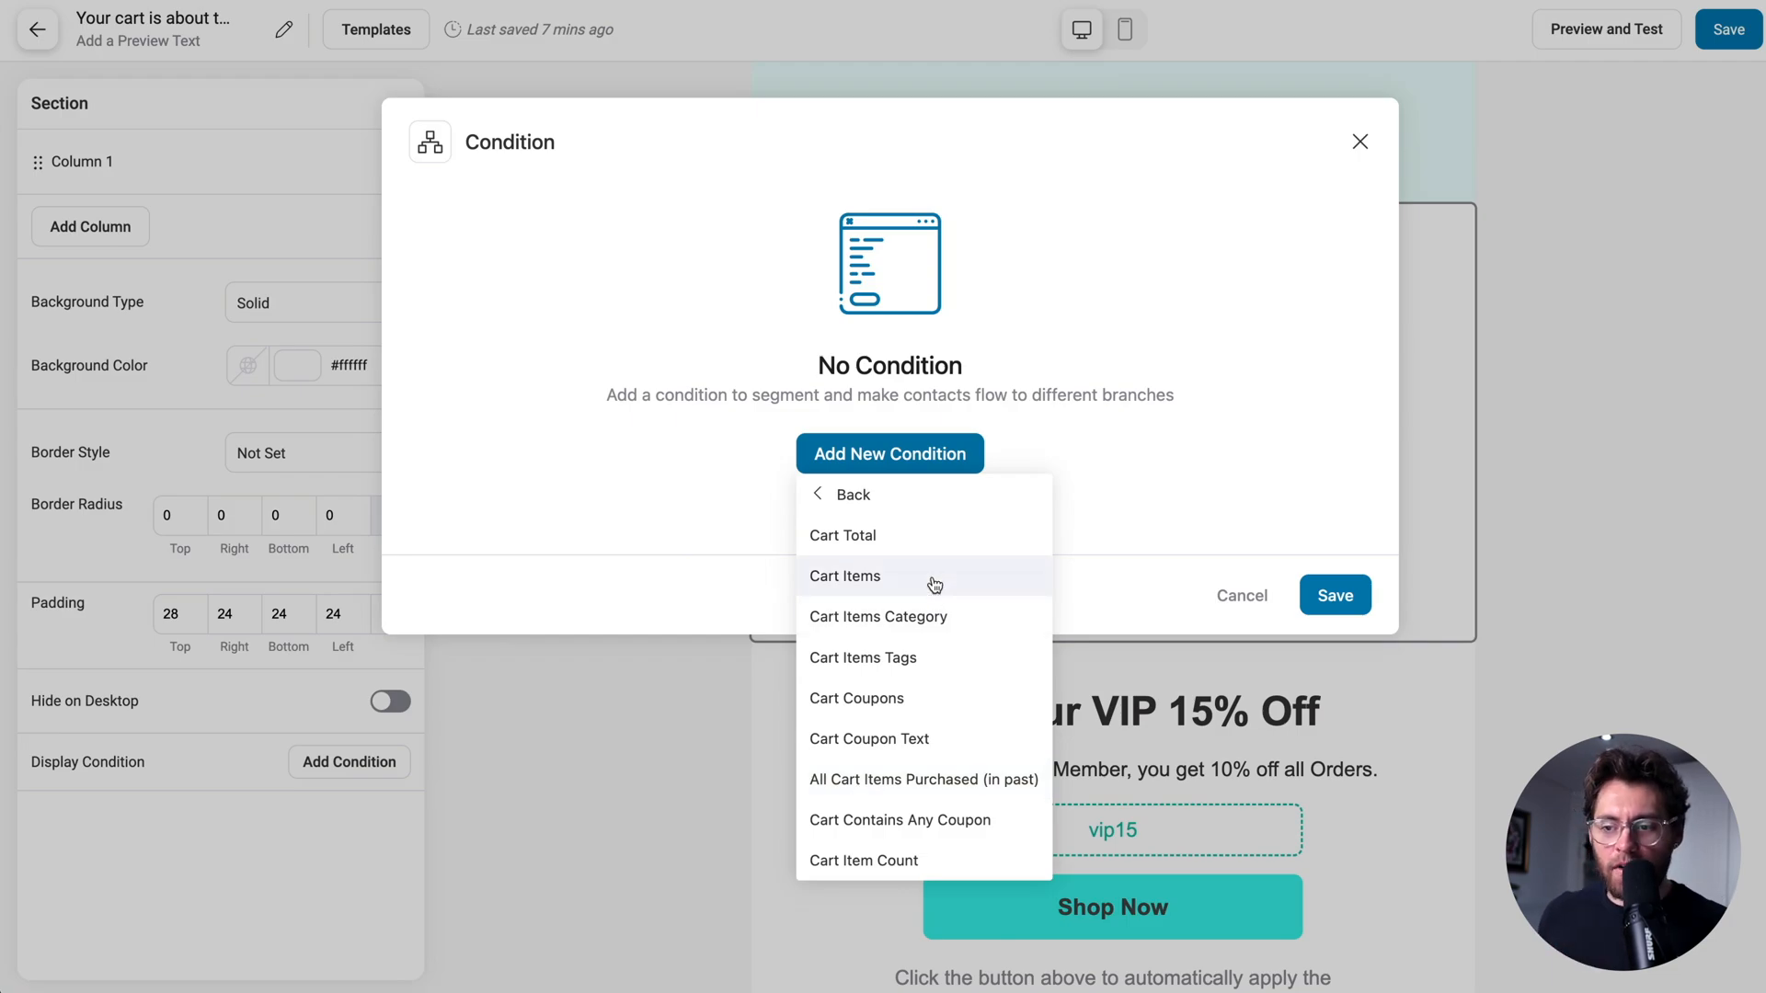
mouse_move(921, 535)
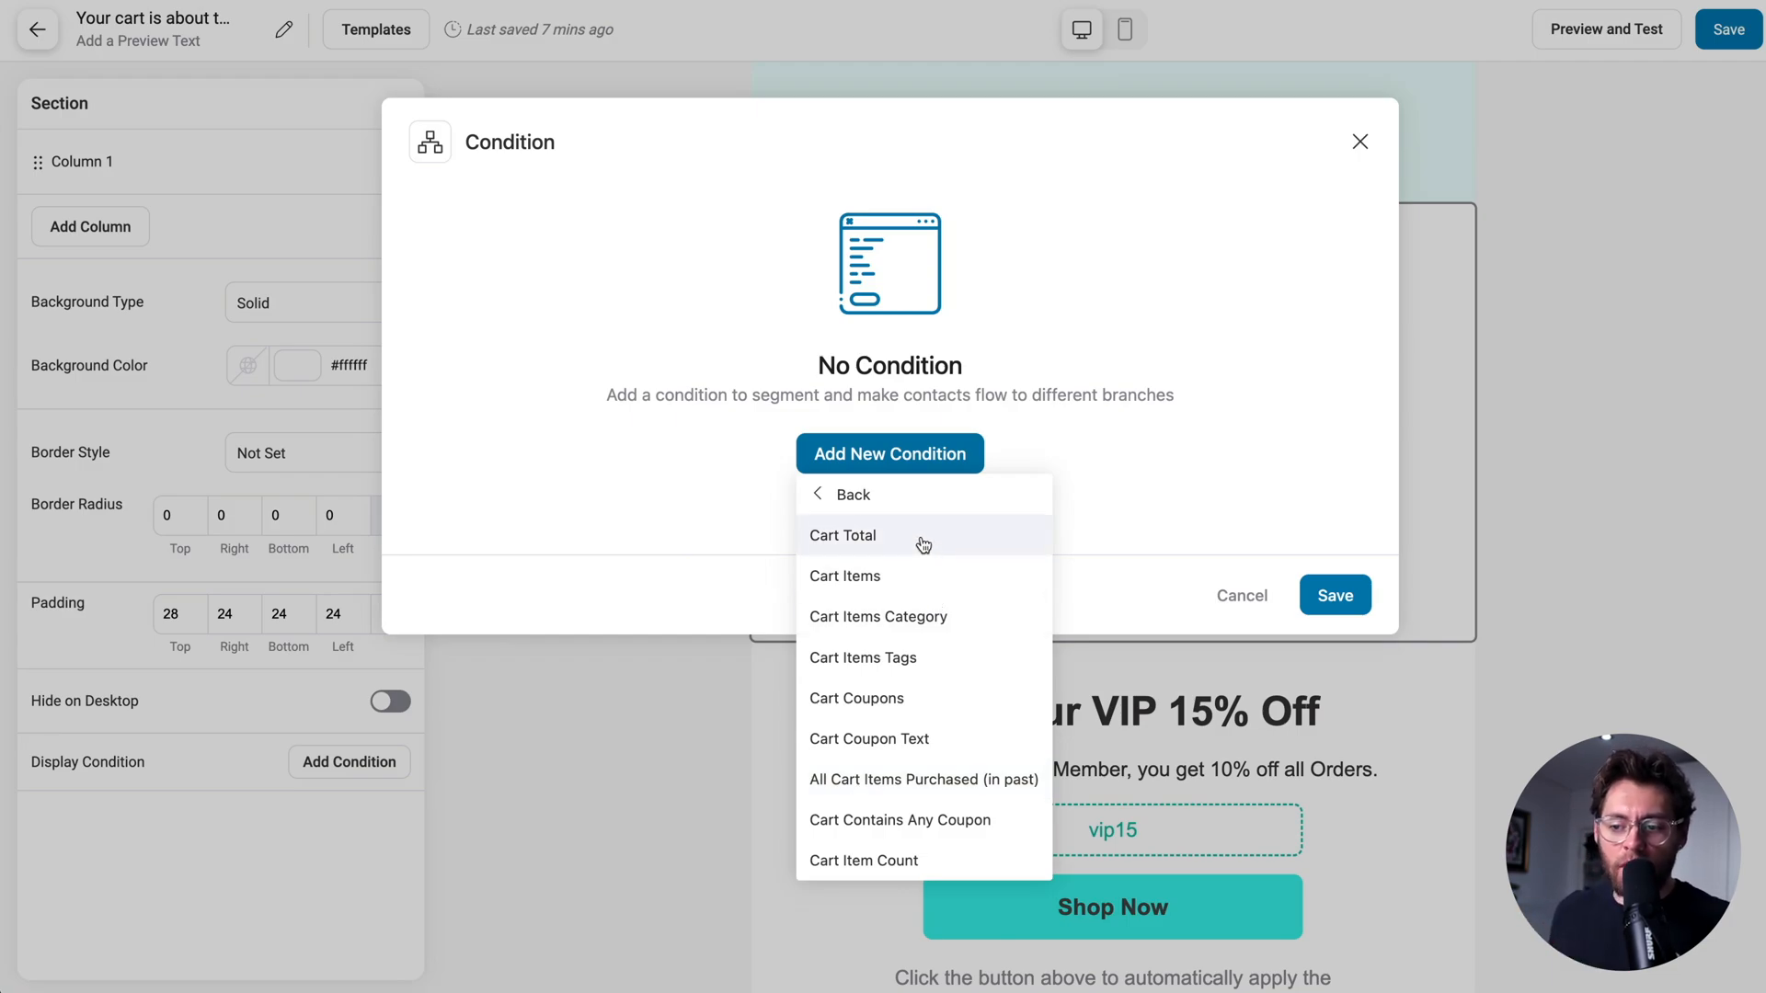
mouse_move(926, 585)
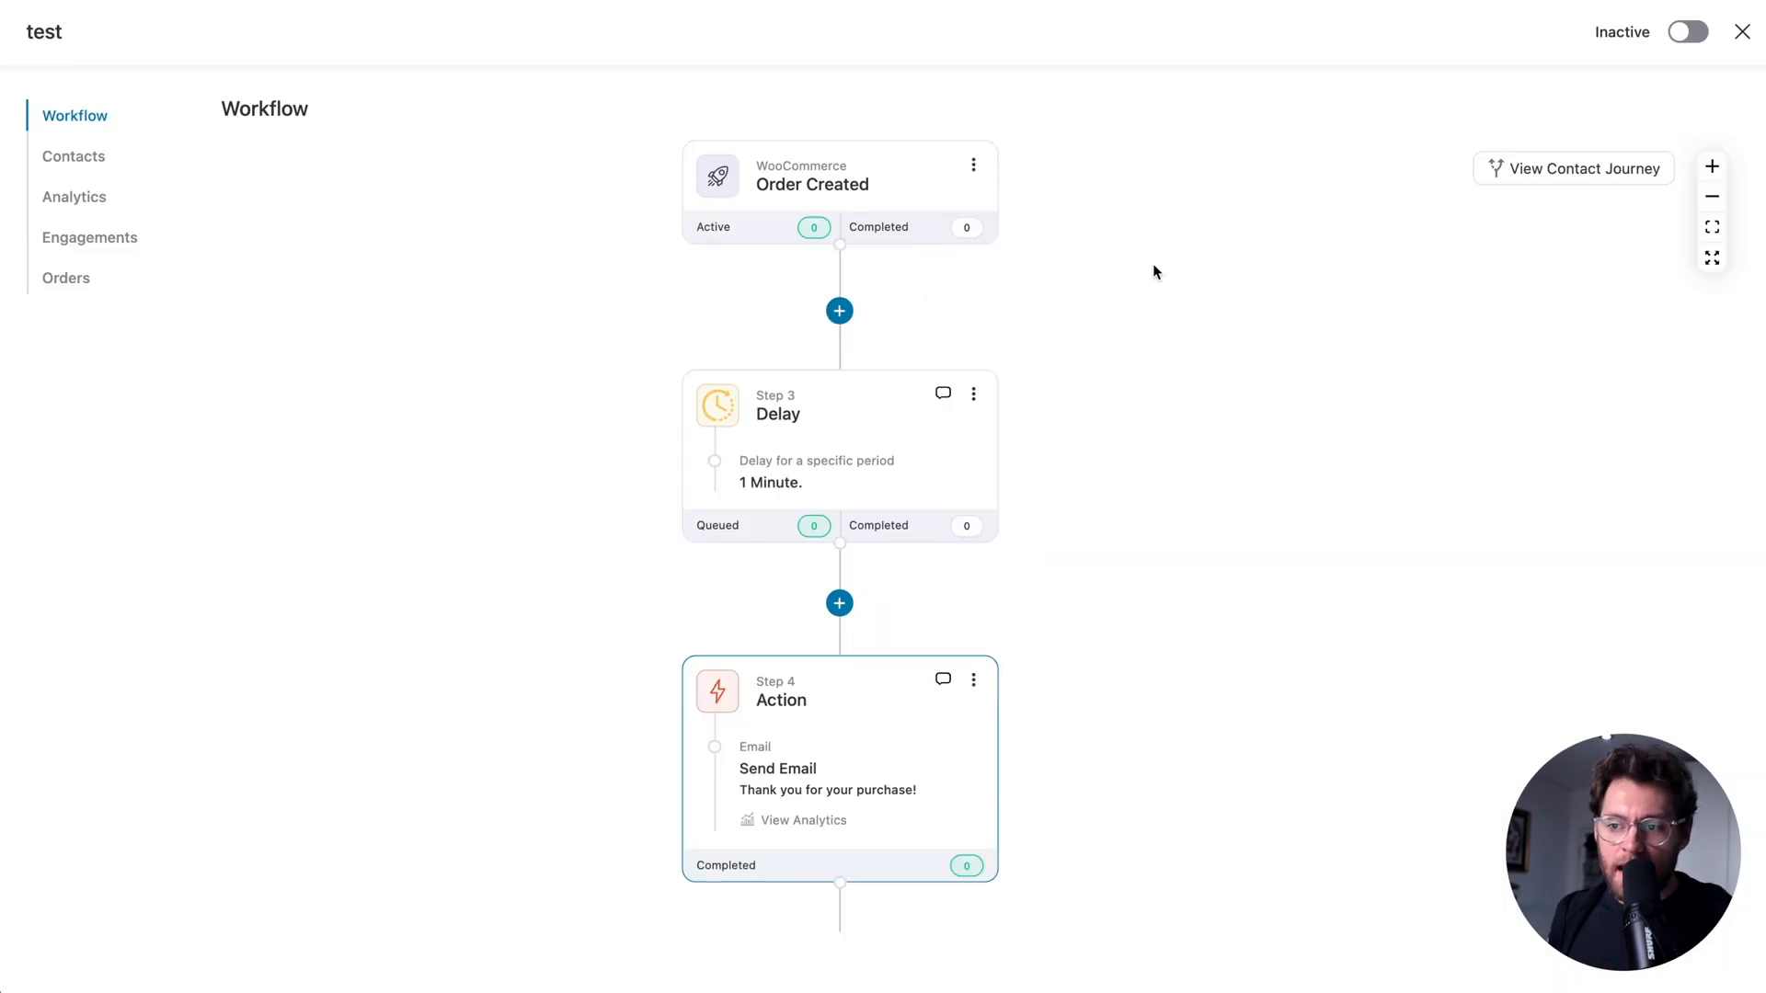
Open the test automation's 'Thank you for your purchase' email in the visual builder.
left_click(811, 185)
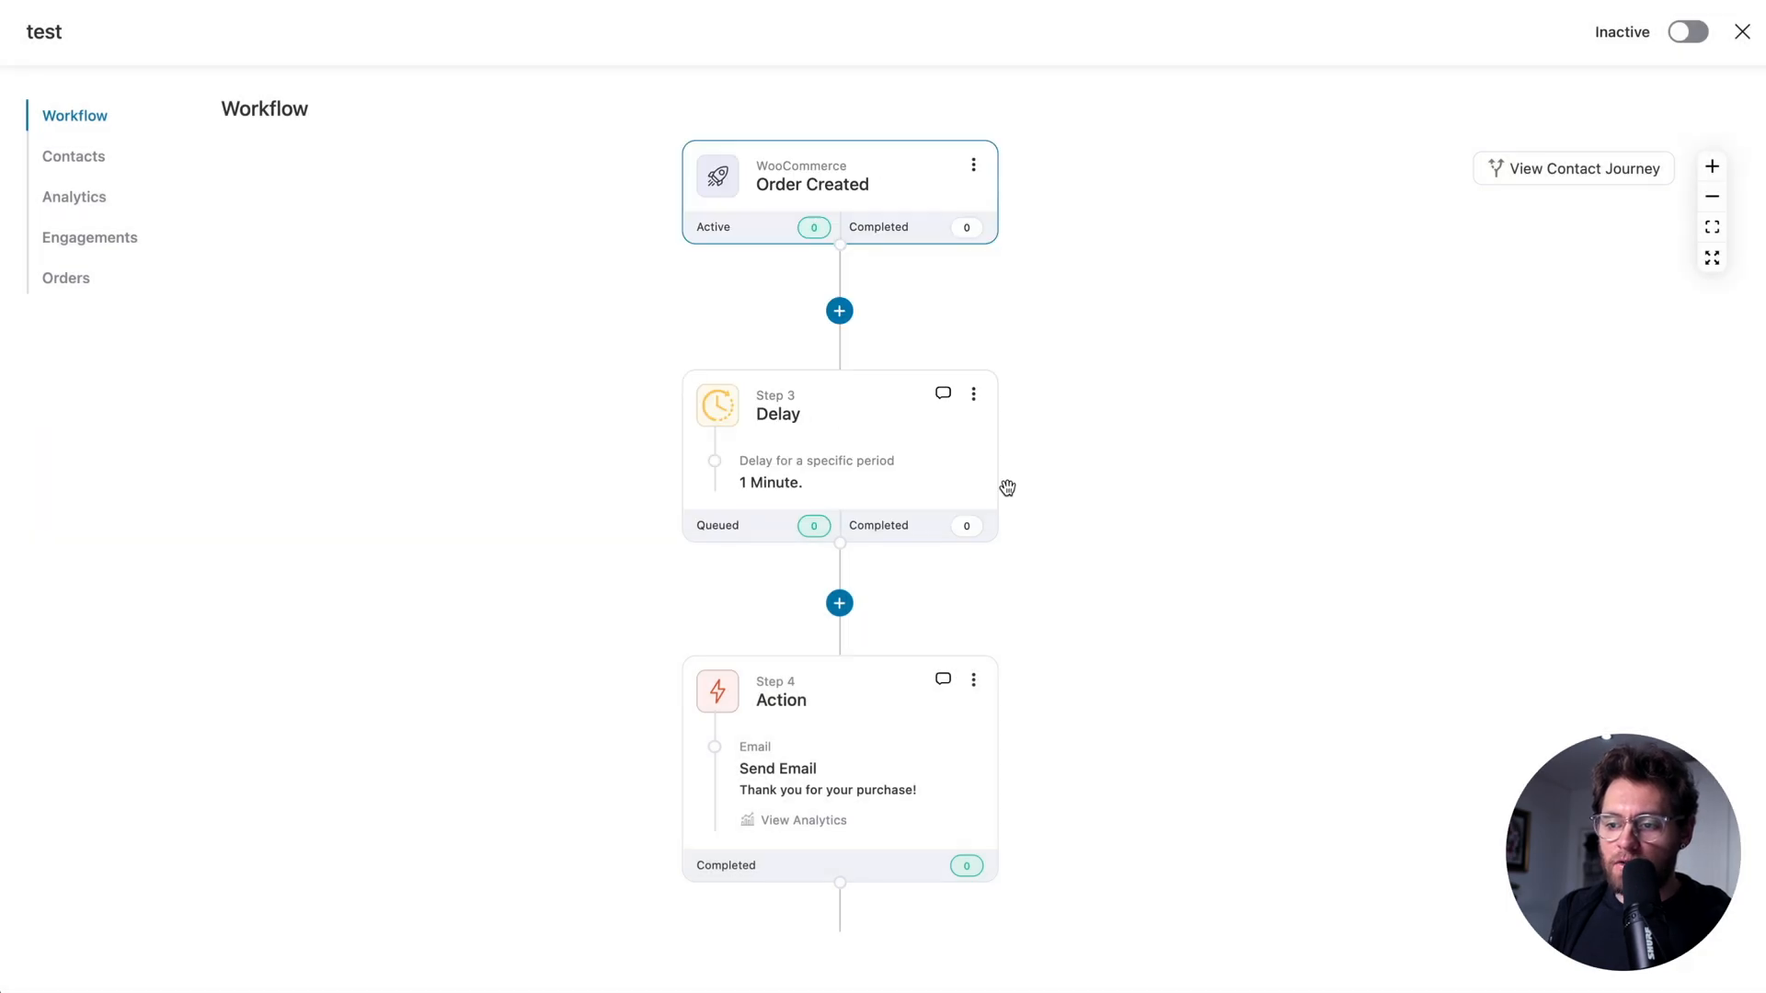
mouse_move(863, 757)
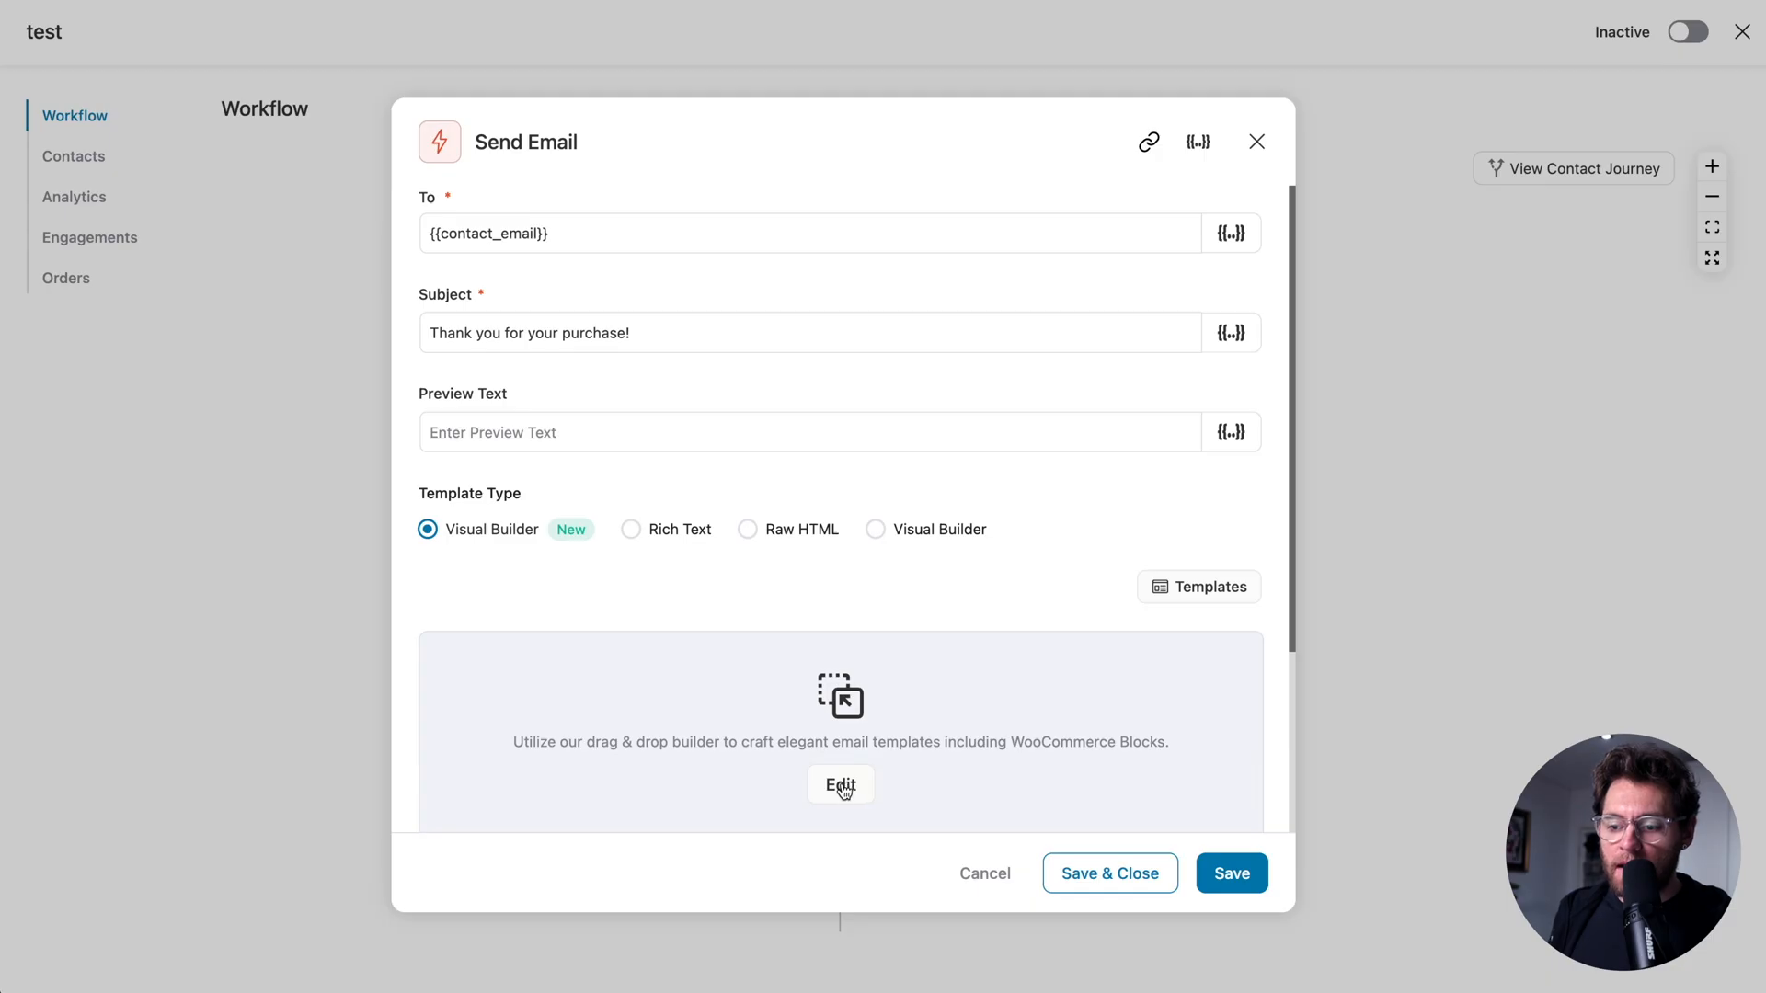
left_click(839, 784)
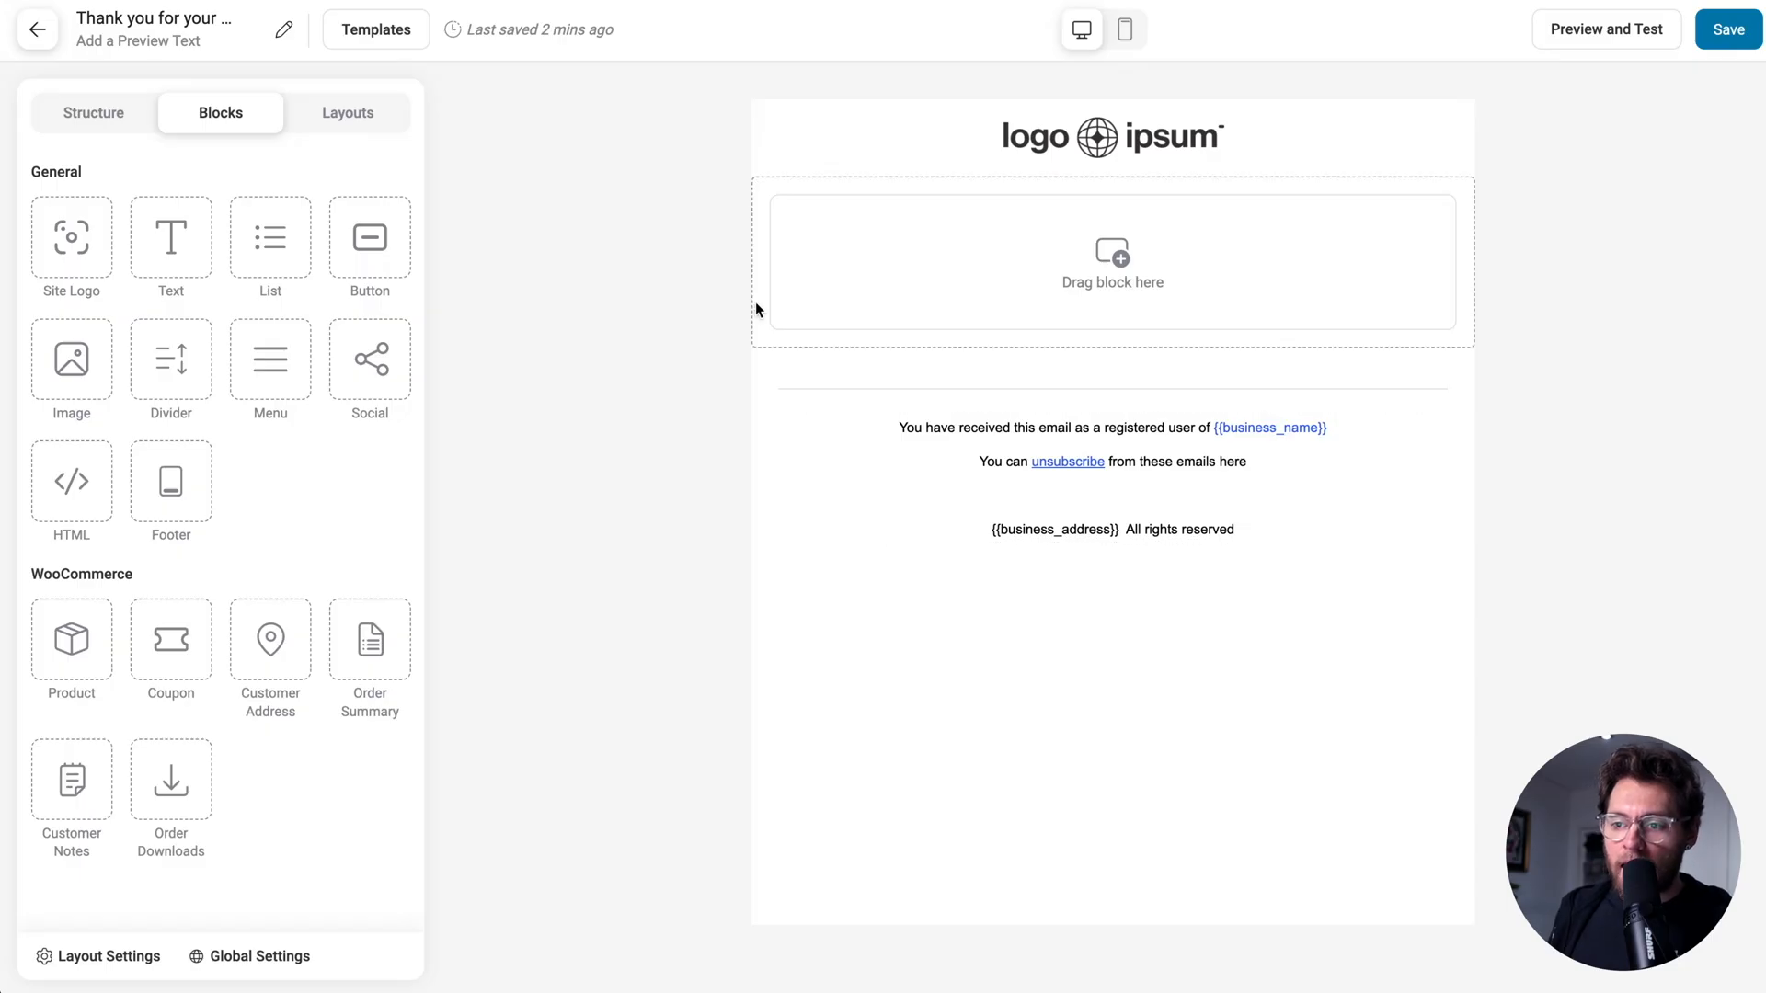
Start a display condition on the empty section and browse the Order conditions without adding one.
left_click(350, 761)
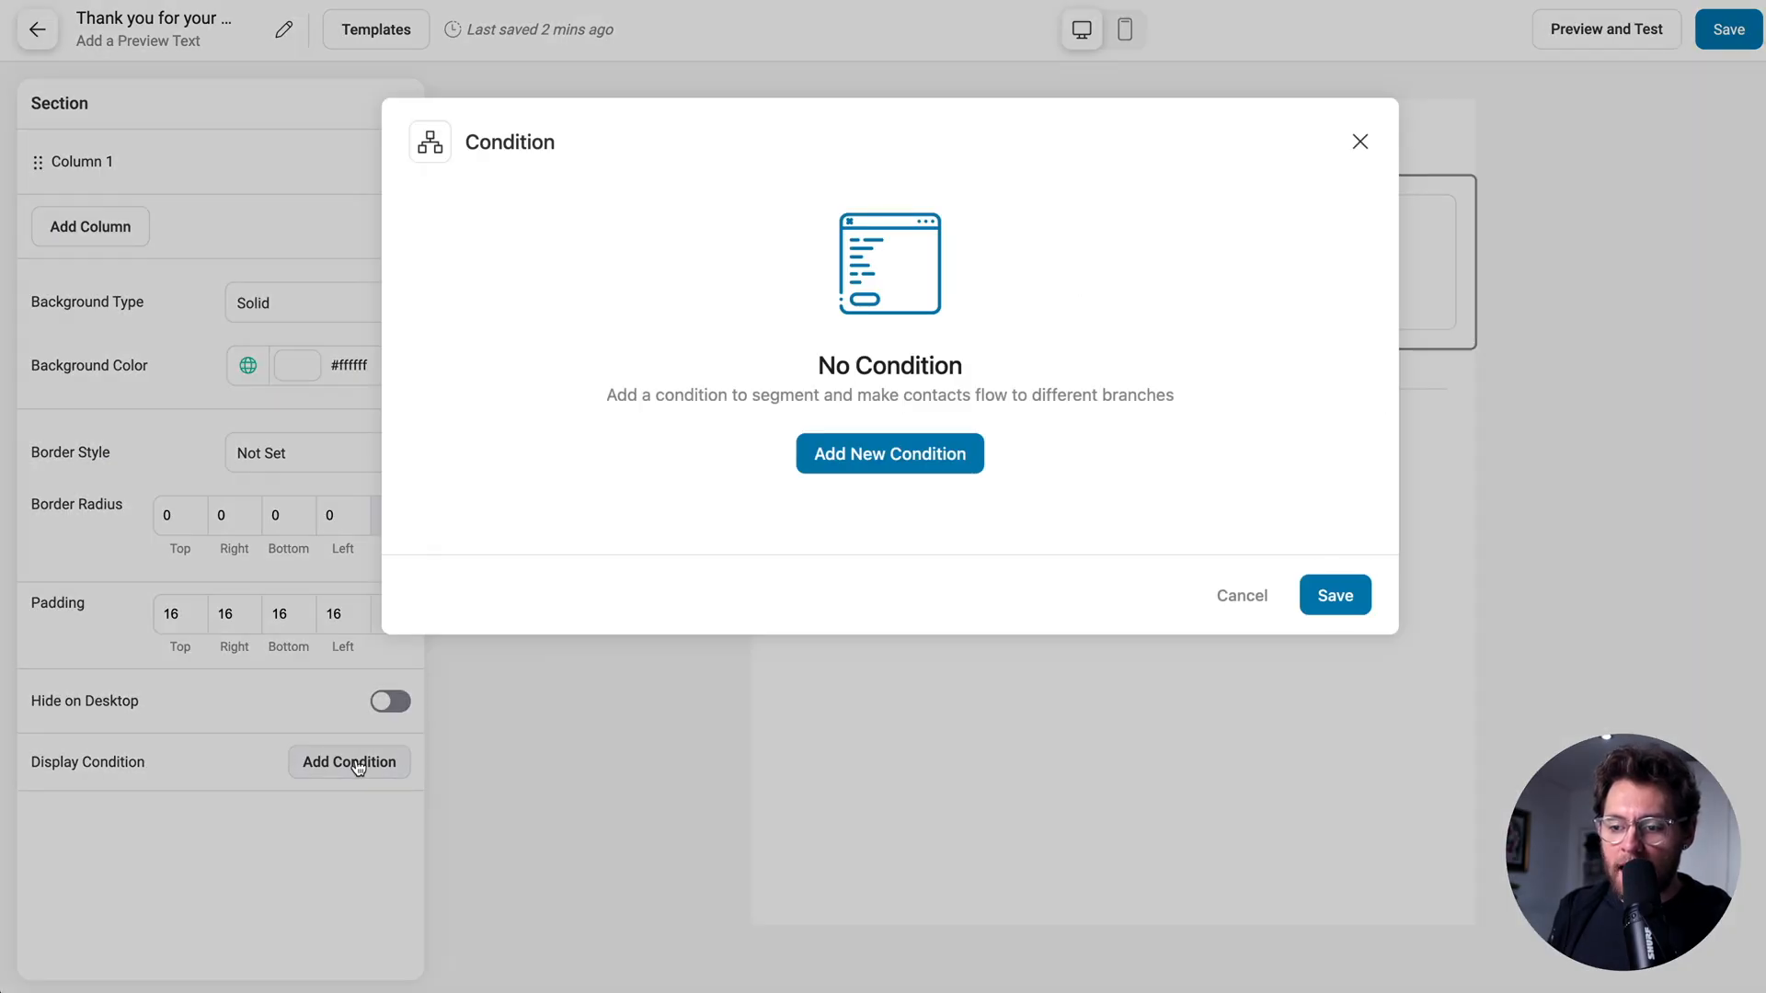
left_click(888, 453)
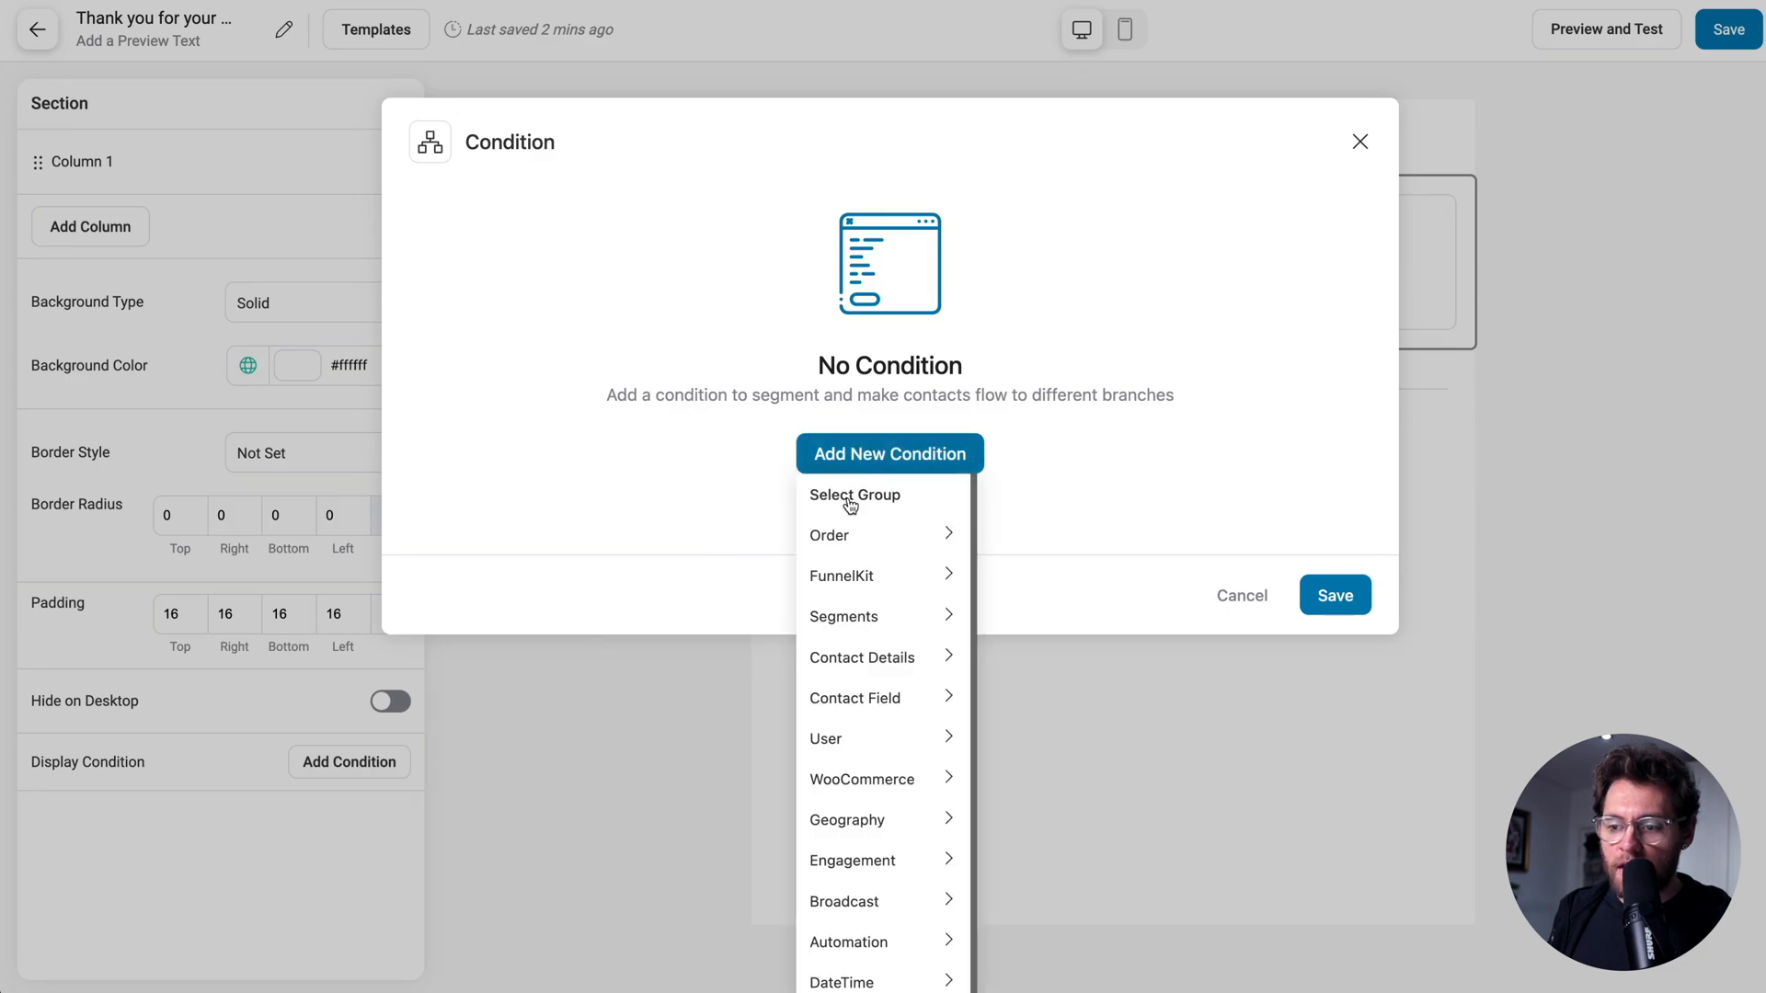
left_click(829, 535)
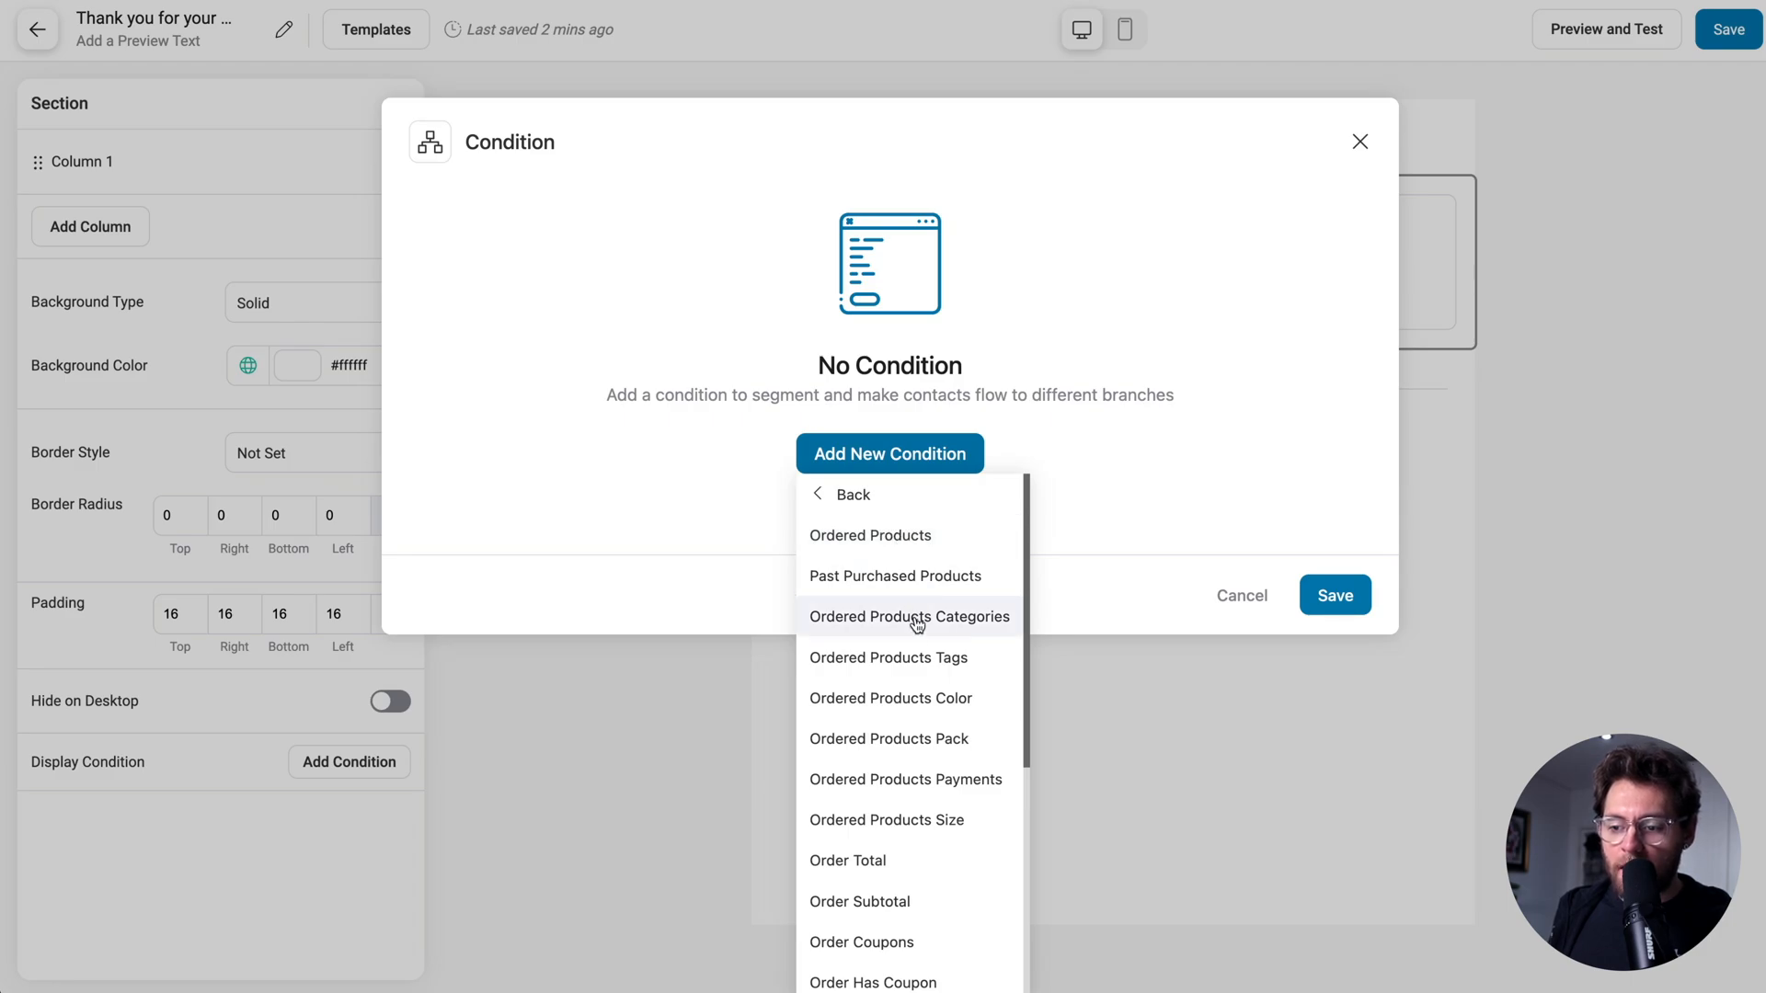
mouse_move(907, 657)
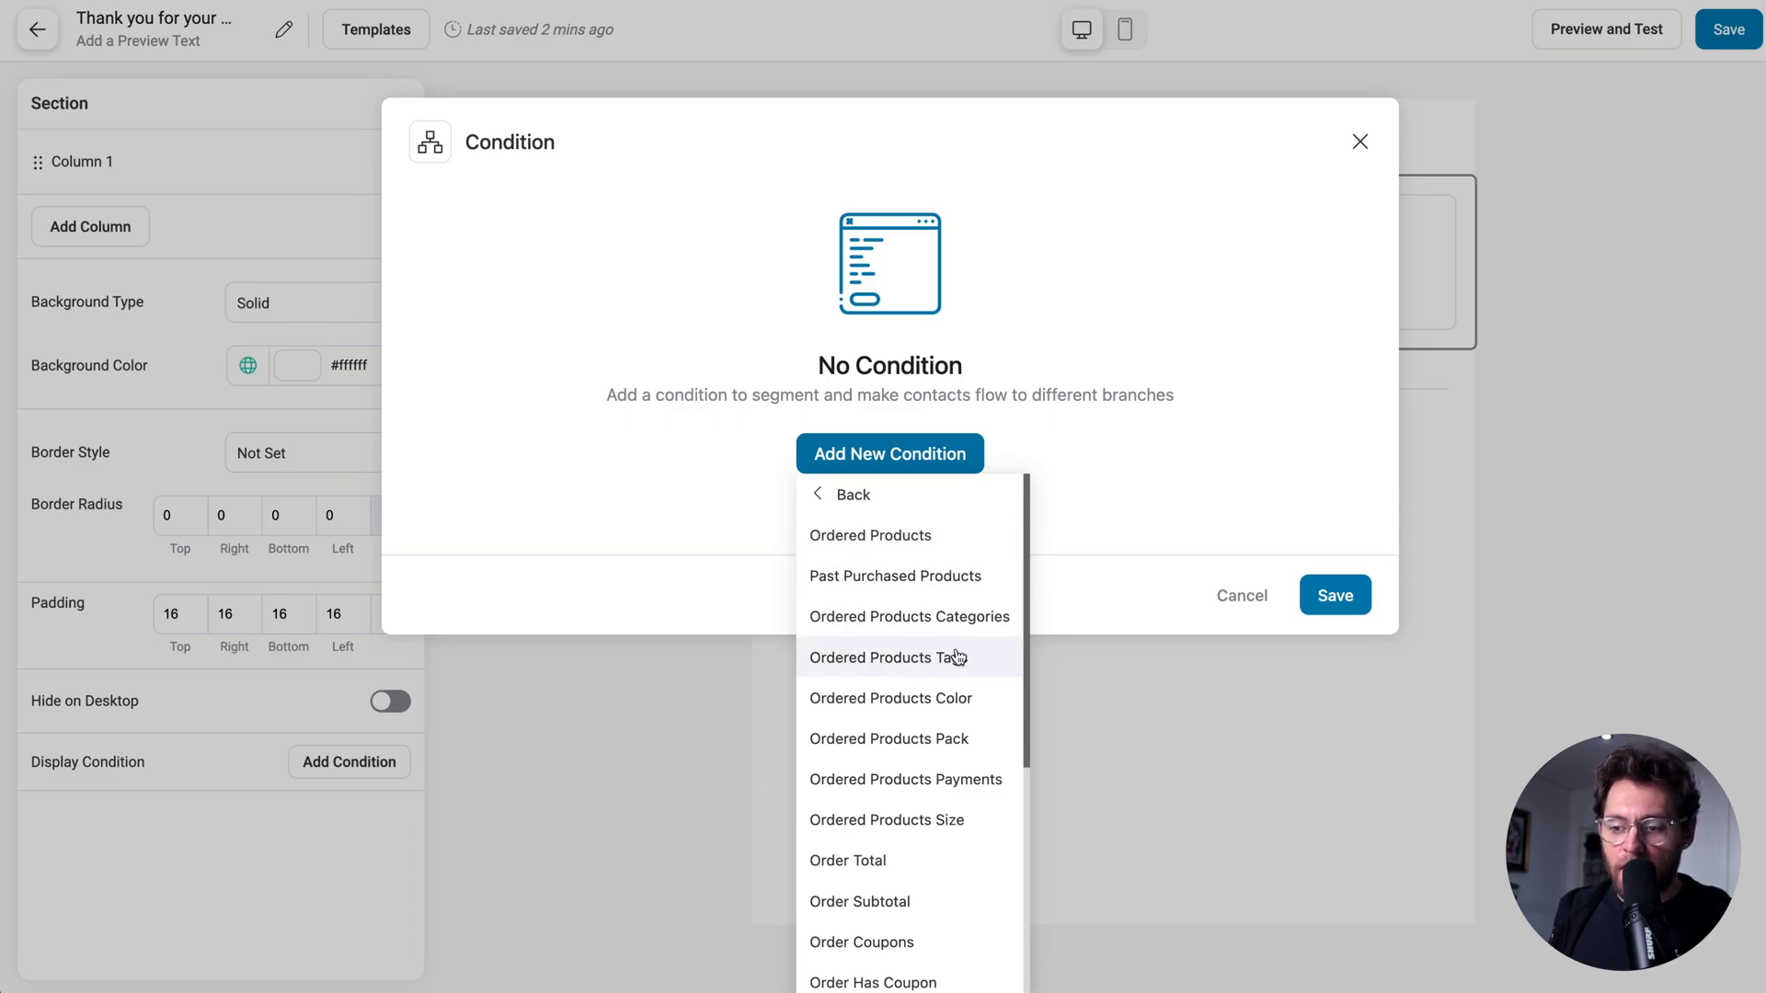
scroll("down", 3)
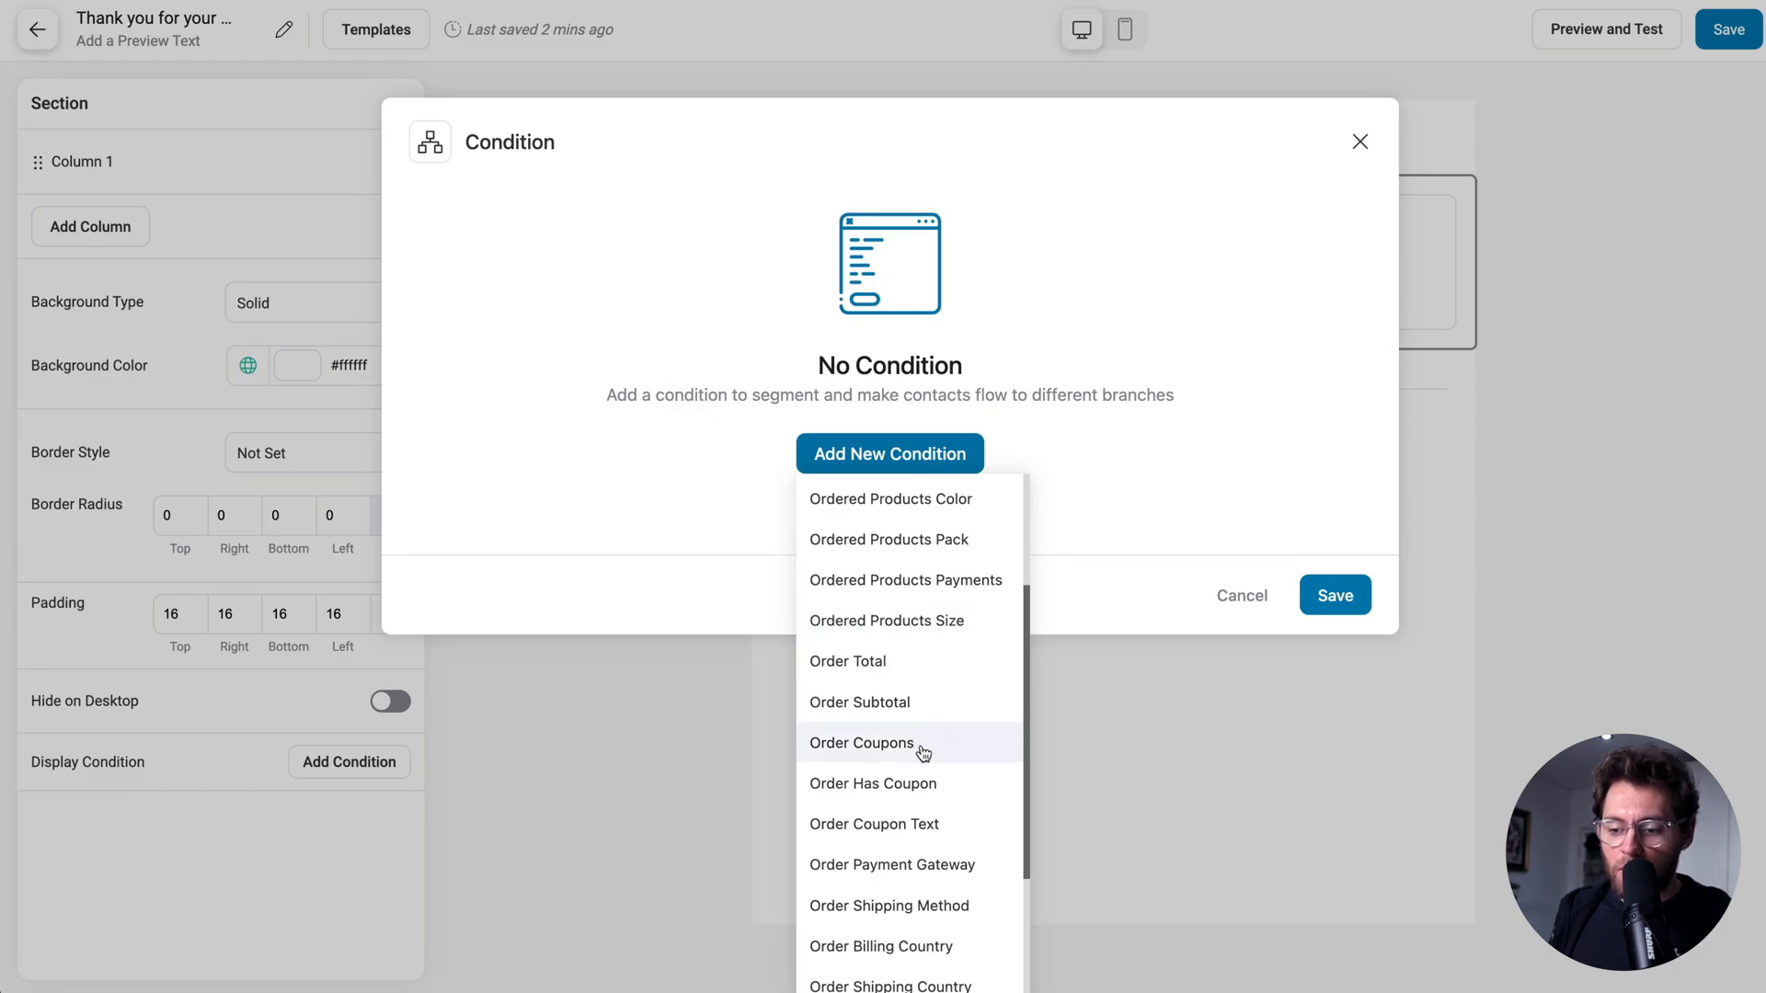
scroll("down", 3)
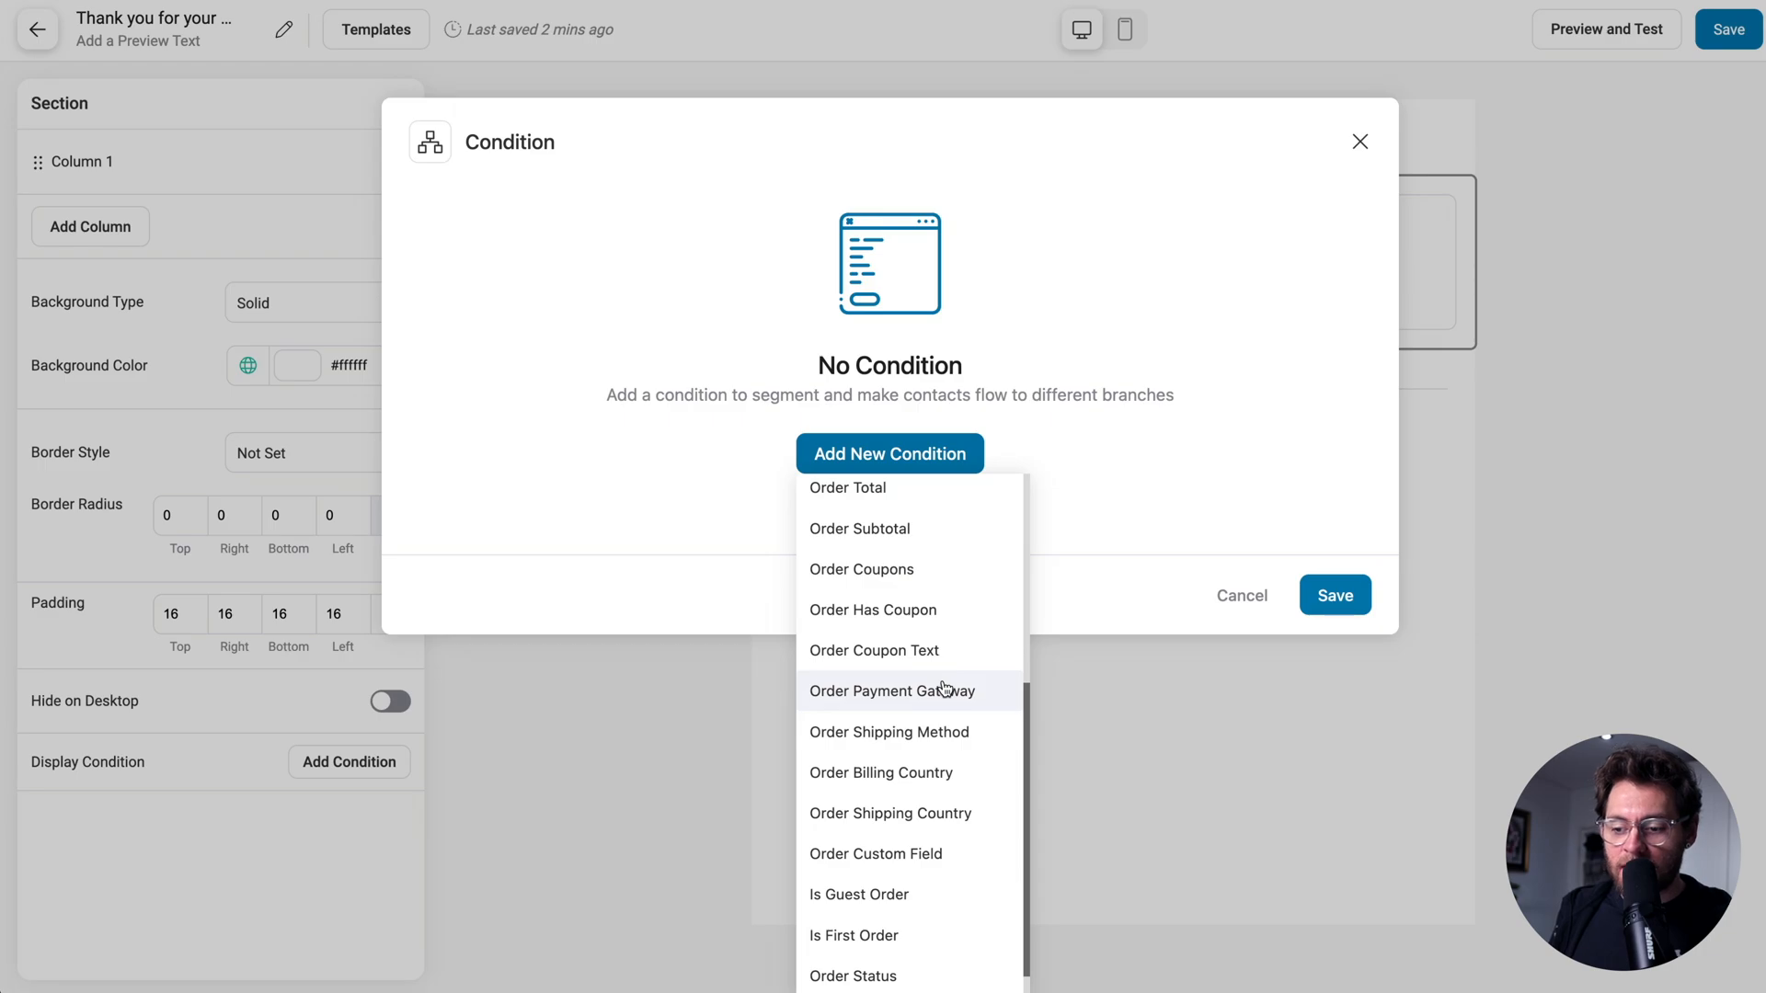
mouse_move(948, 852)
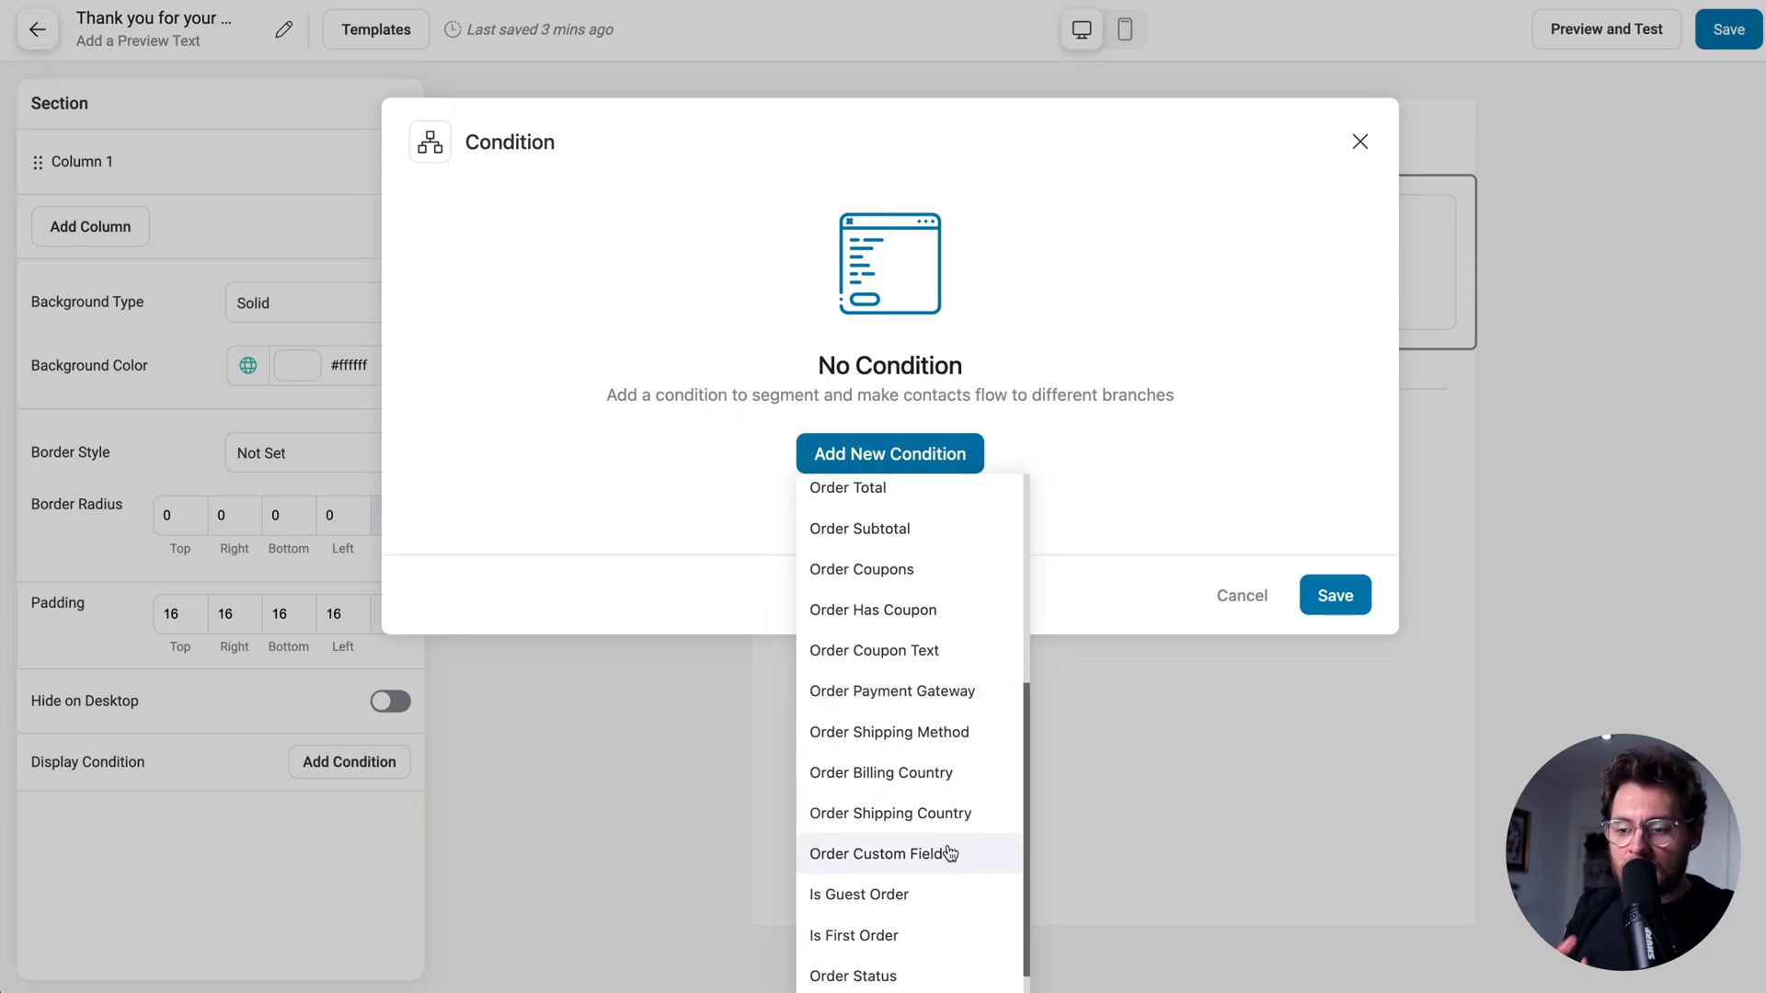
left_click(757, 503)
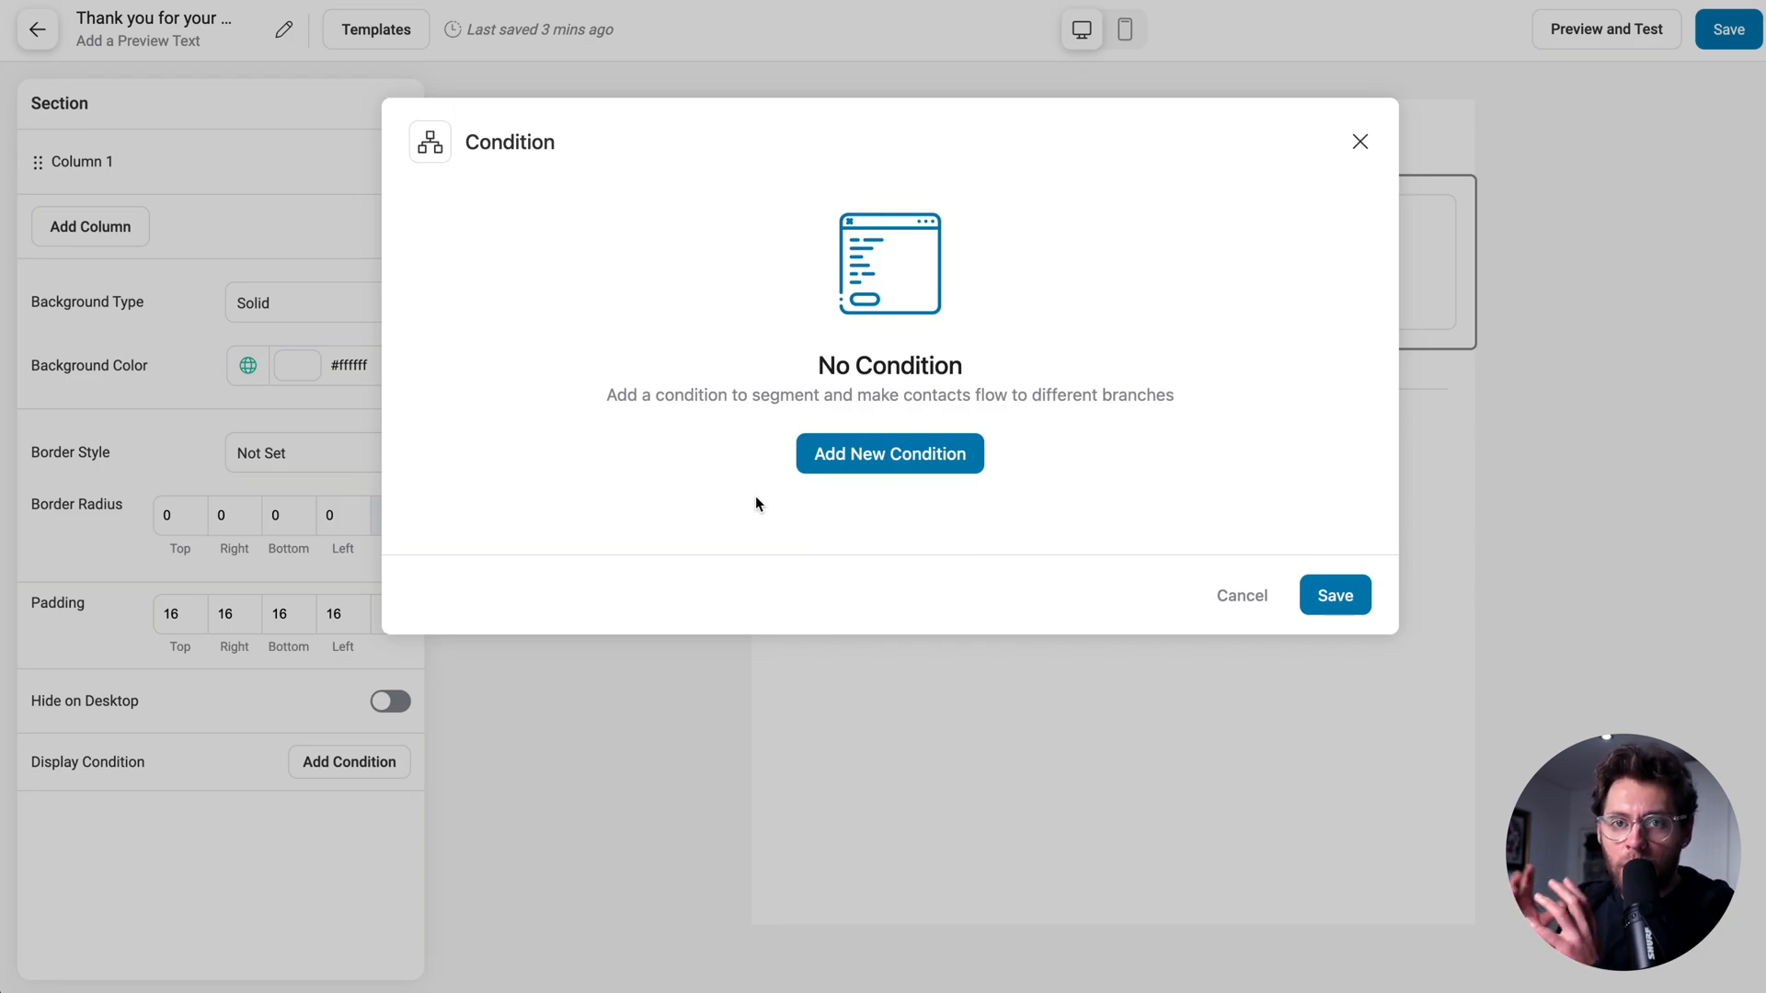
Browse the condition groups, ending on the DateTime options such as current year and month.
left_click(888, 453)
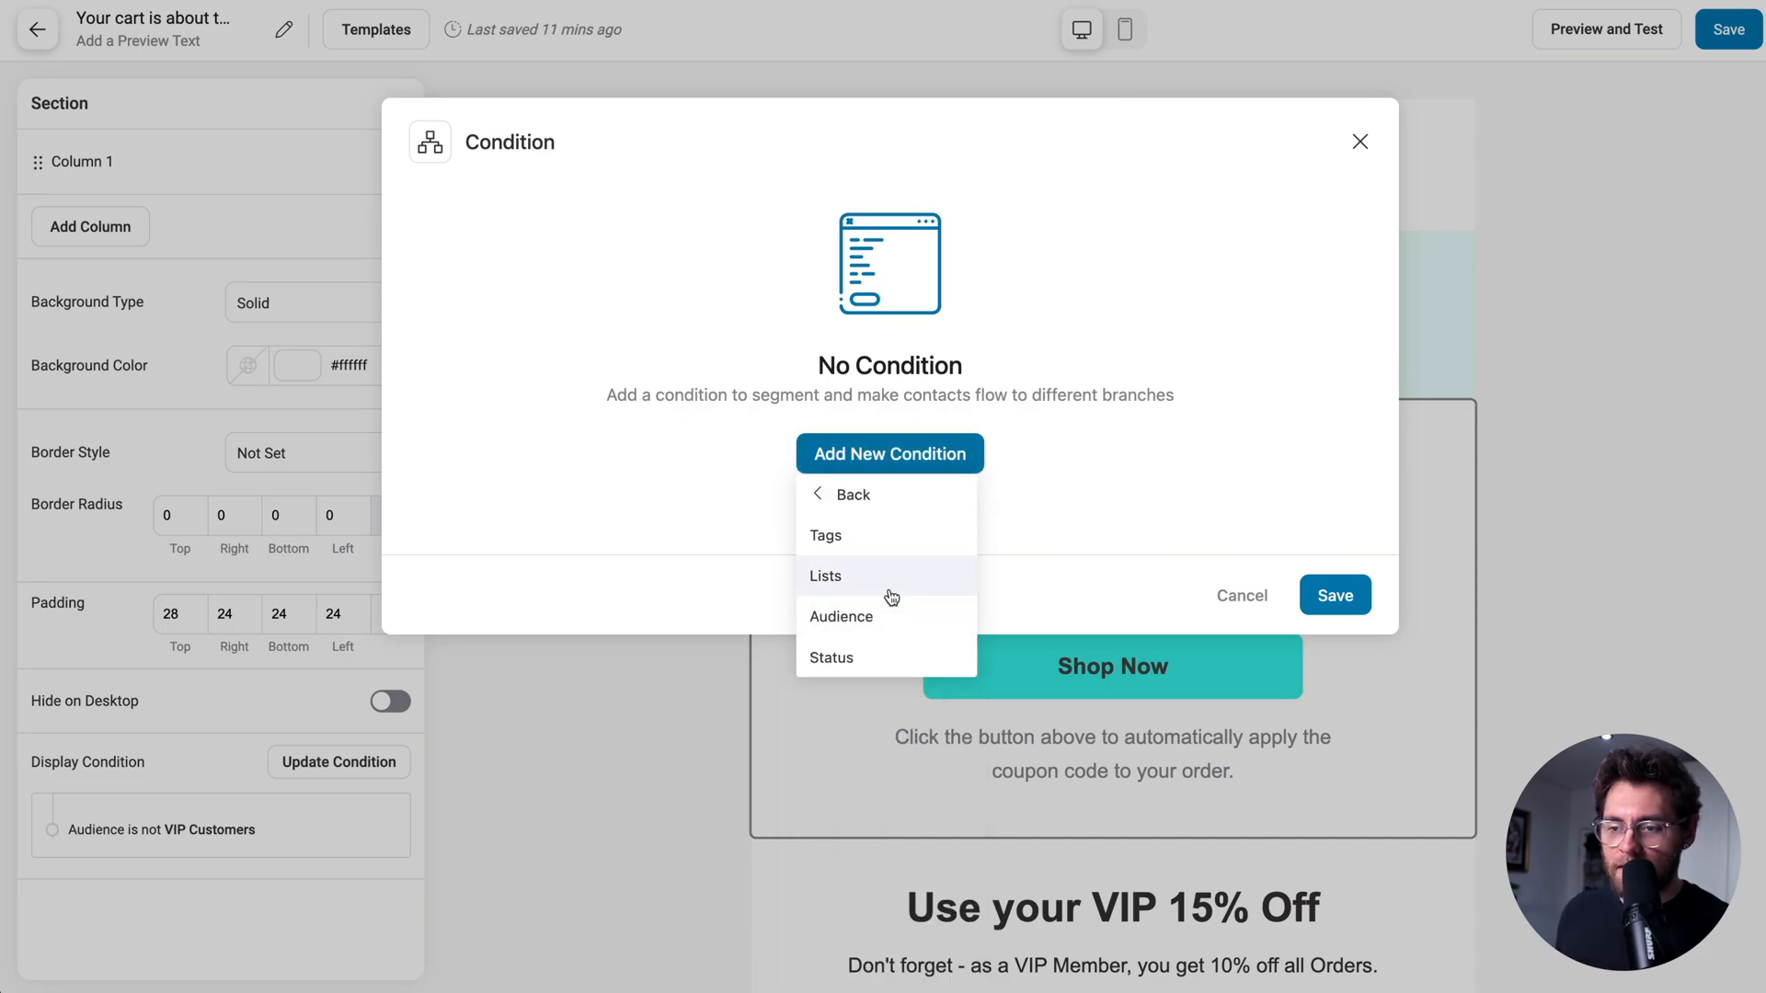
mouse_move(834, 536)
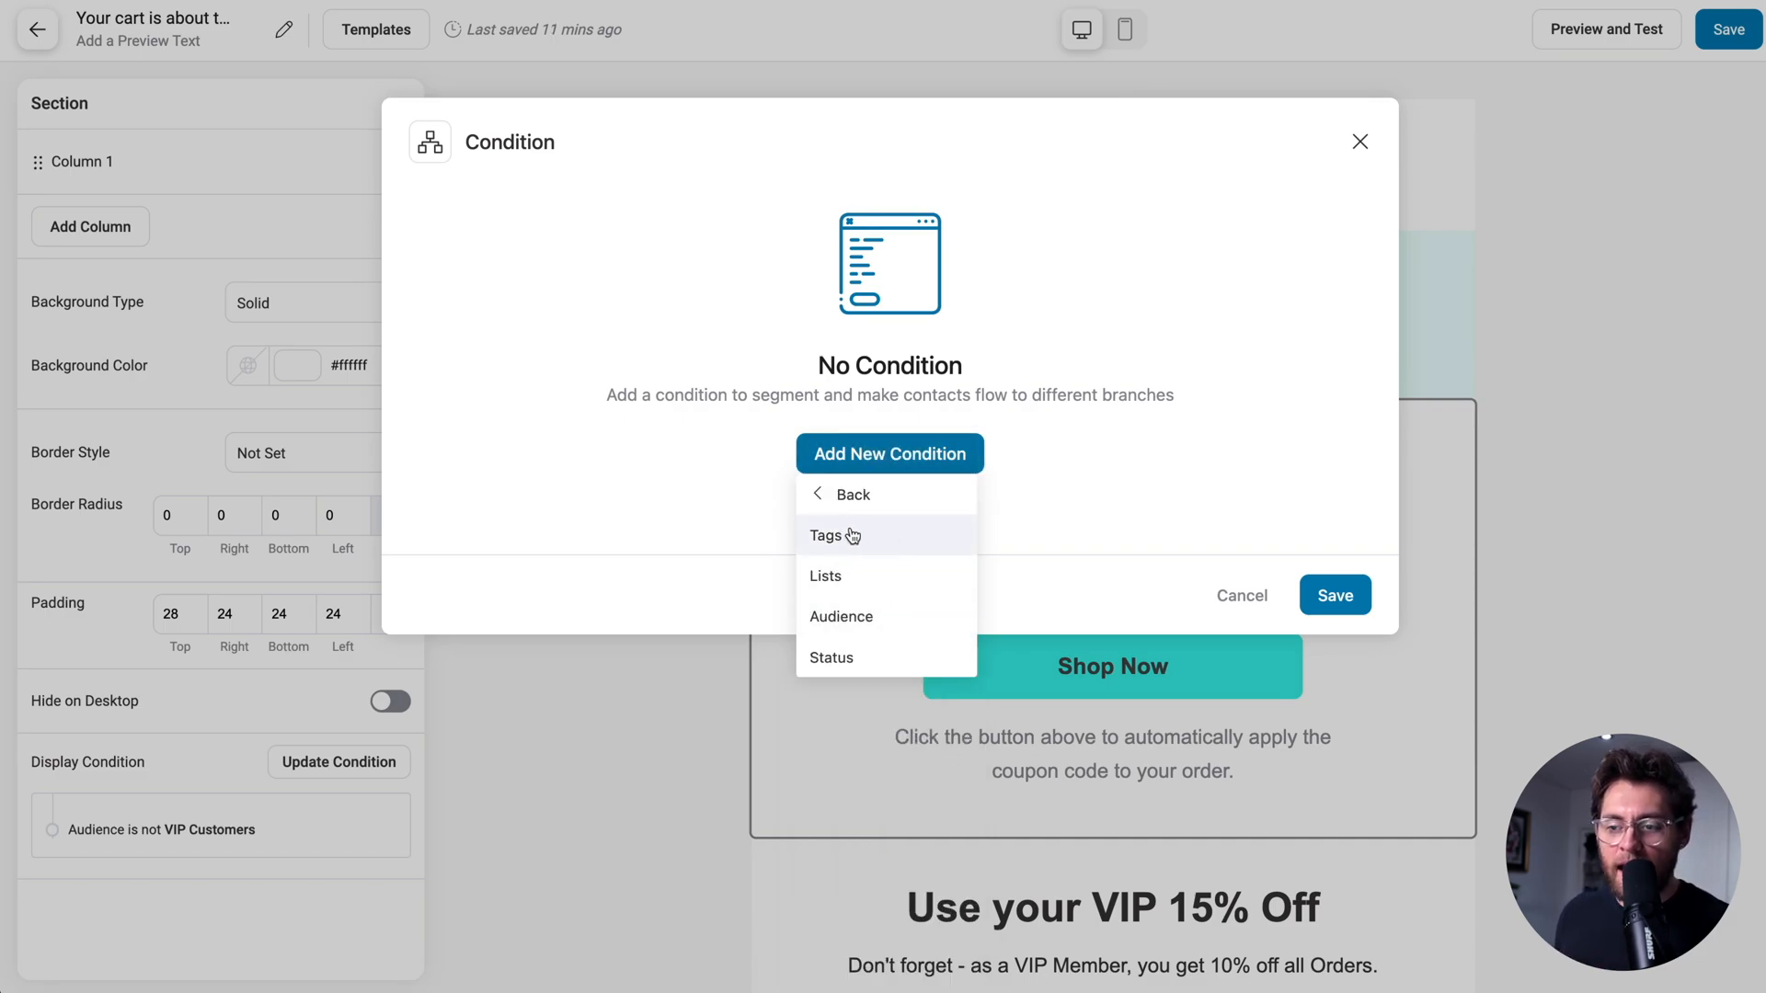
mouse_move(889, 617)
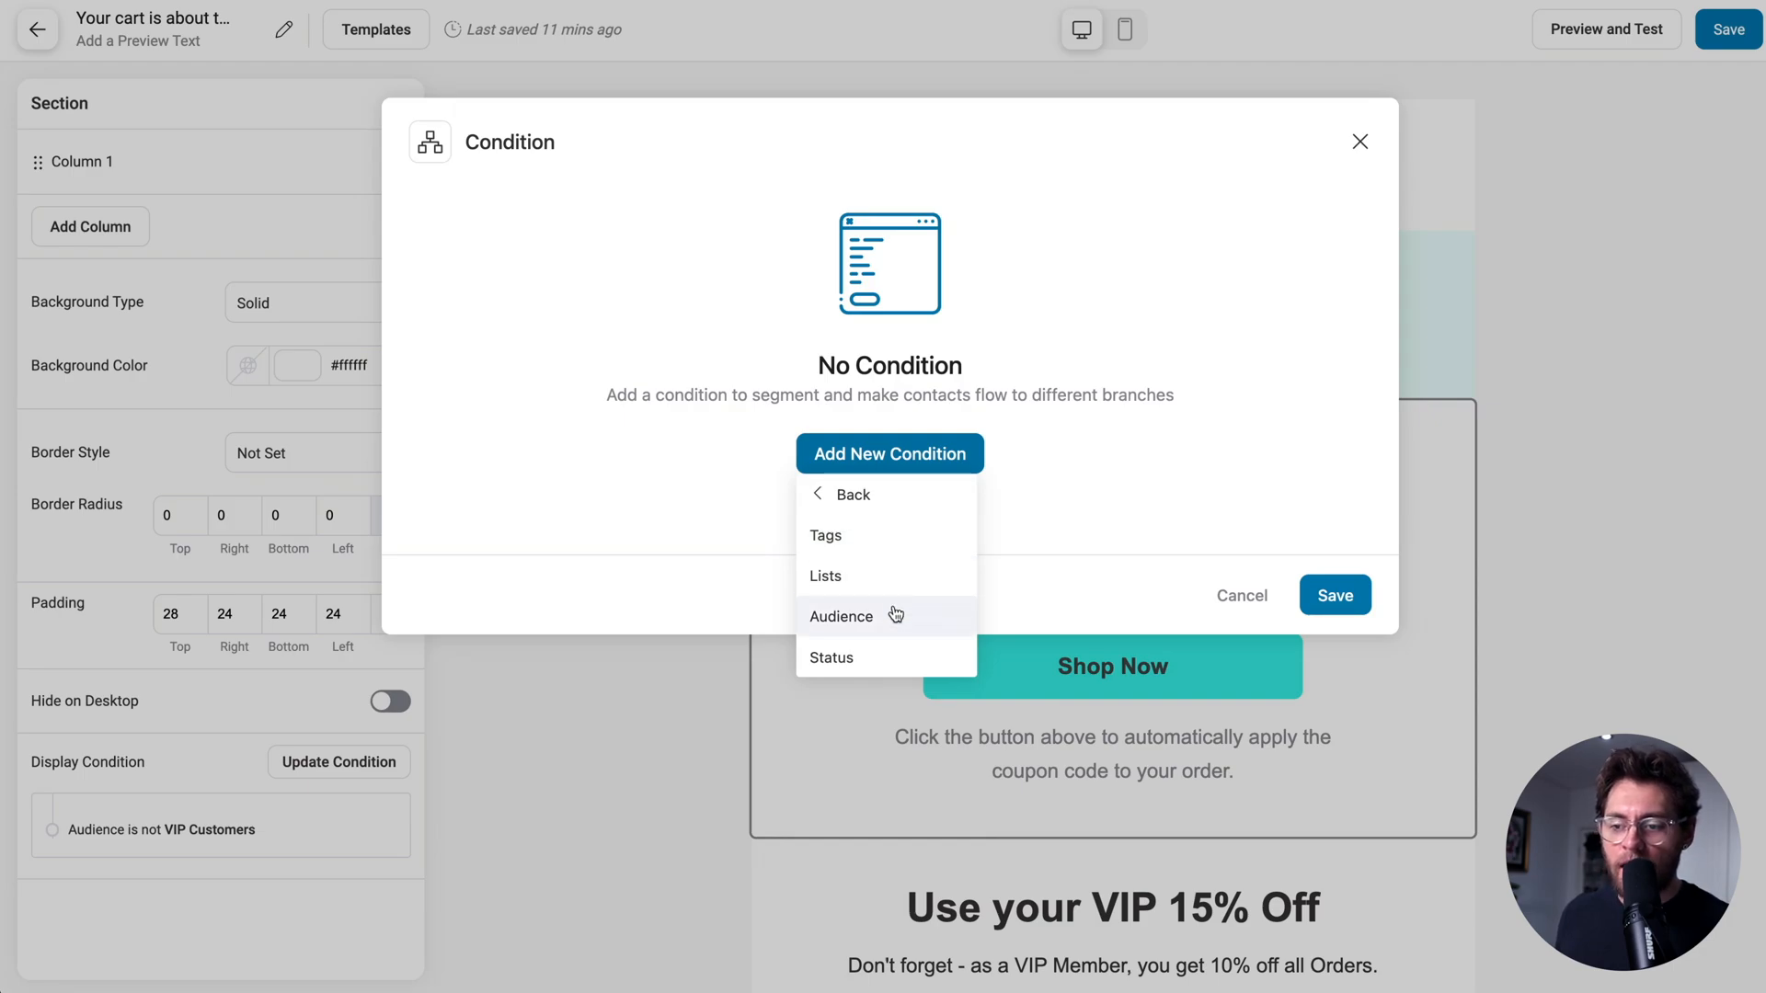
mouse_move(884, 657)
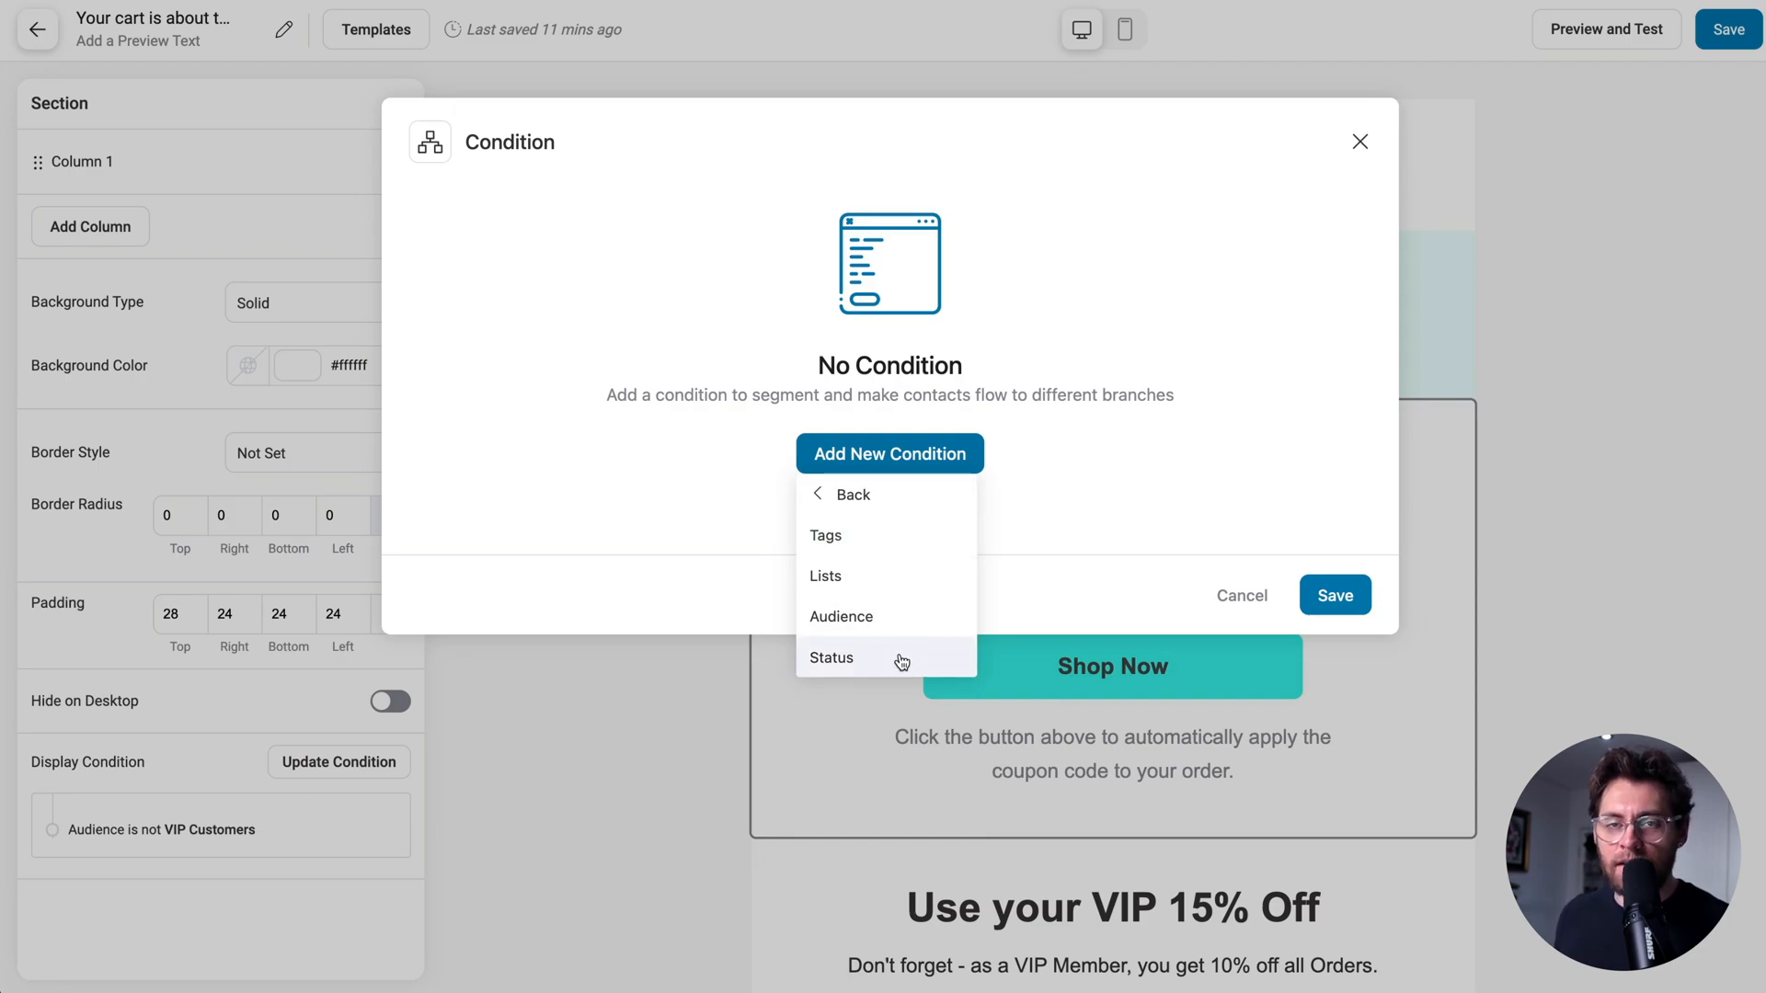
mouse_move(830, 533)
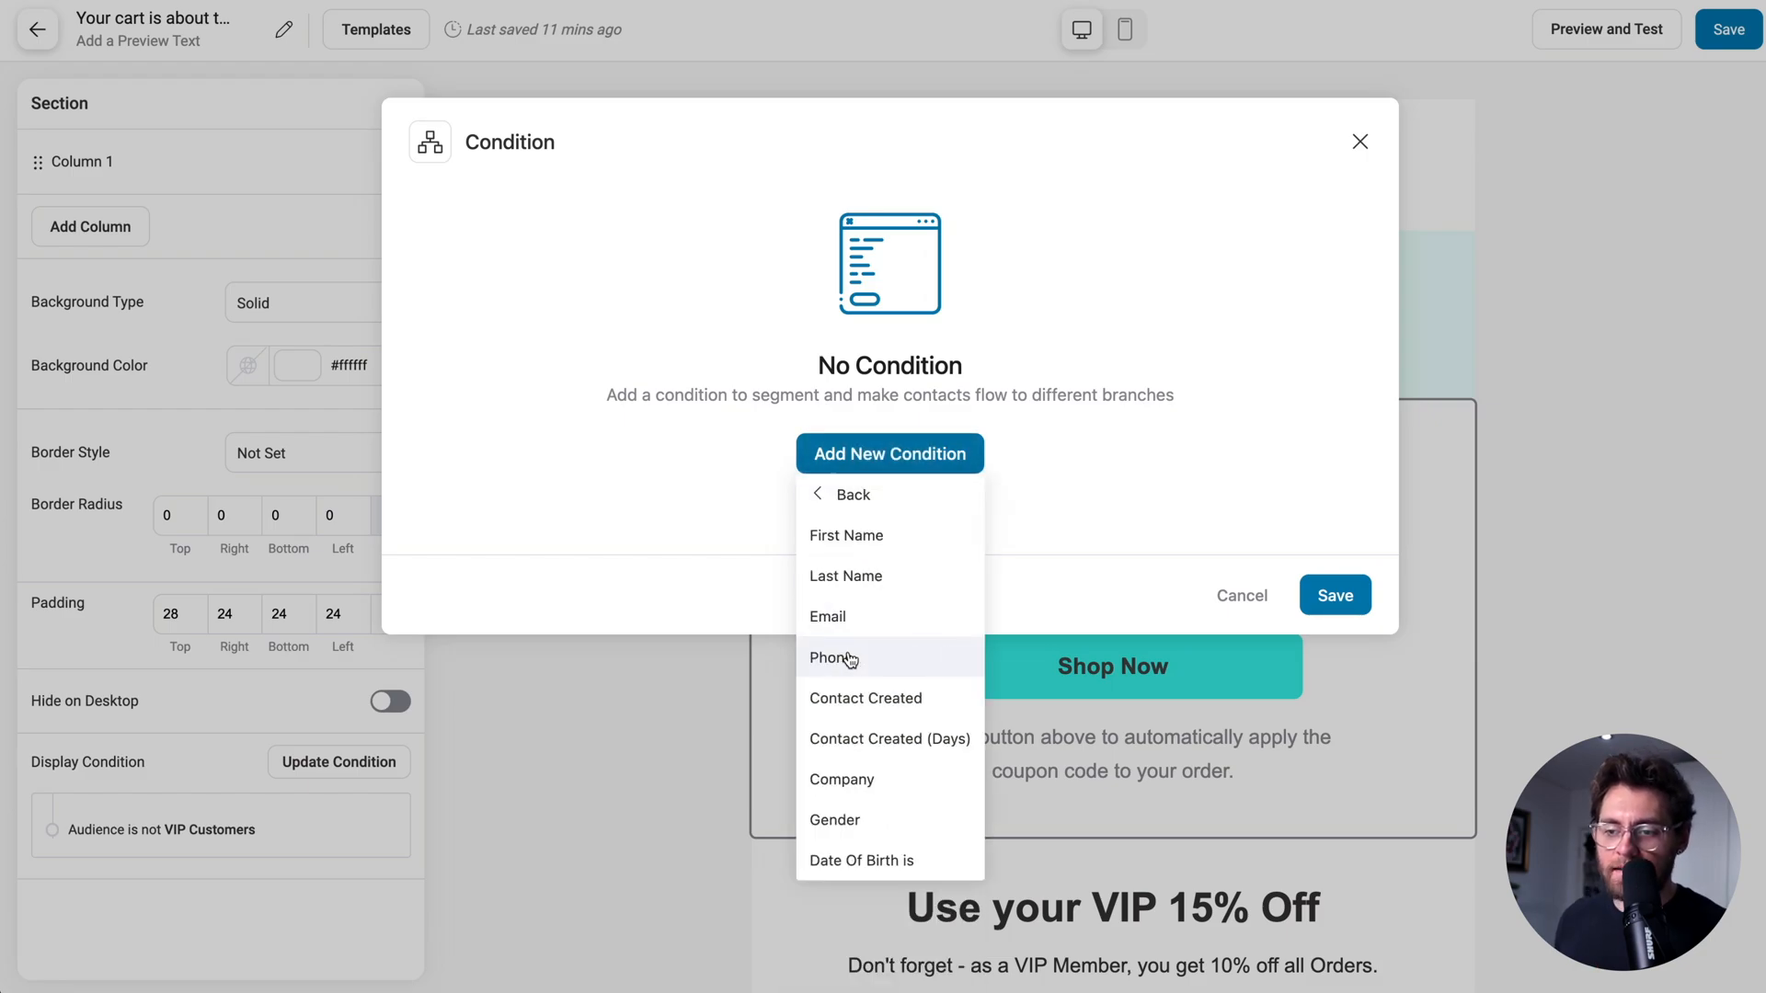
mouse_move(852, 673)
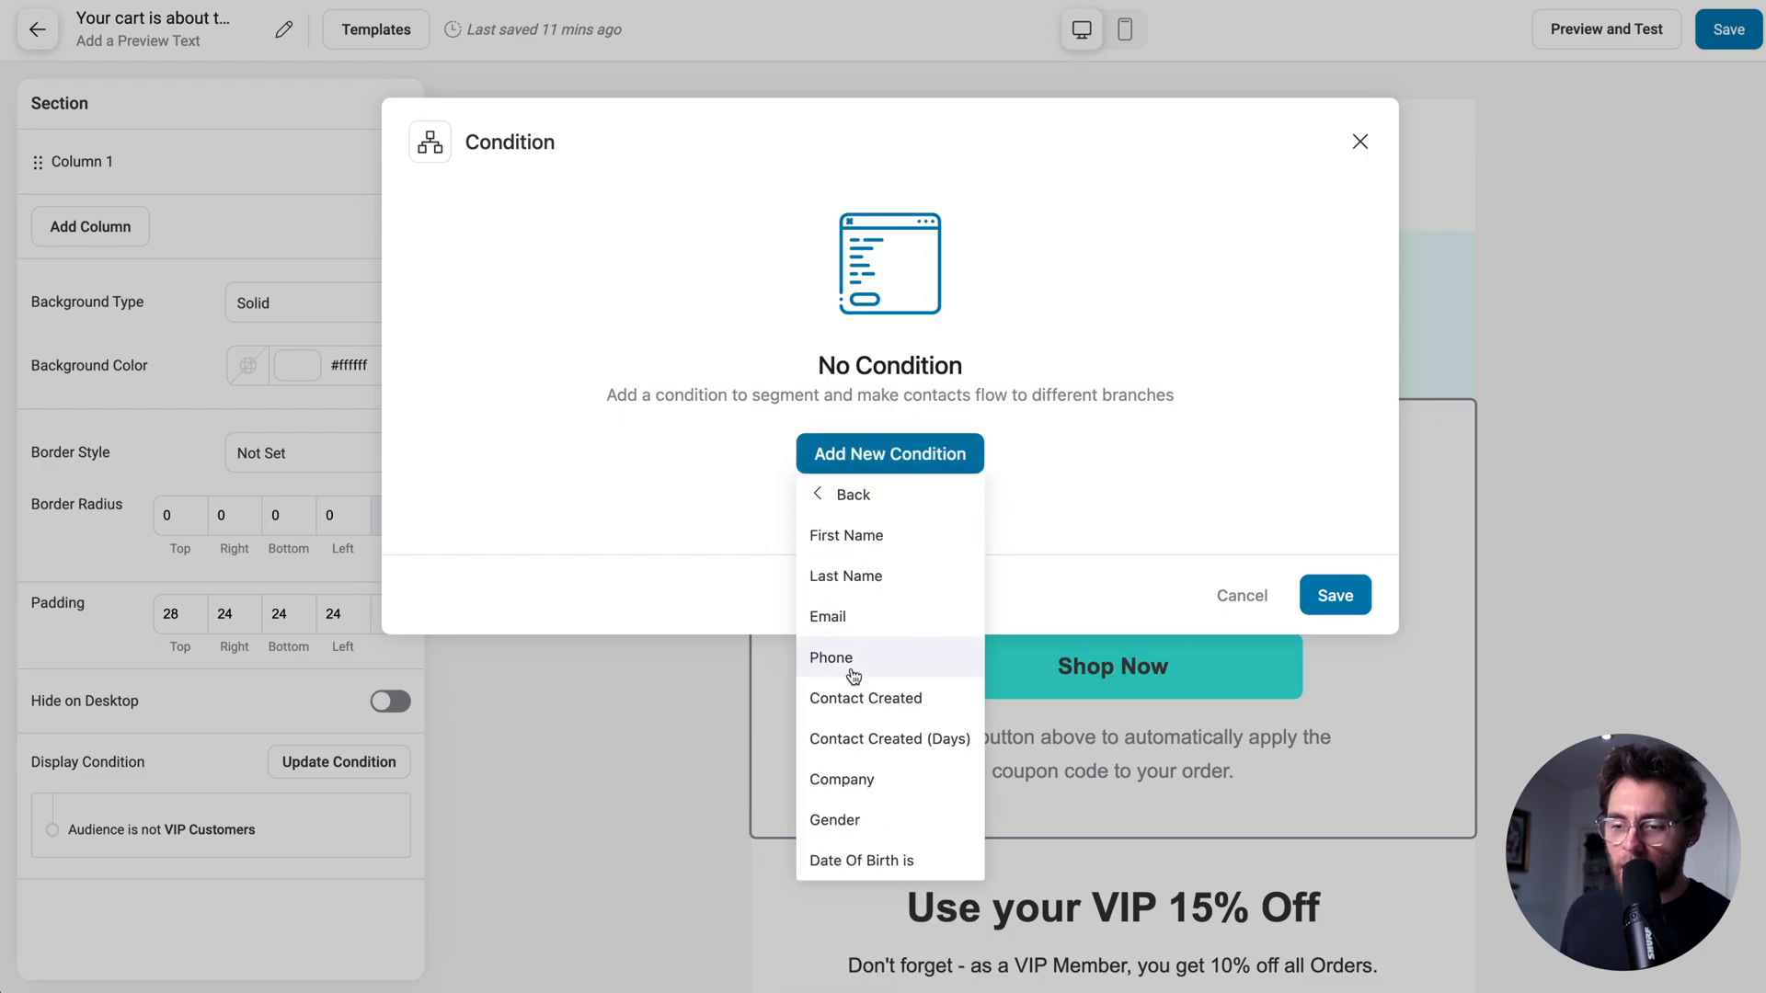
mouse_move(889, 820)
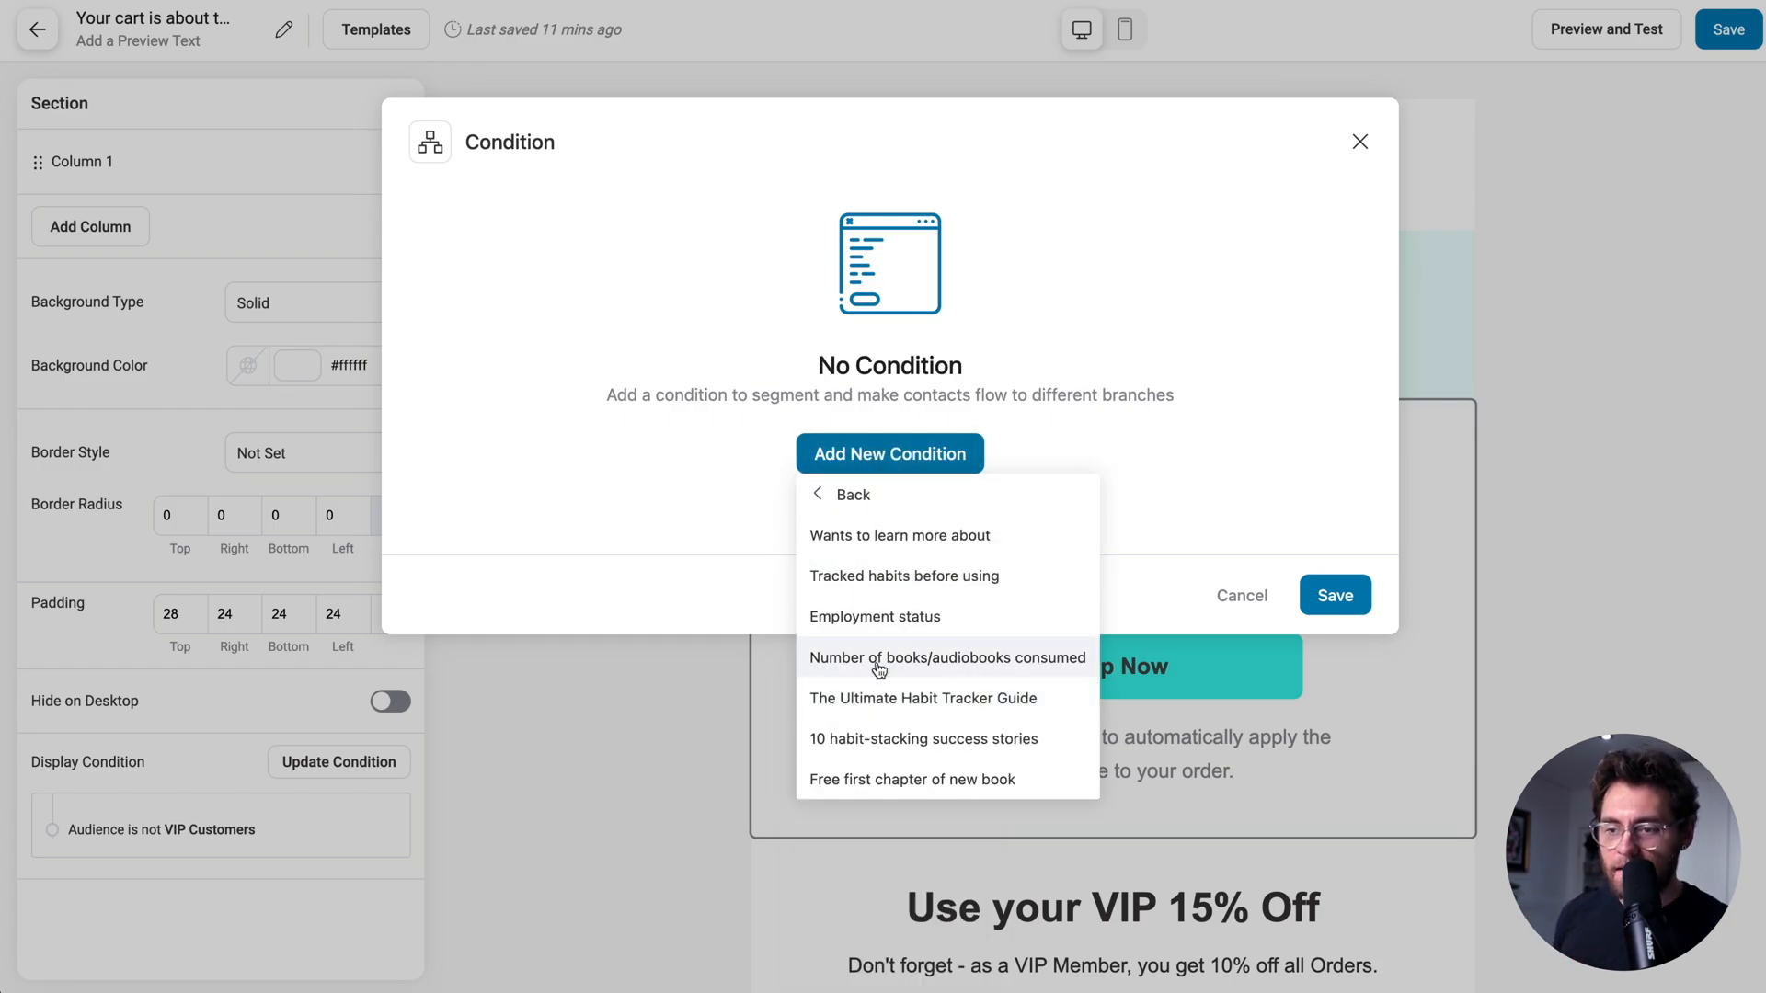
mouse_move(942, 533)
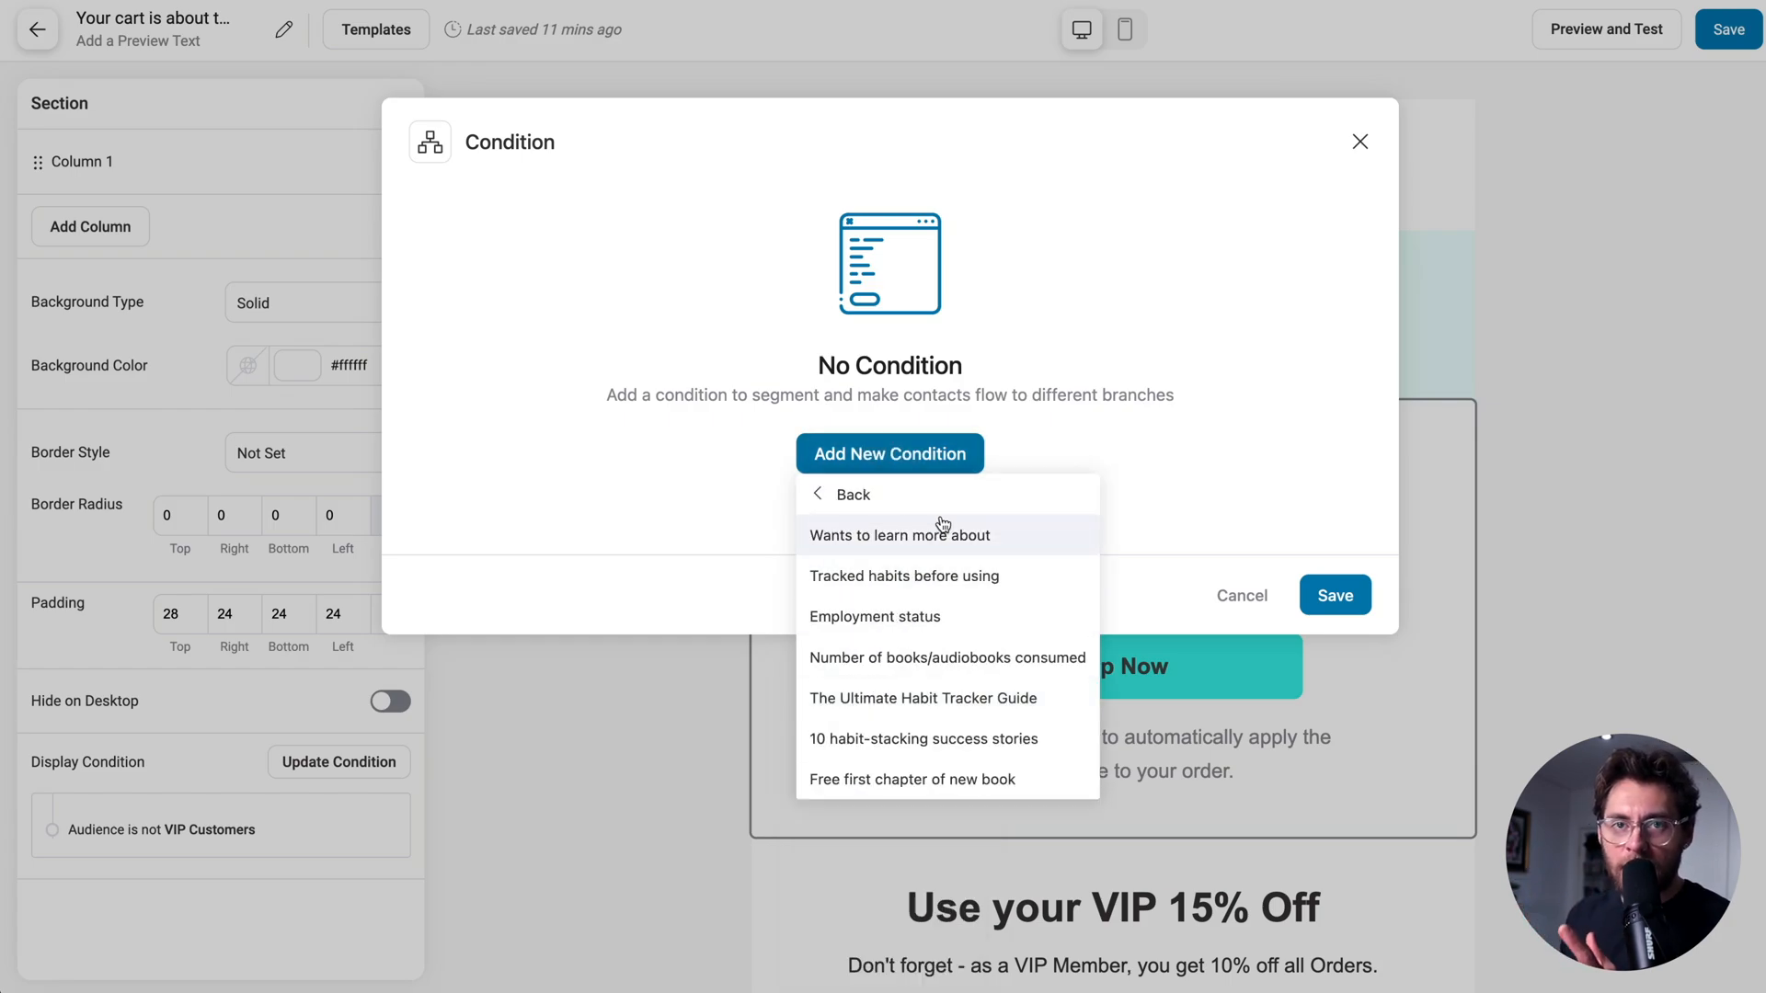
mouse_move(854, 495)
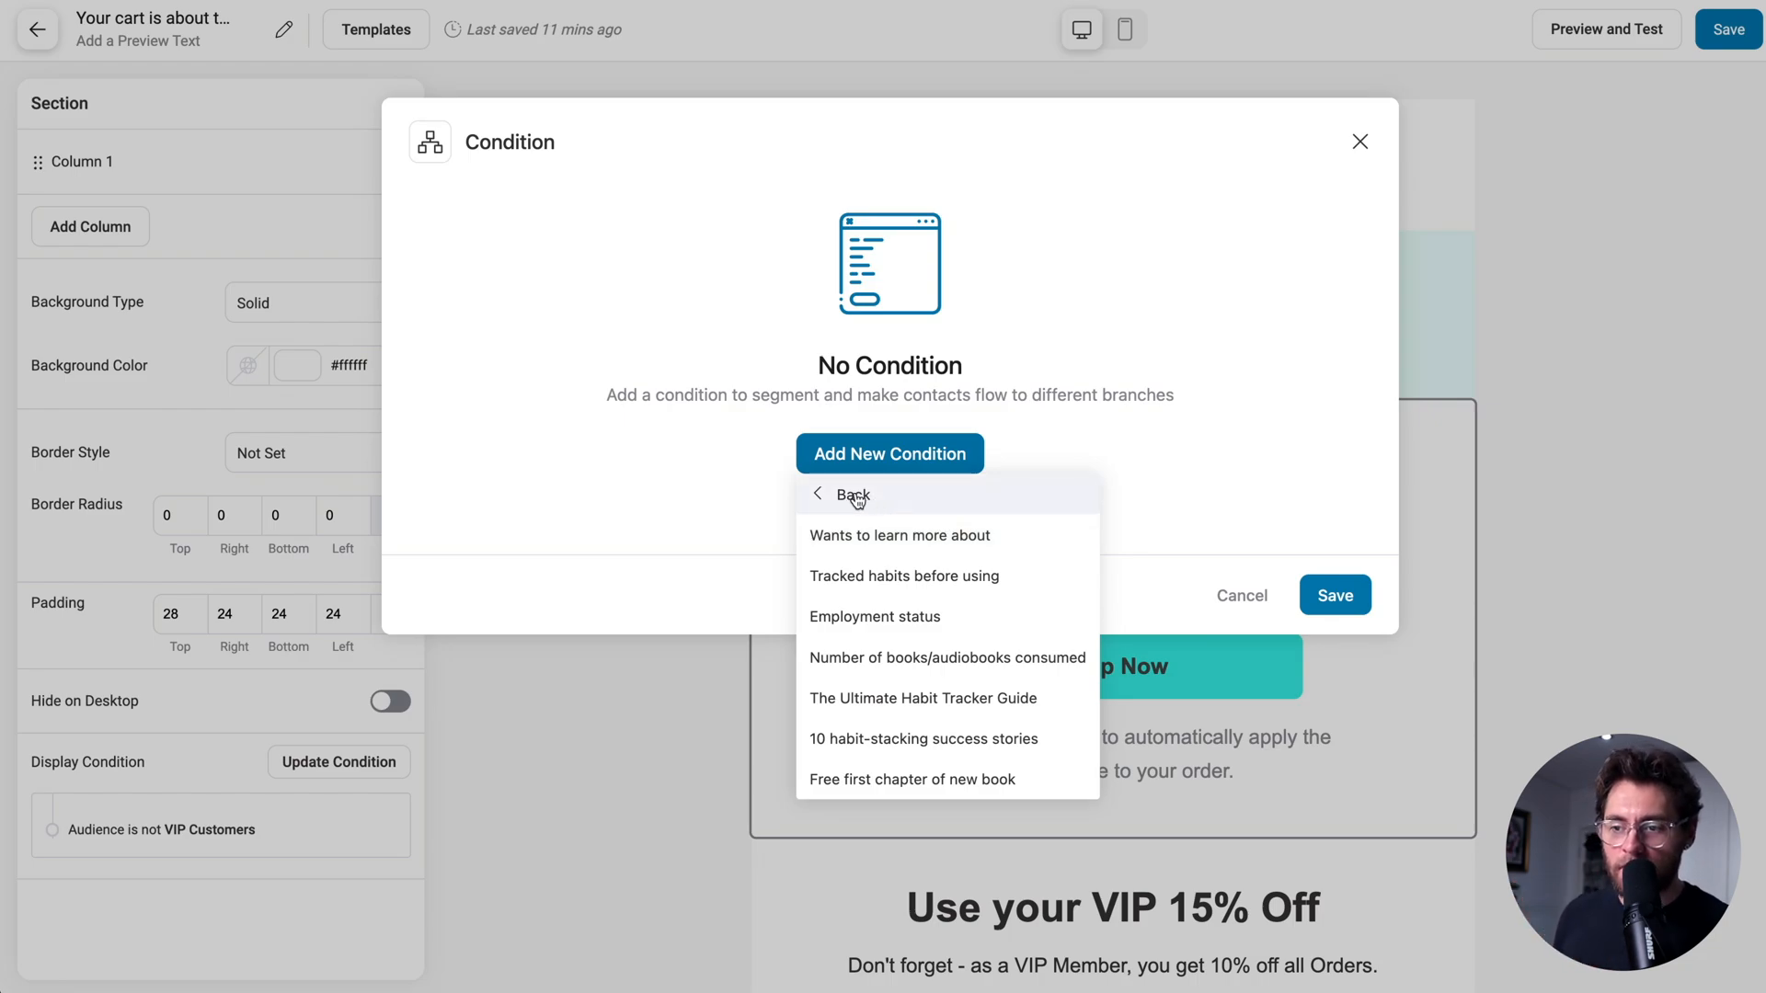
scroll("down", 3)
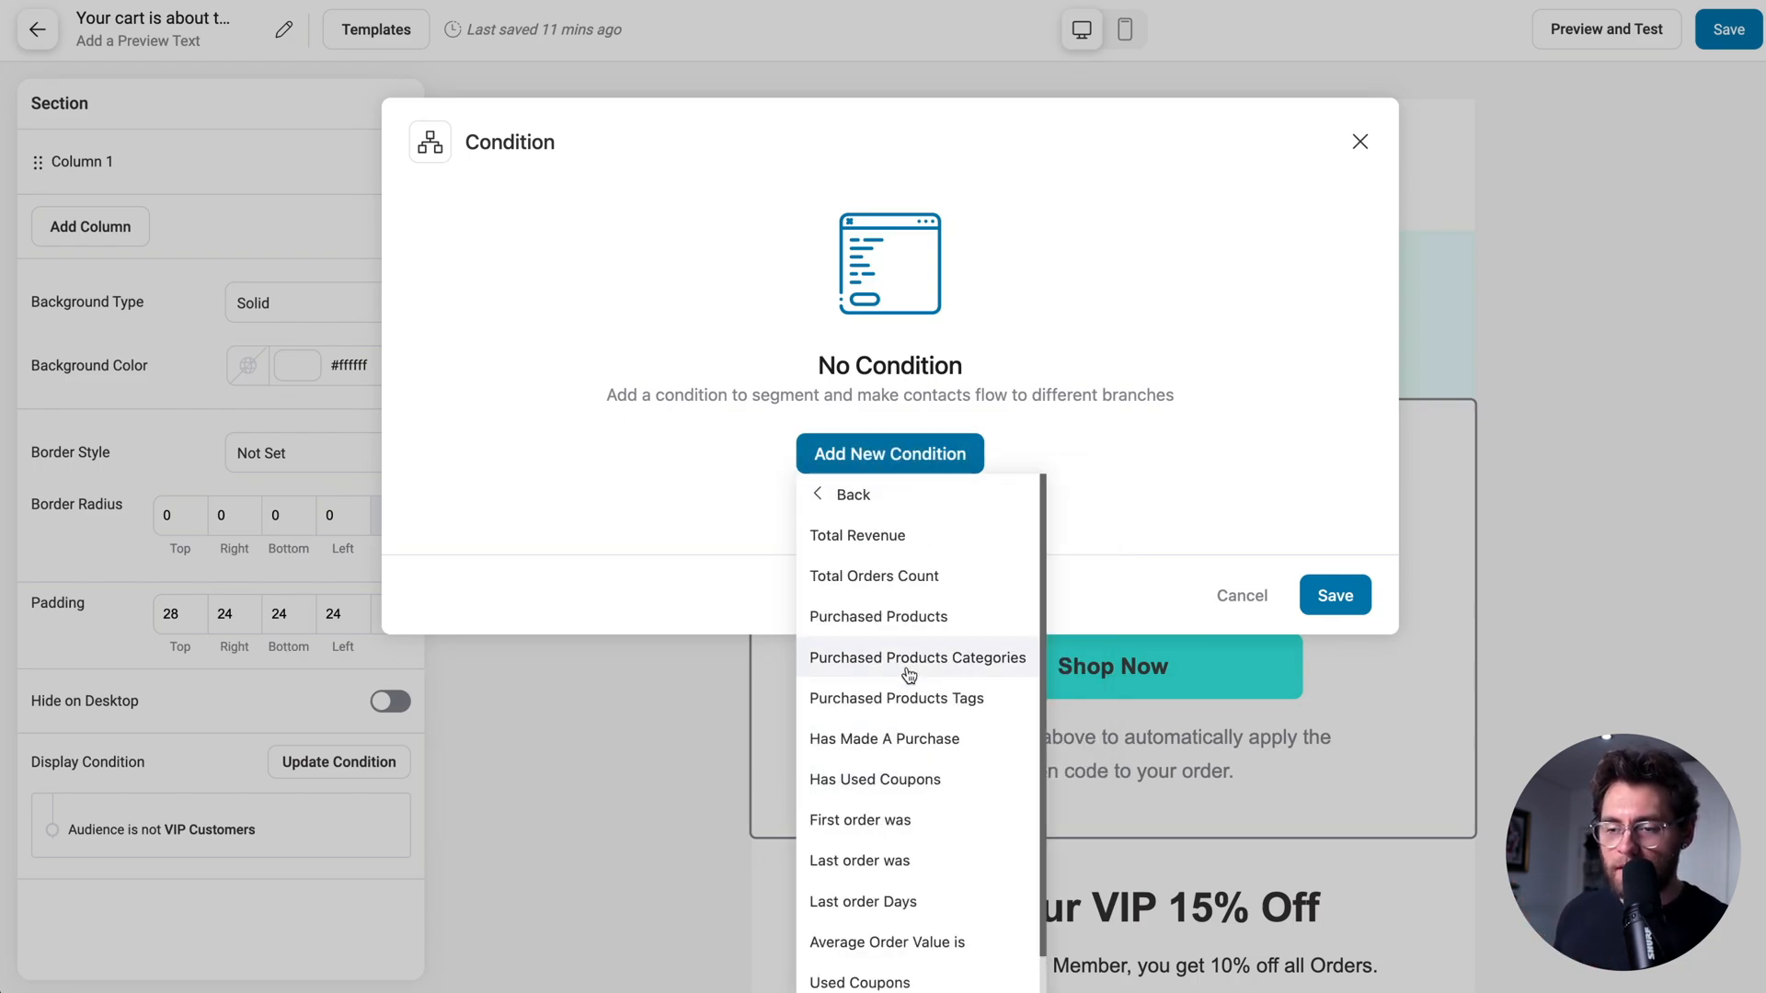
mouse_move(895, 547)
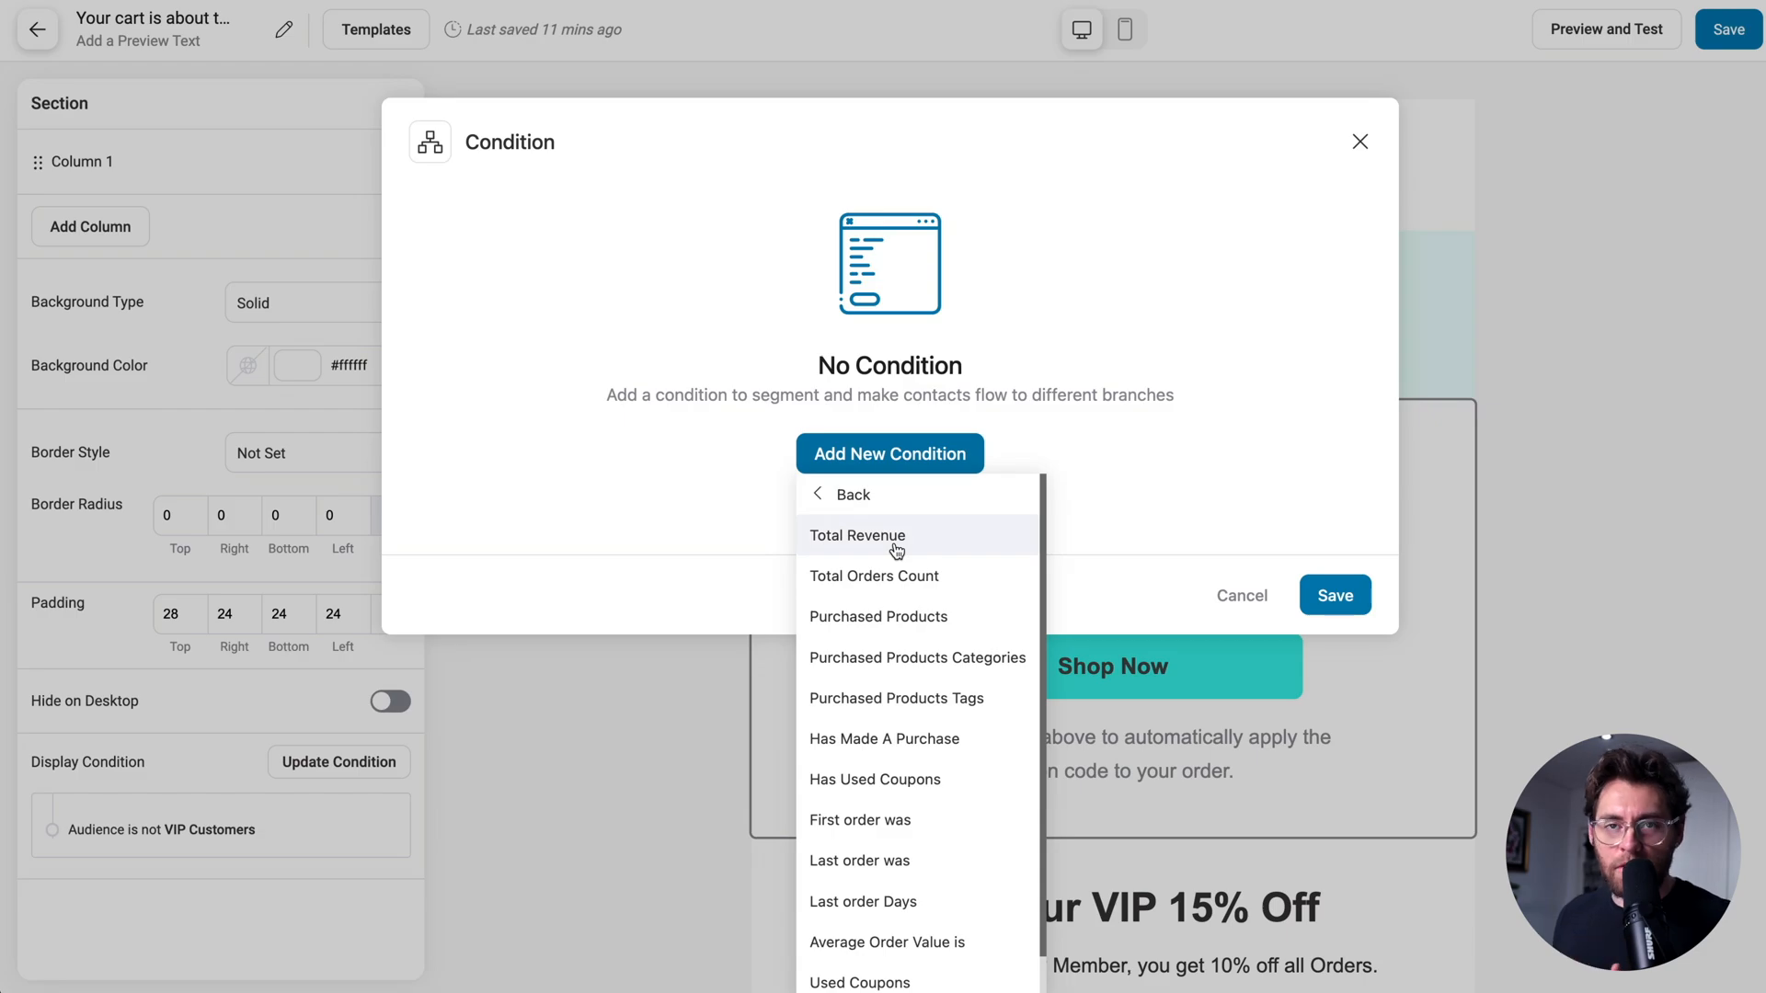
mouse_move(912, 575)
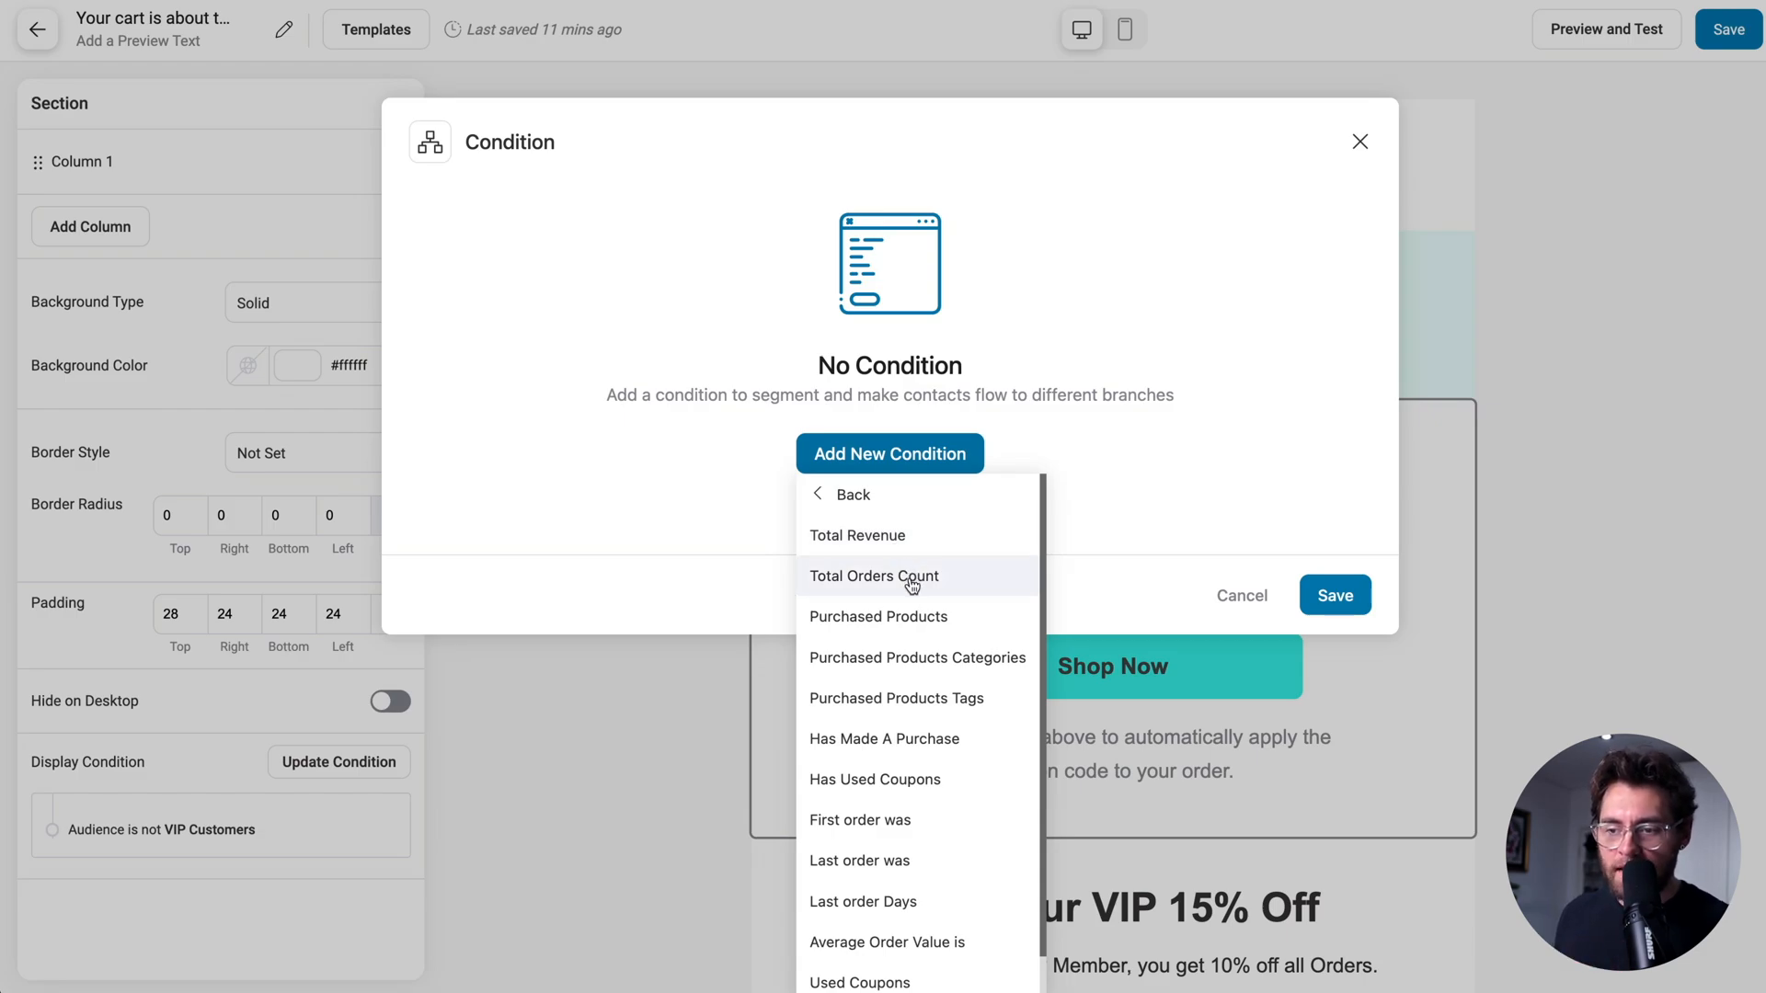
mouse_move(878, 616)
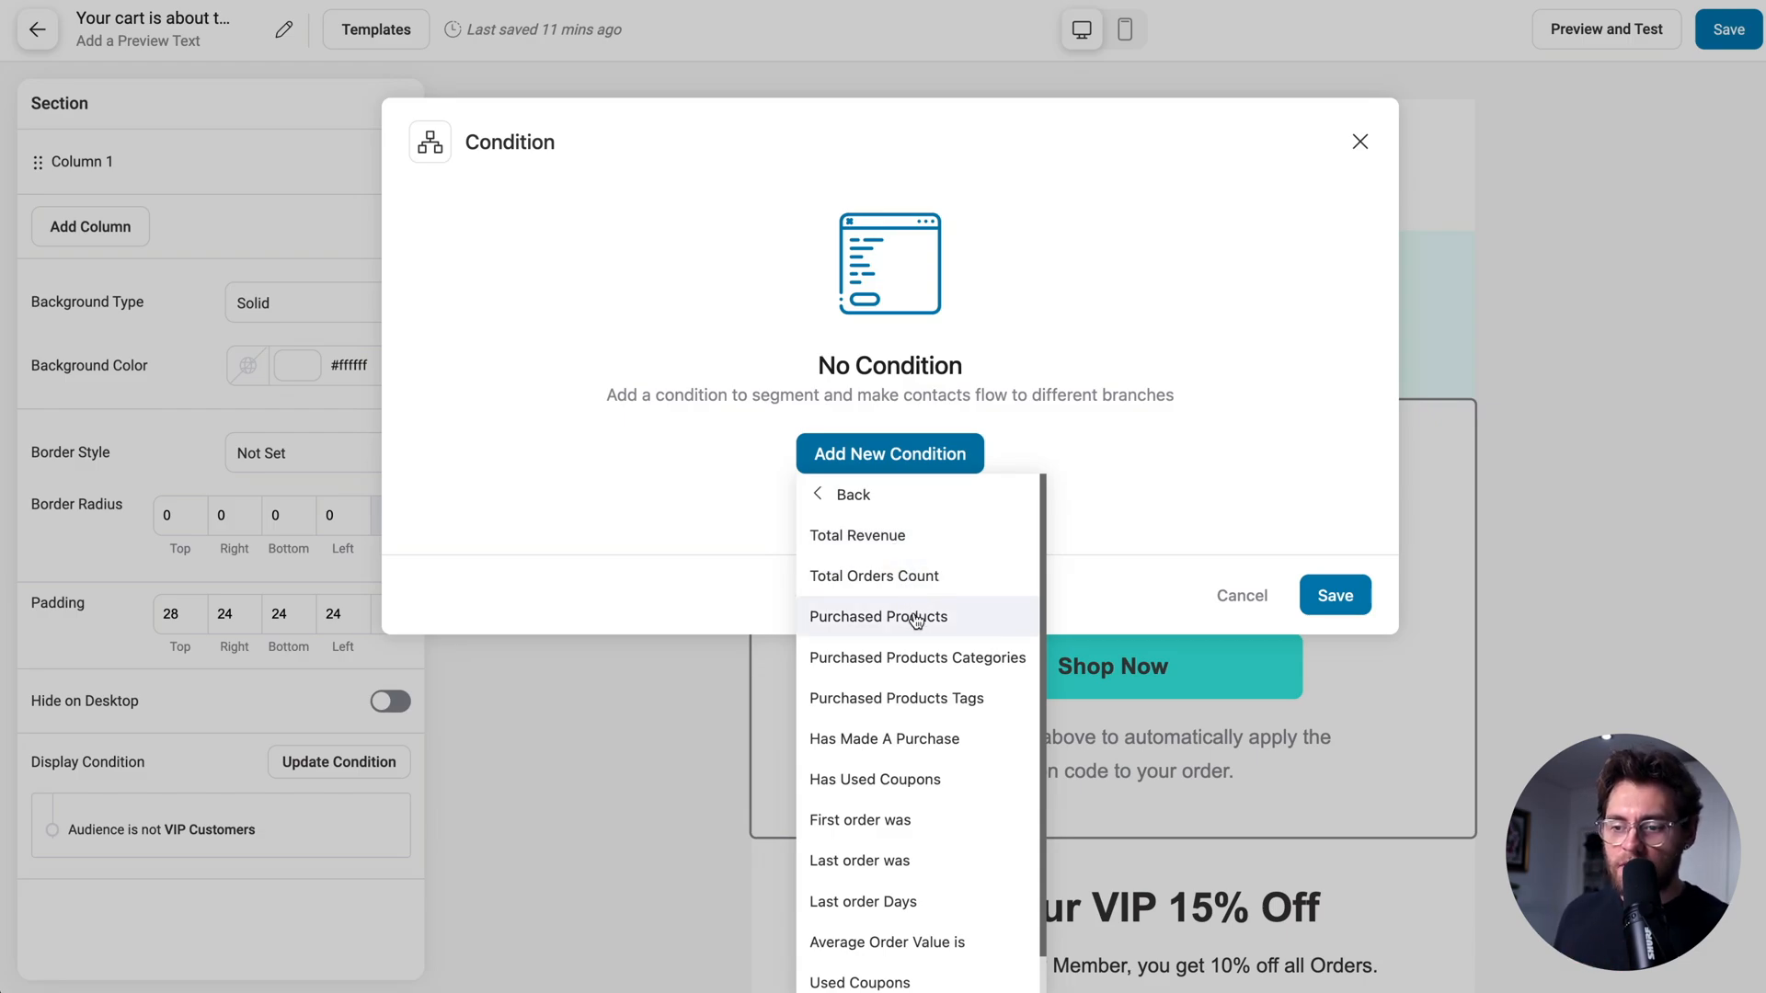
mouse_move(913, 747)
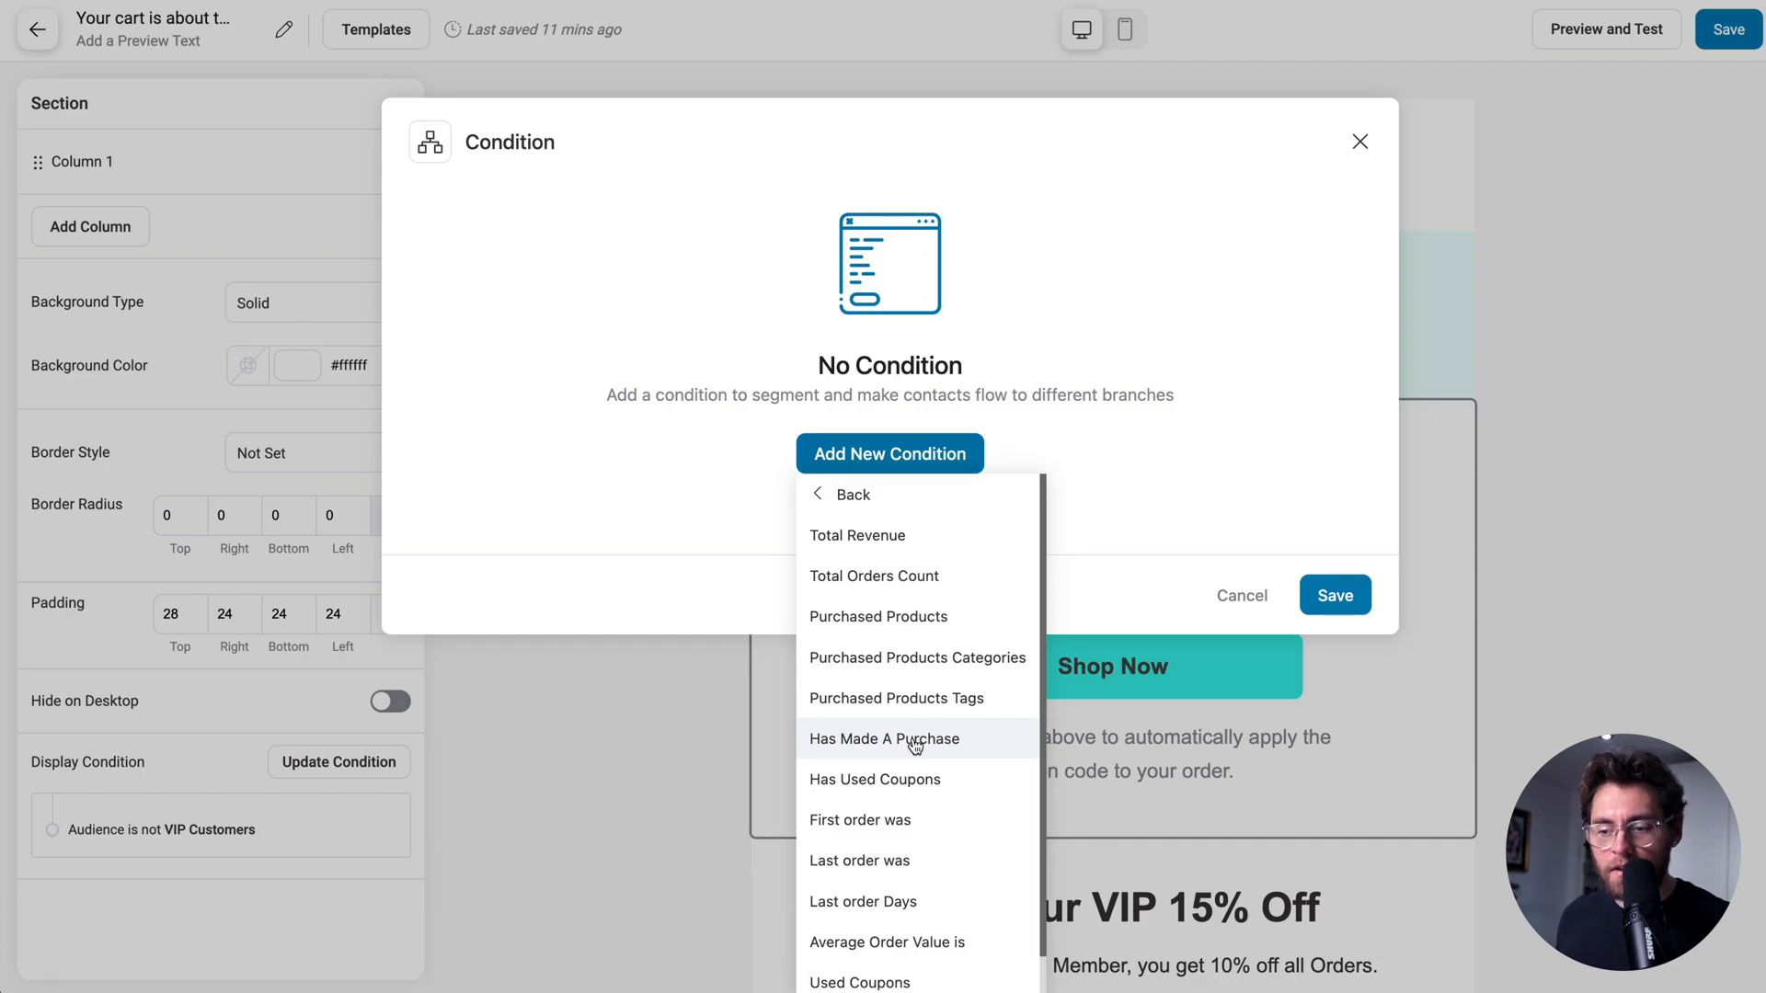
mouse_move(932, 778)
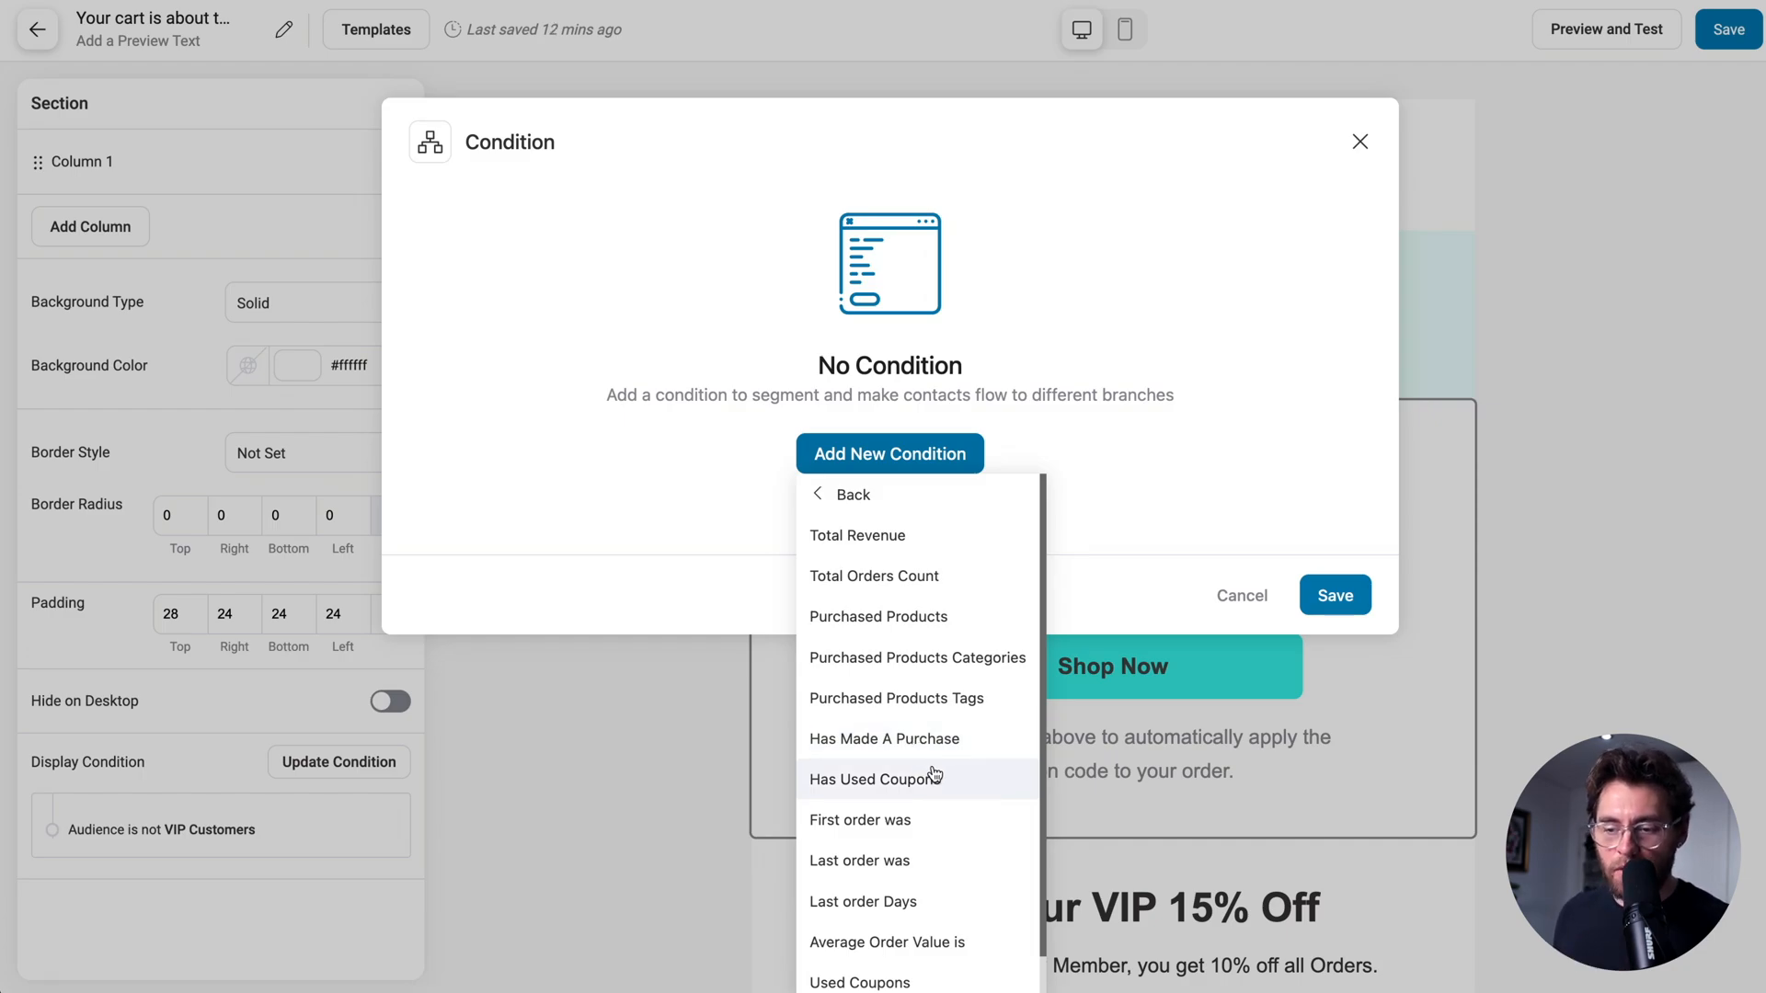
mouse_move(958, 902)
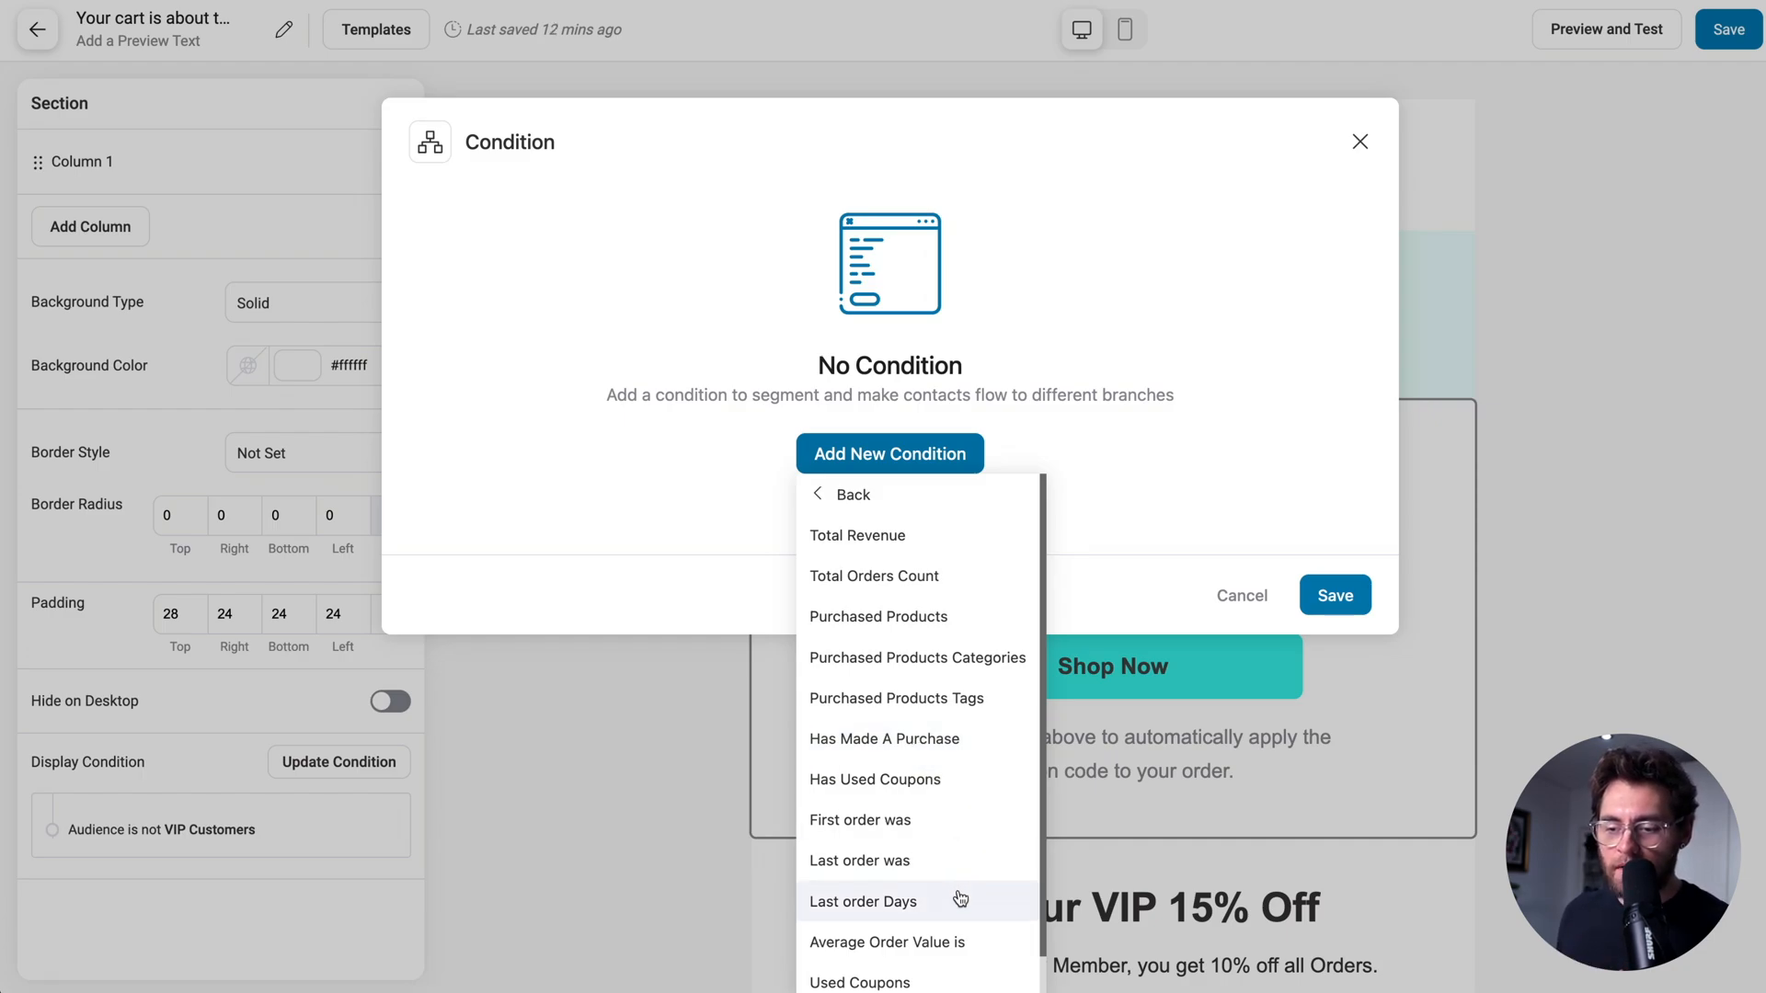
mouse_move(853, 493)
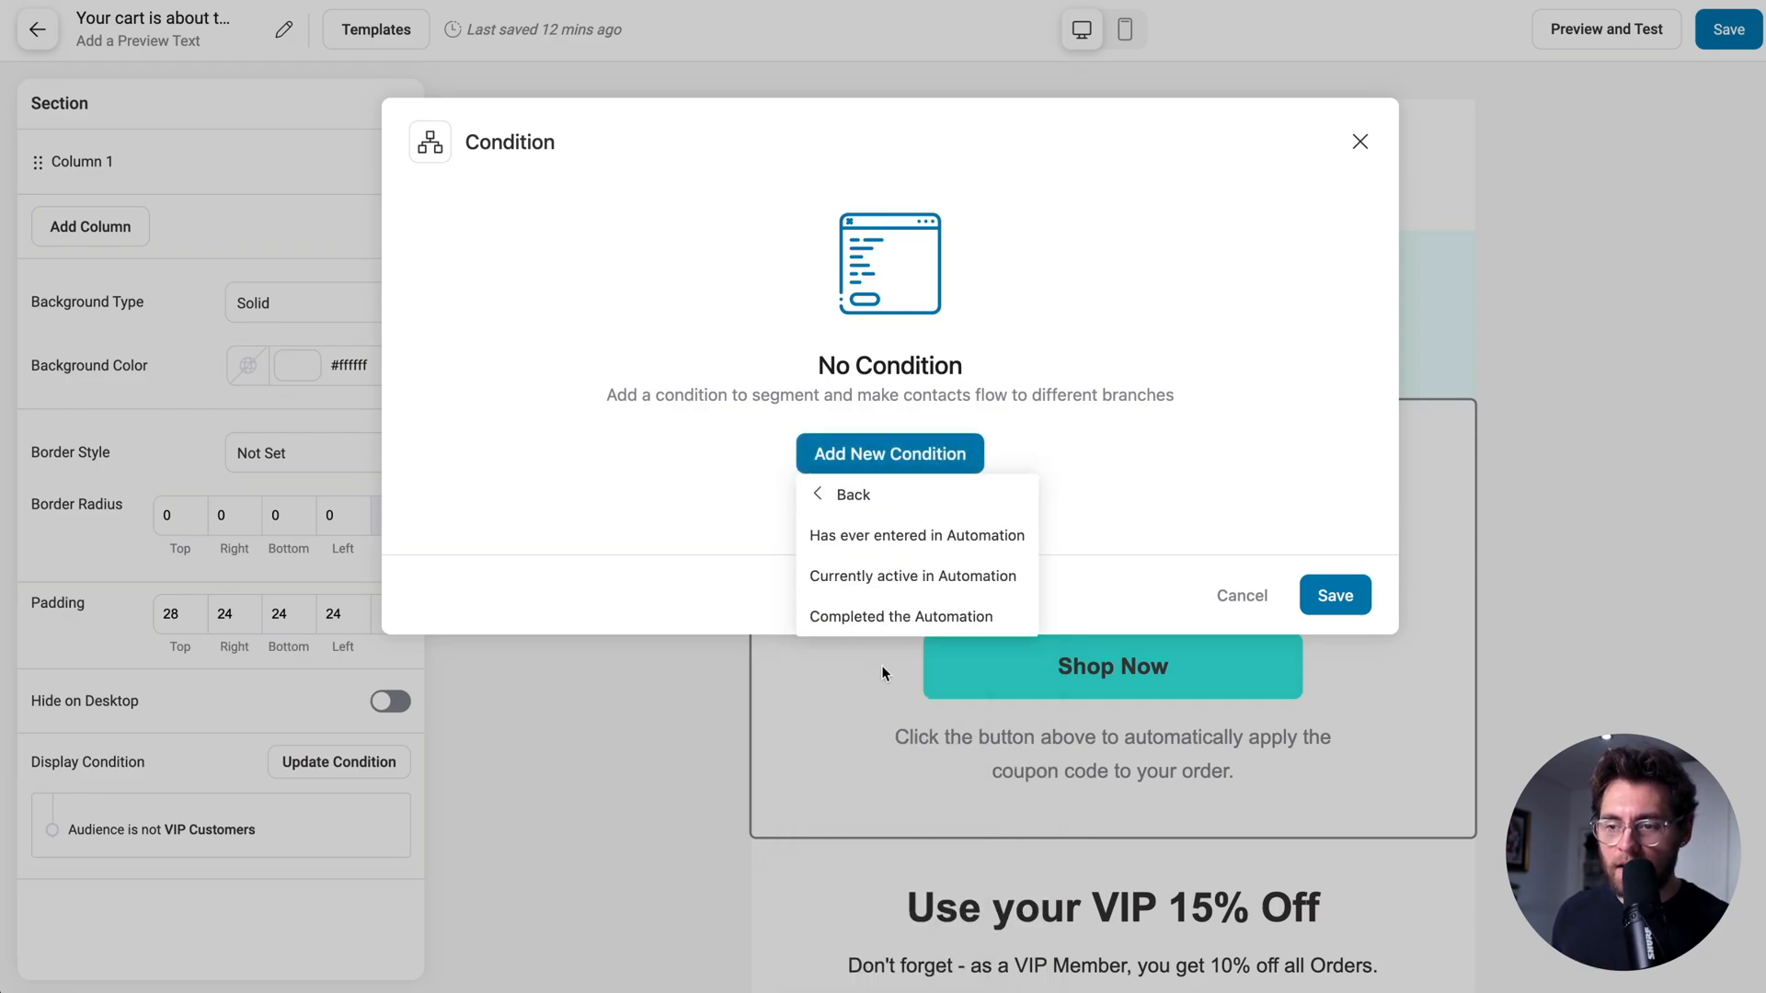
mouse_move(877, 648)
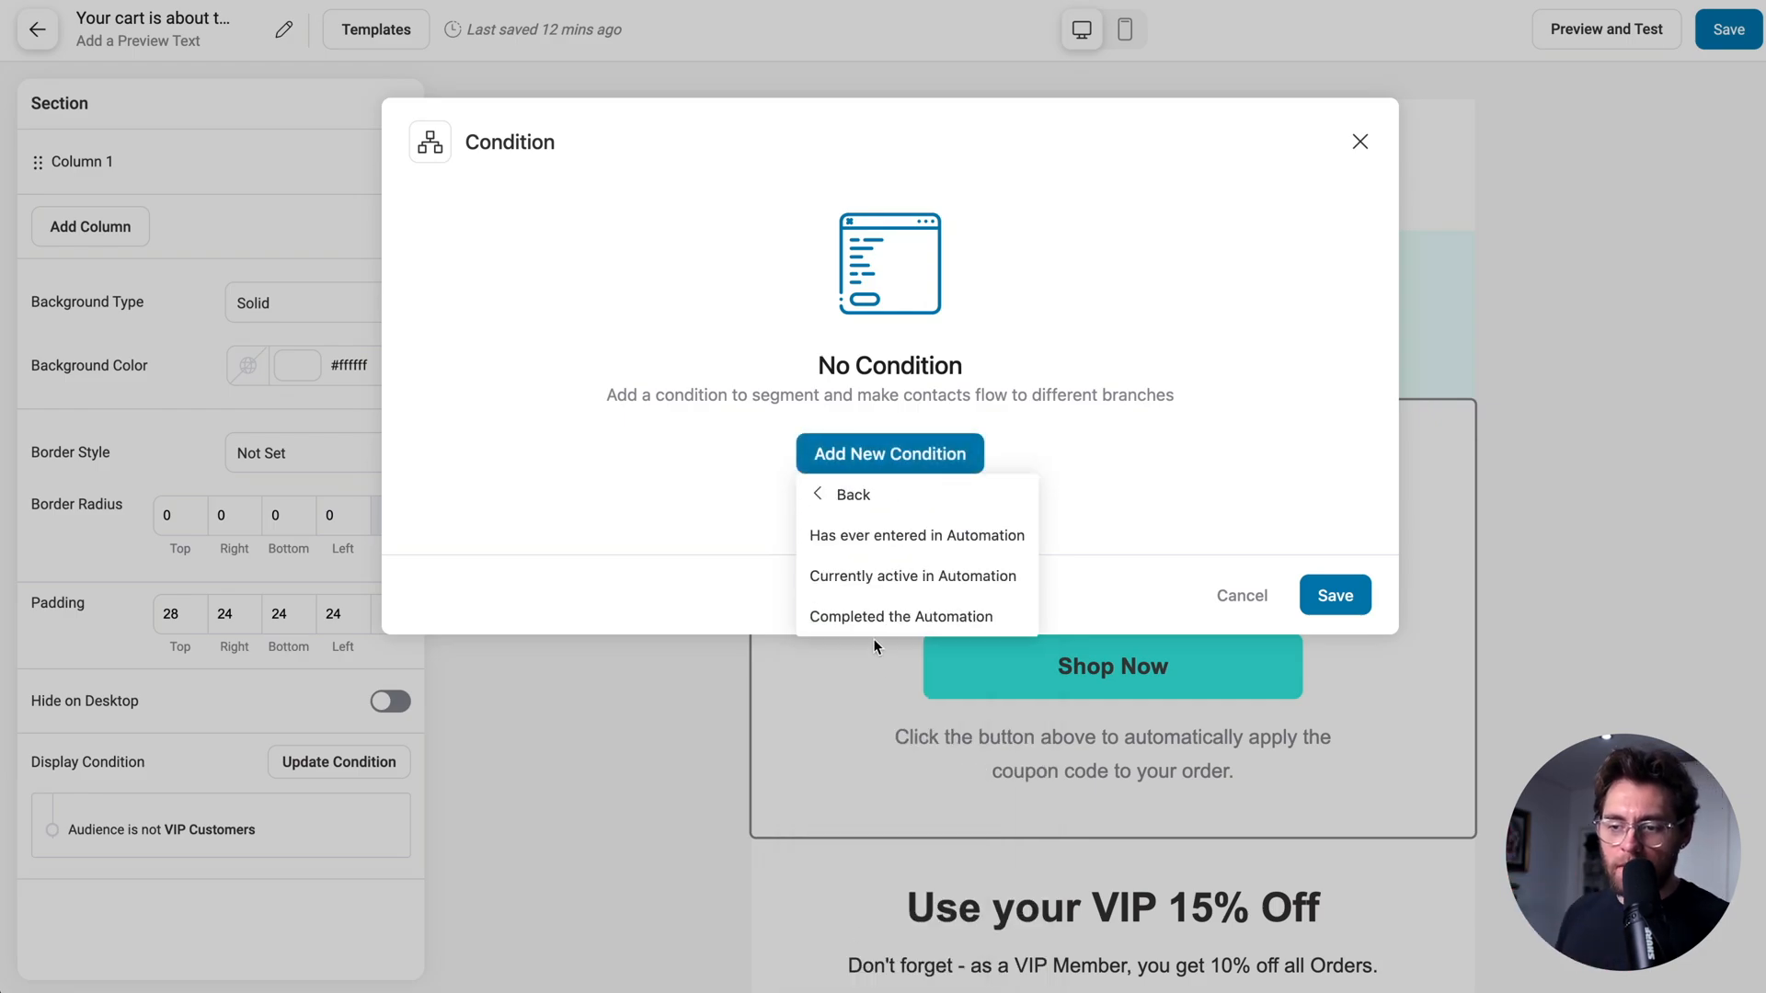
left_click(854, 495)
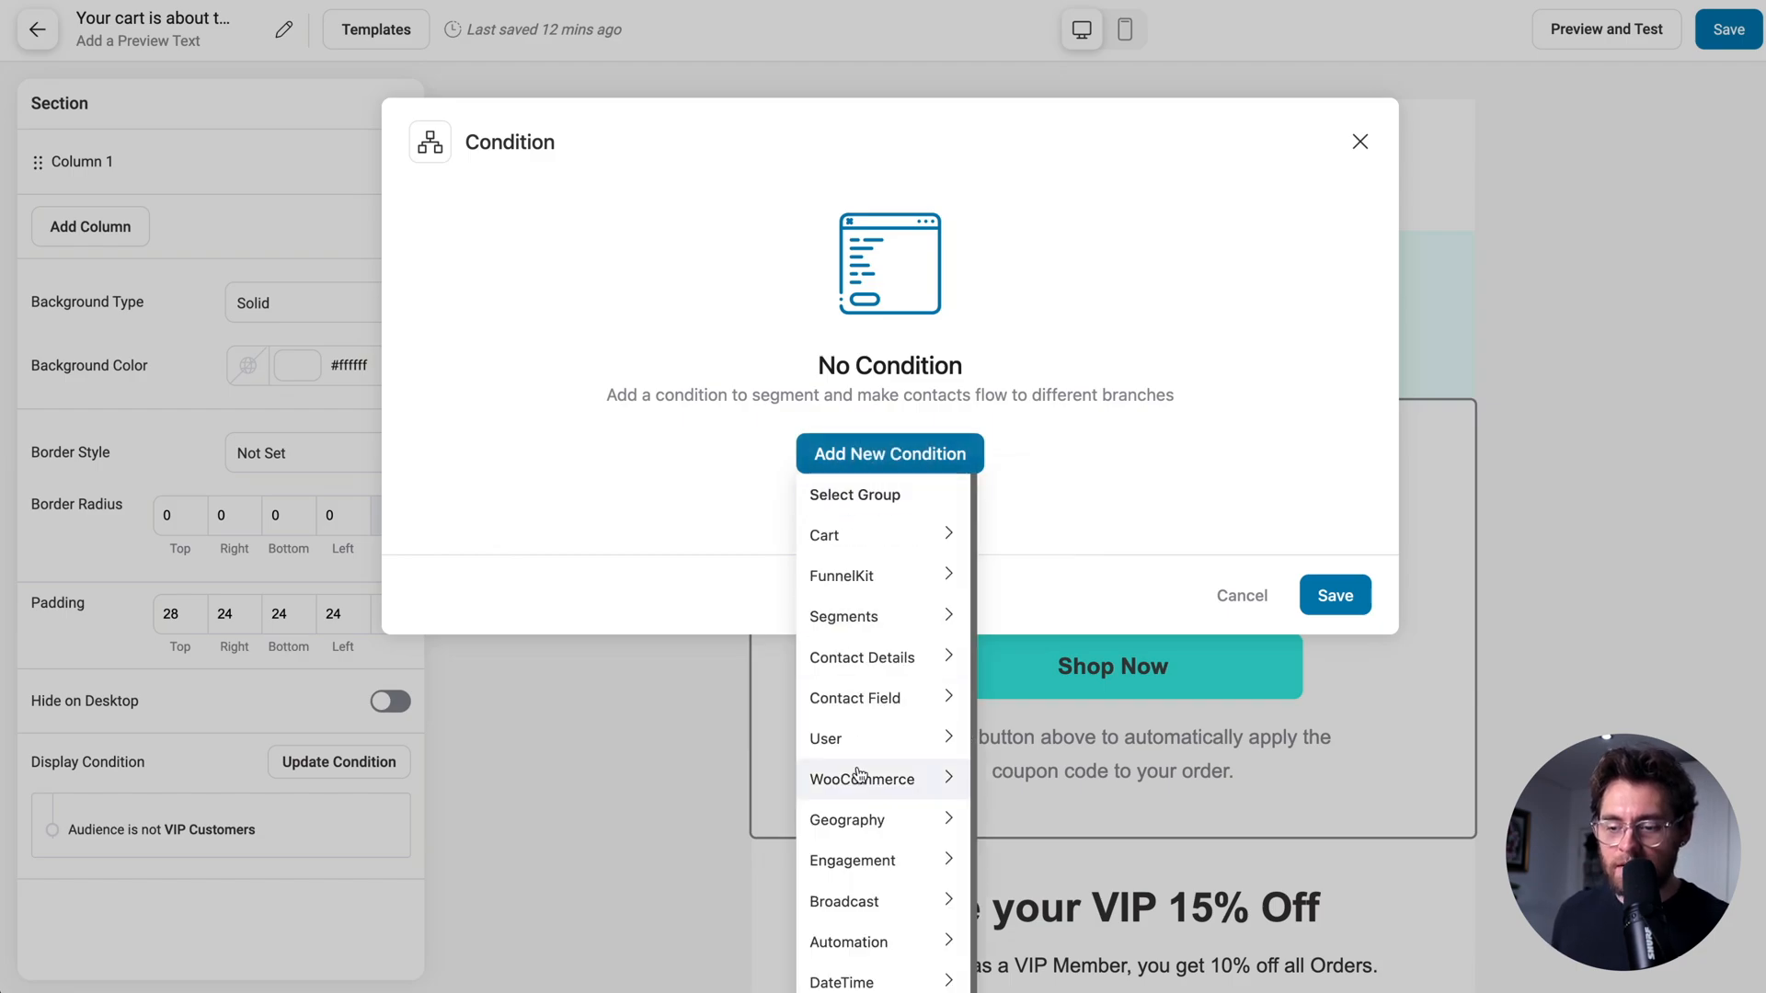
left_click(840, 981)
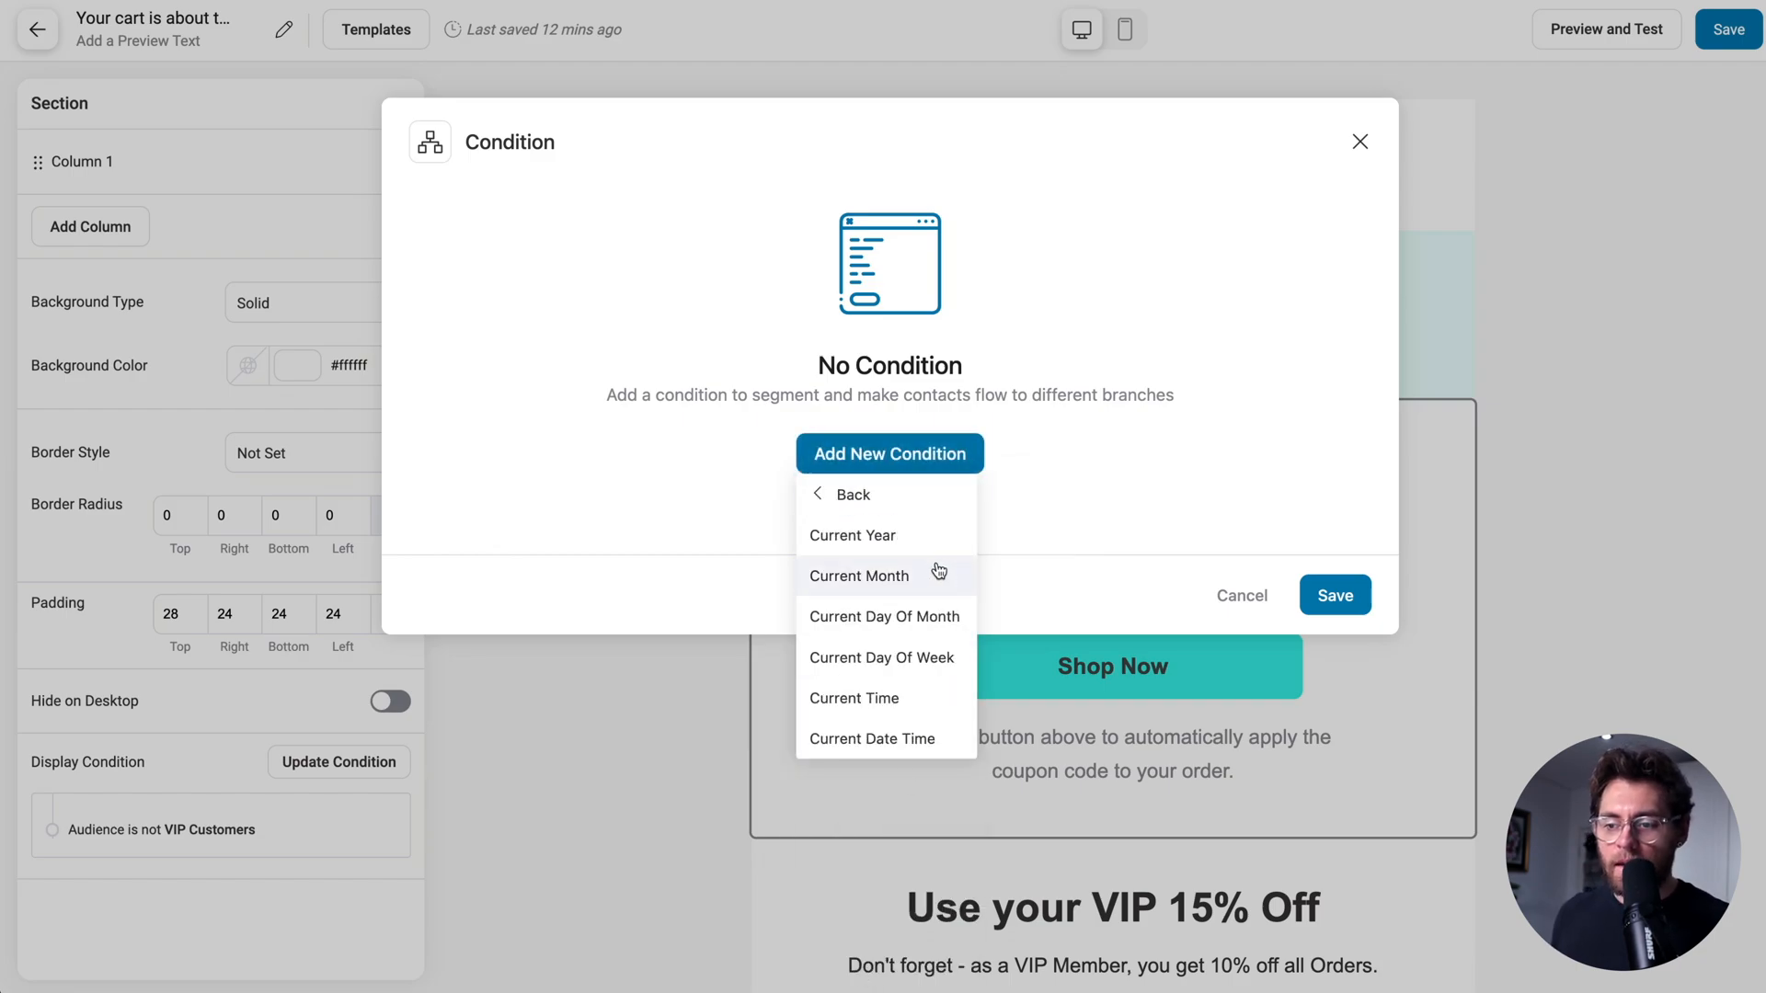
mouse_move(942, 735)
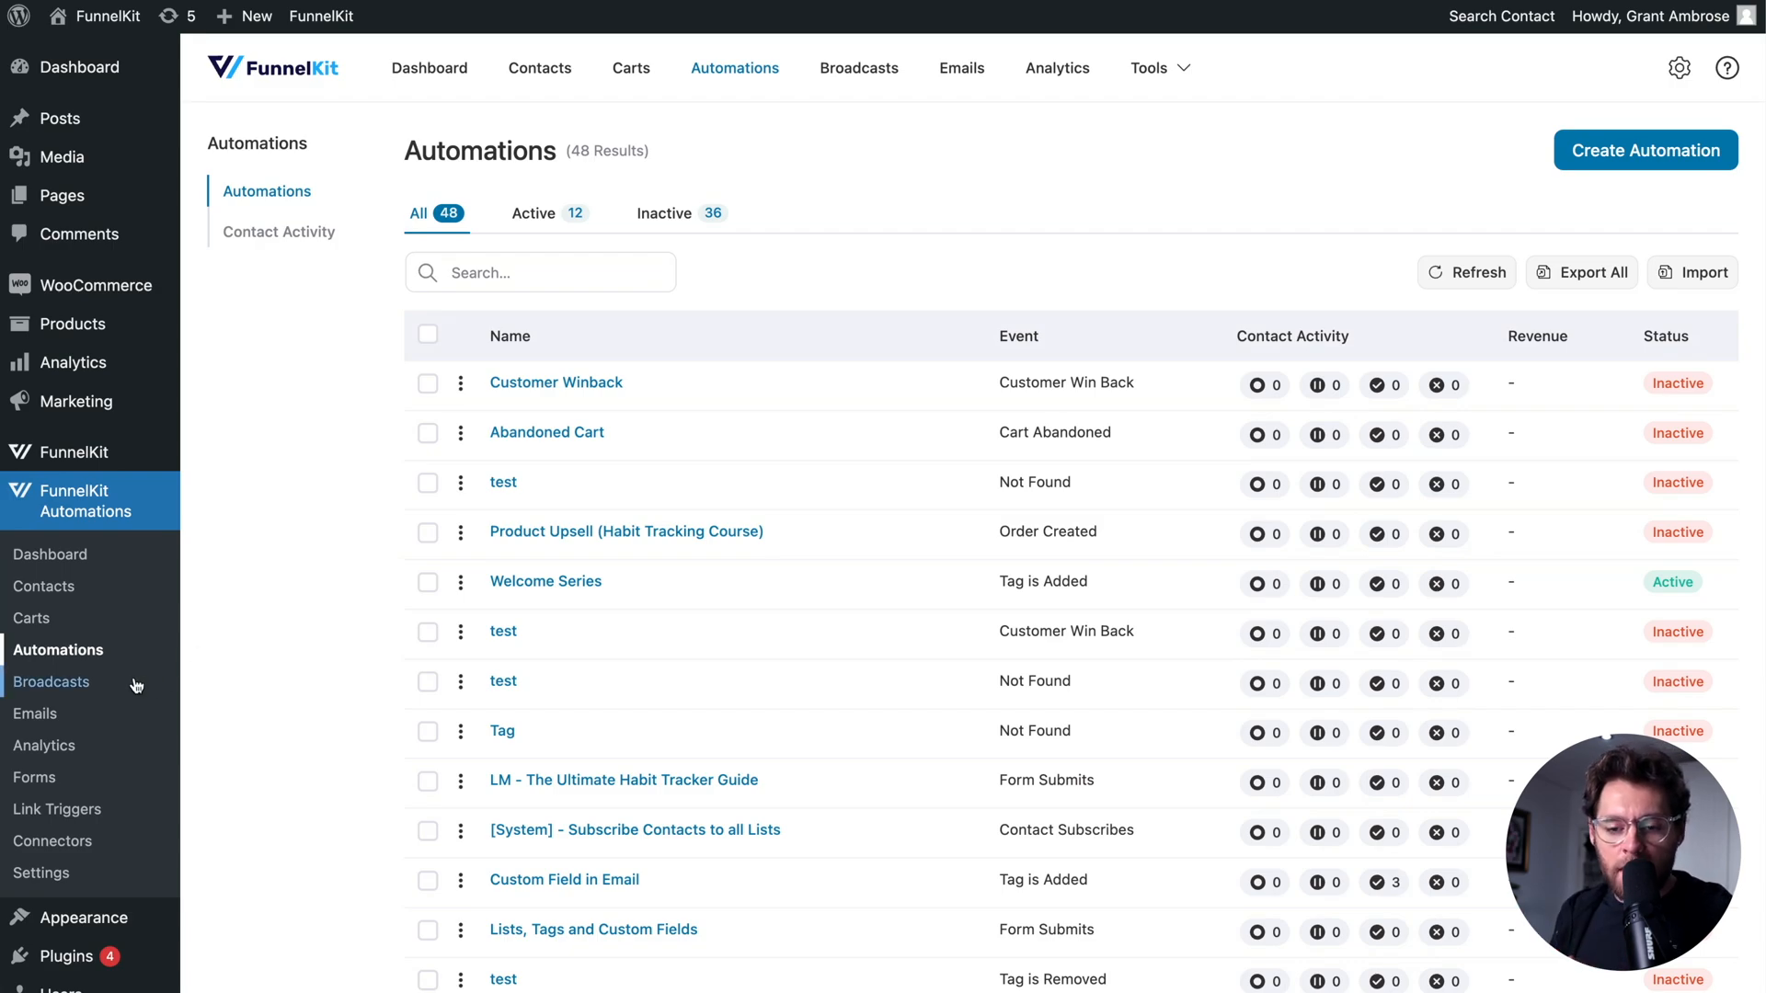
Open Customer Winback and review its Winback 15 Off coupon step (15% off, 14-day expiry).
left_click(52, 681)
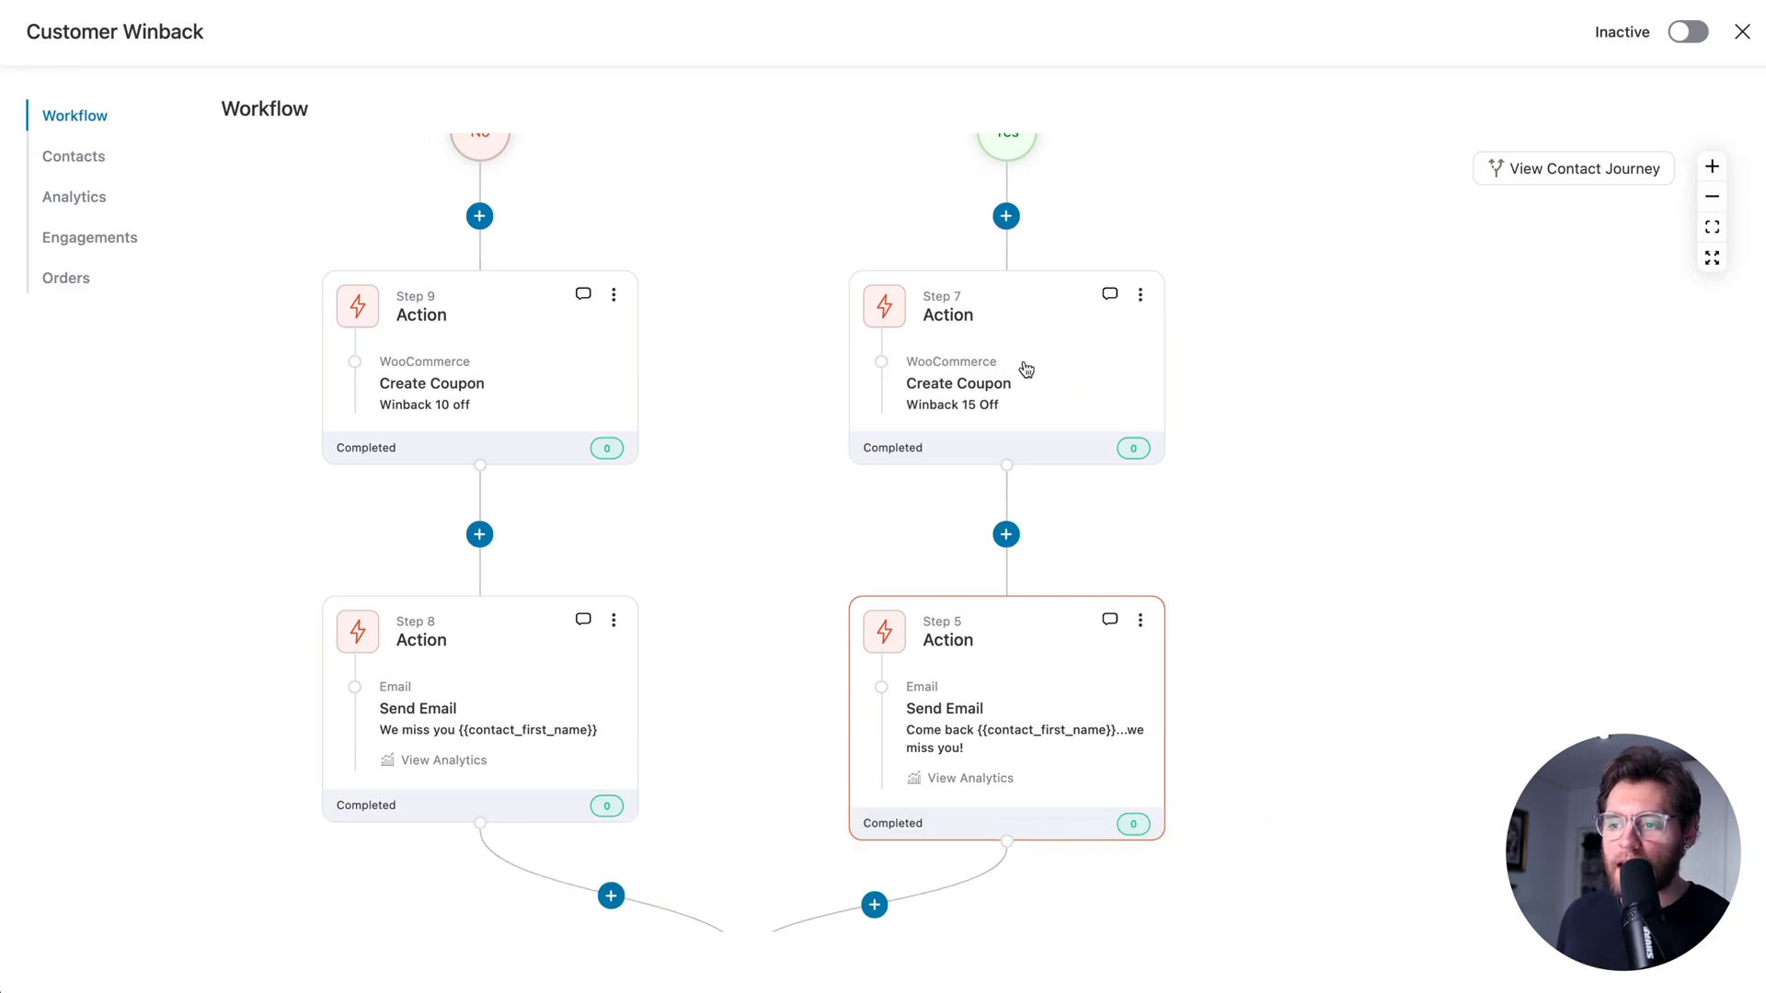
left_click(958, 382)
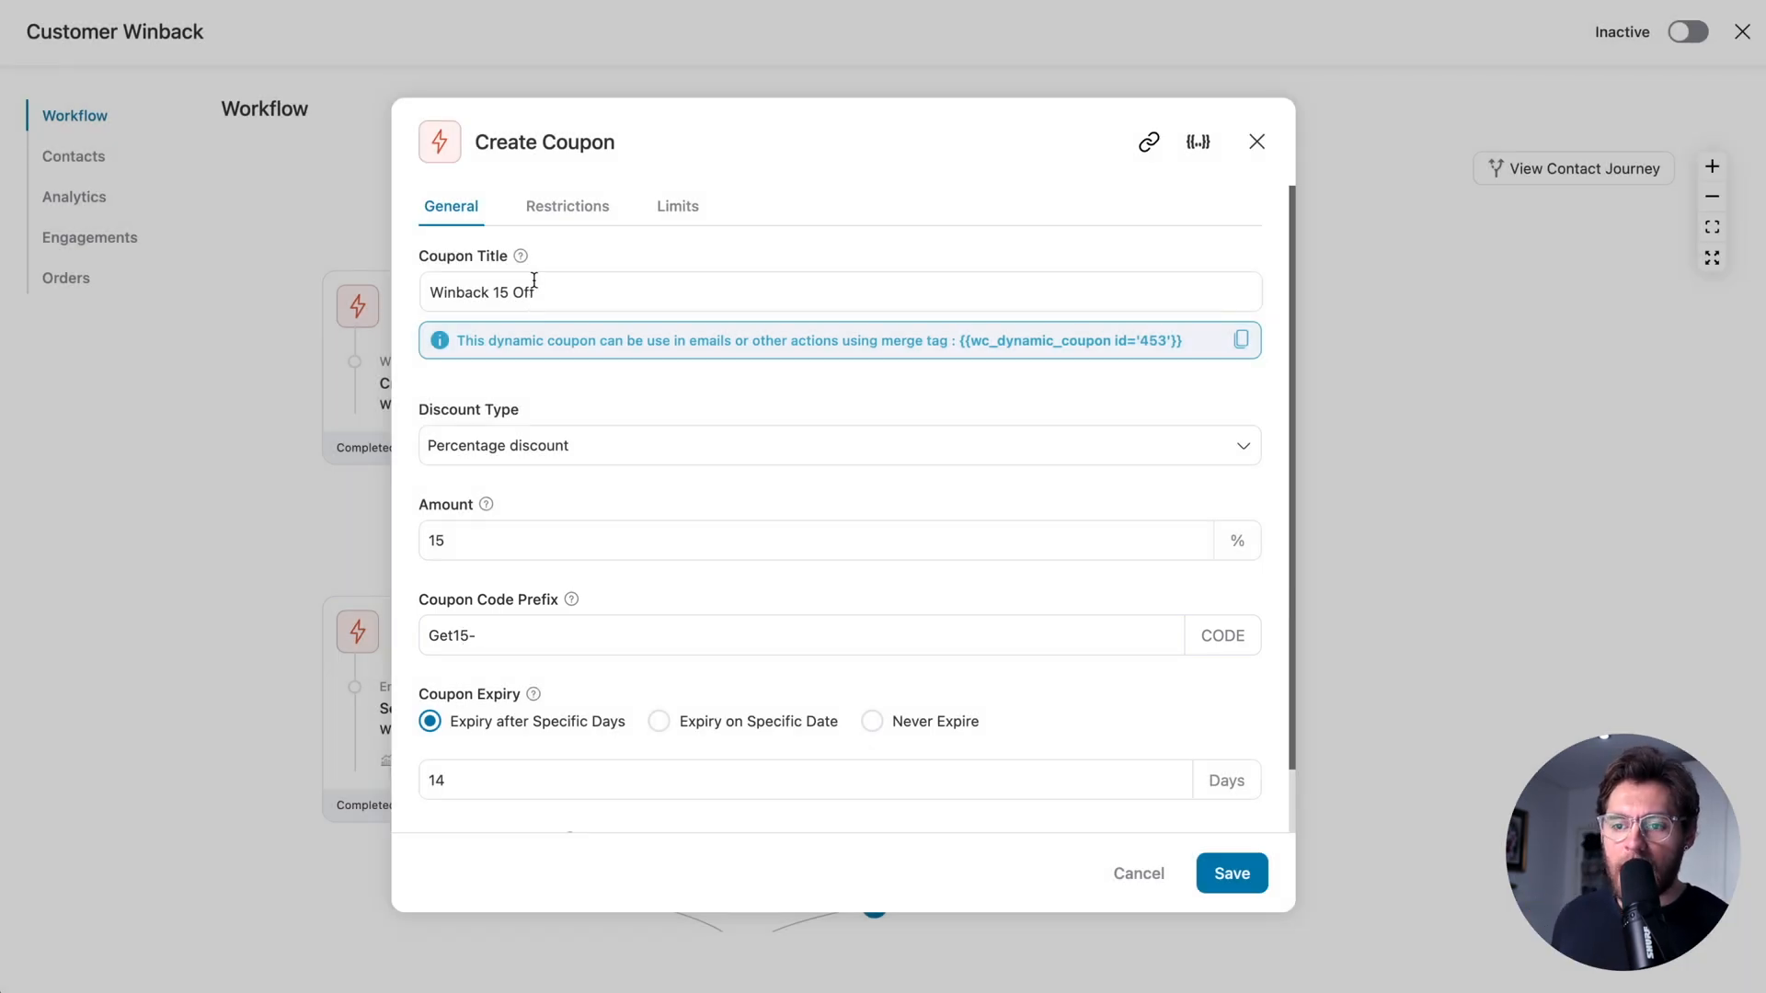
mouse_move(1100, 184)
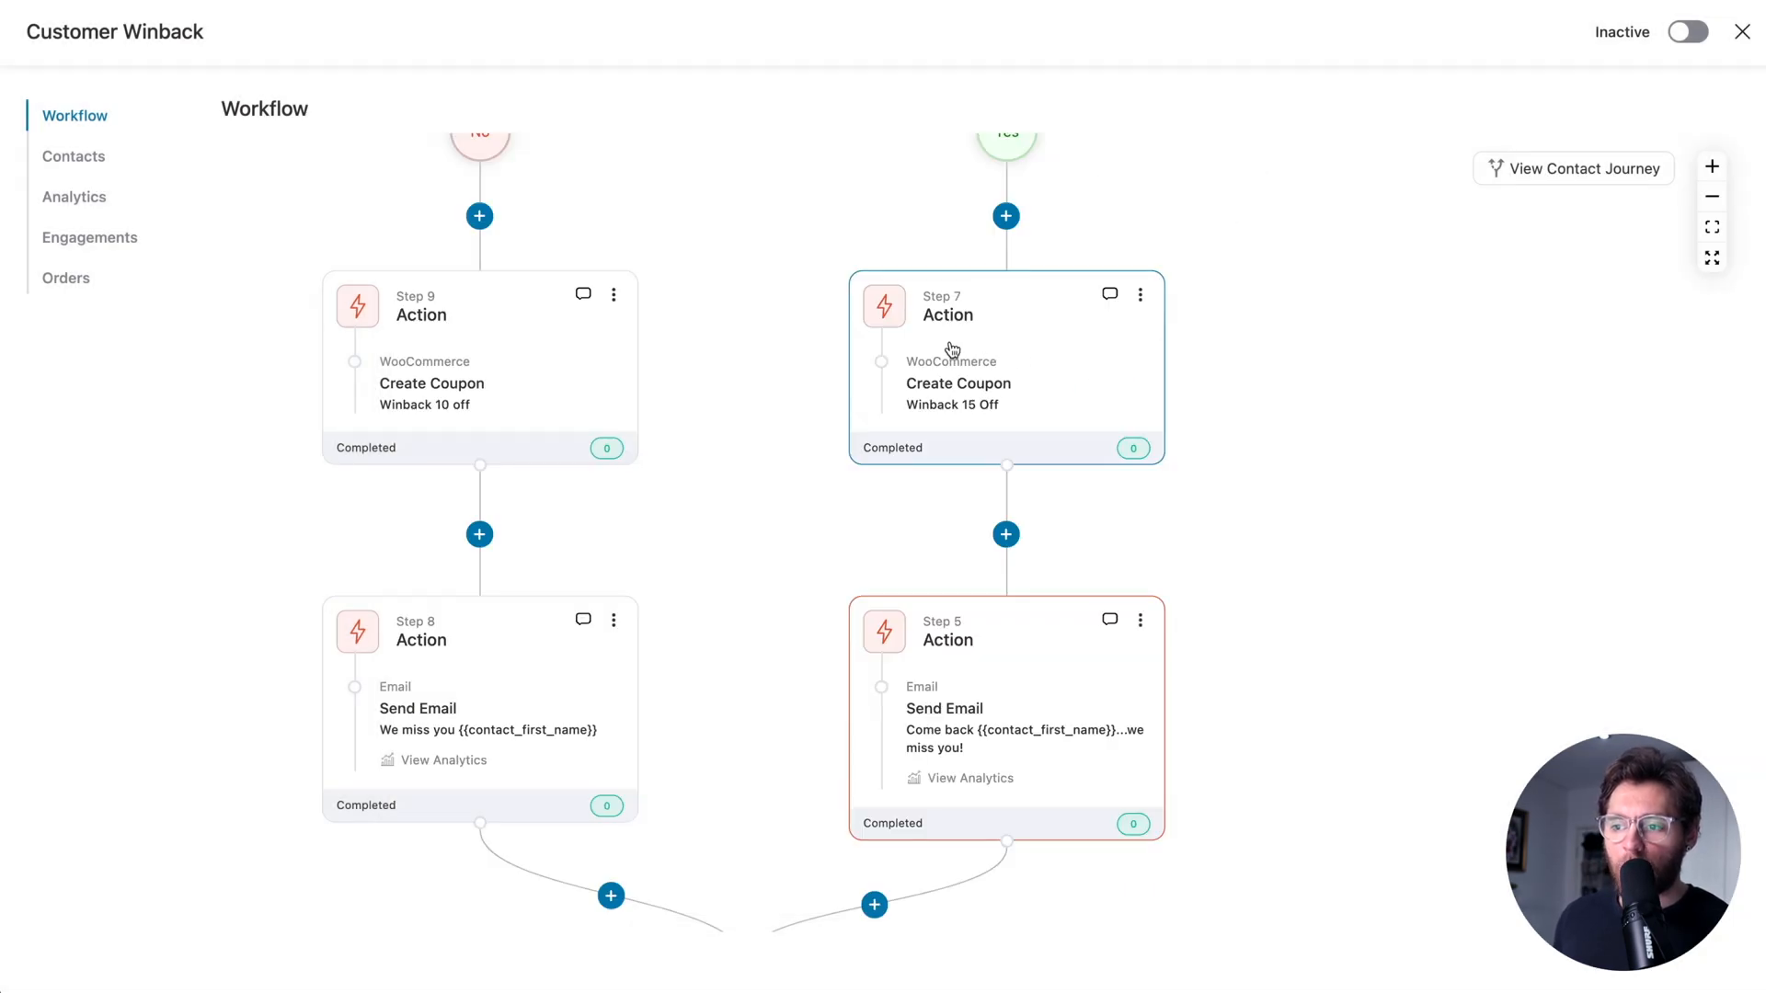
mouse_move(977, 719)
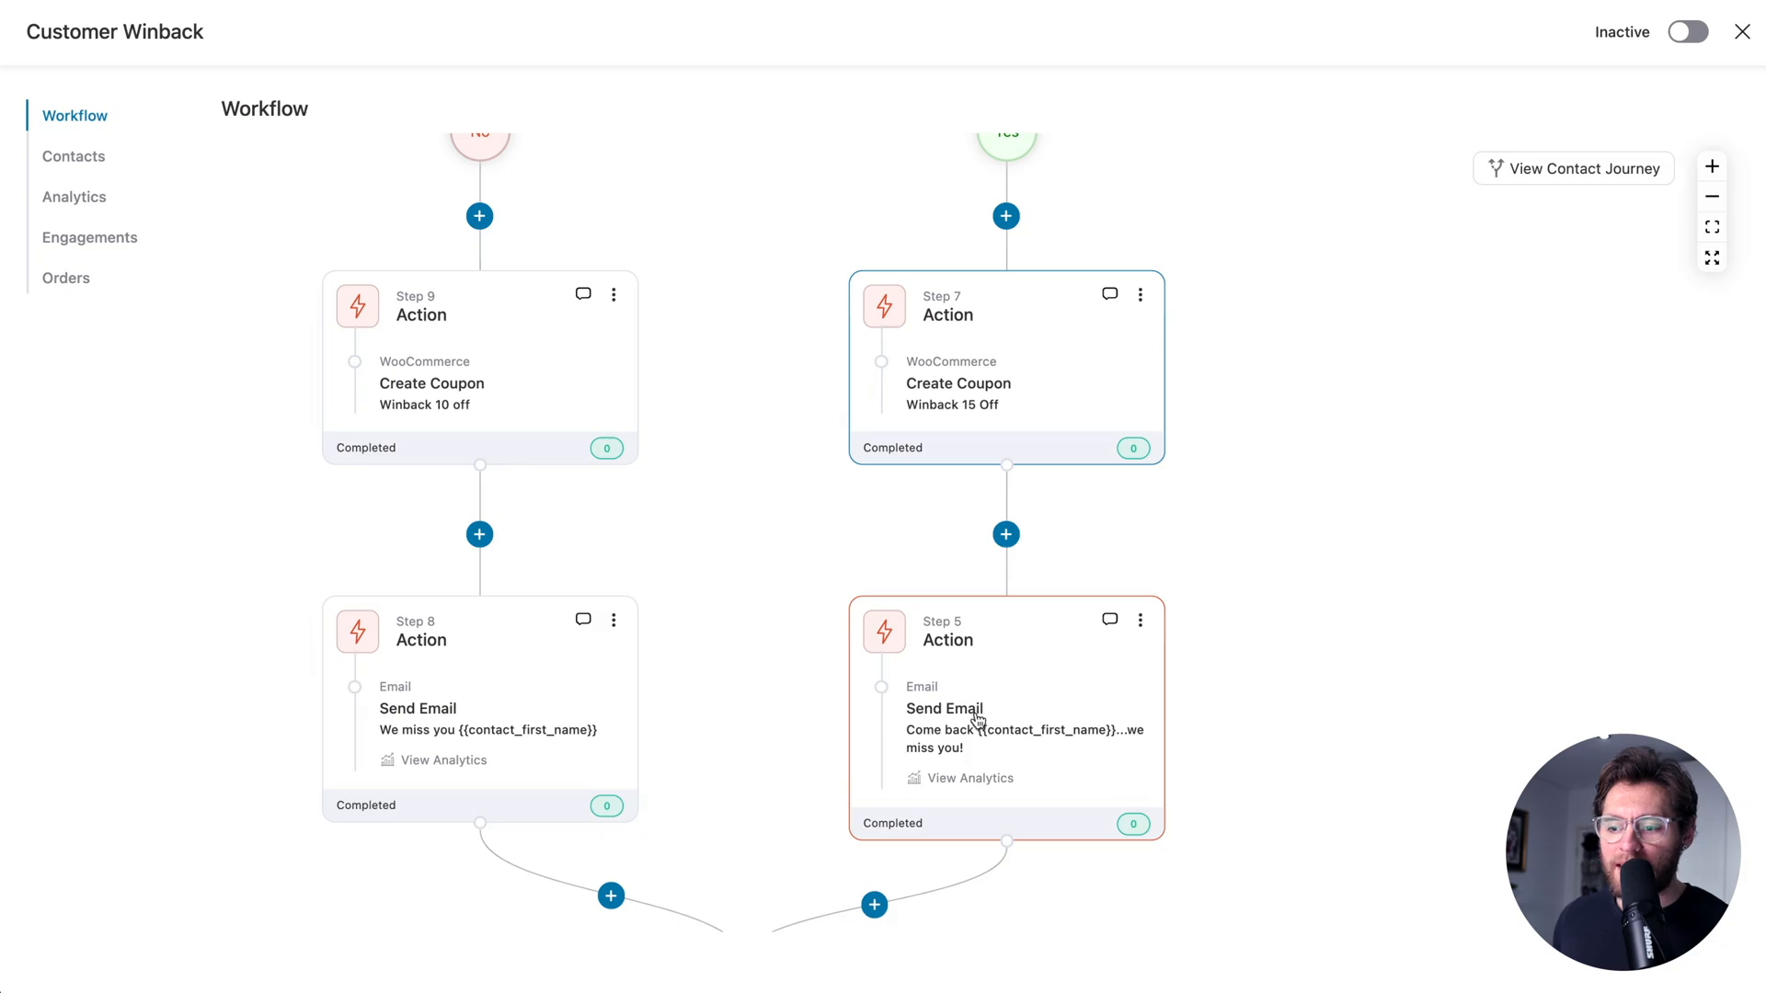
Switch the Step 5 email's coupon block to the automation coupon Winback 15 Off (#7).
left_click(943, 708)
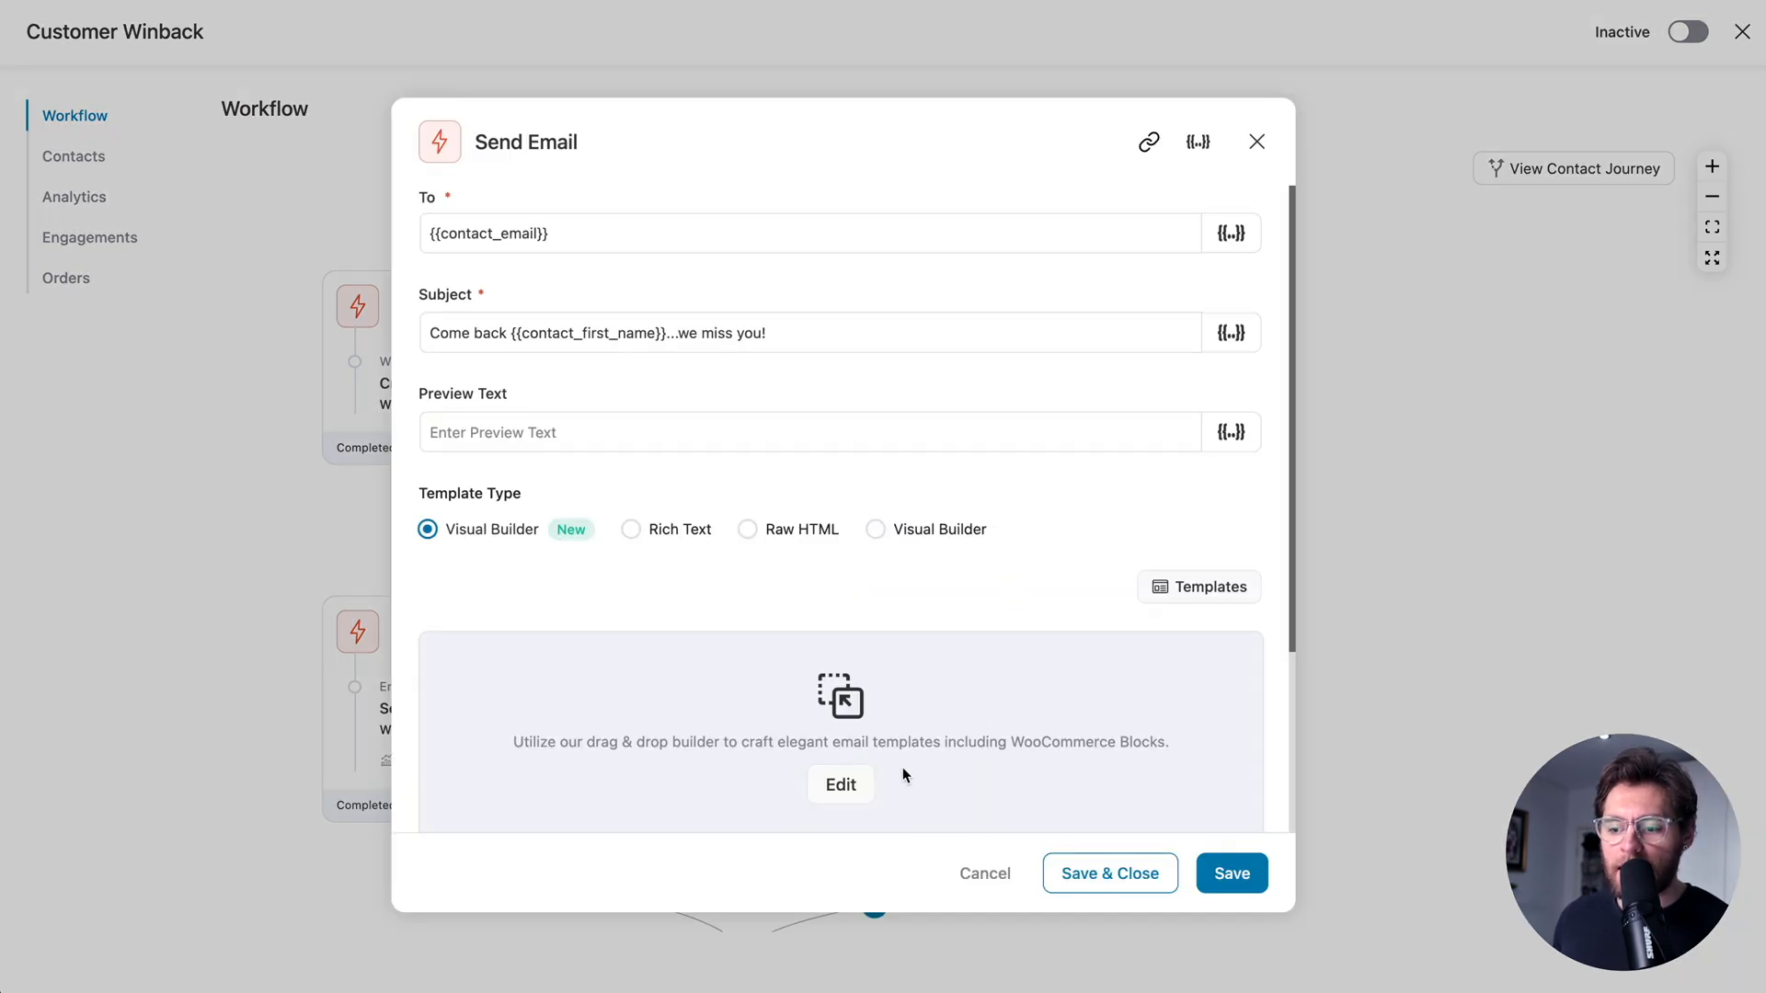
left_click(840, 783)
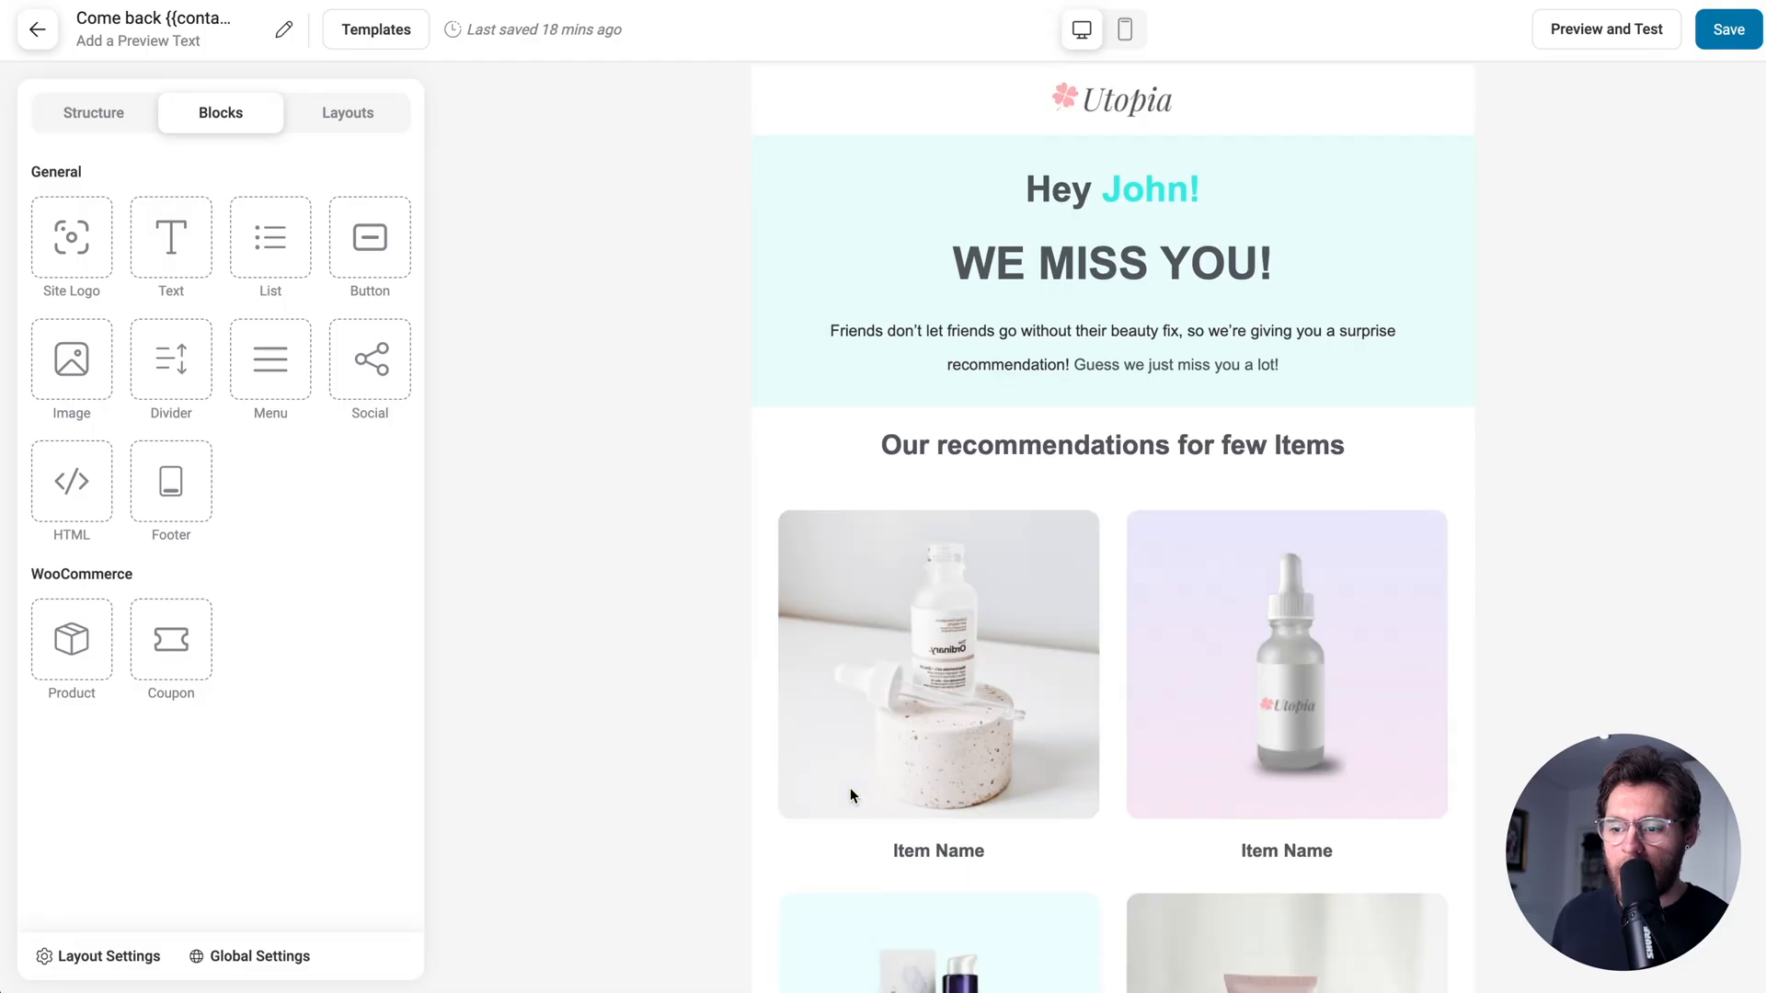
scroll("down", 3)
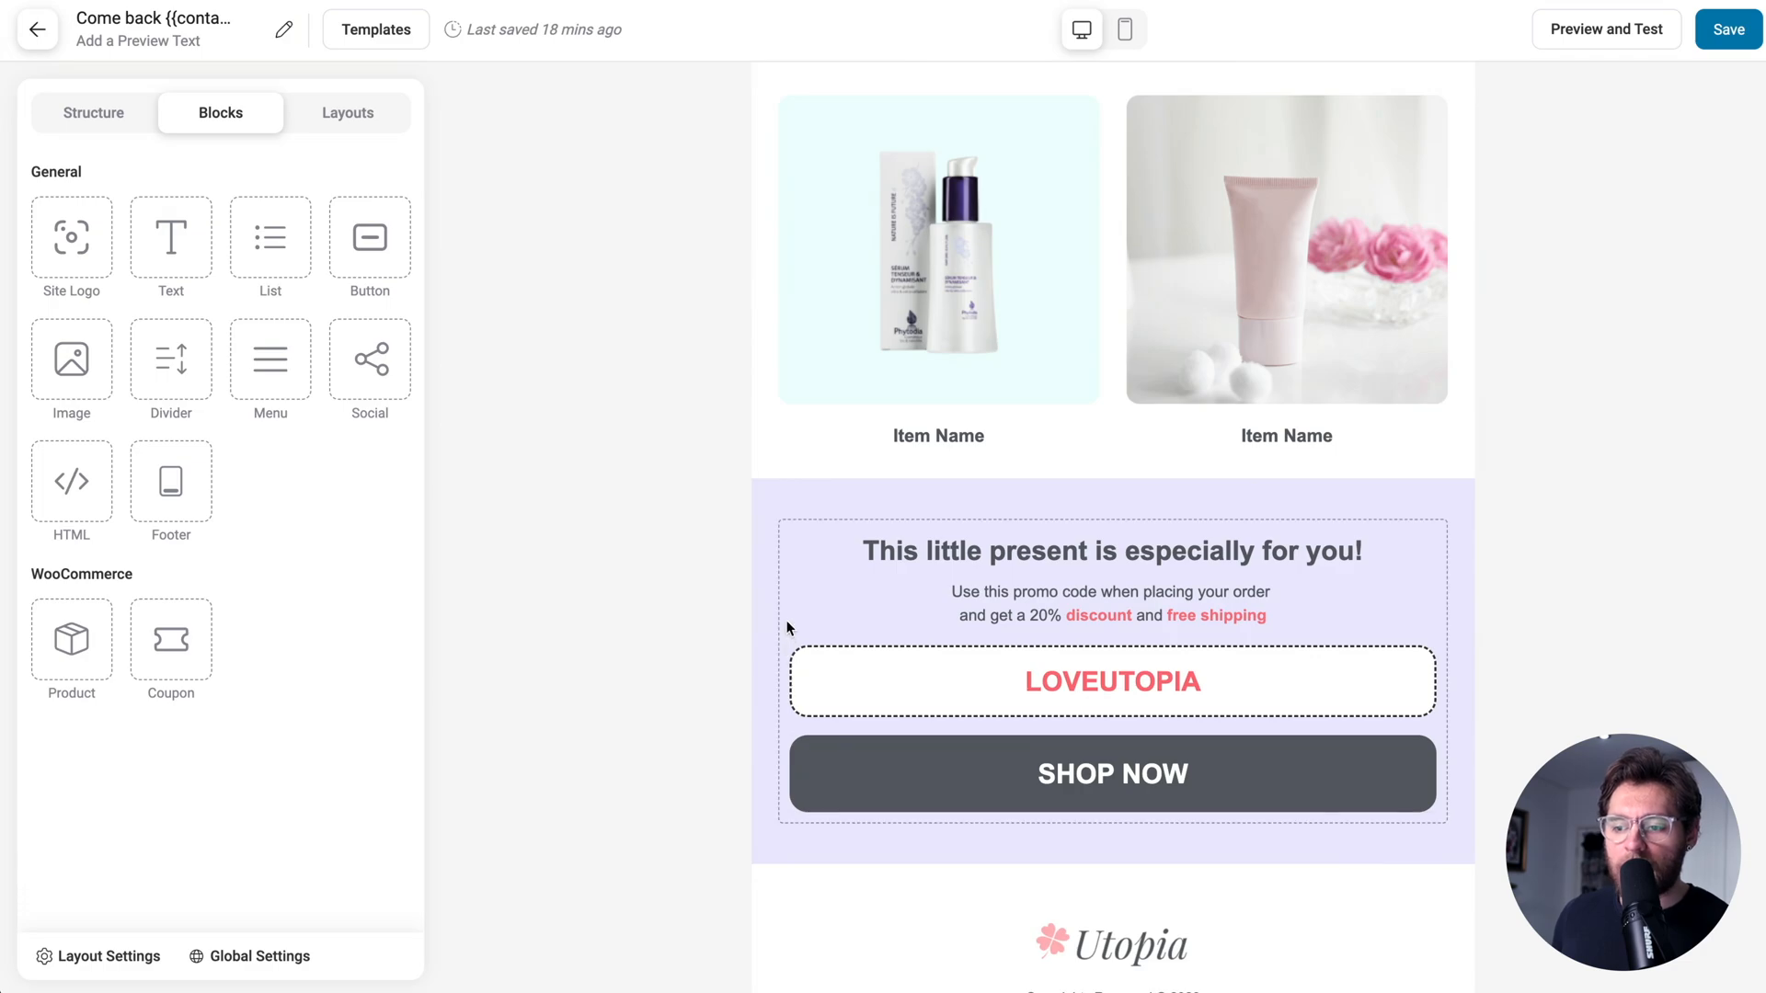
left_click(1112, 681)
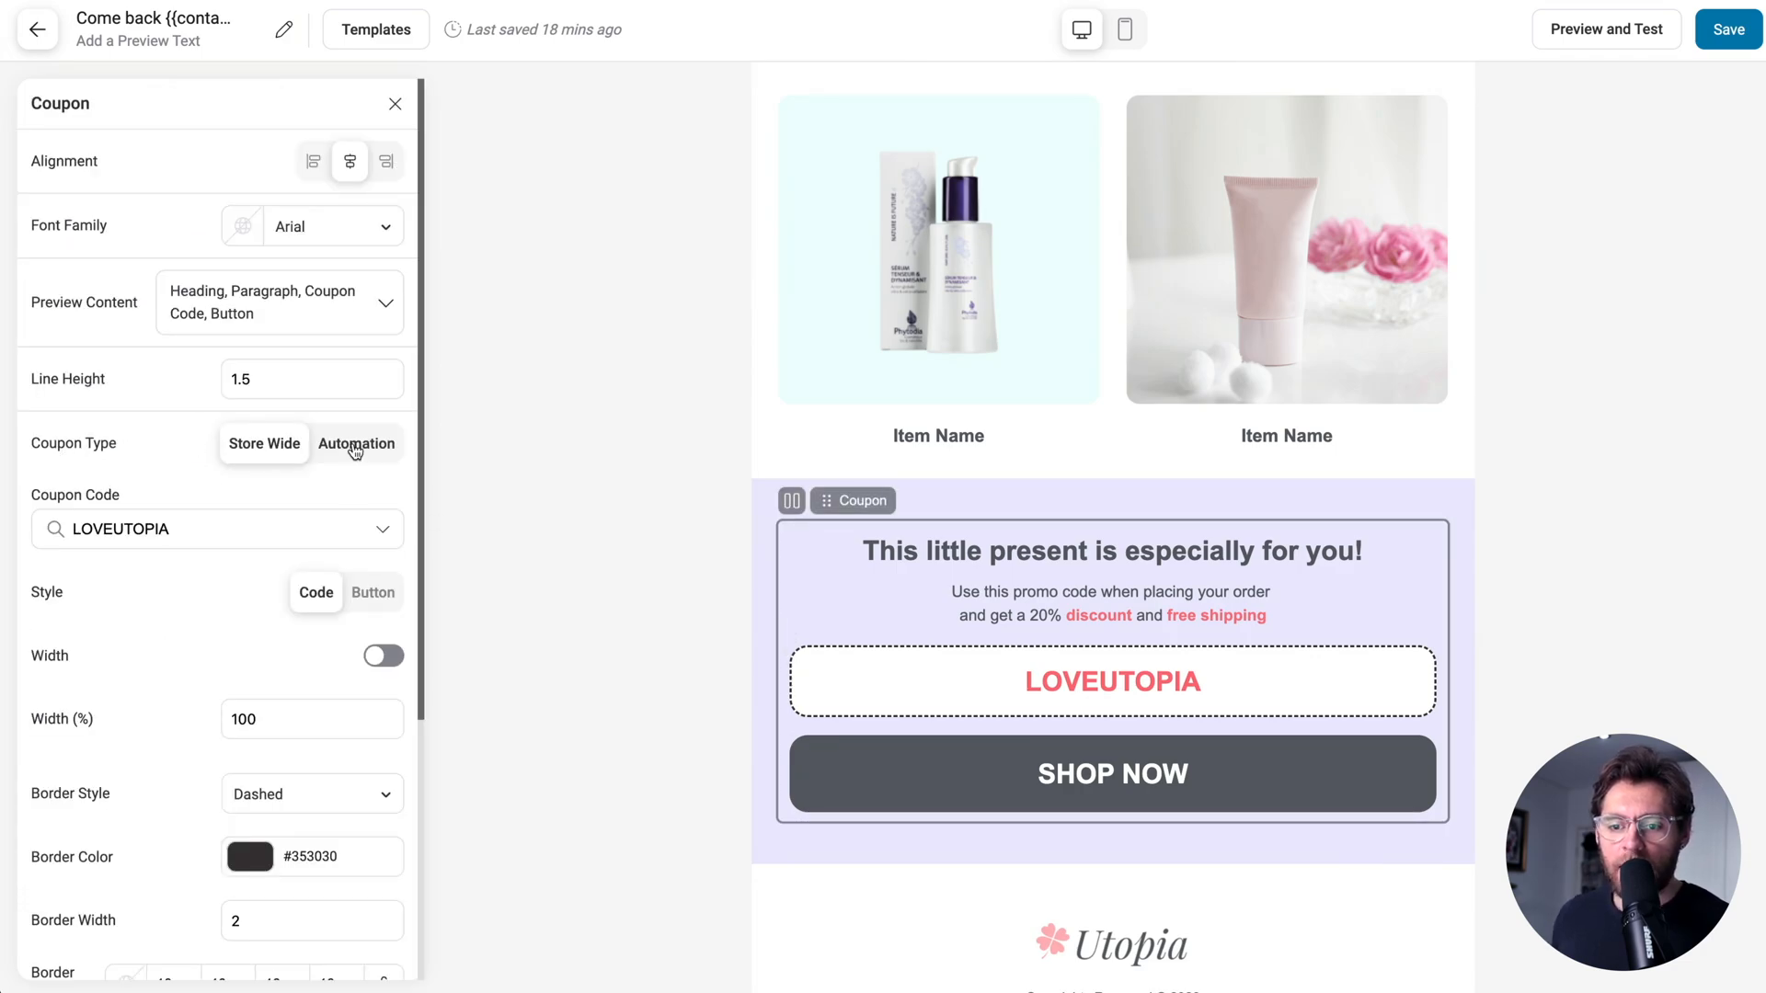
left_click(356, 443)
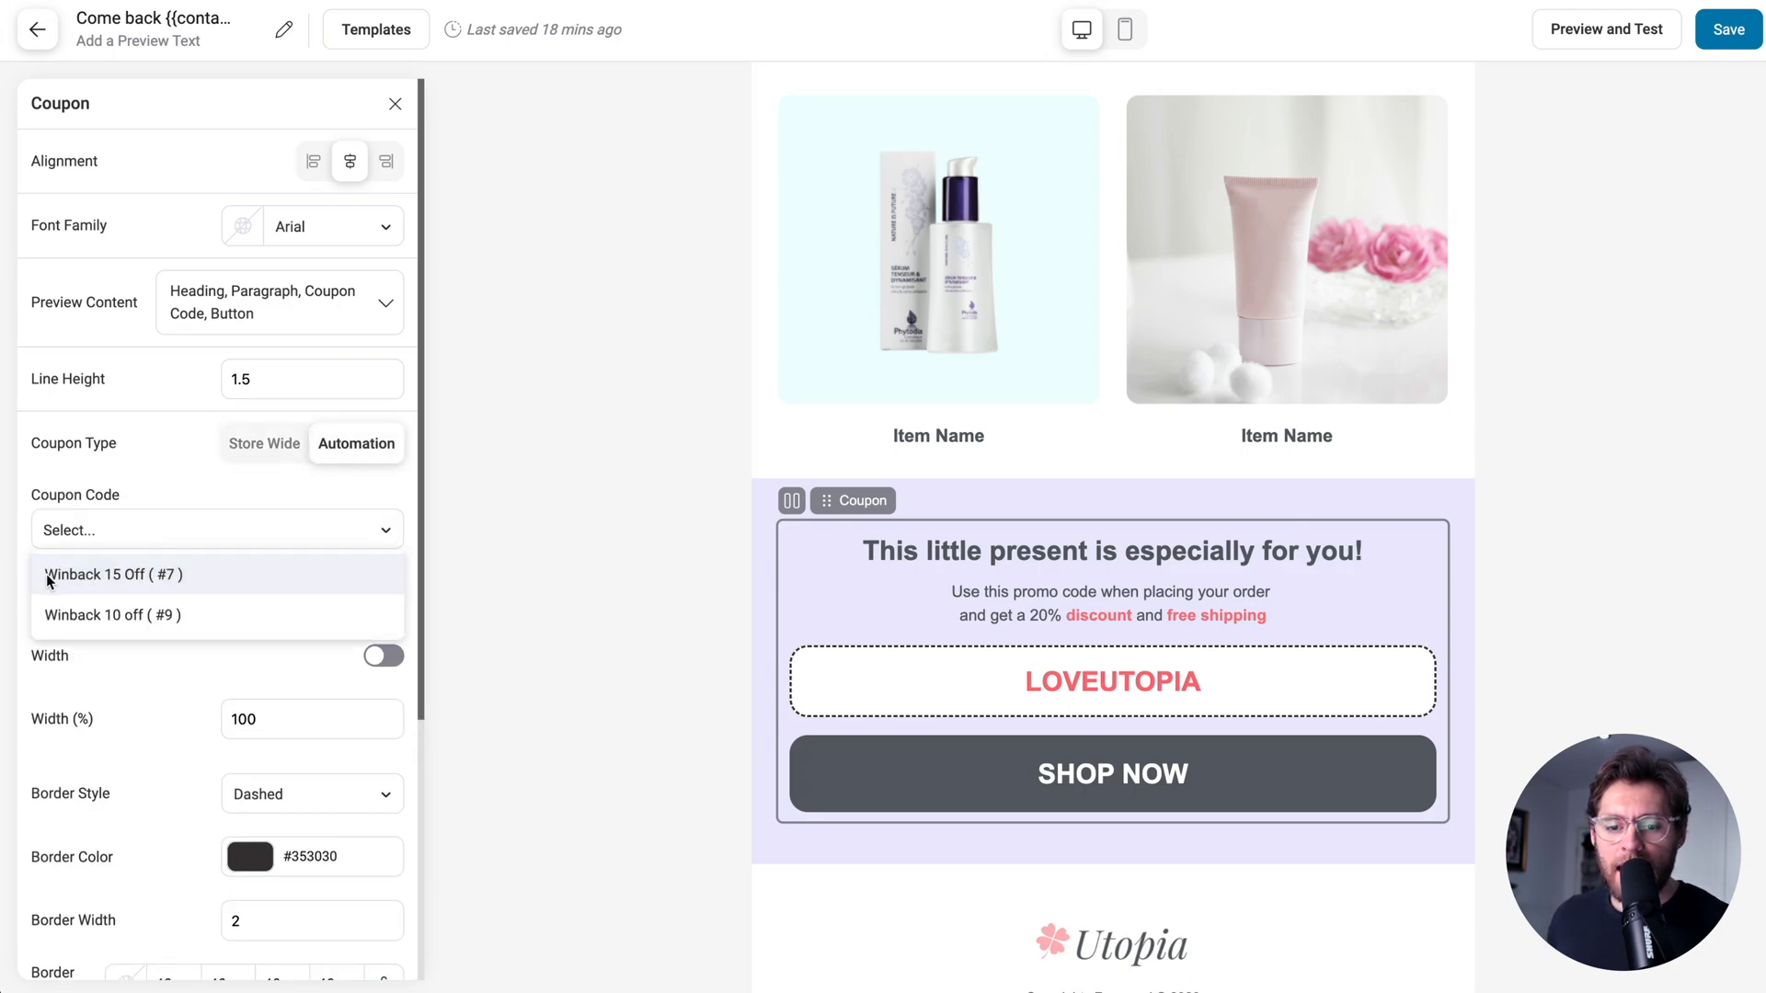
mouse_move(143, 581)
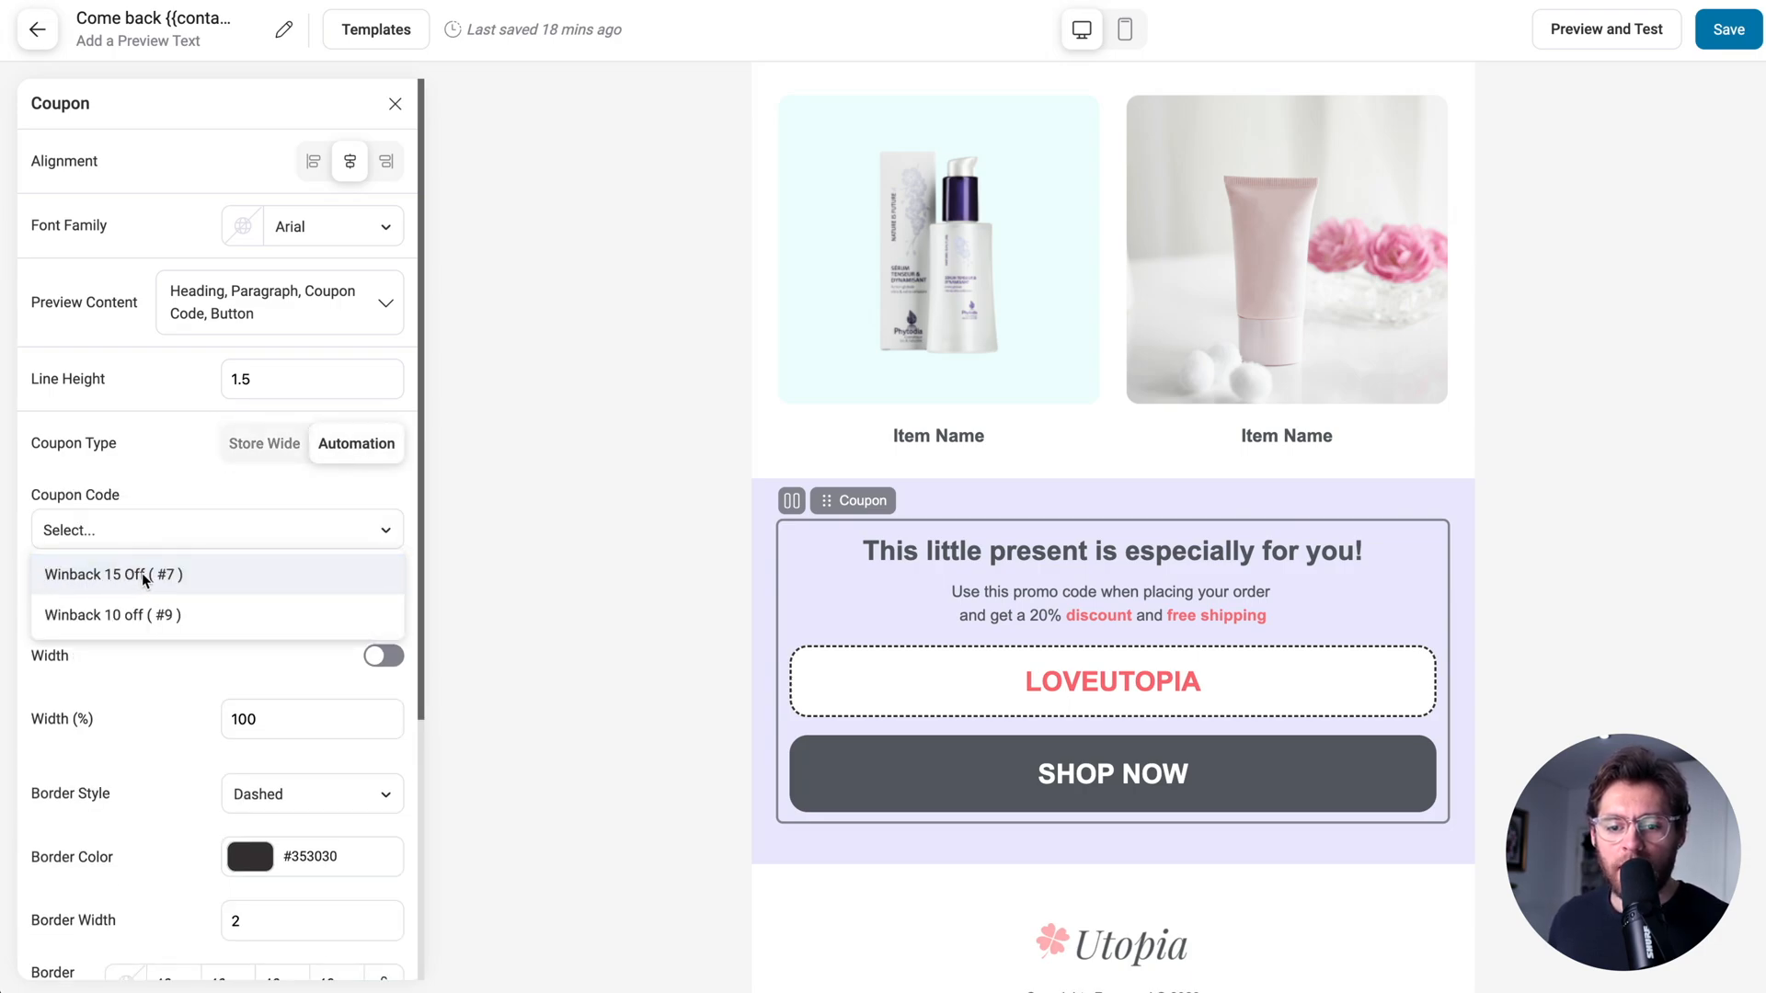
left_click(112, 573)
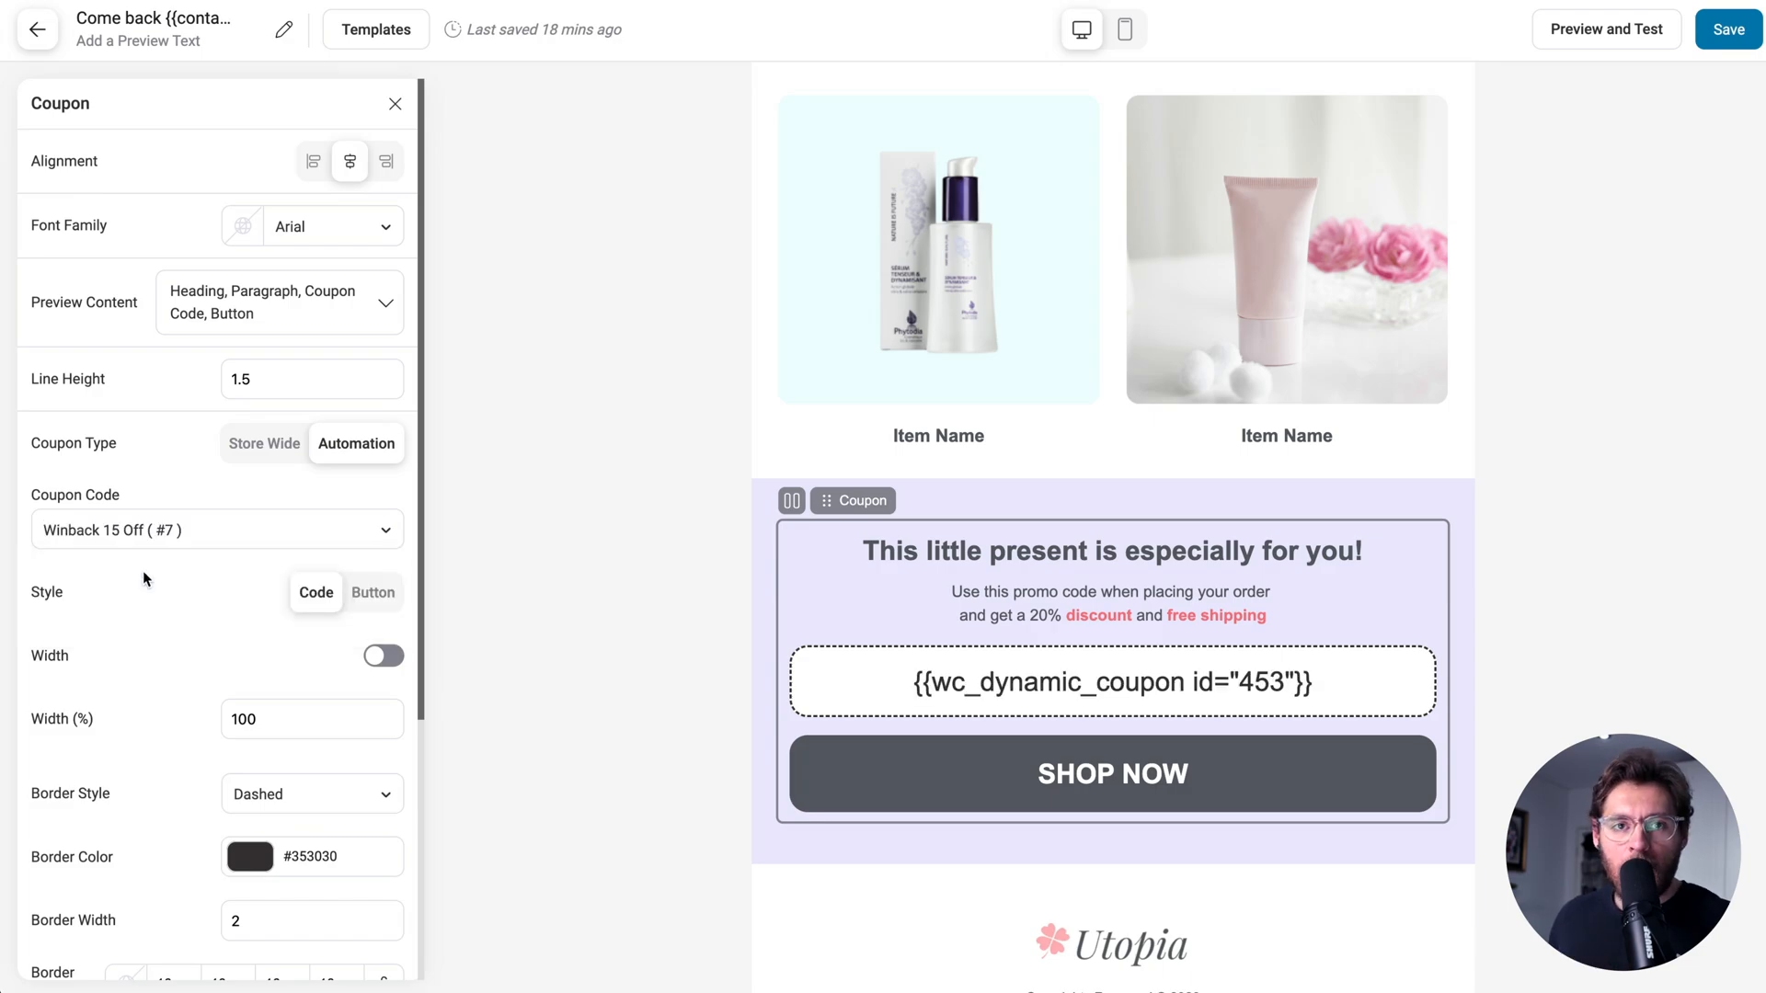
mouse_move(151, 577)
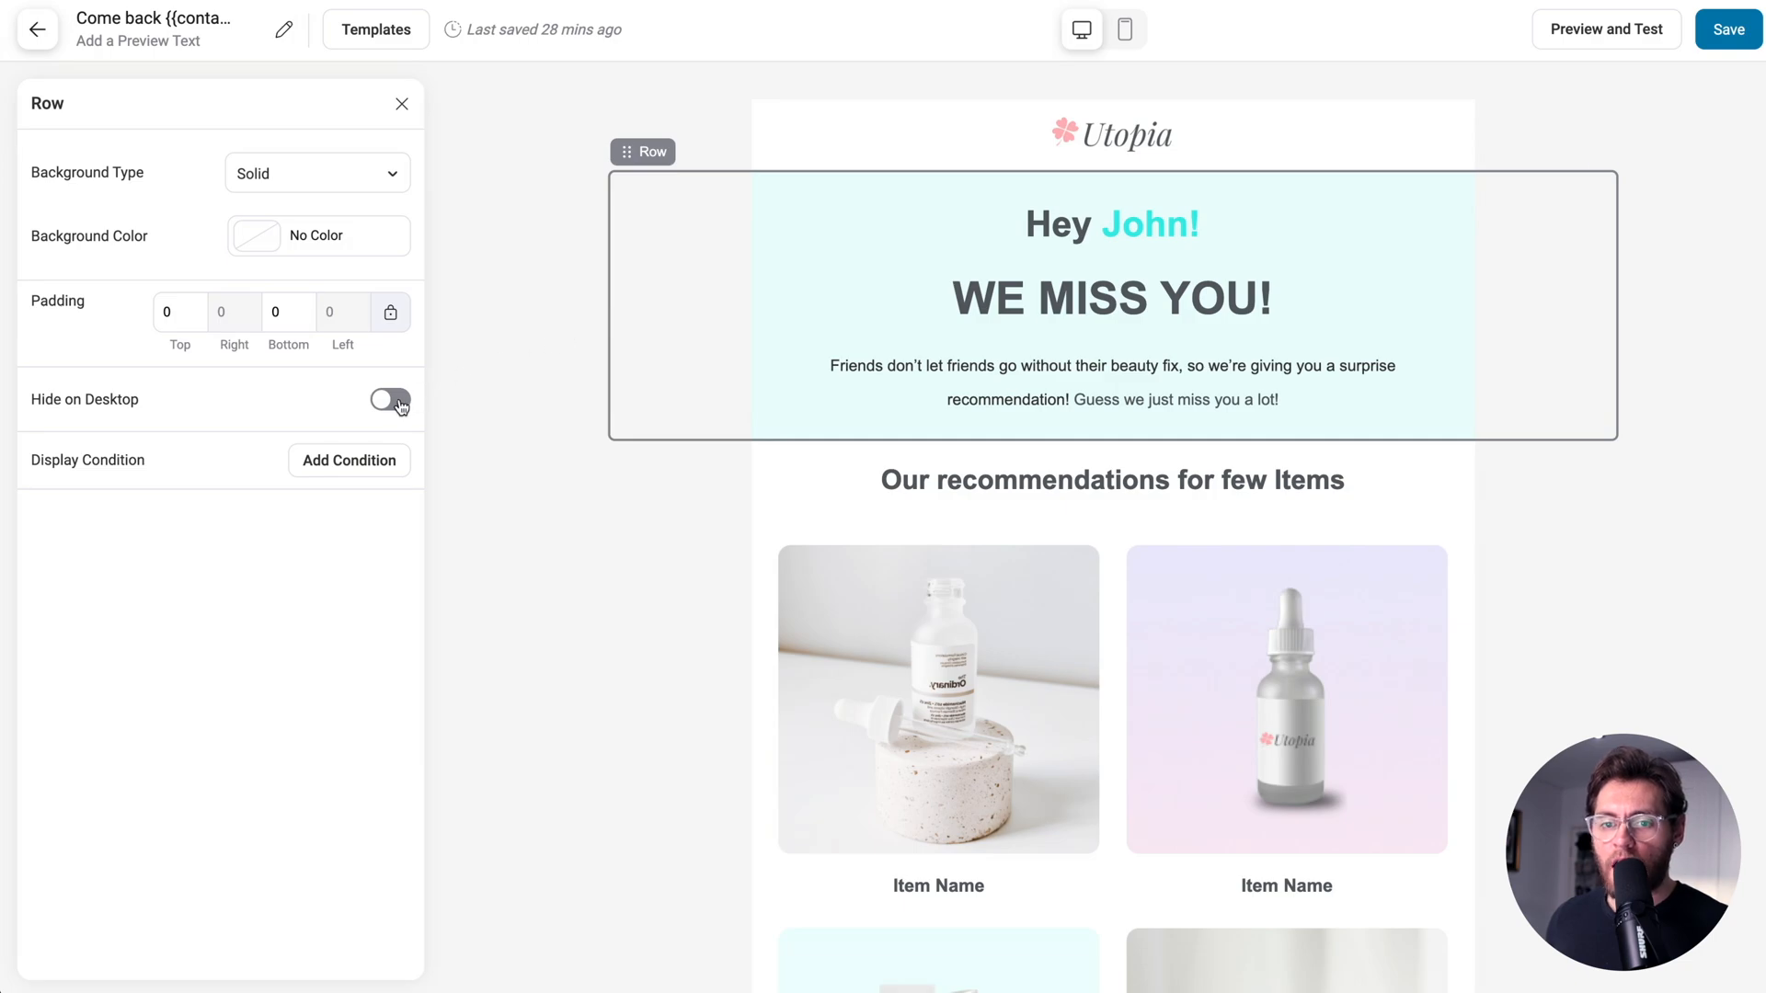
Turn on Hide on Desktop for the Hey John / WE MISS YOU row and verify it in mobile preview.
left_click(390, 399)
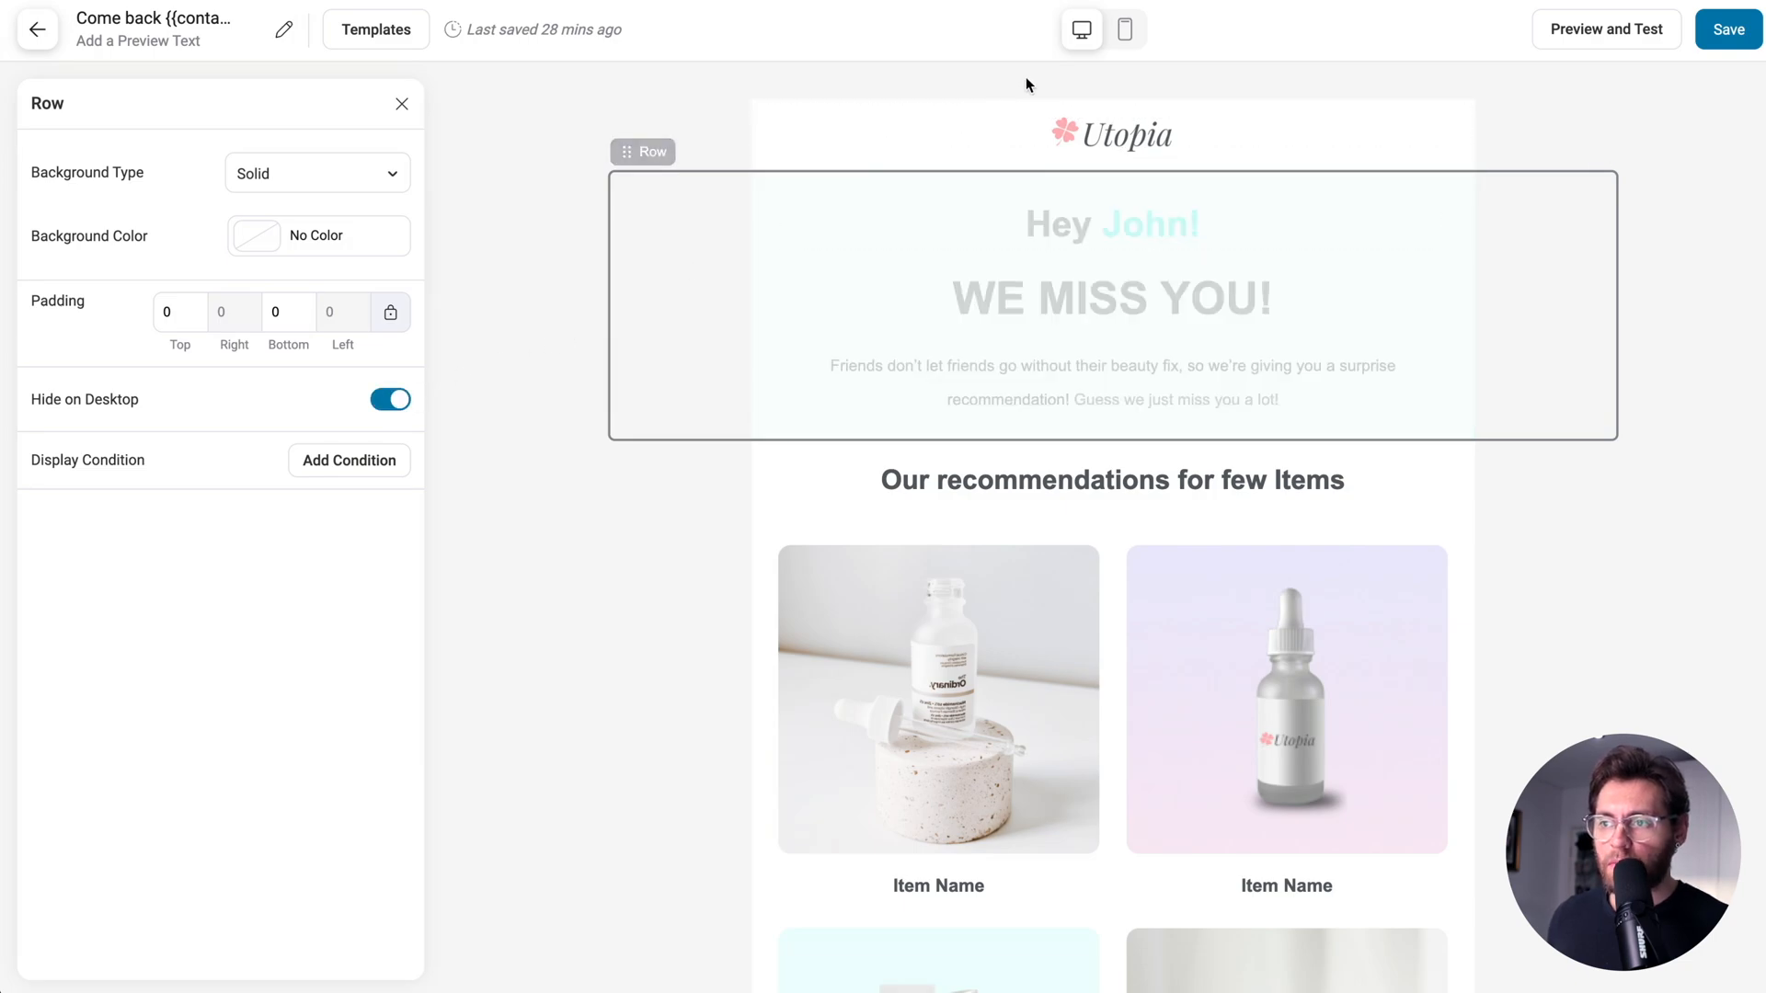
left_click(1123, 30)
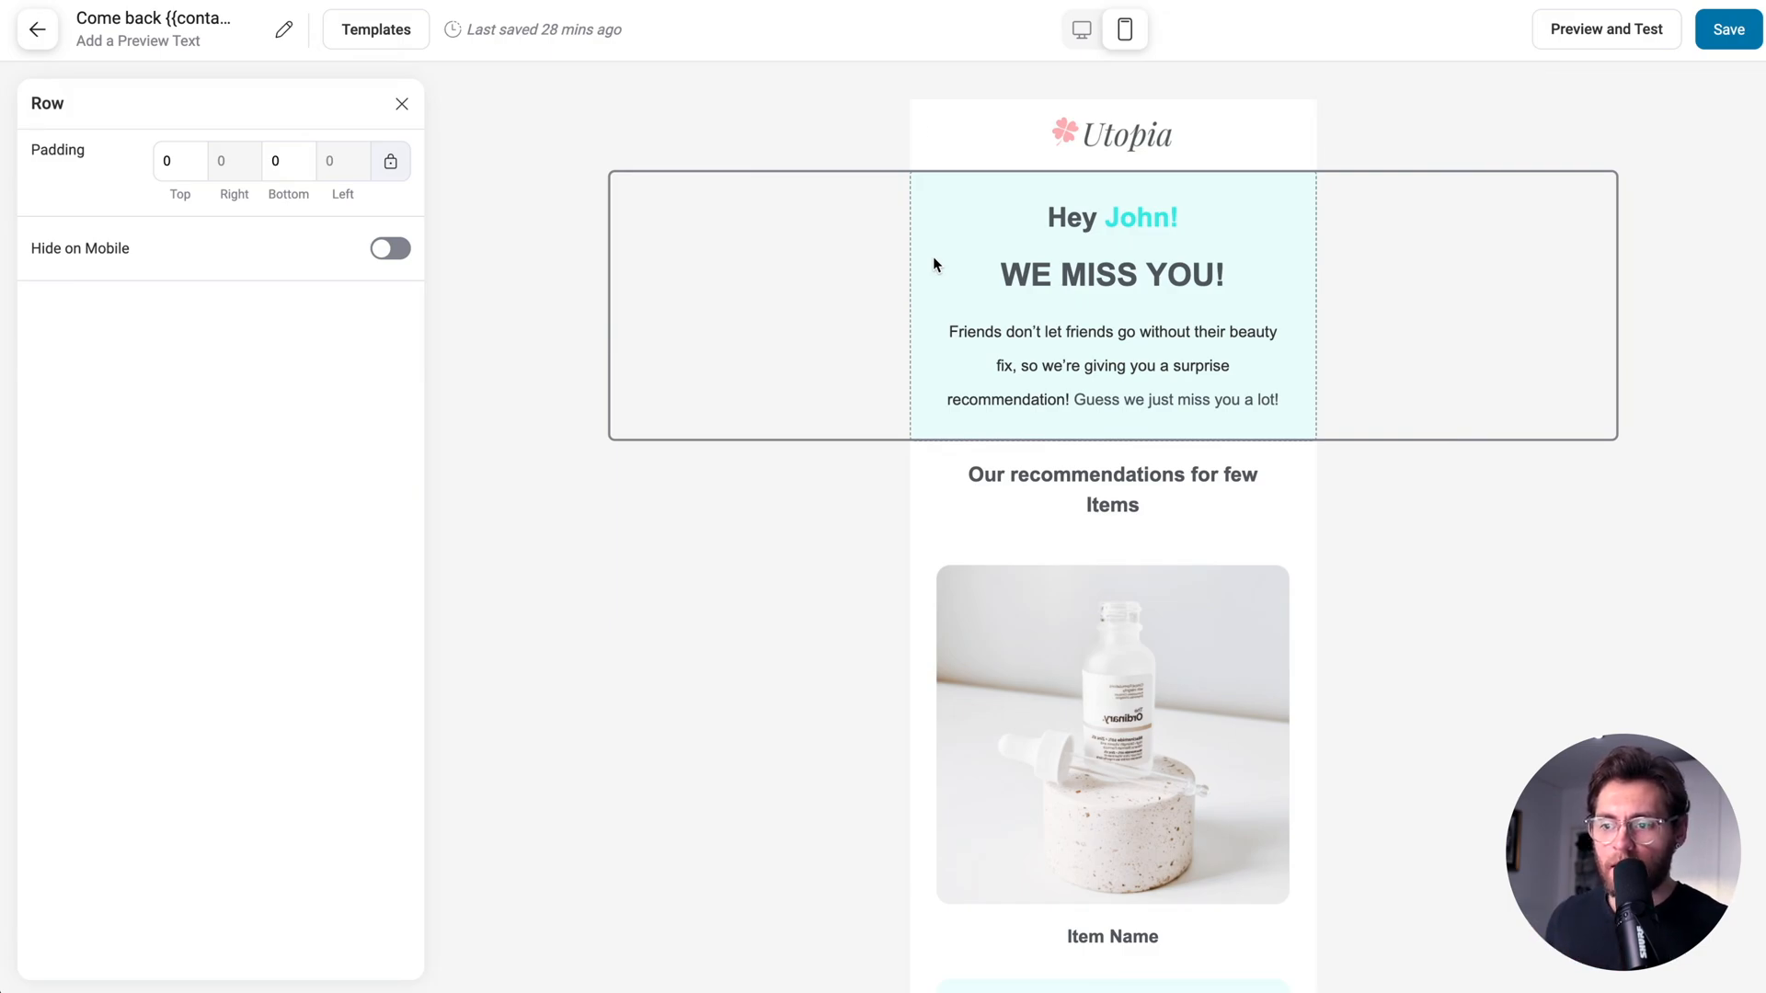
left_click(1112, 488)
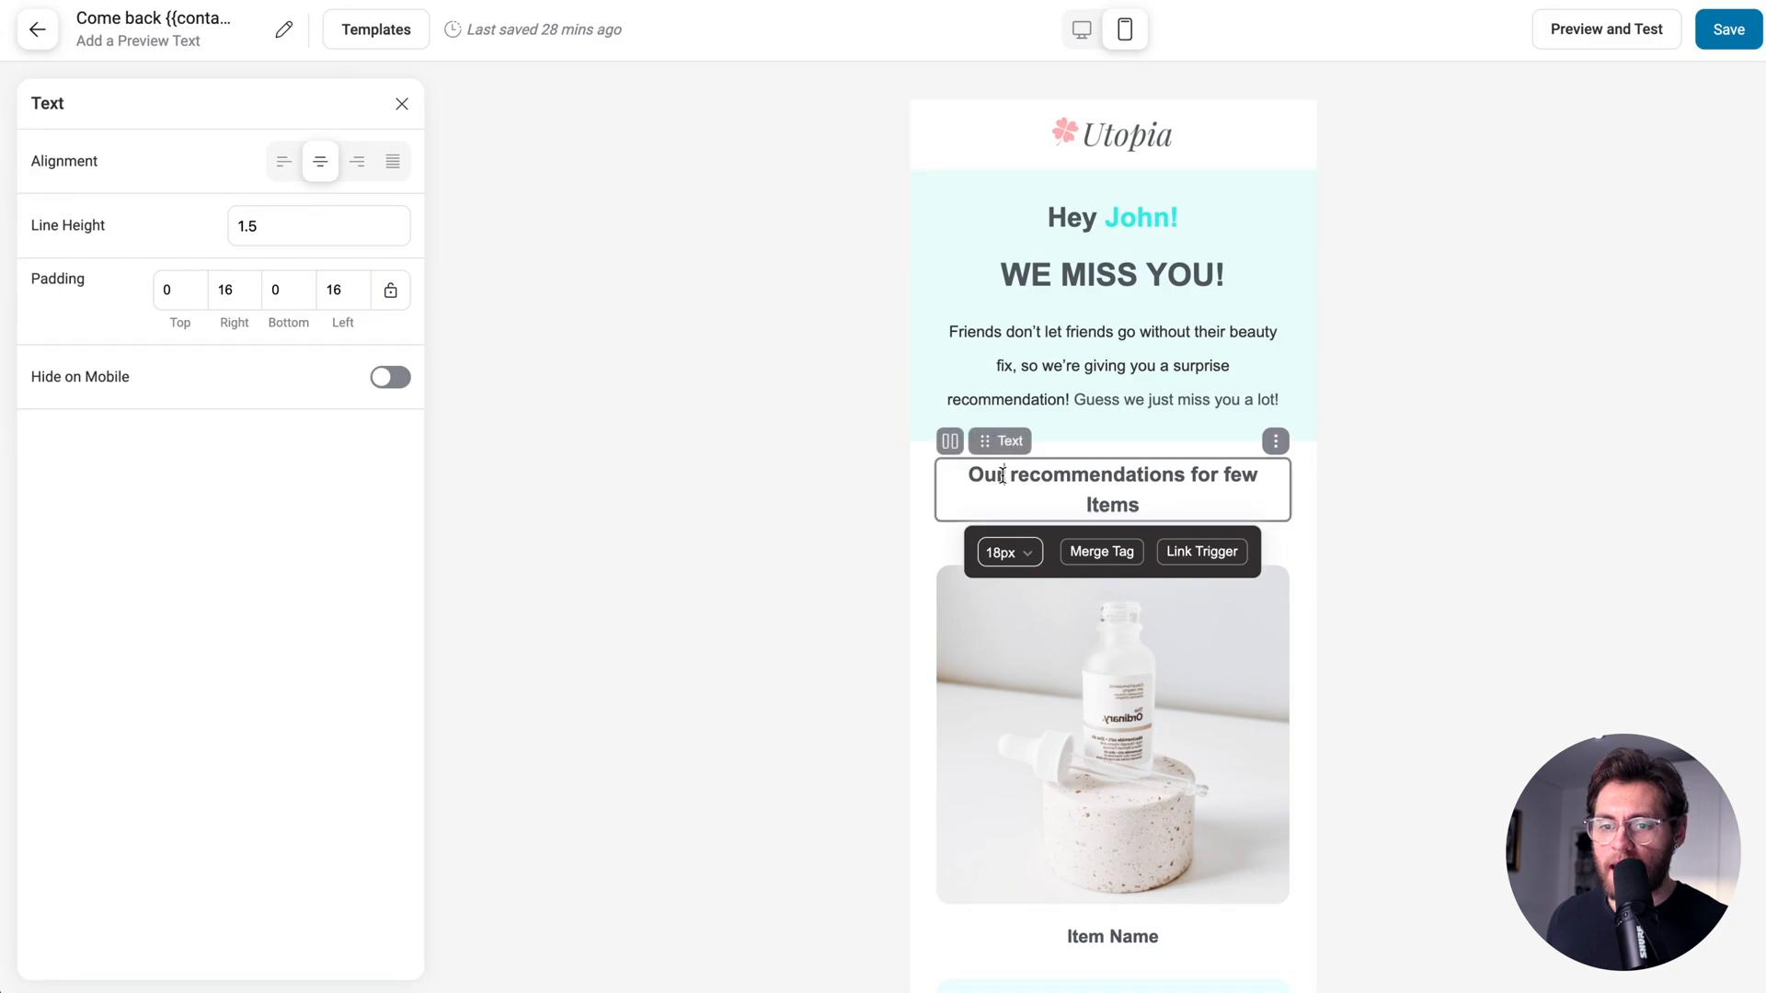
left_click(390, 377)
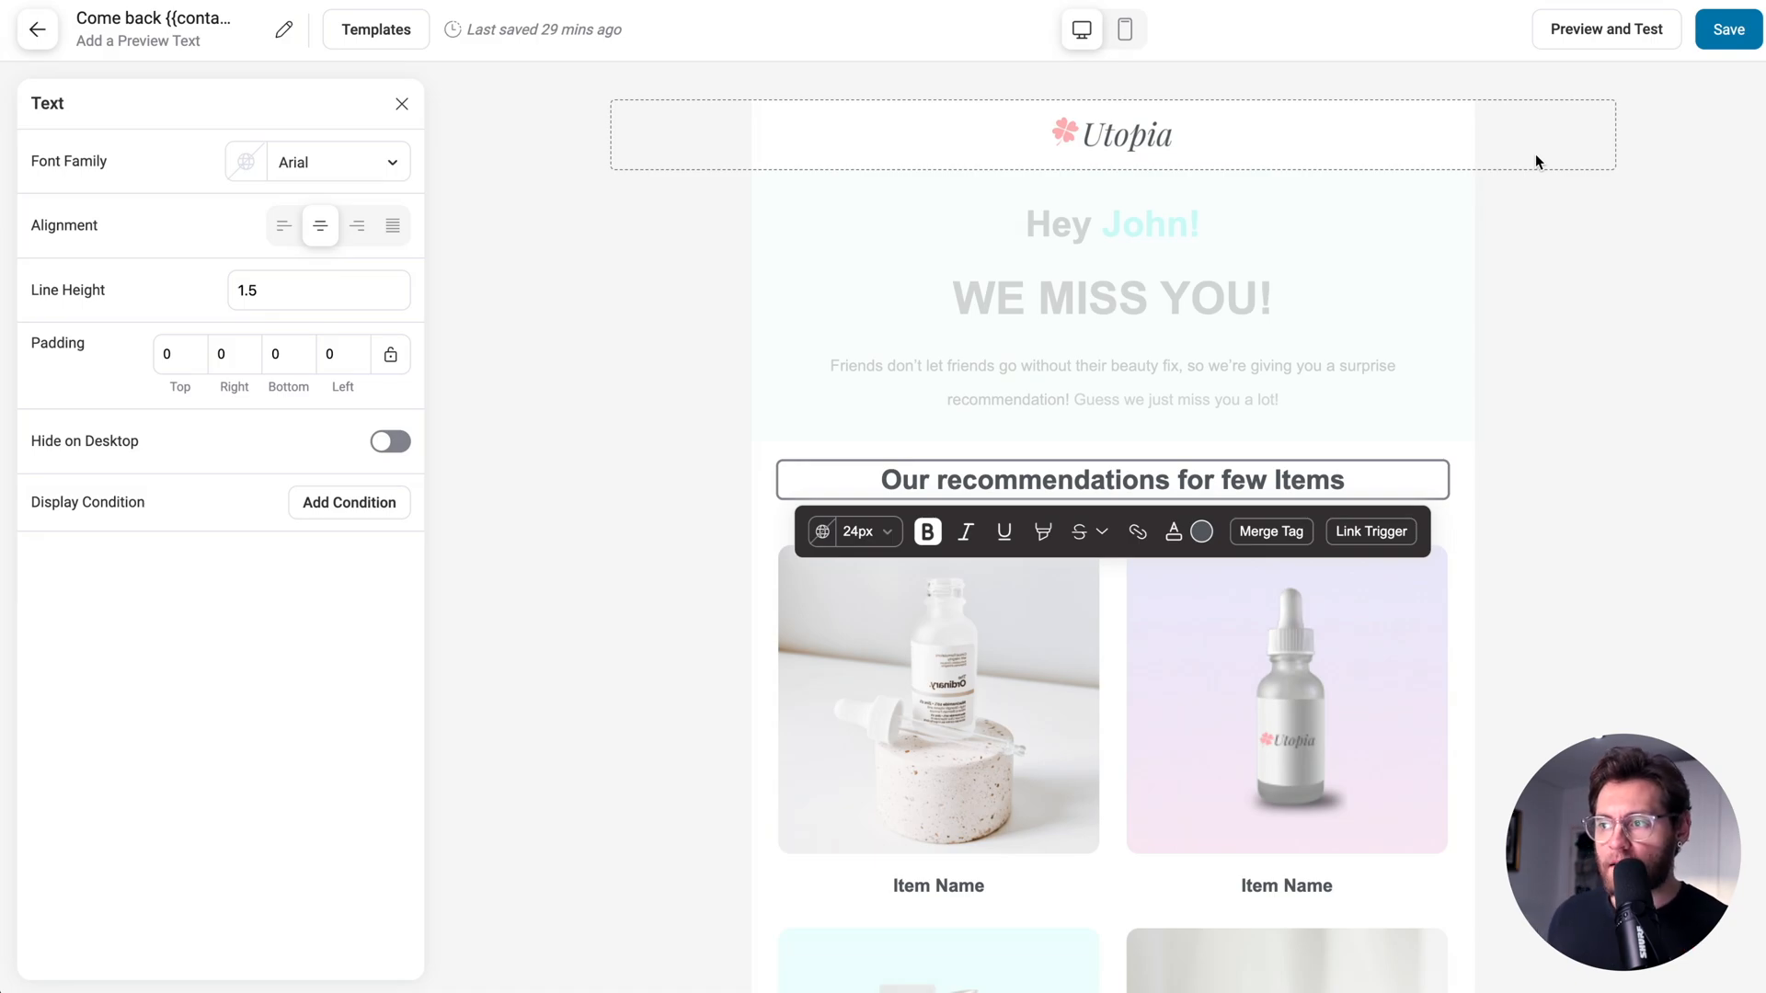
Preview the winback email and send a test copy to the listed recipient address.
left_click(1606, 30)
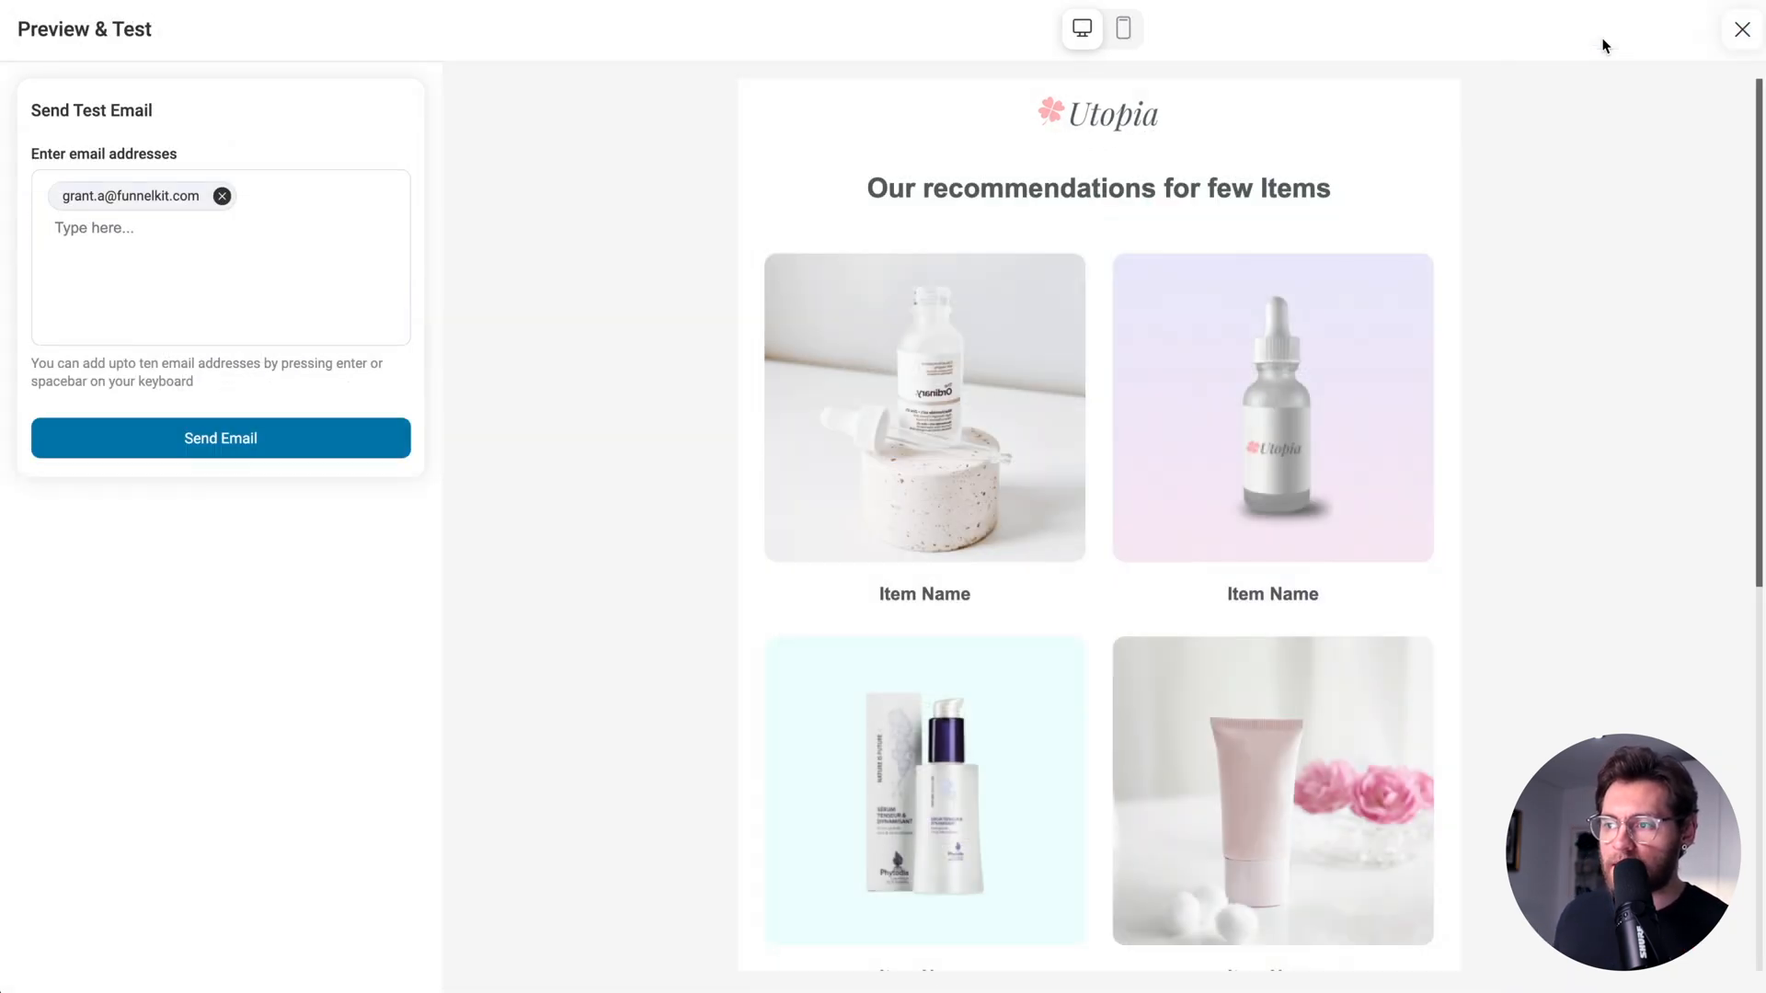
mouse_move(229, 240)
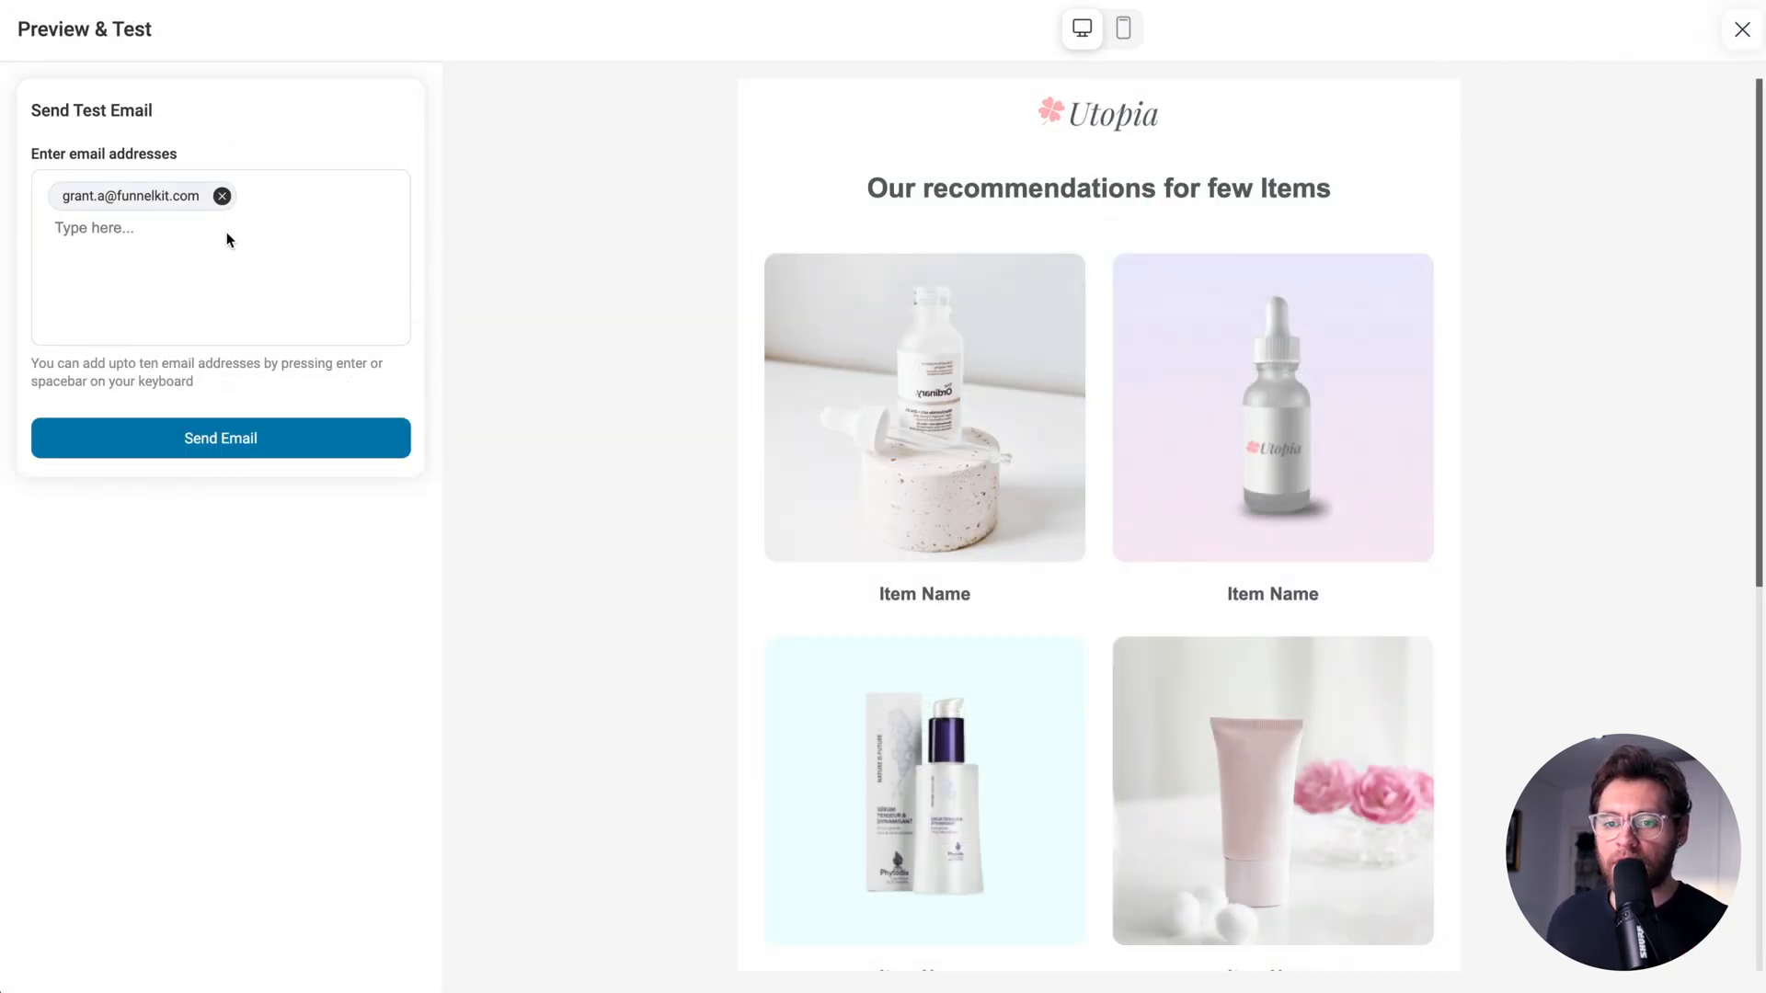
left_click(220, 438)
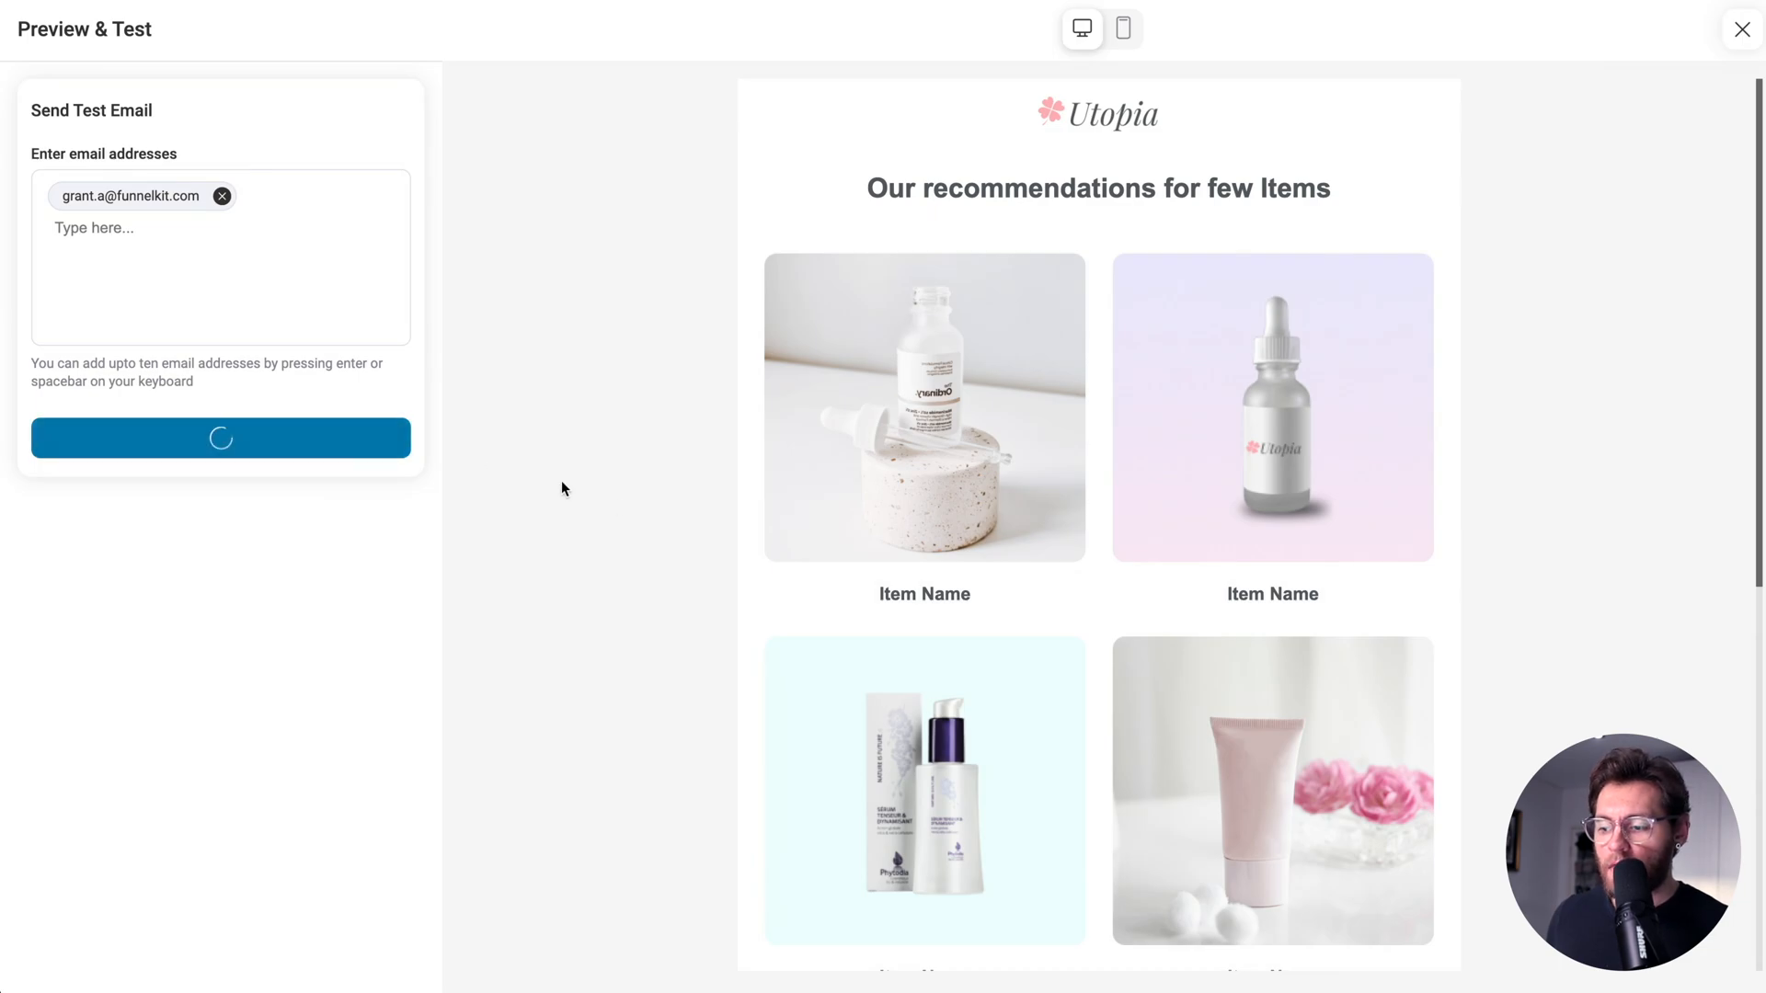
left_click(221, 438)
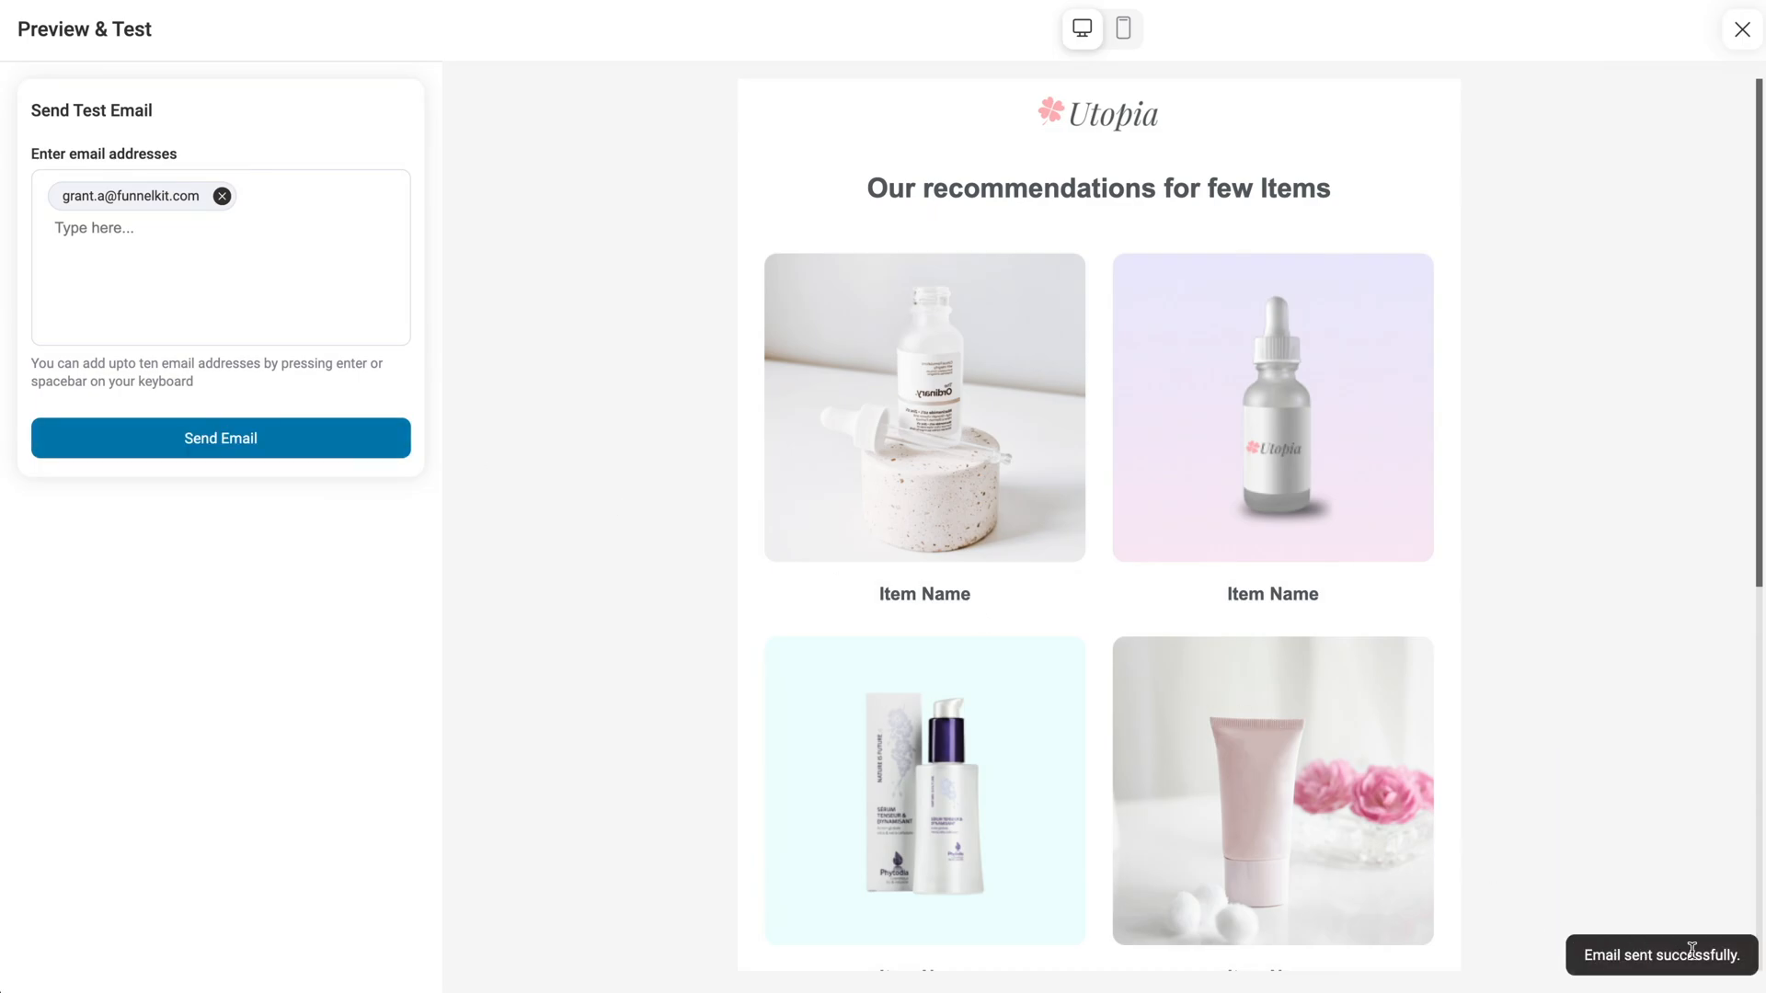